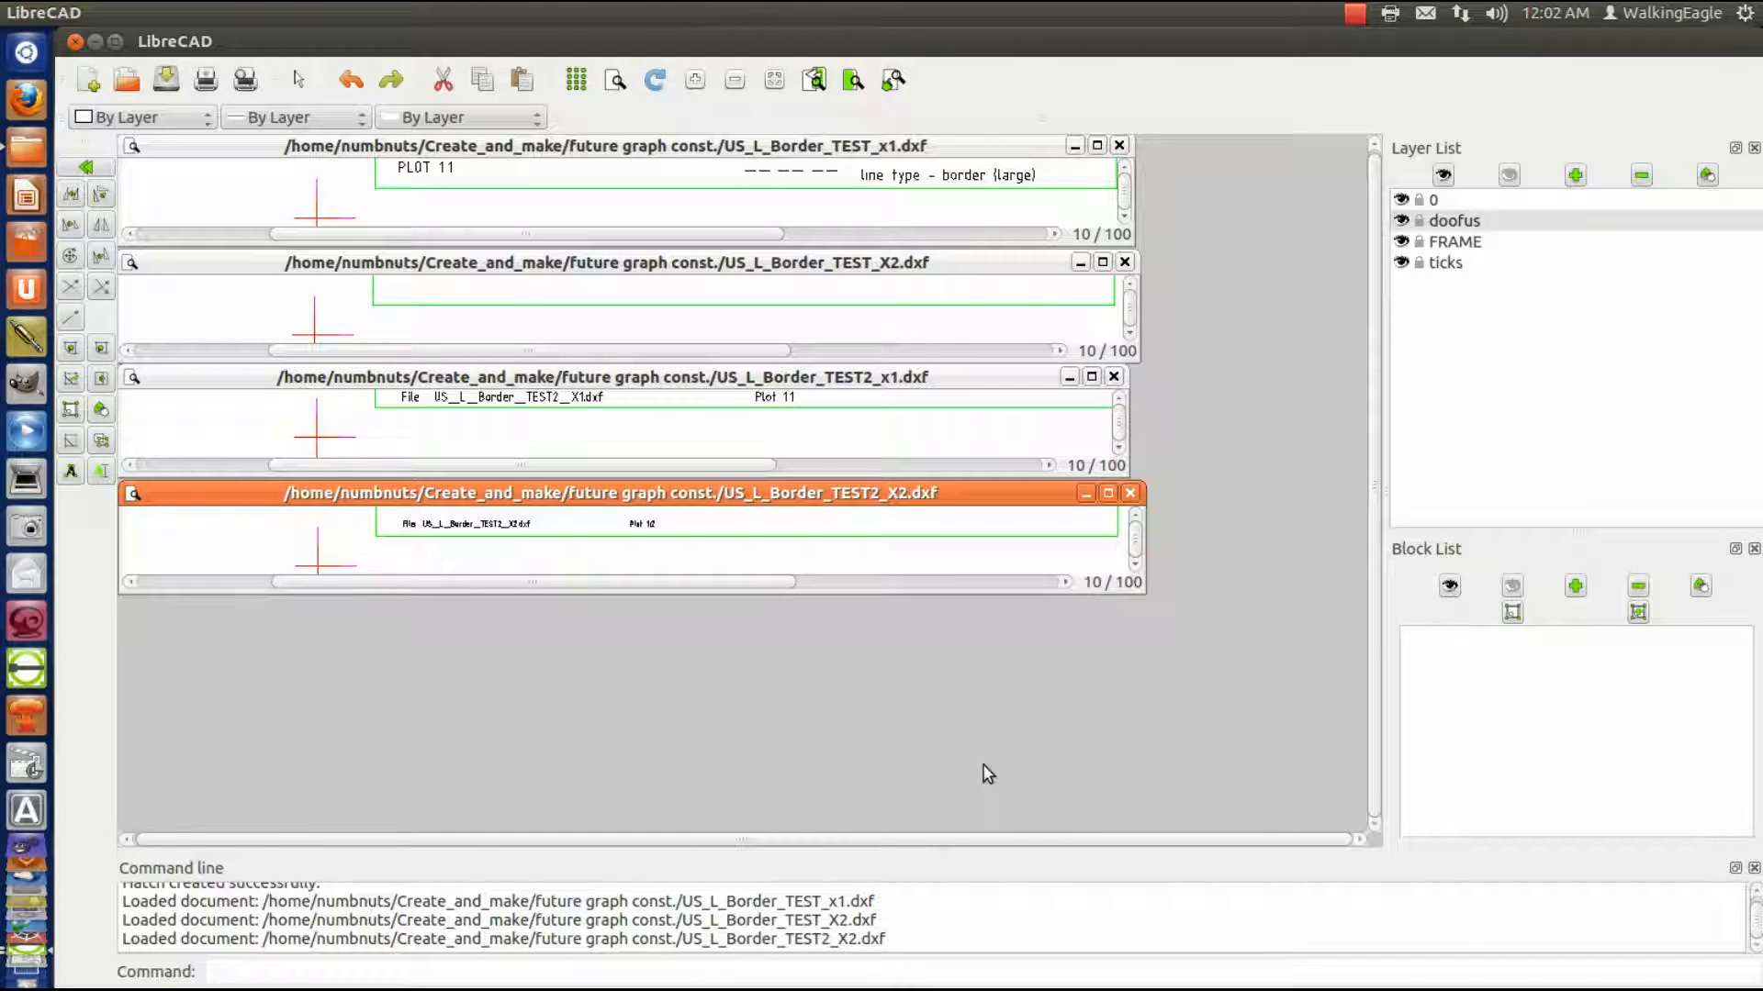
mouse_move(840, 155)
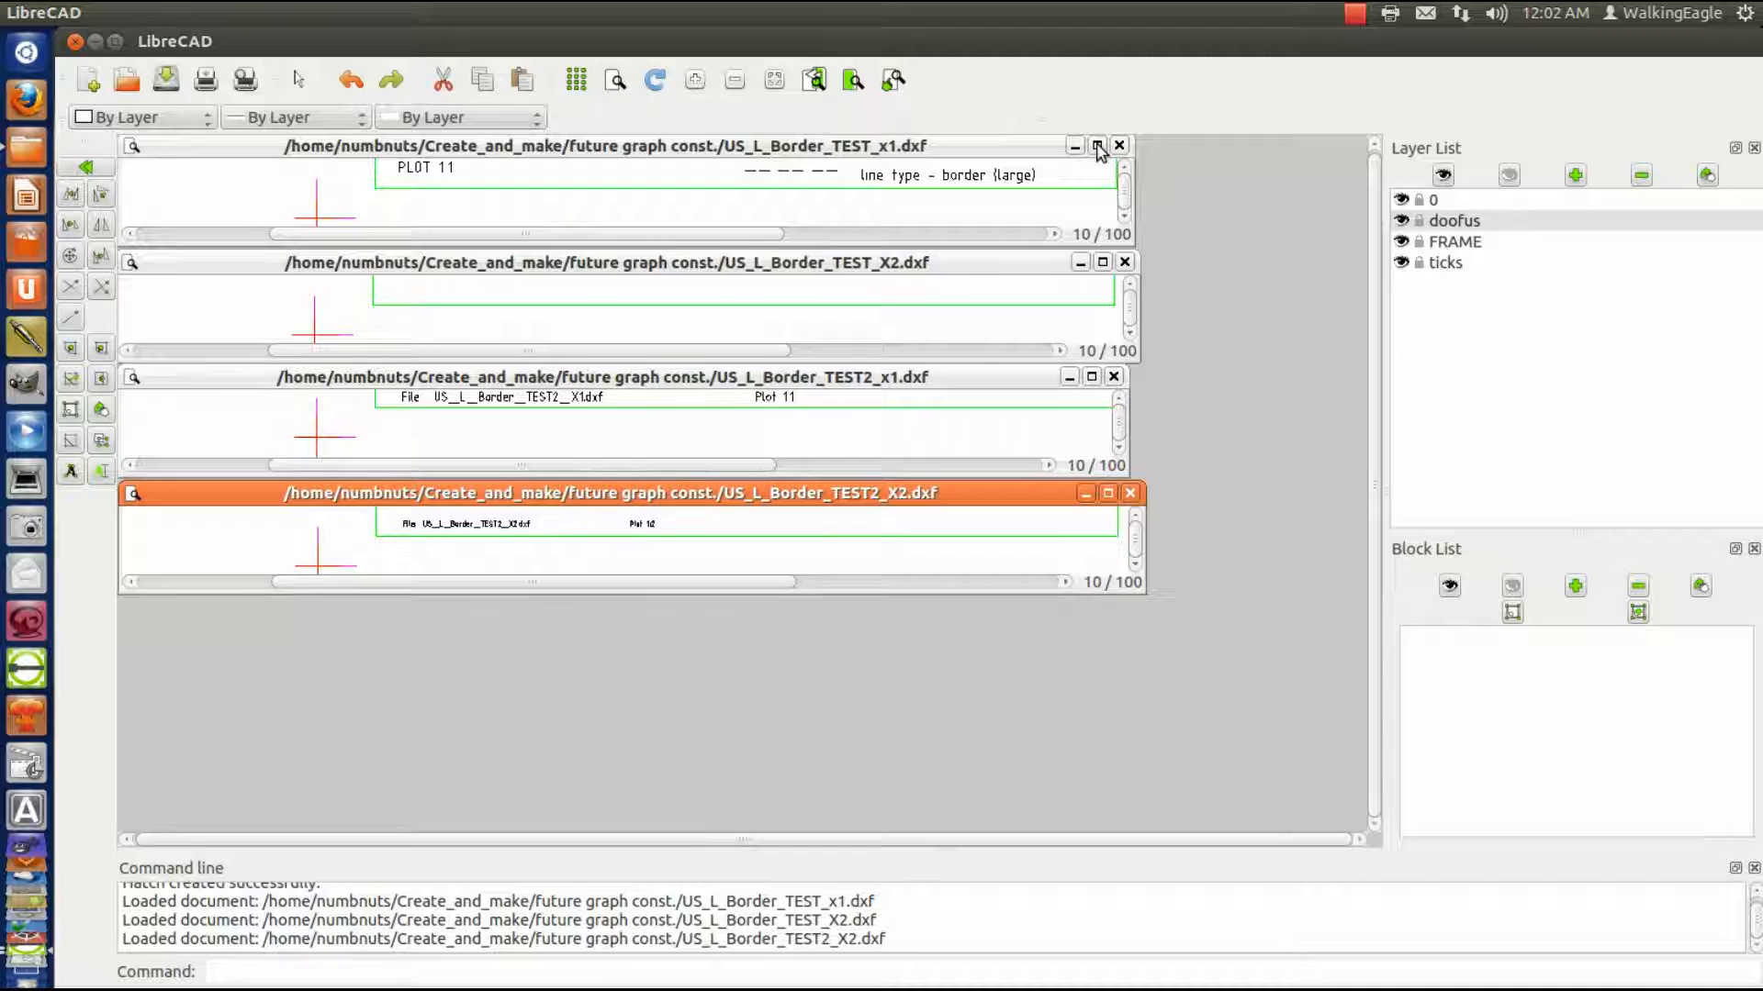
- Maximize the US_L_Border_TEST_x1 window, then the US_L_Border_TEST_X2 window
left_click(1100, 146)
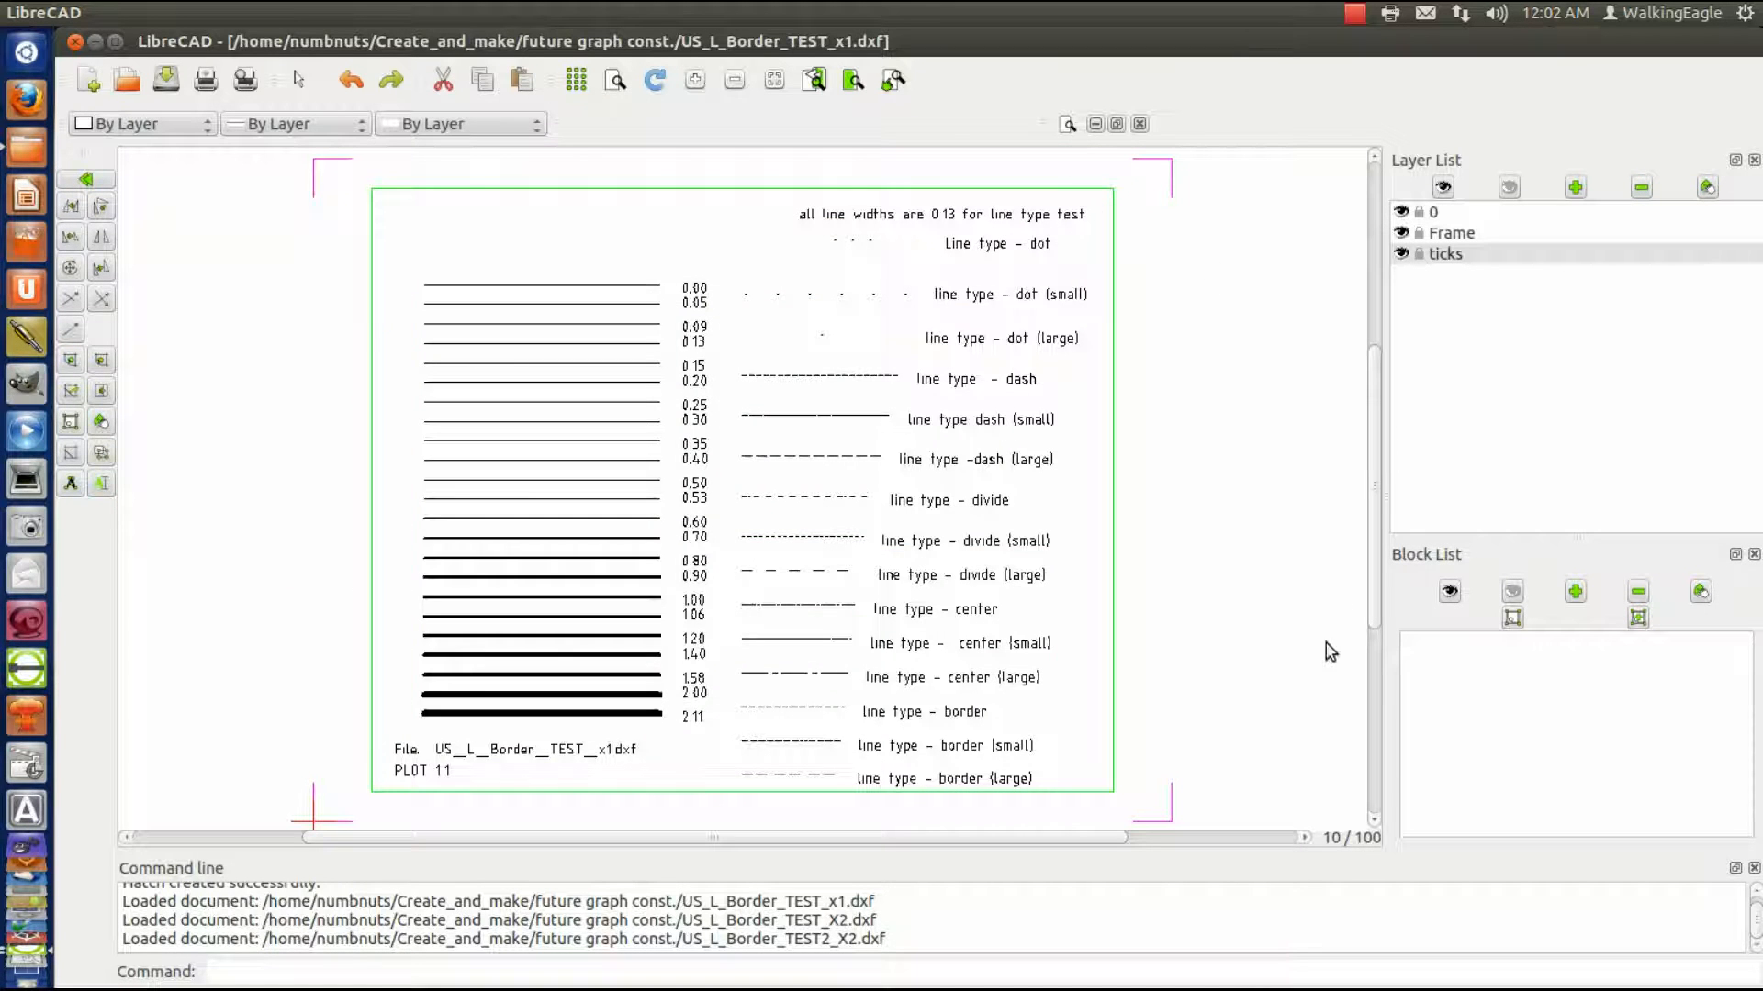
mouse_move(1307, 644)
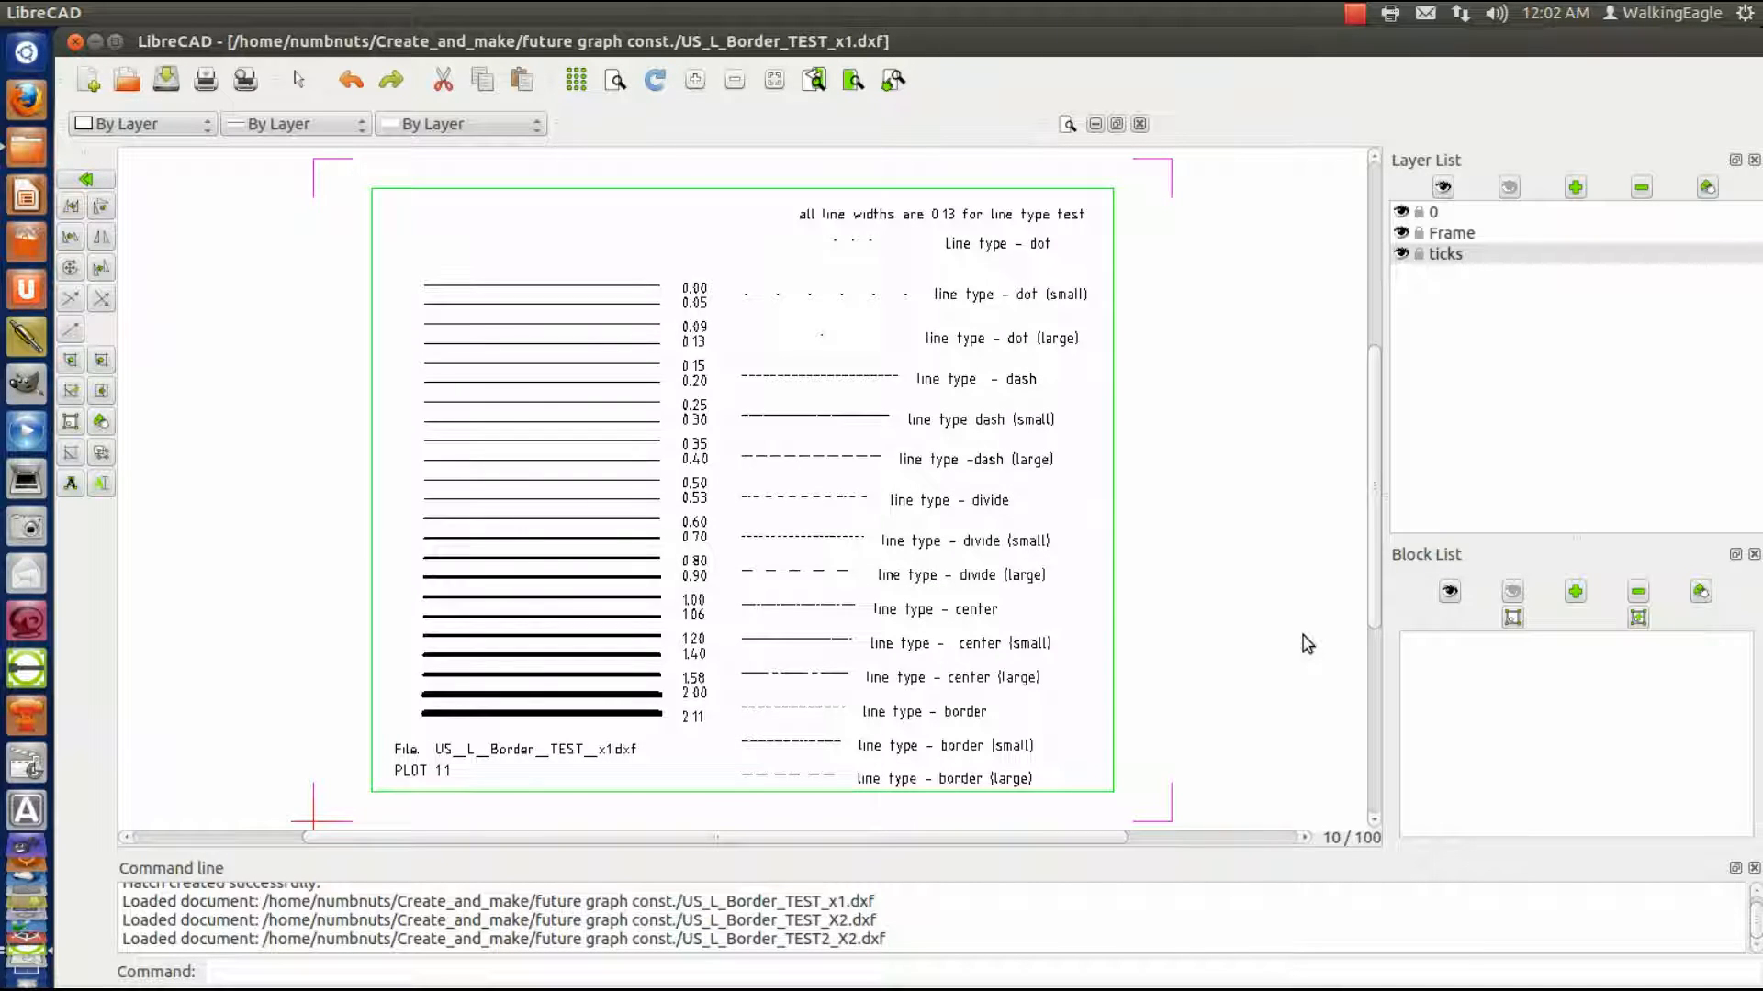
mouse_move(790, 783)
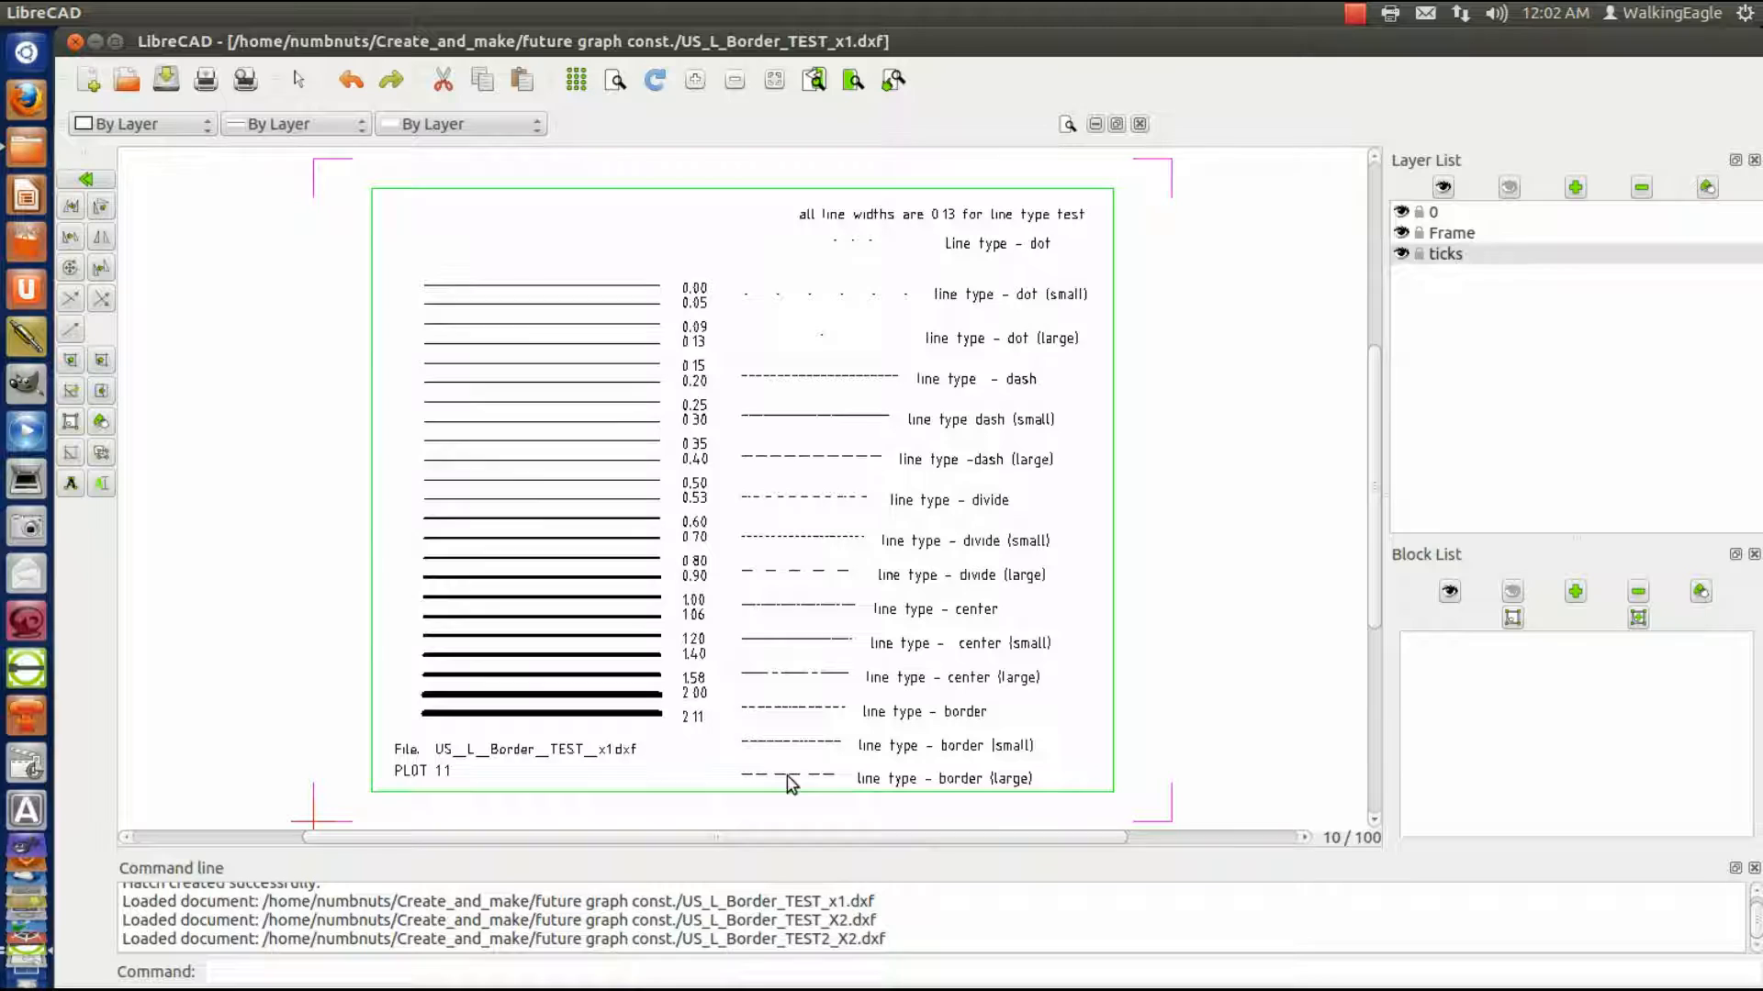
mouse_move(887, 324)
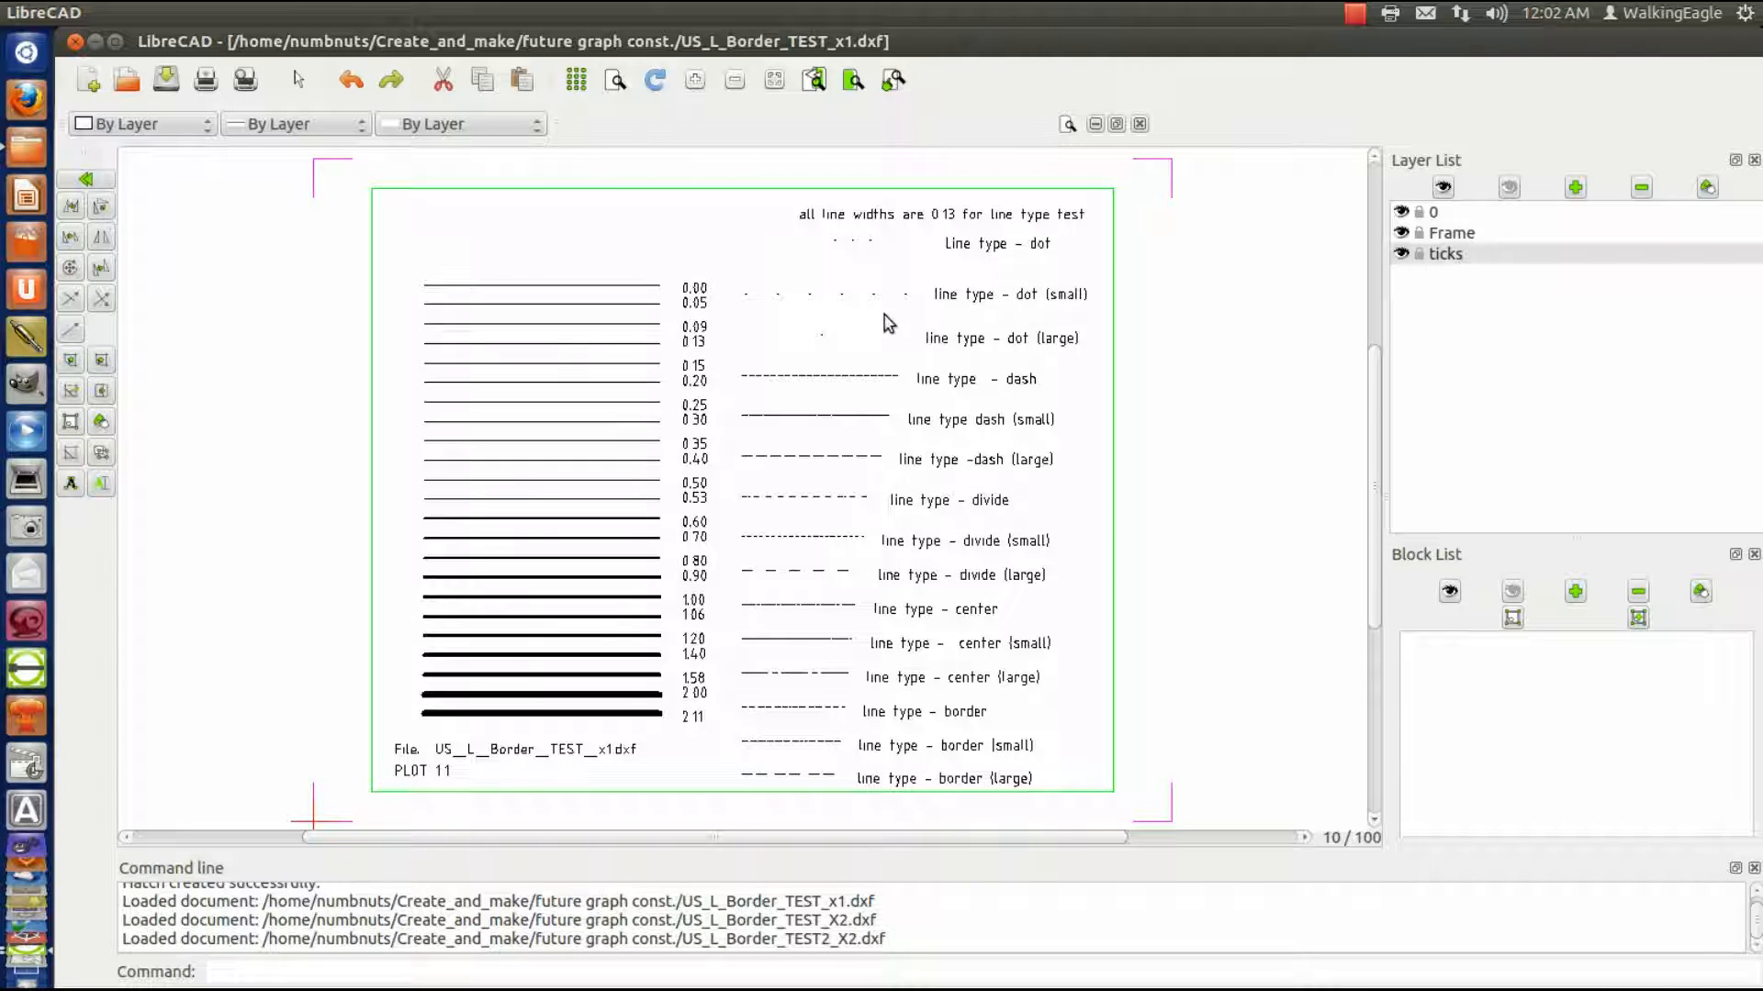
mouse_move(1245, 650)
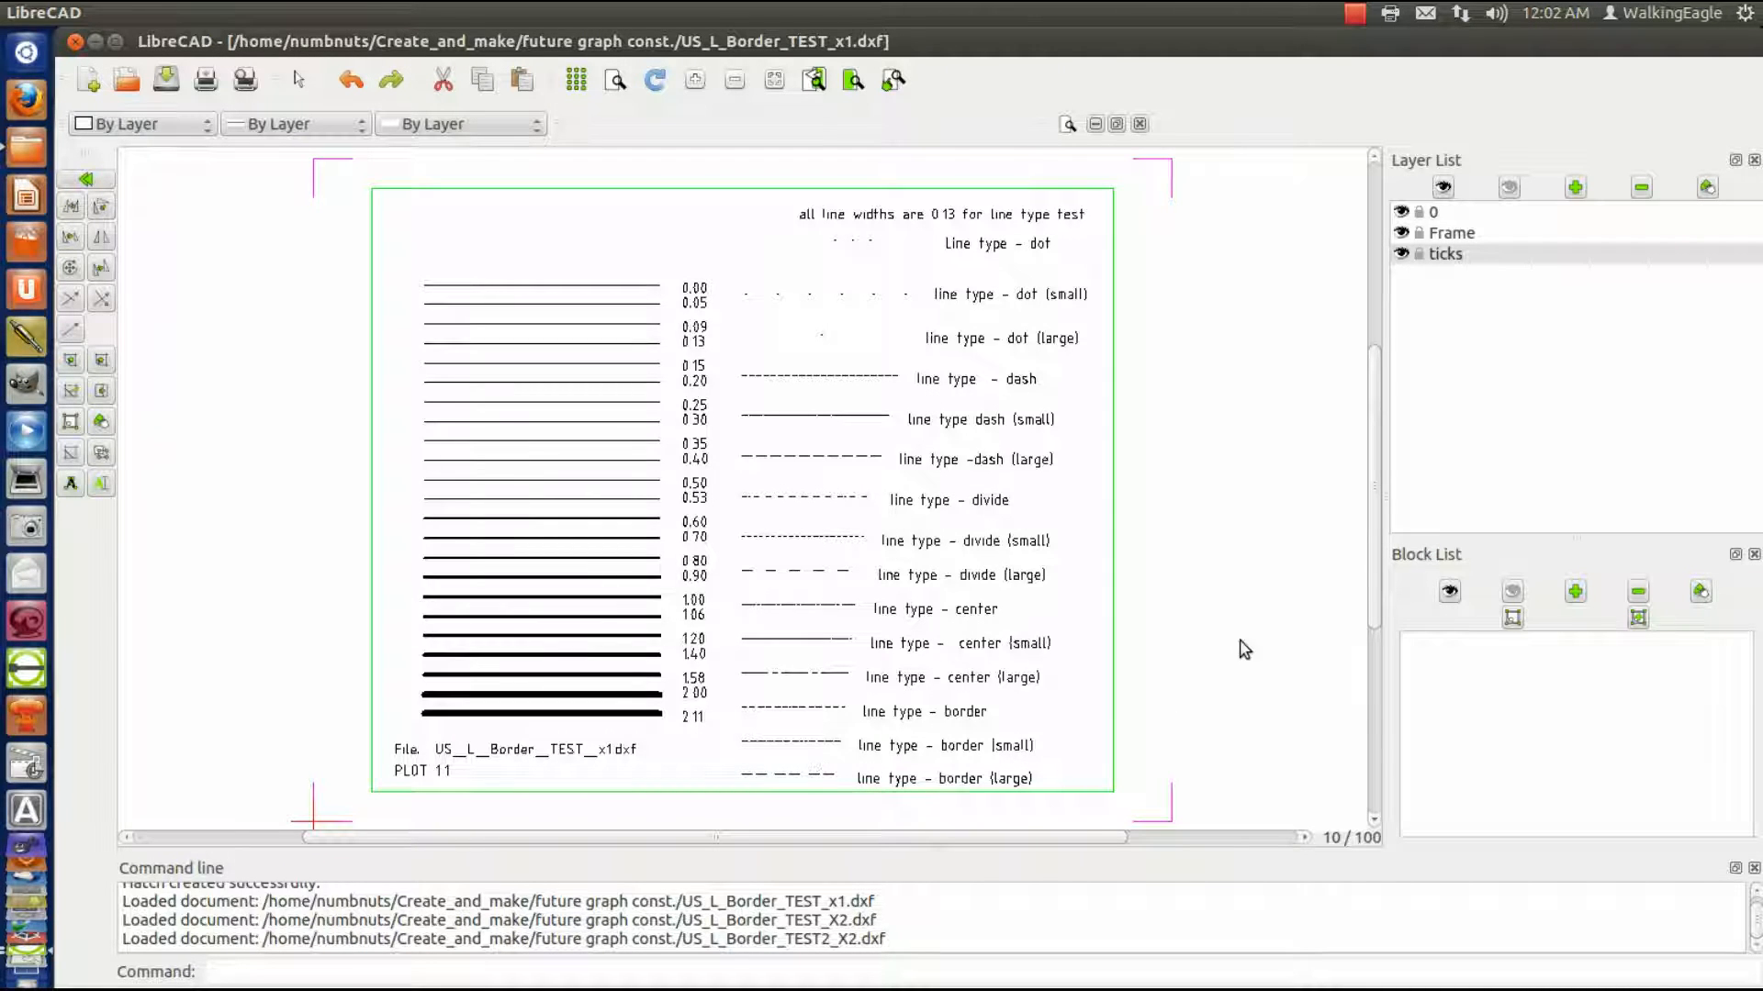
mouse_move(846, 571)
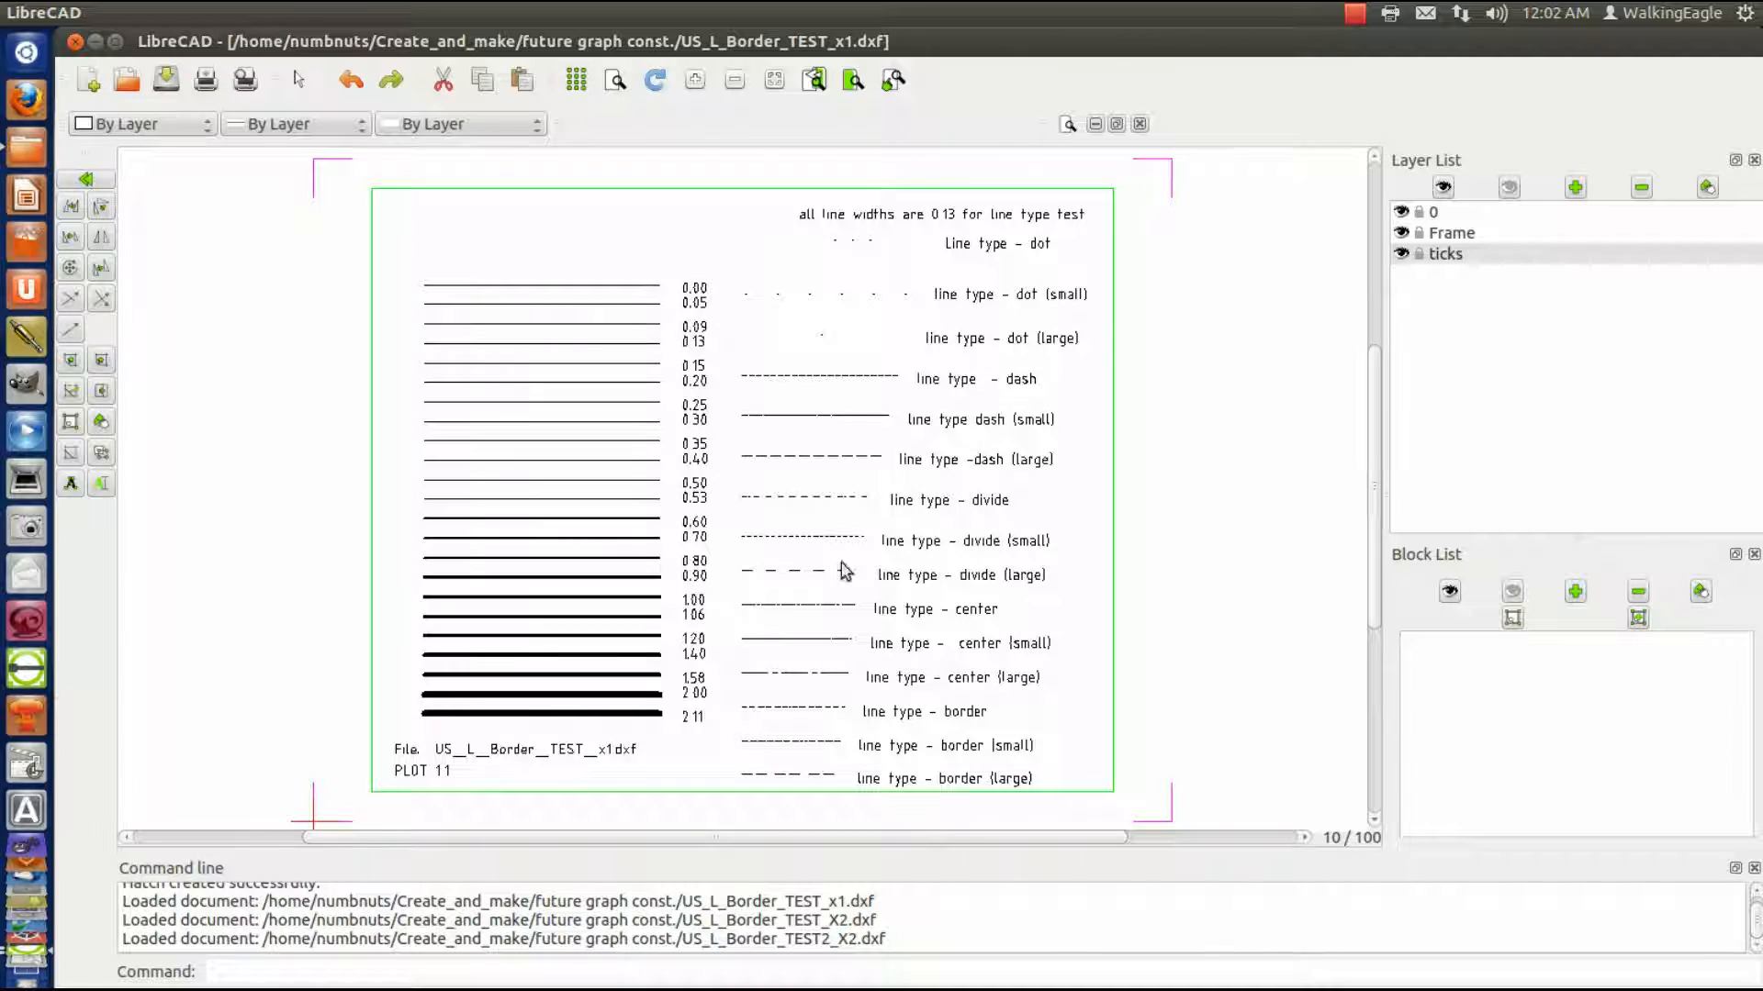
mouse_move(583, 680)
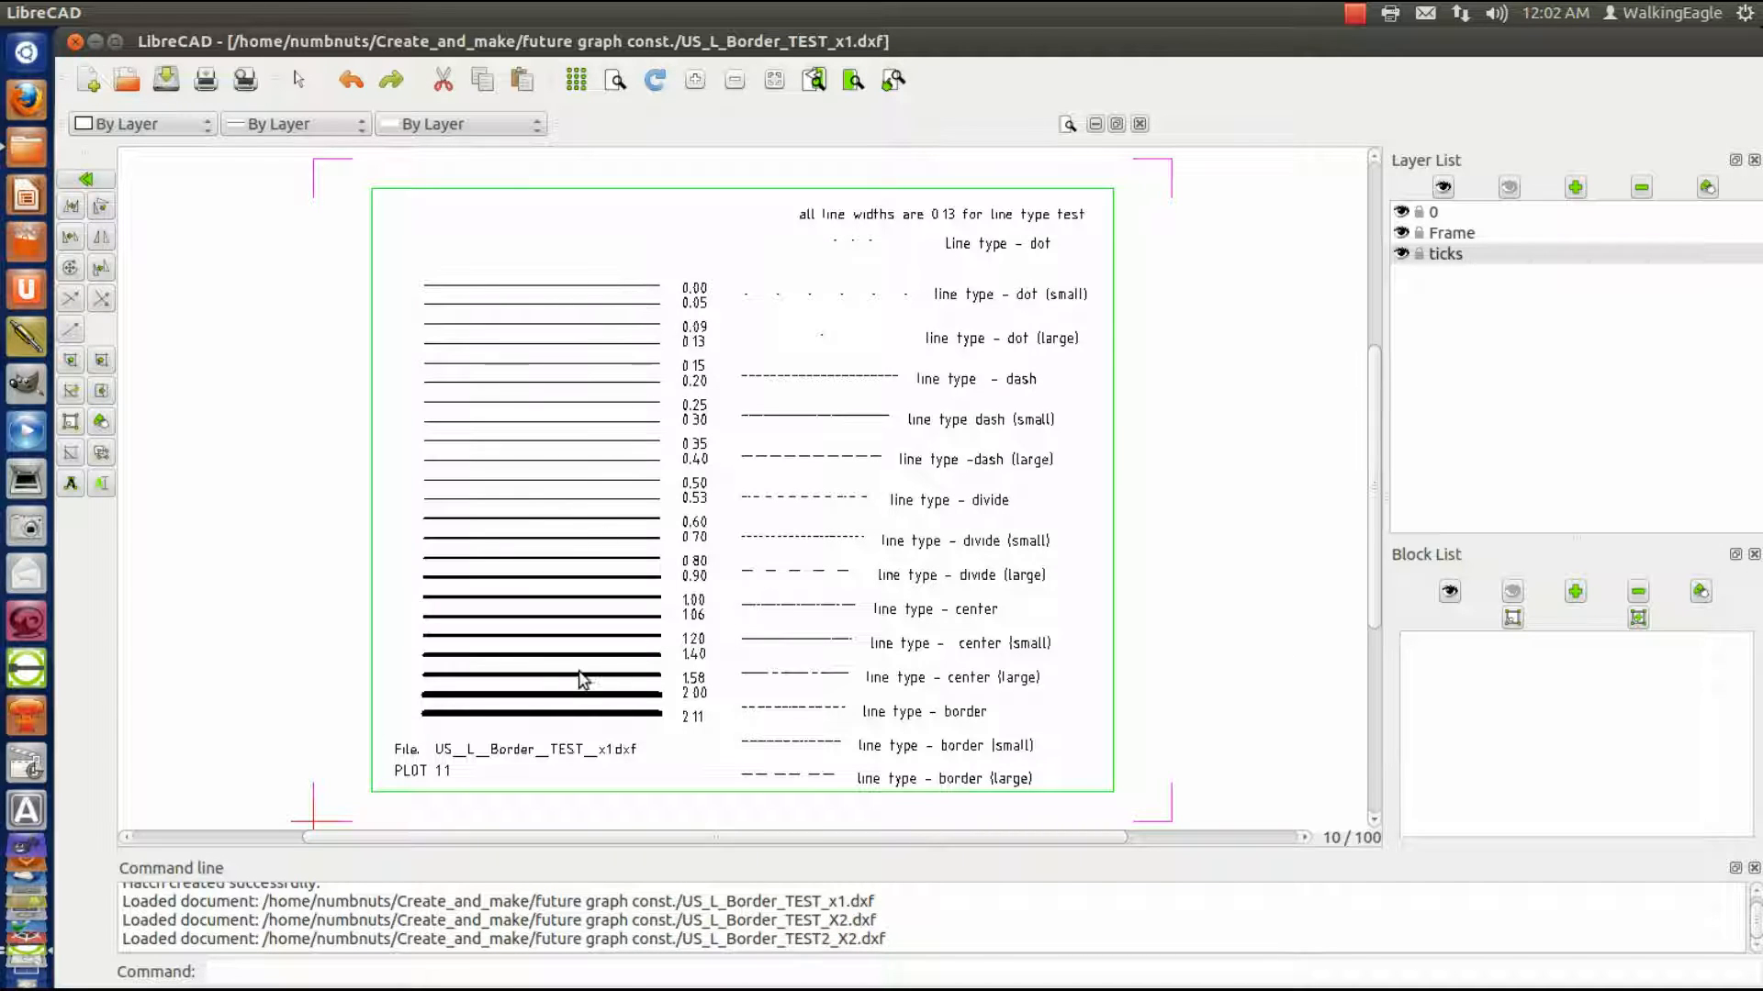
mouse_move(596, 304)
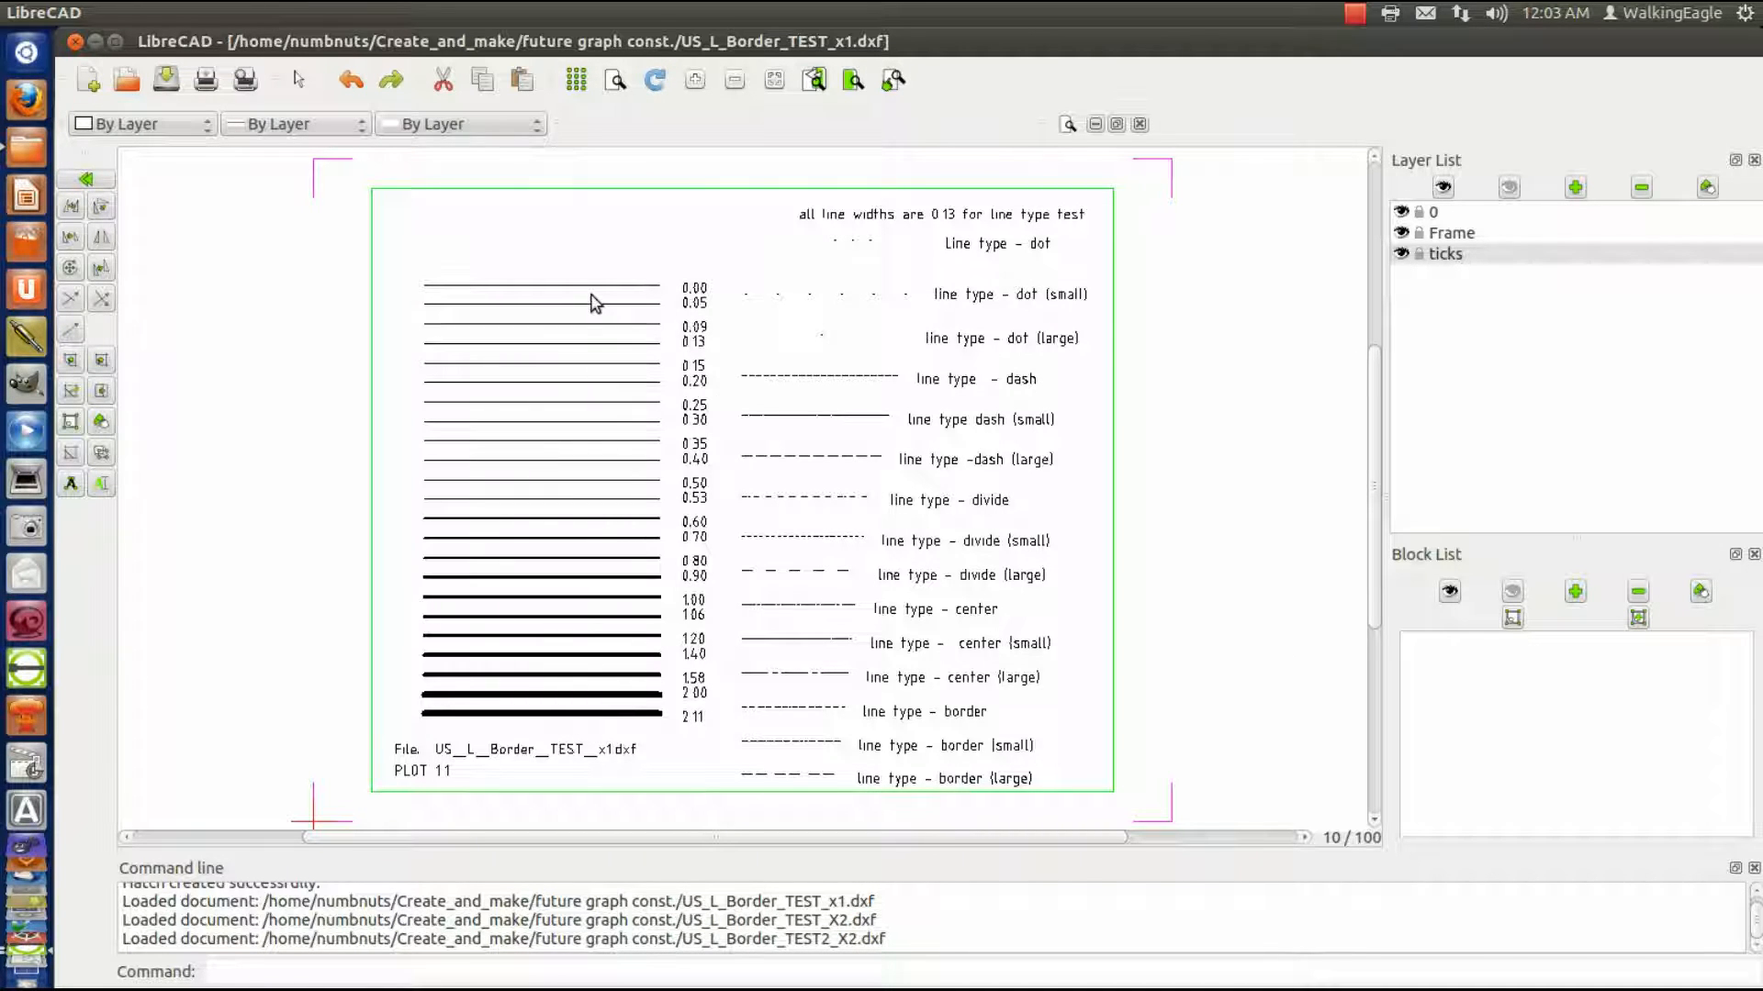
mouse_move(562, 736)
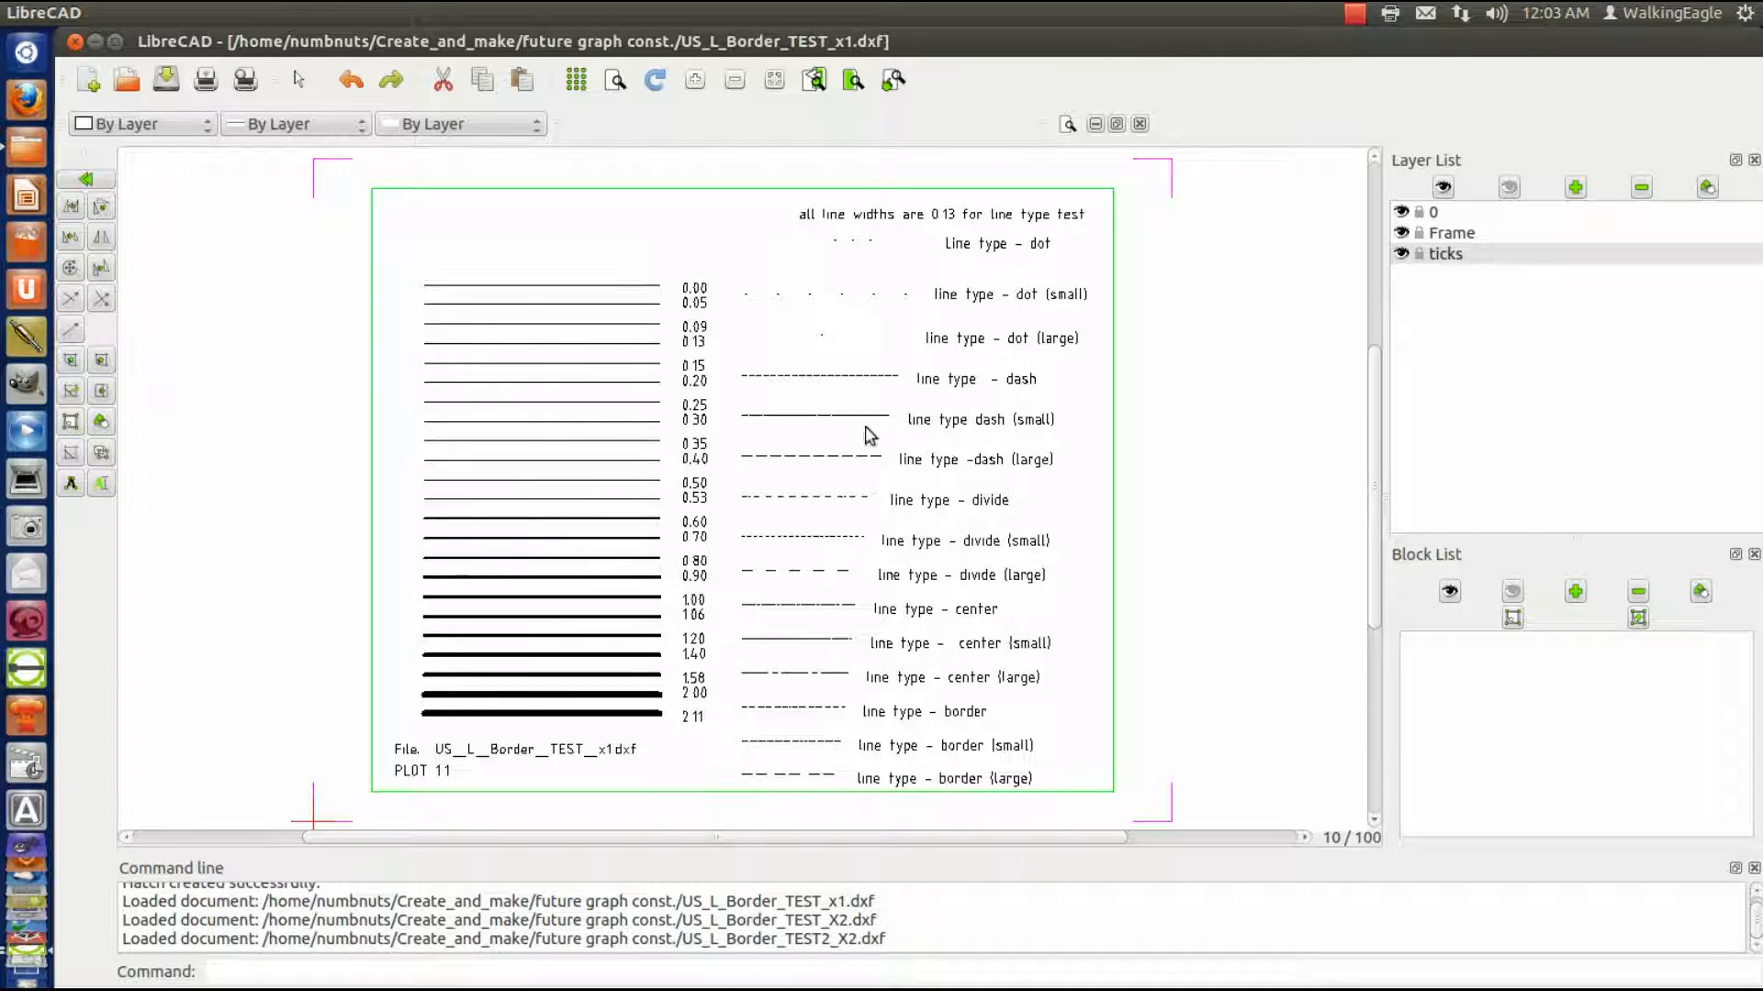
mouse_move(969, 529)
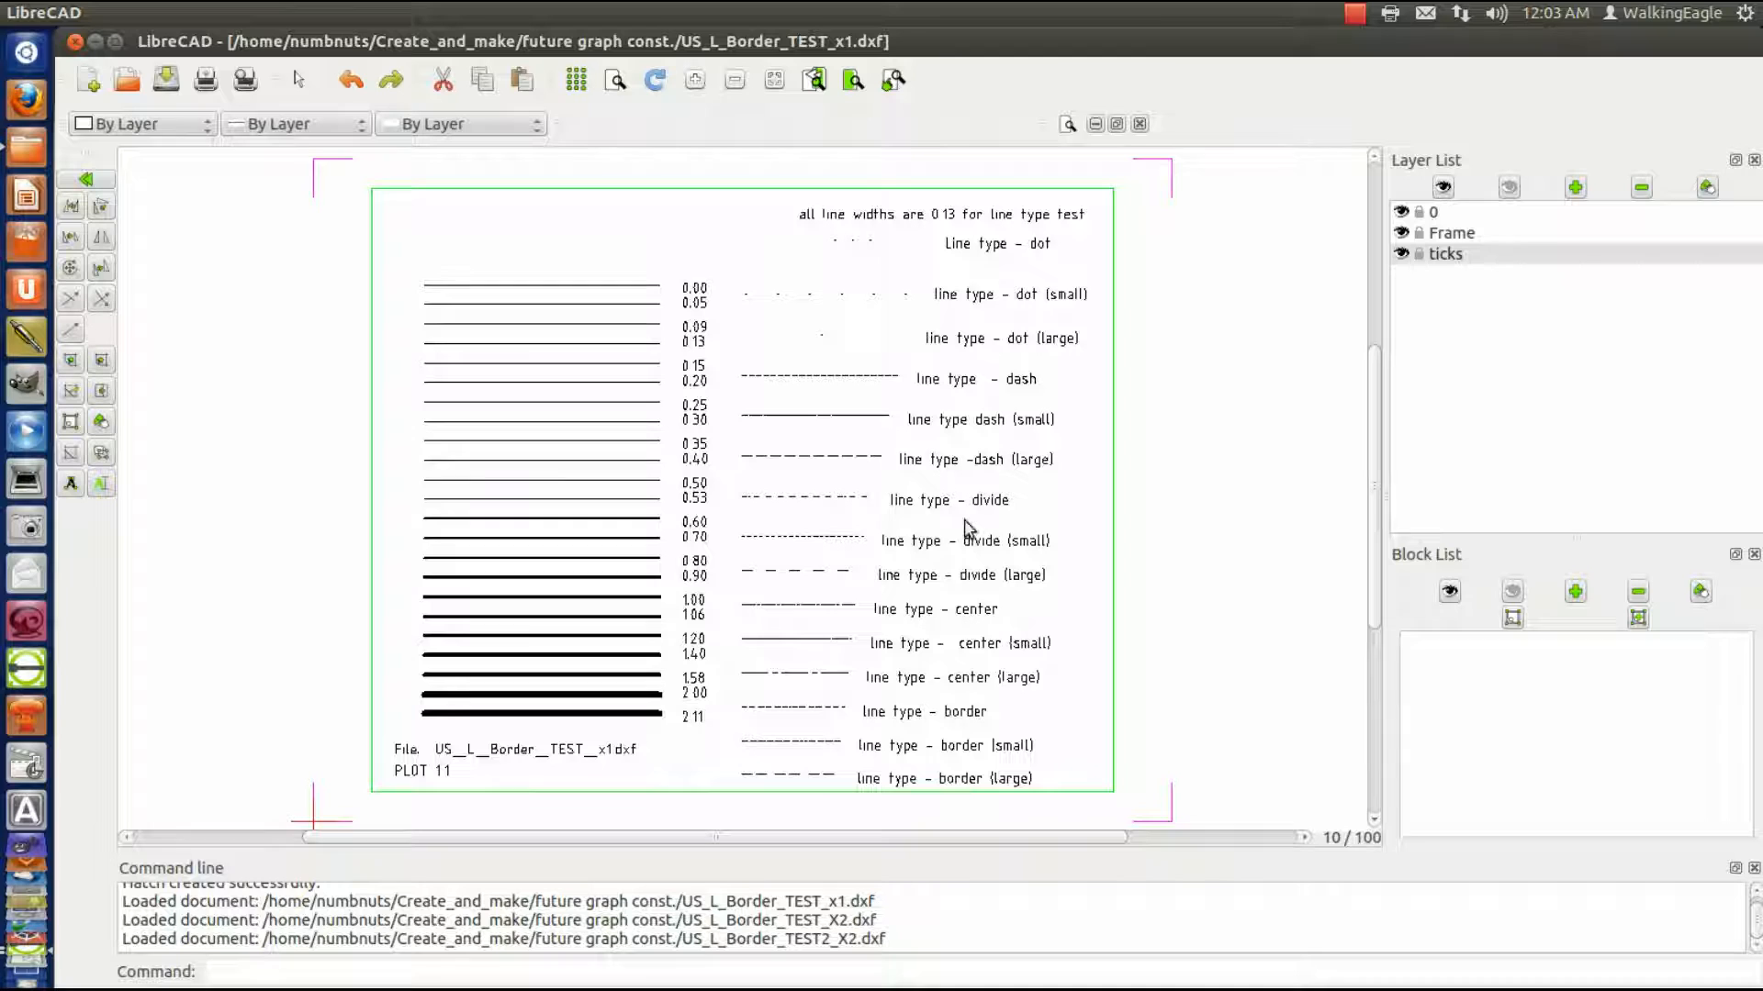
mouse_move(980, 221)
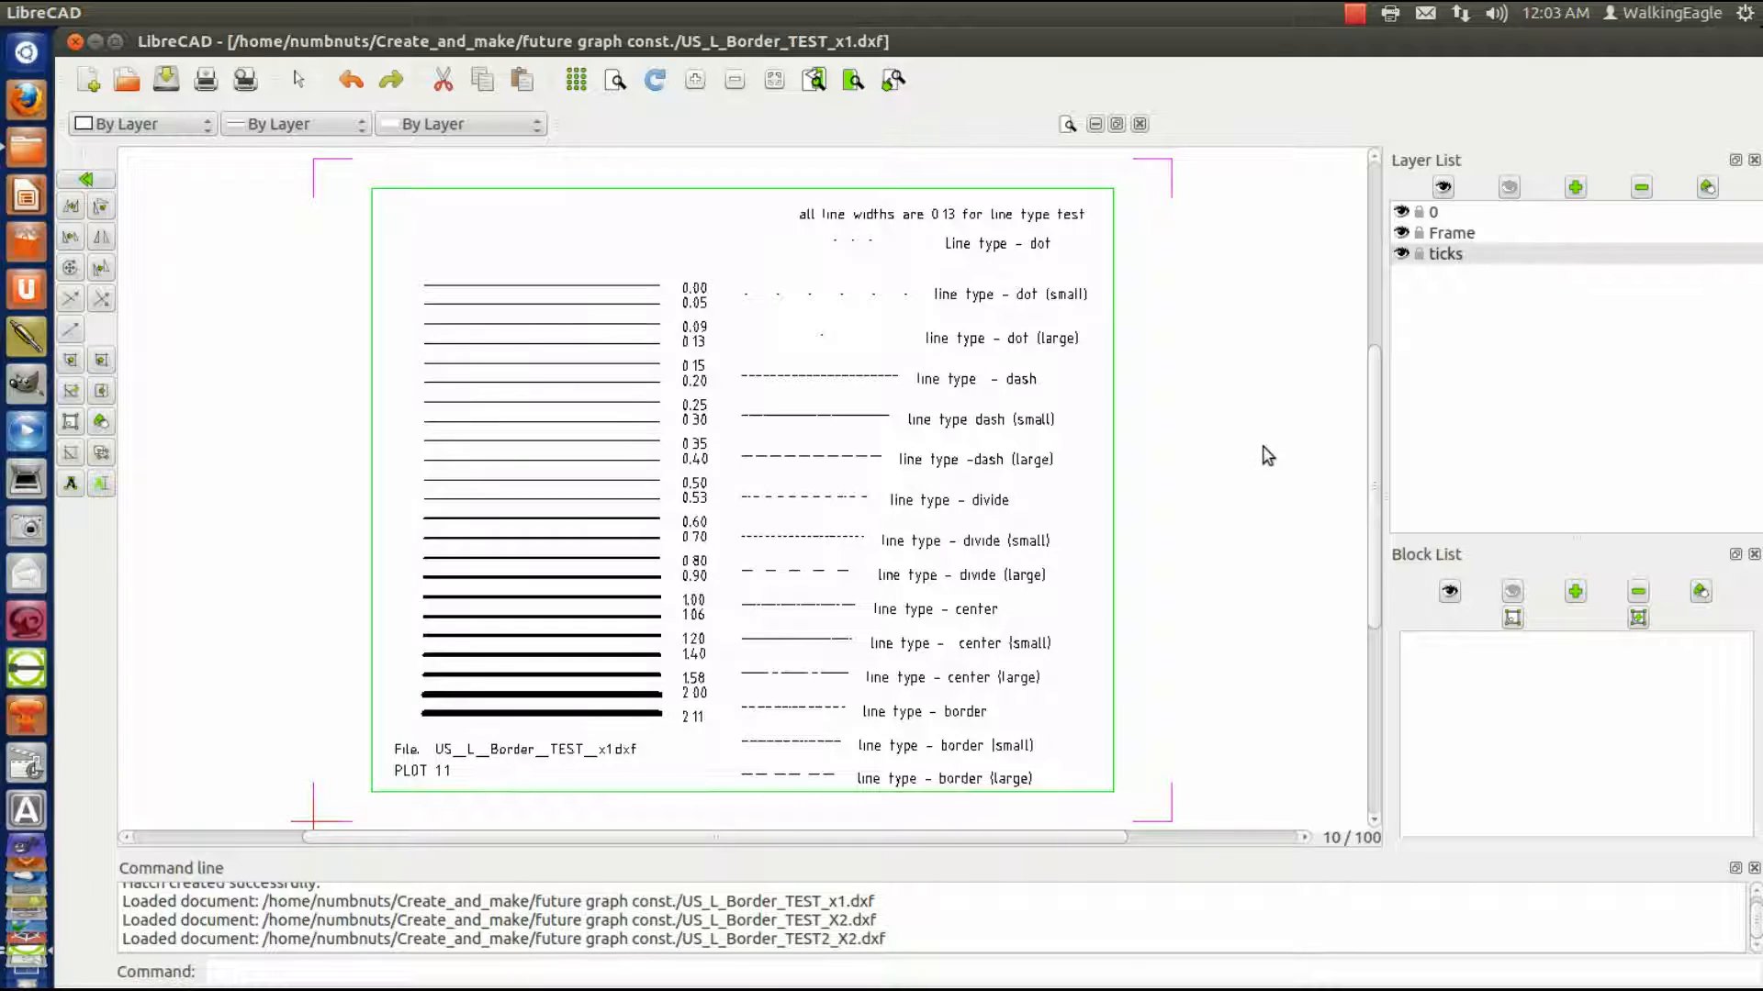
mouse_move(1195, 711)
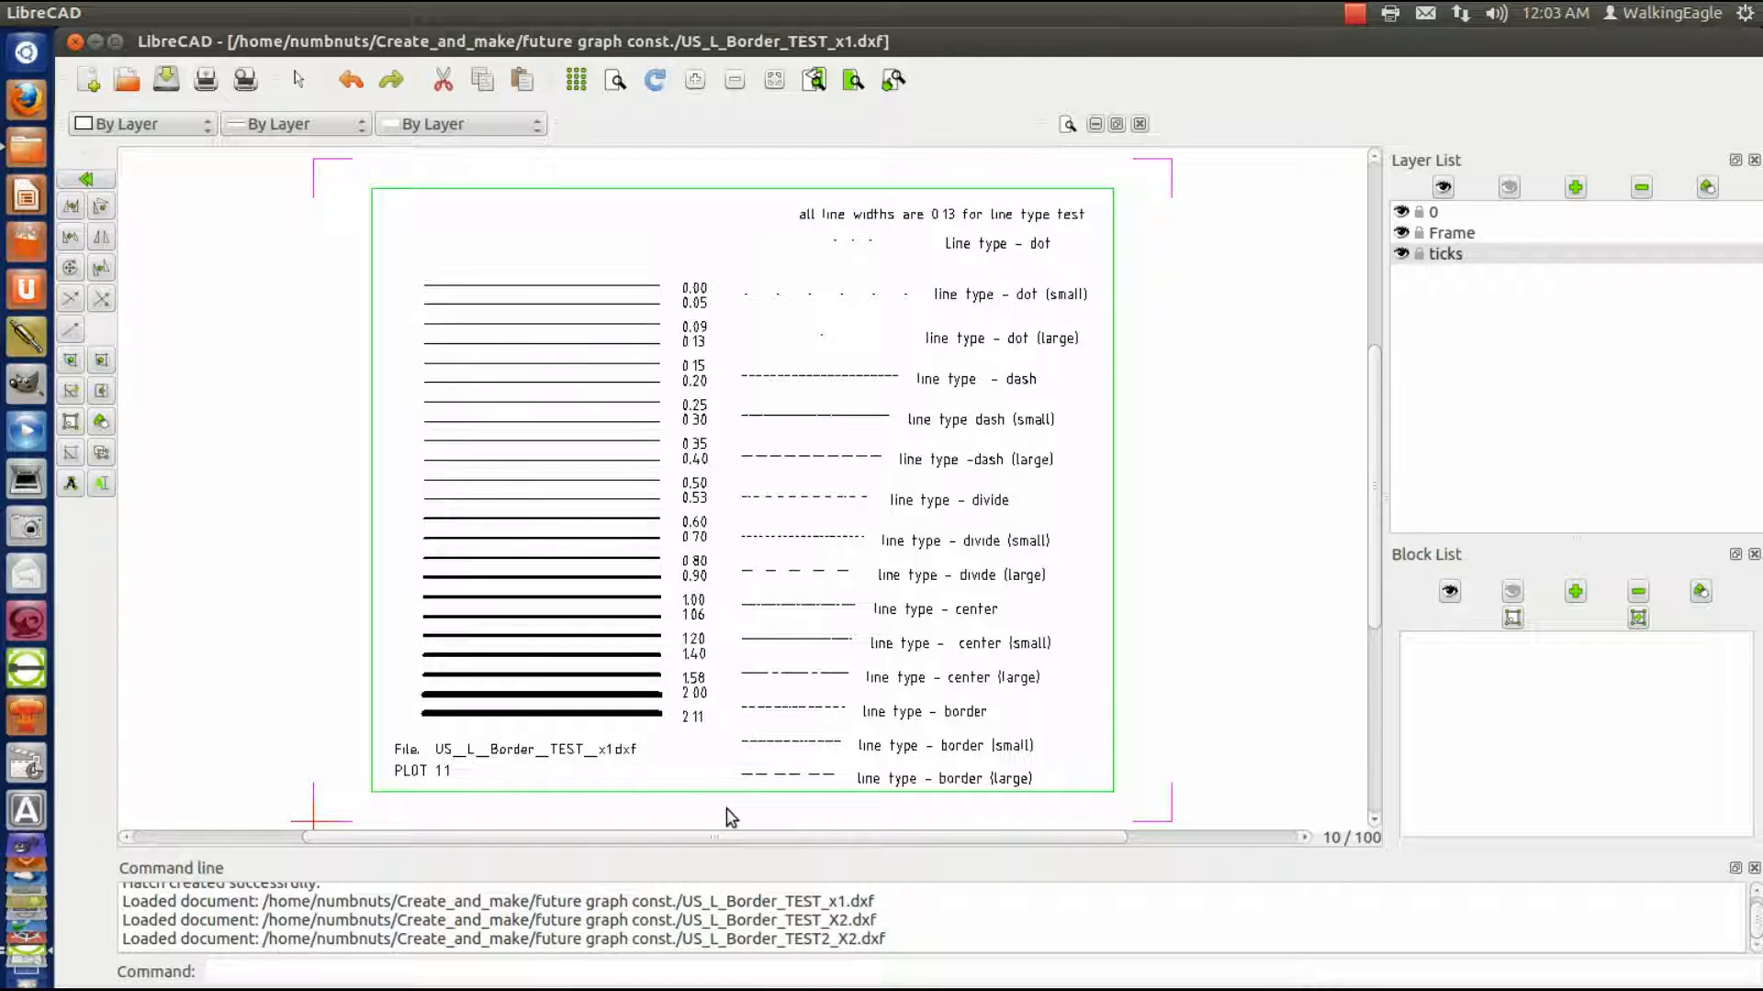
mouse_move(1028, 166)
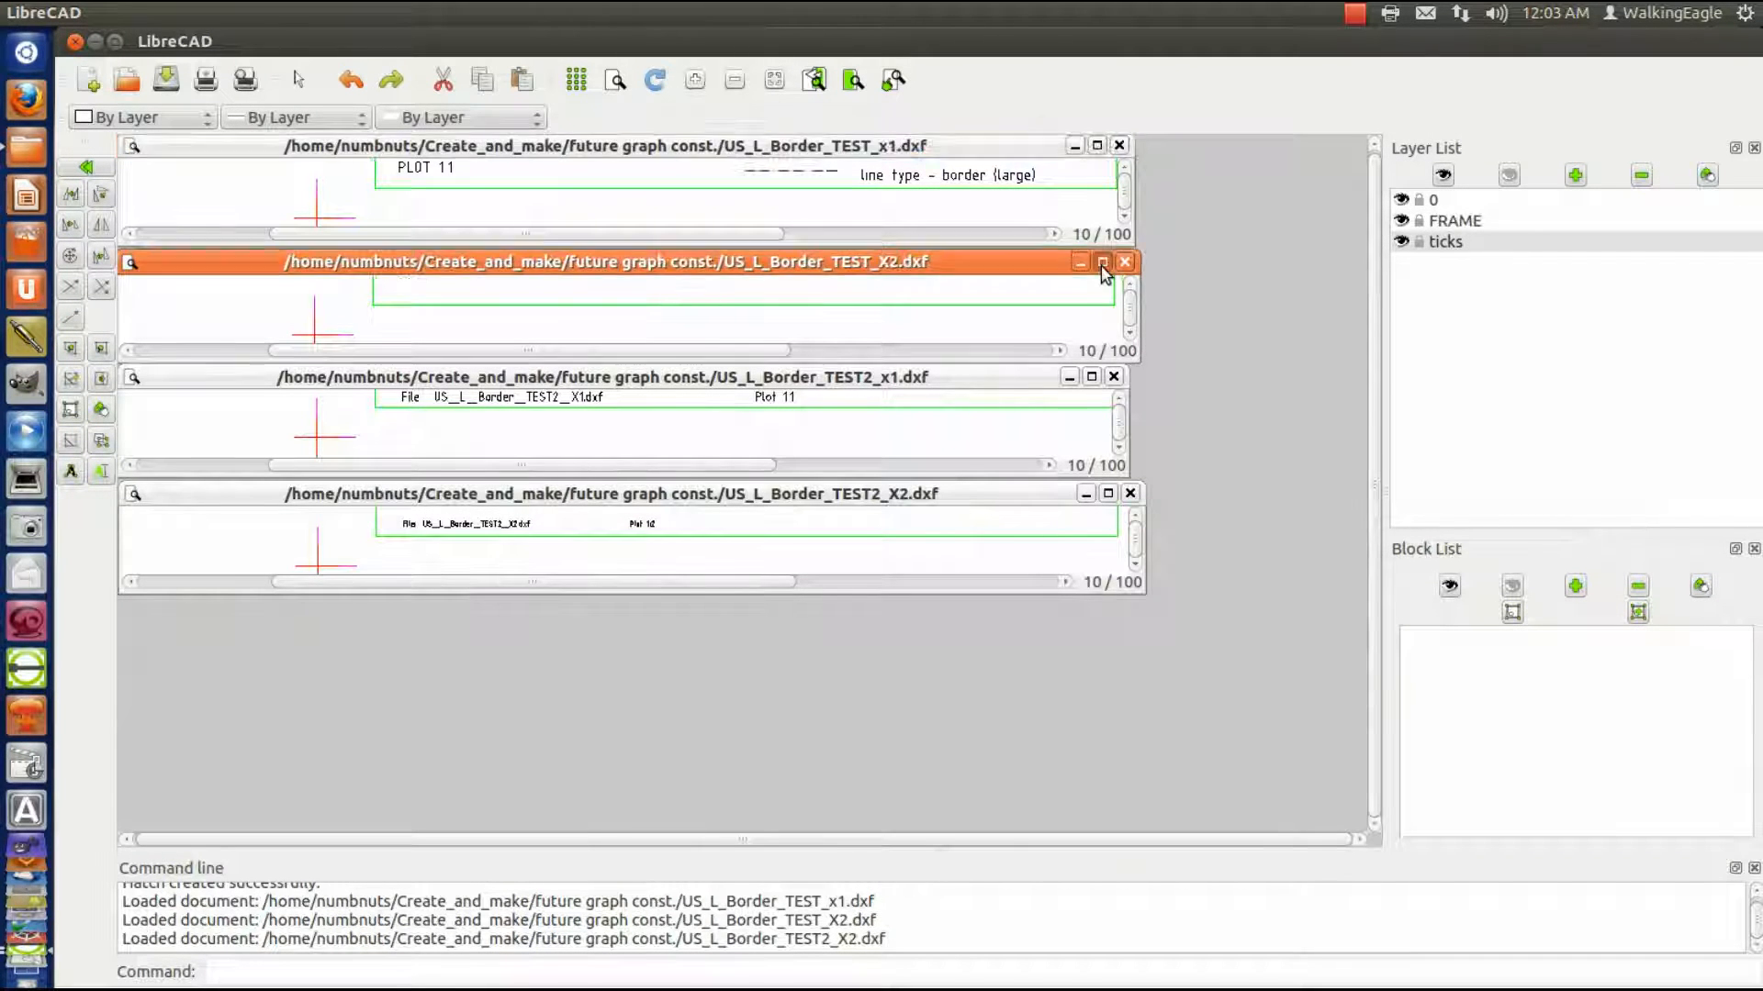
left_click(1102, 261)
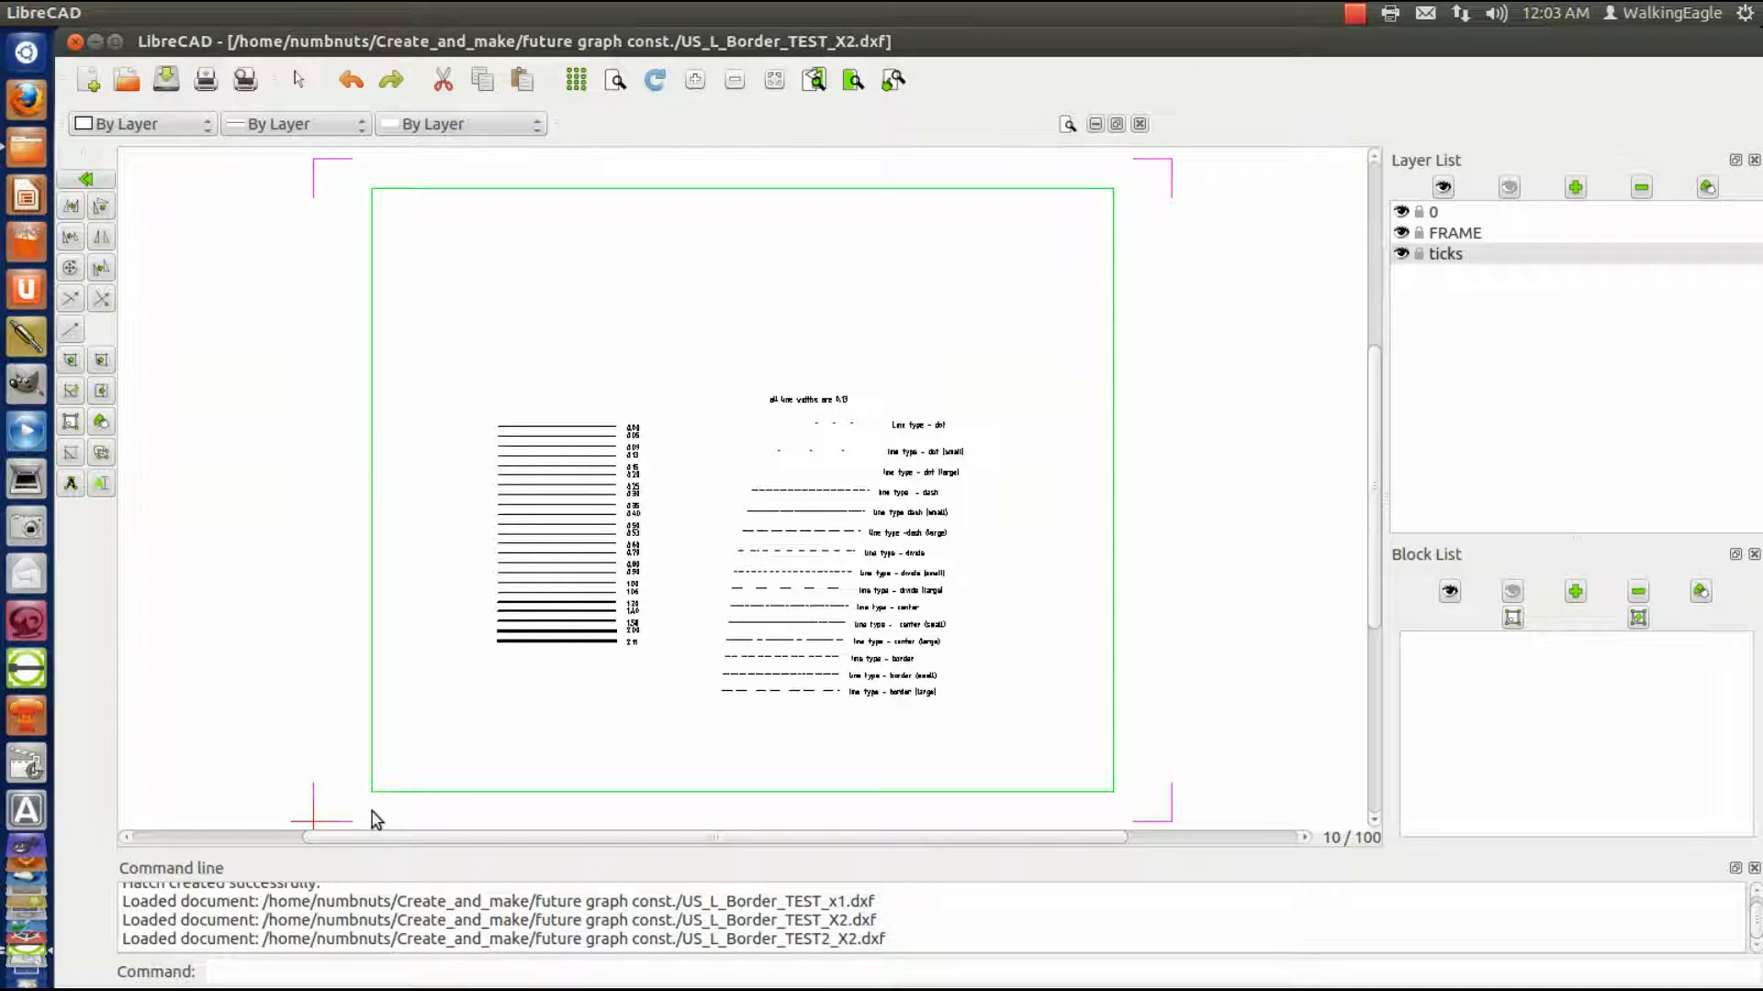
mouse_move(1137, 279)
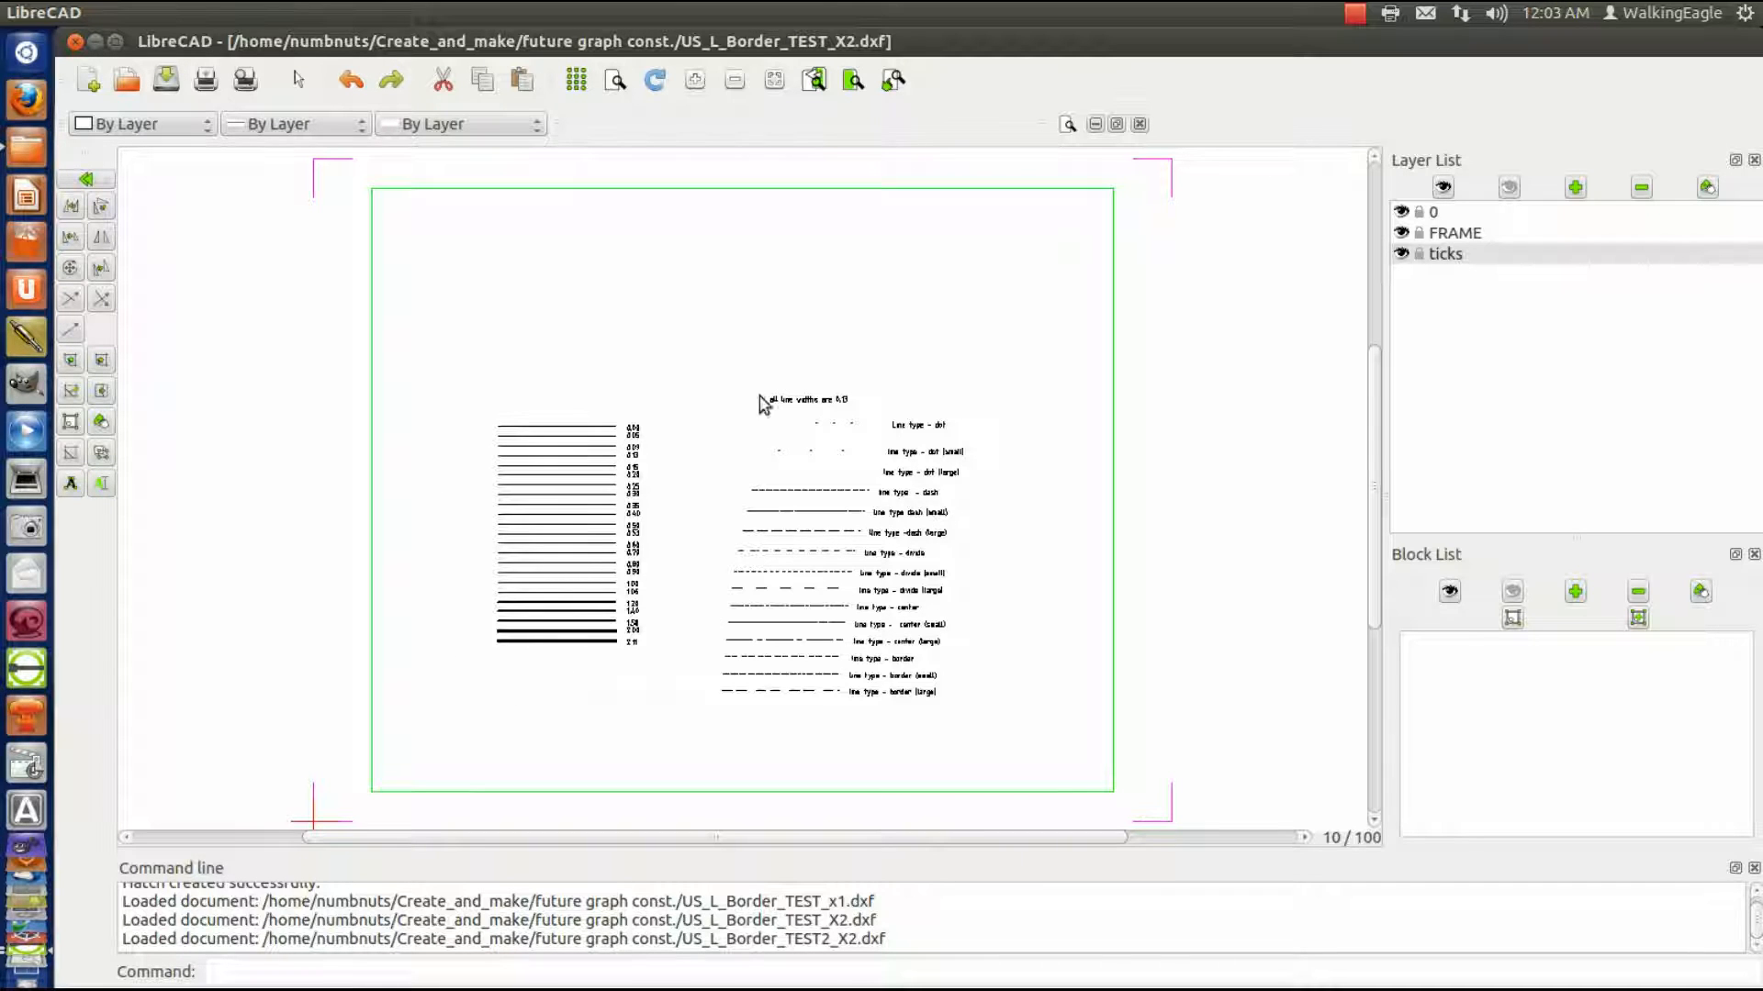
mouse_move(1056, 770)
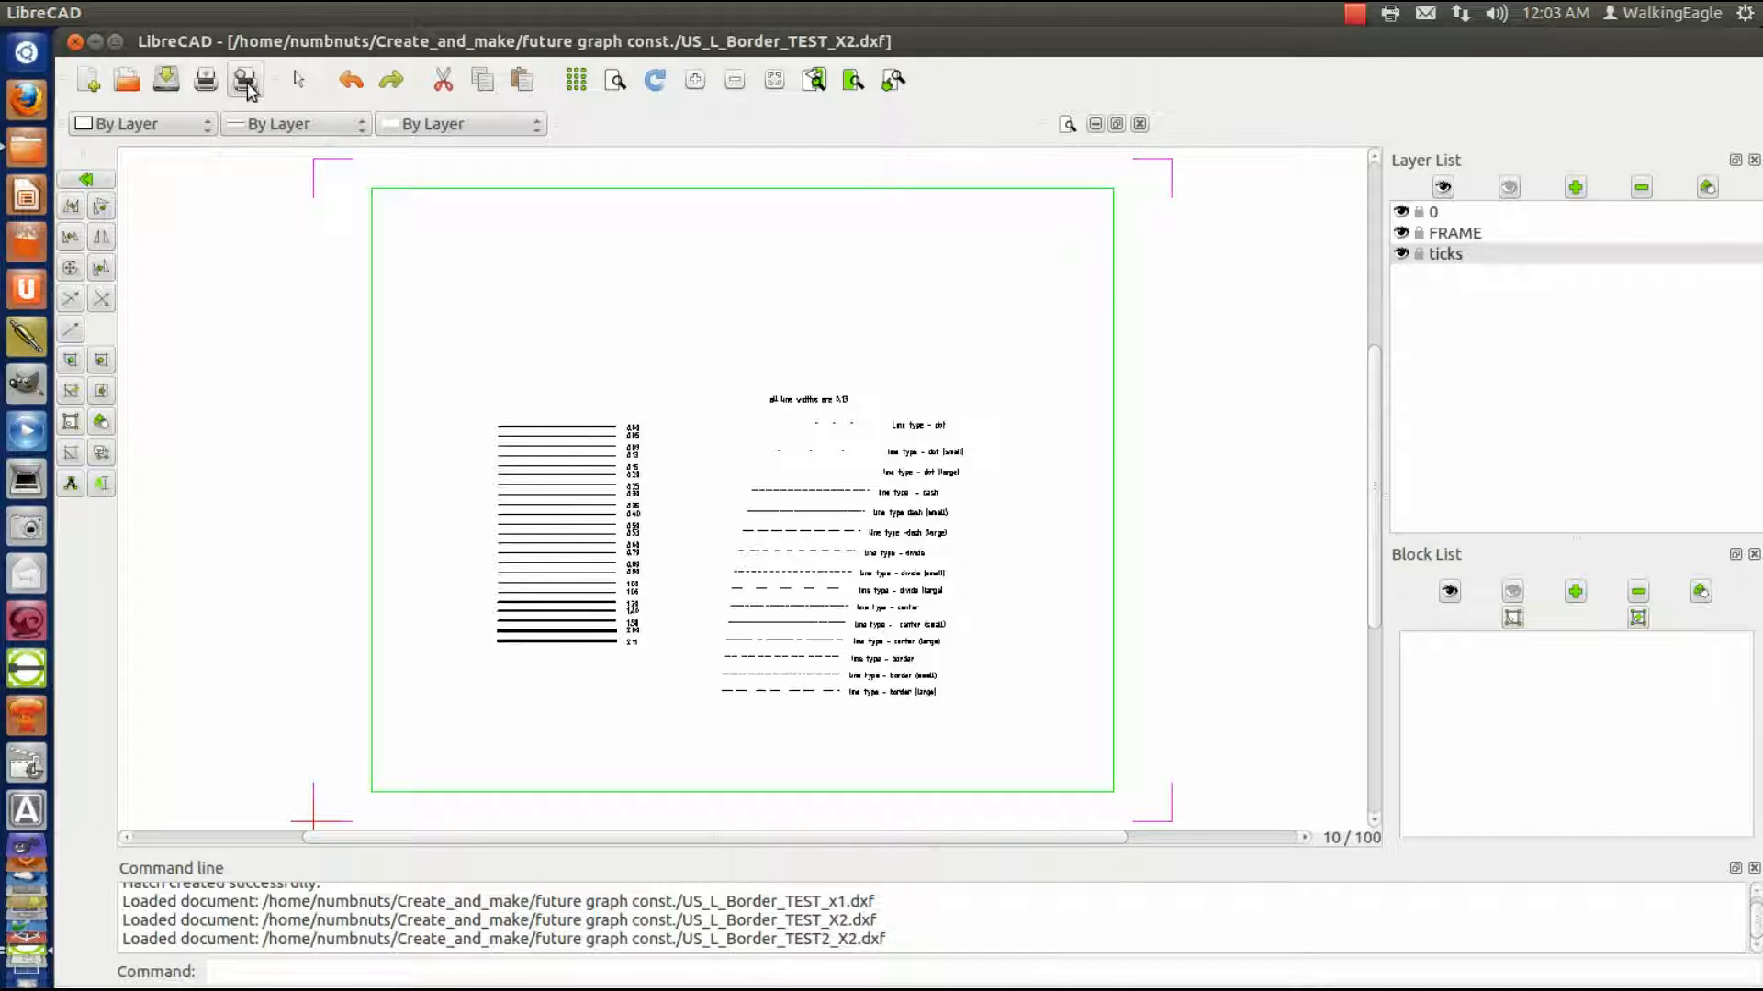
- Open the print preview of US_L_Border_TEST_X2
left_click(244, 79)
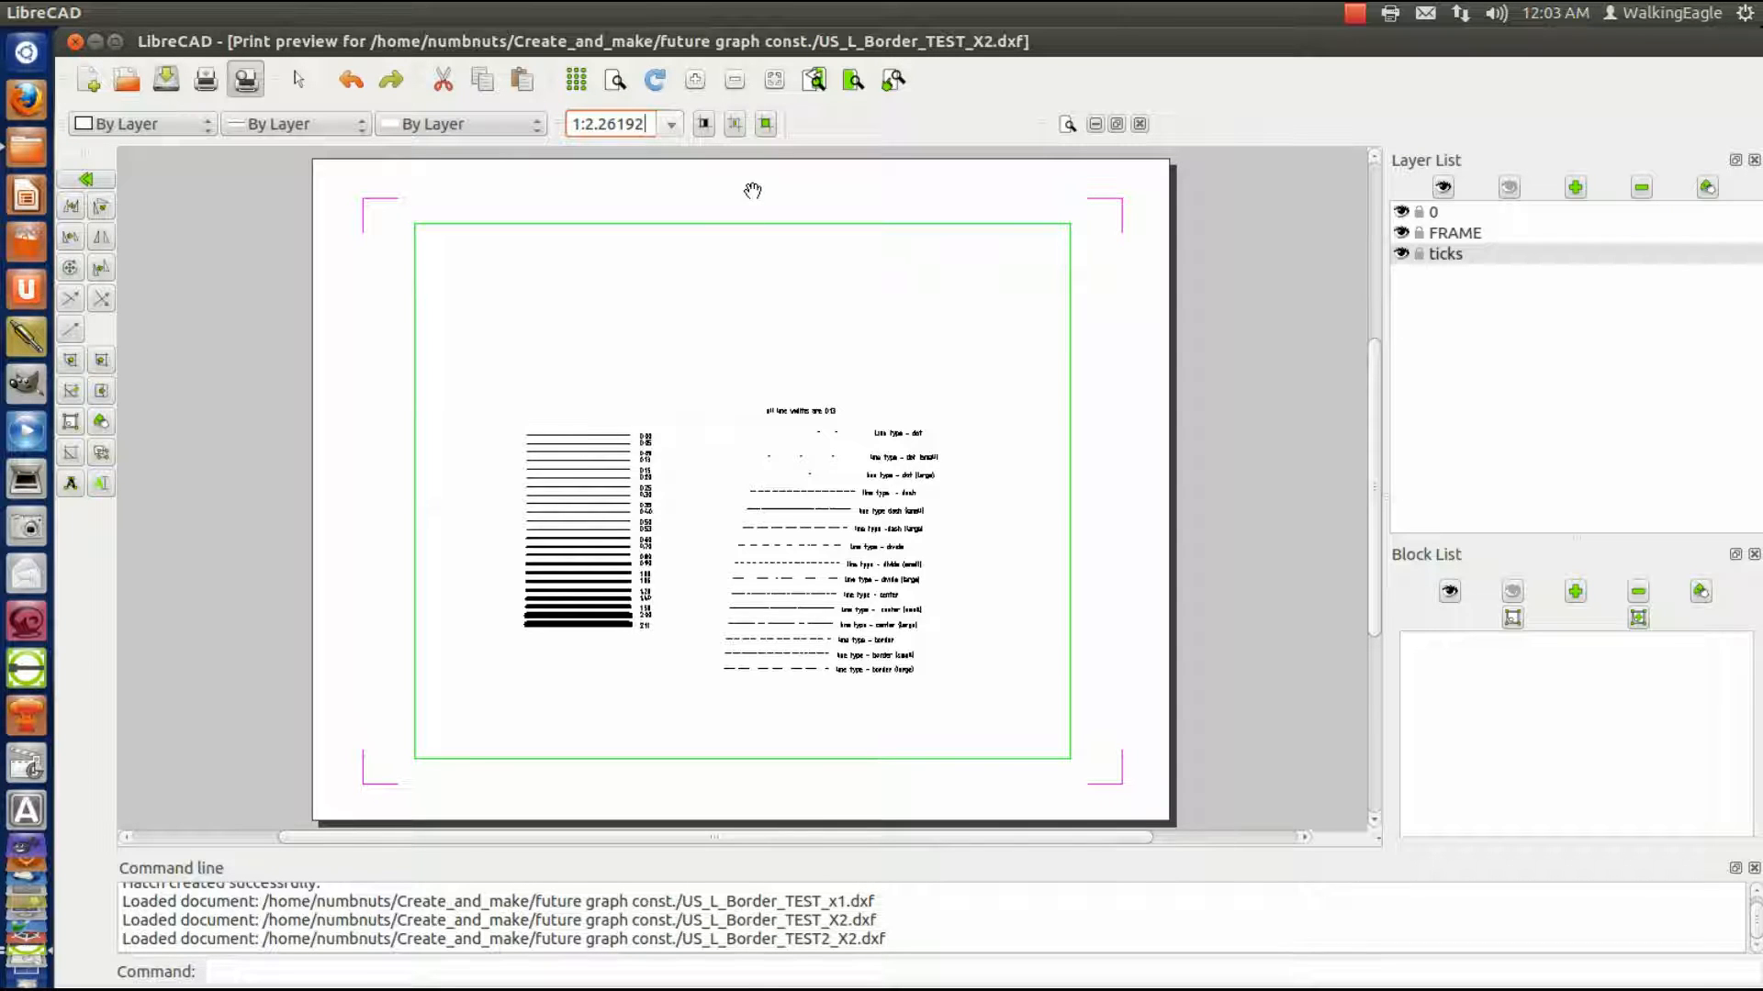
mouse_move(342, 194)
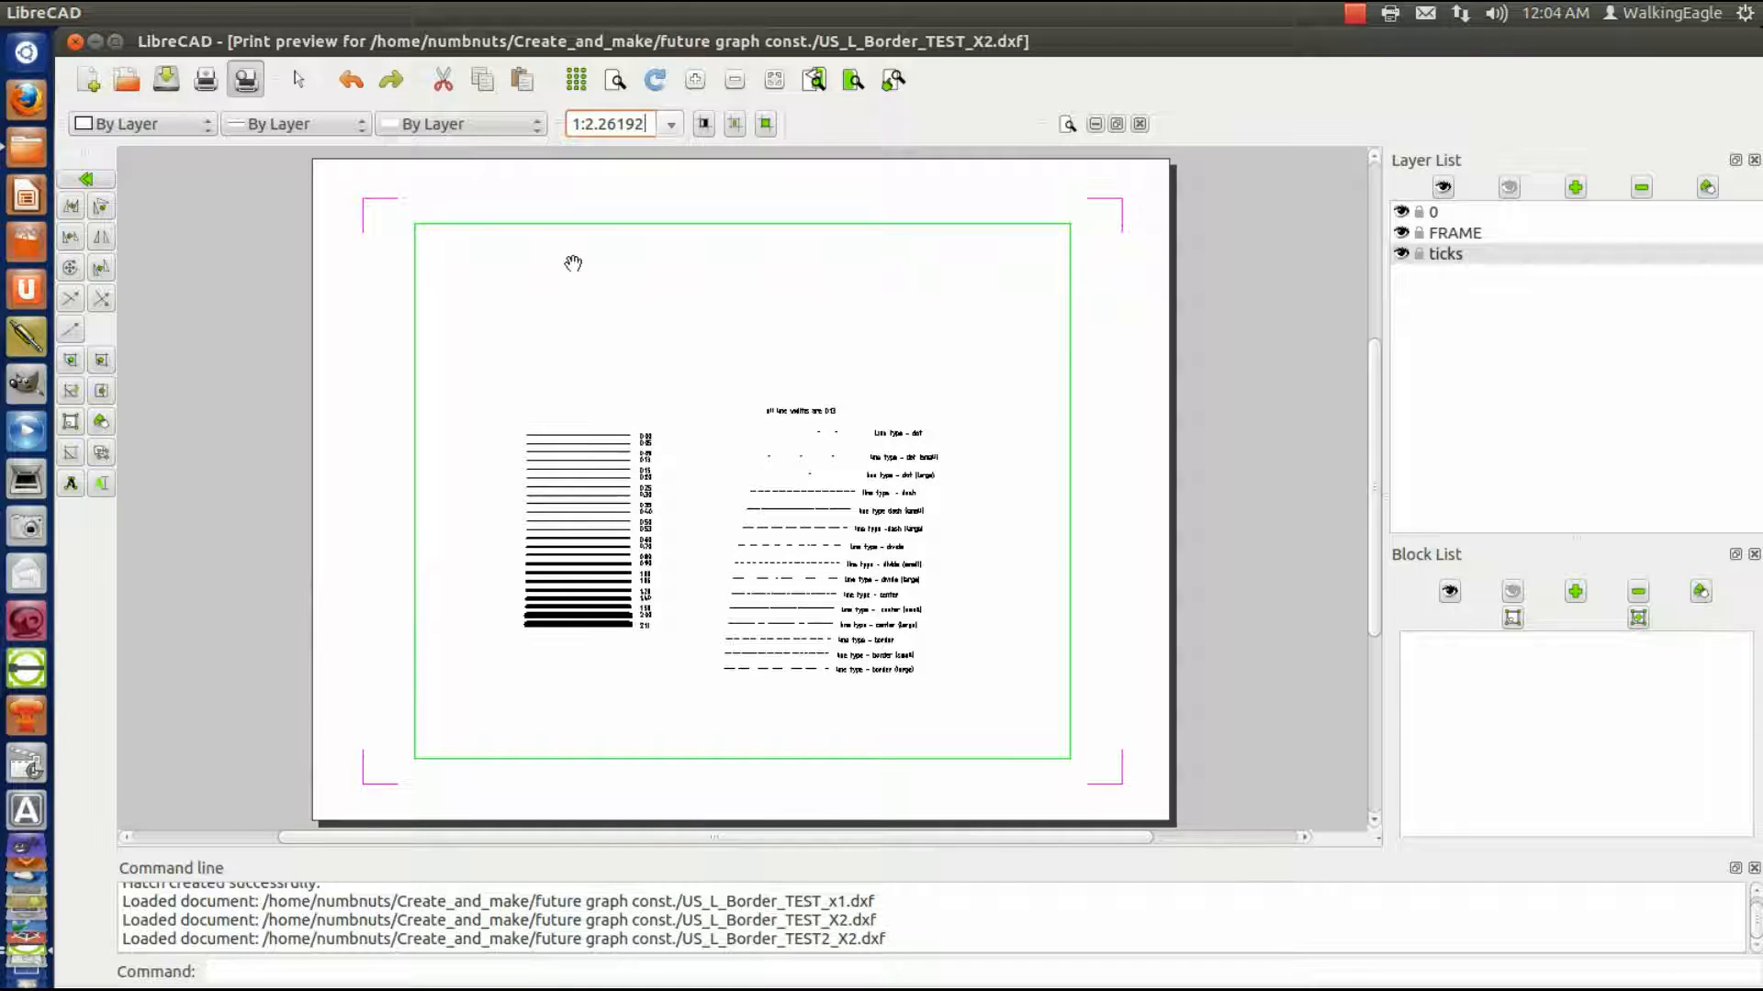
mouse_move(1126, 211)
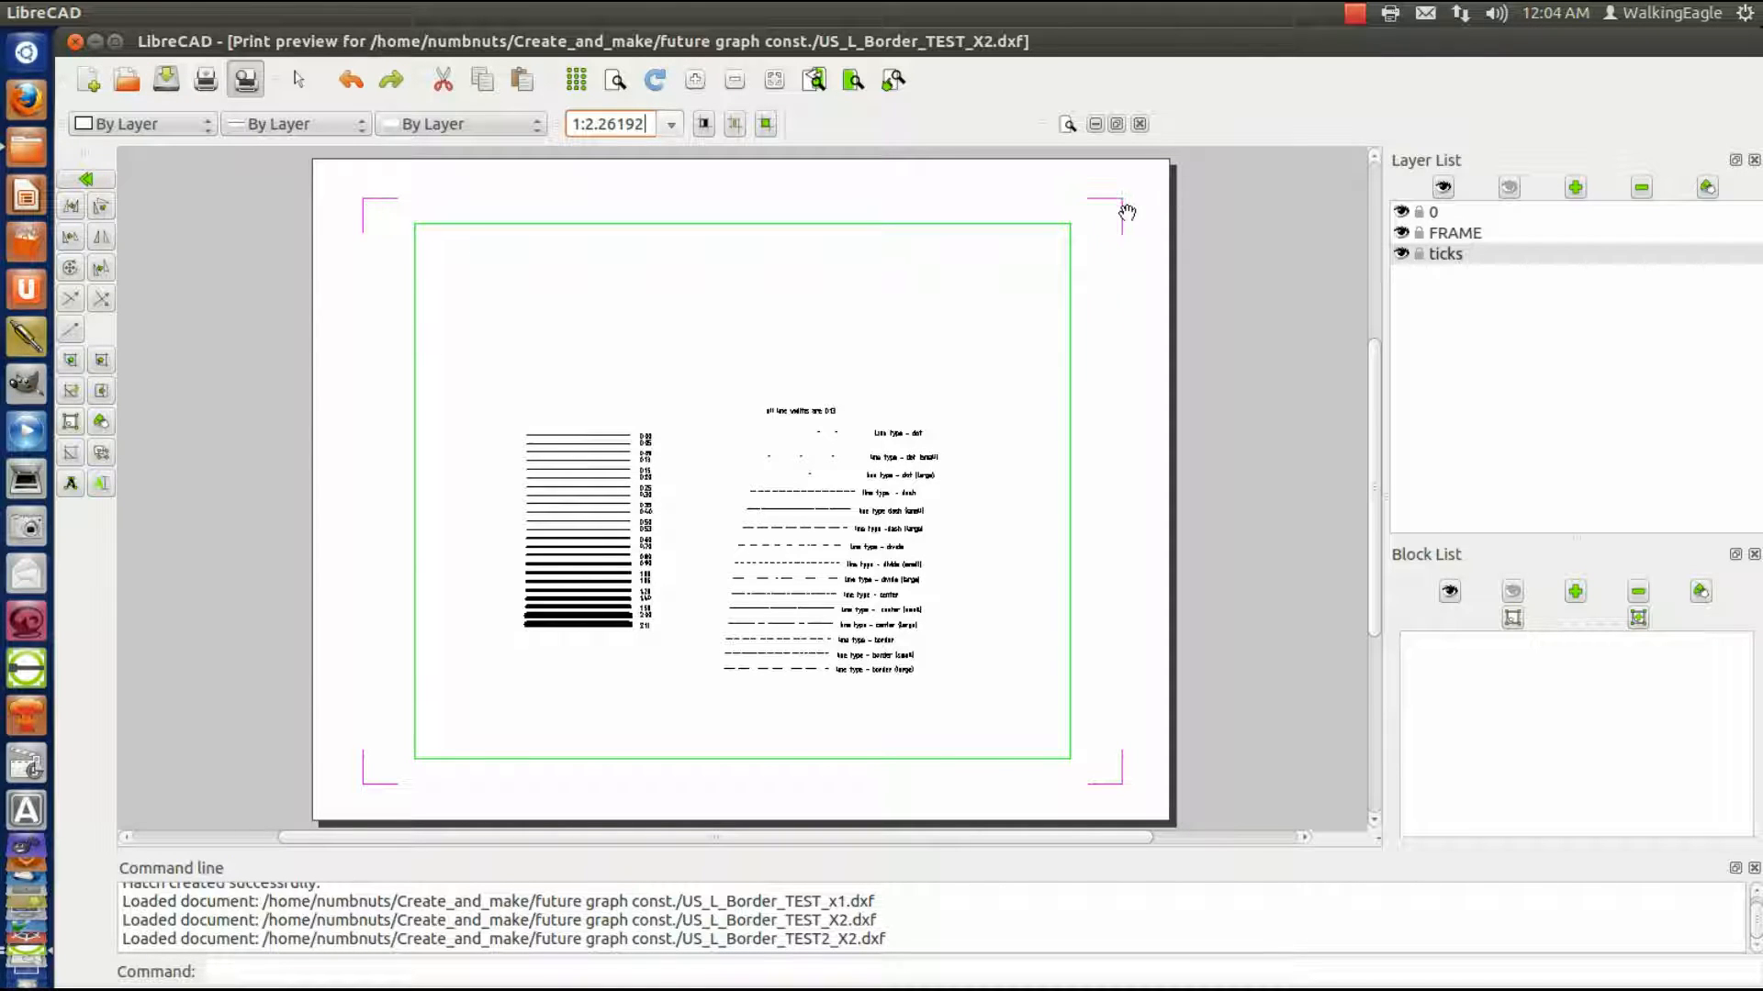
mouse_move(354, 809)
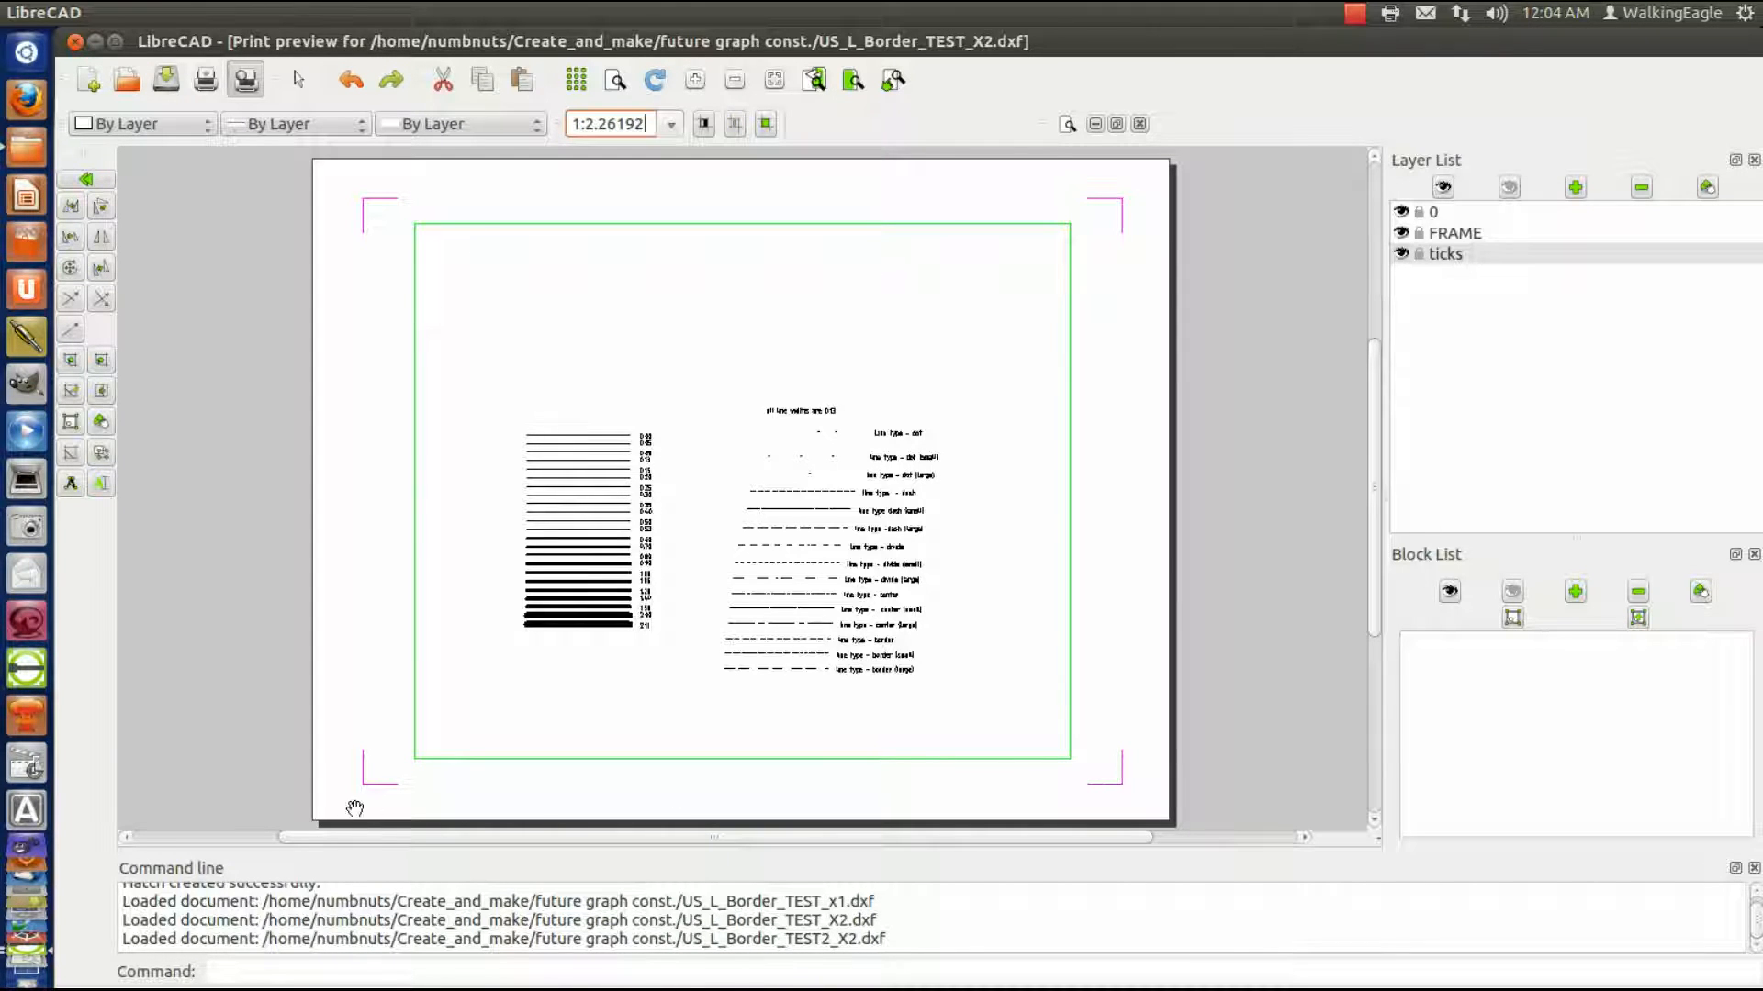
mouse_move(996, 161)
type("1:2")
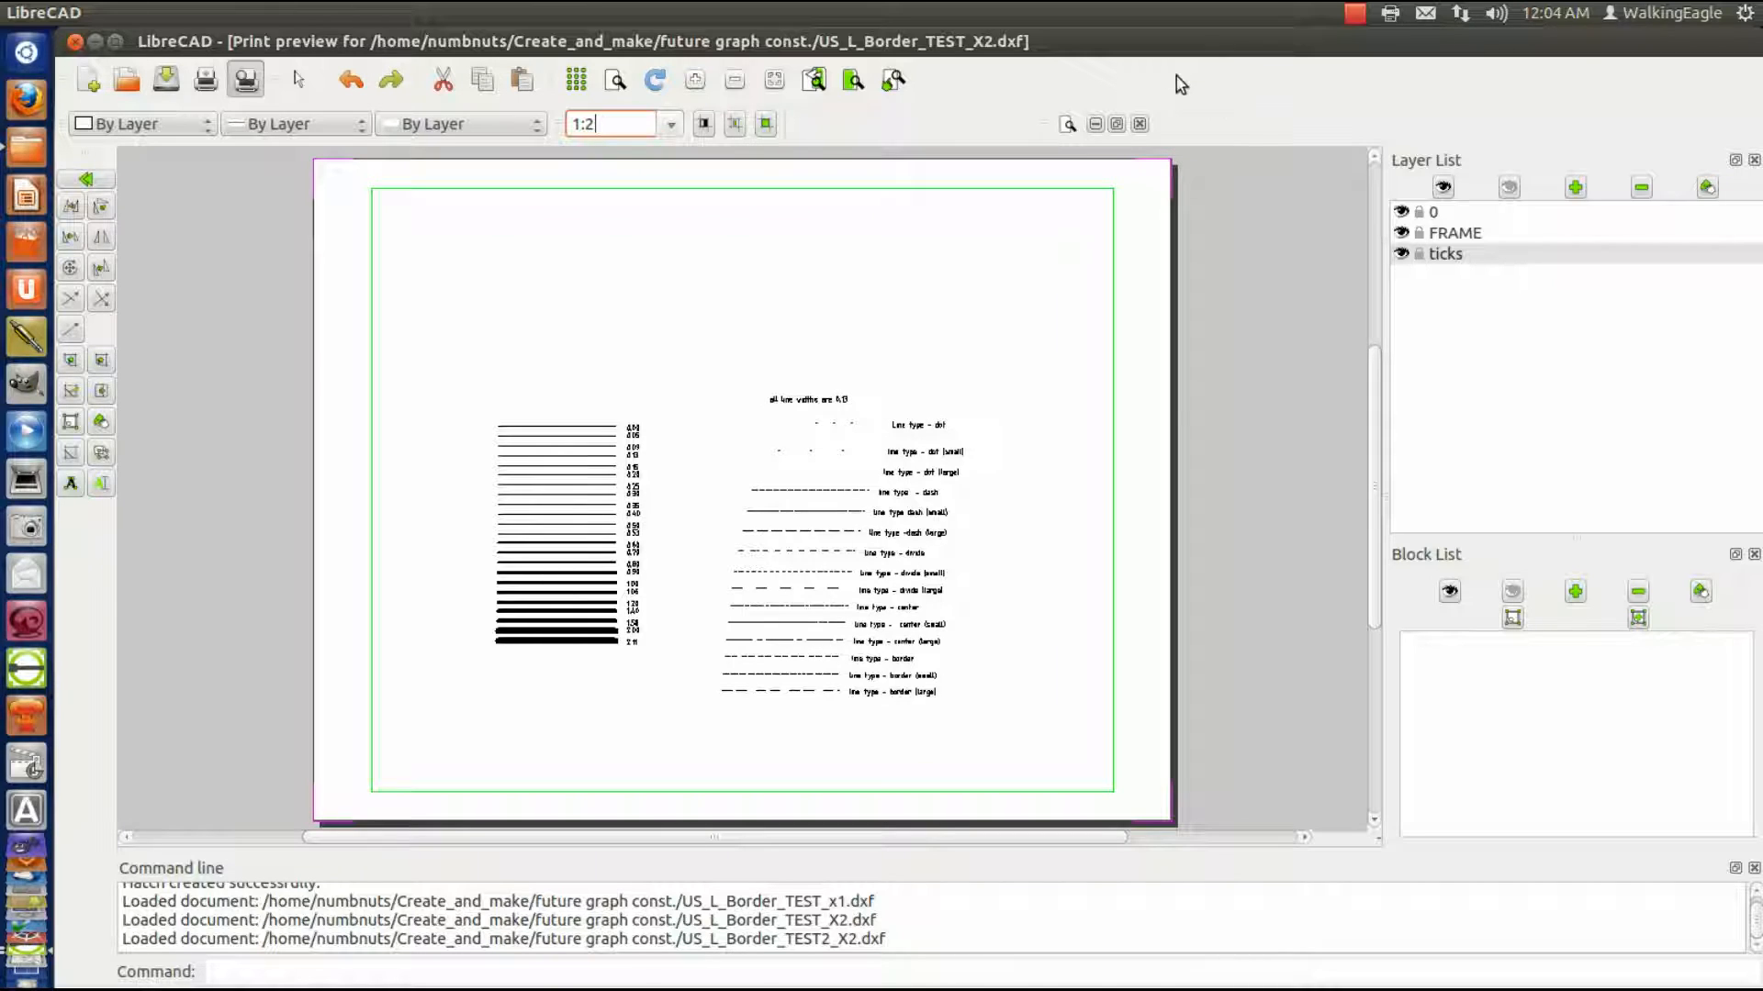
- Switch the print preview to black and white so the green border turns black
left_click(703, 124)
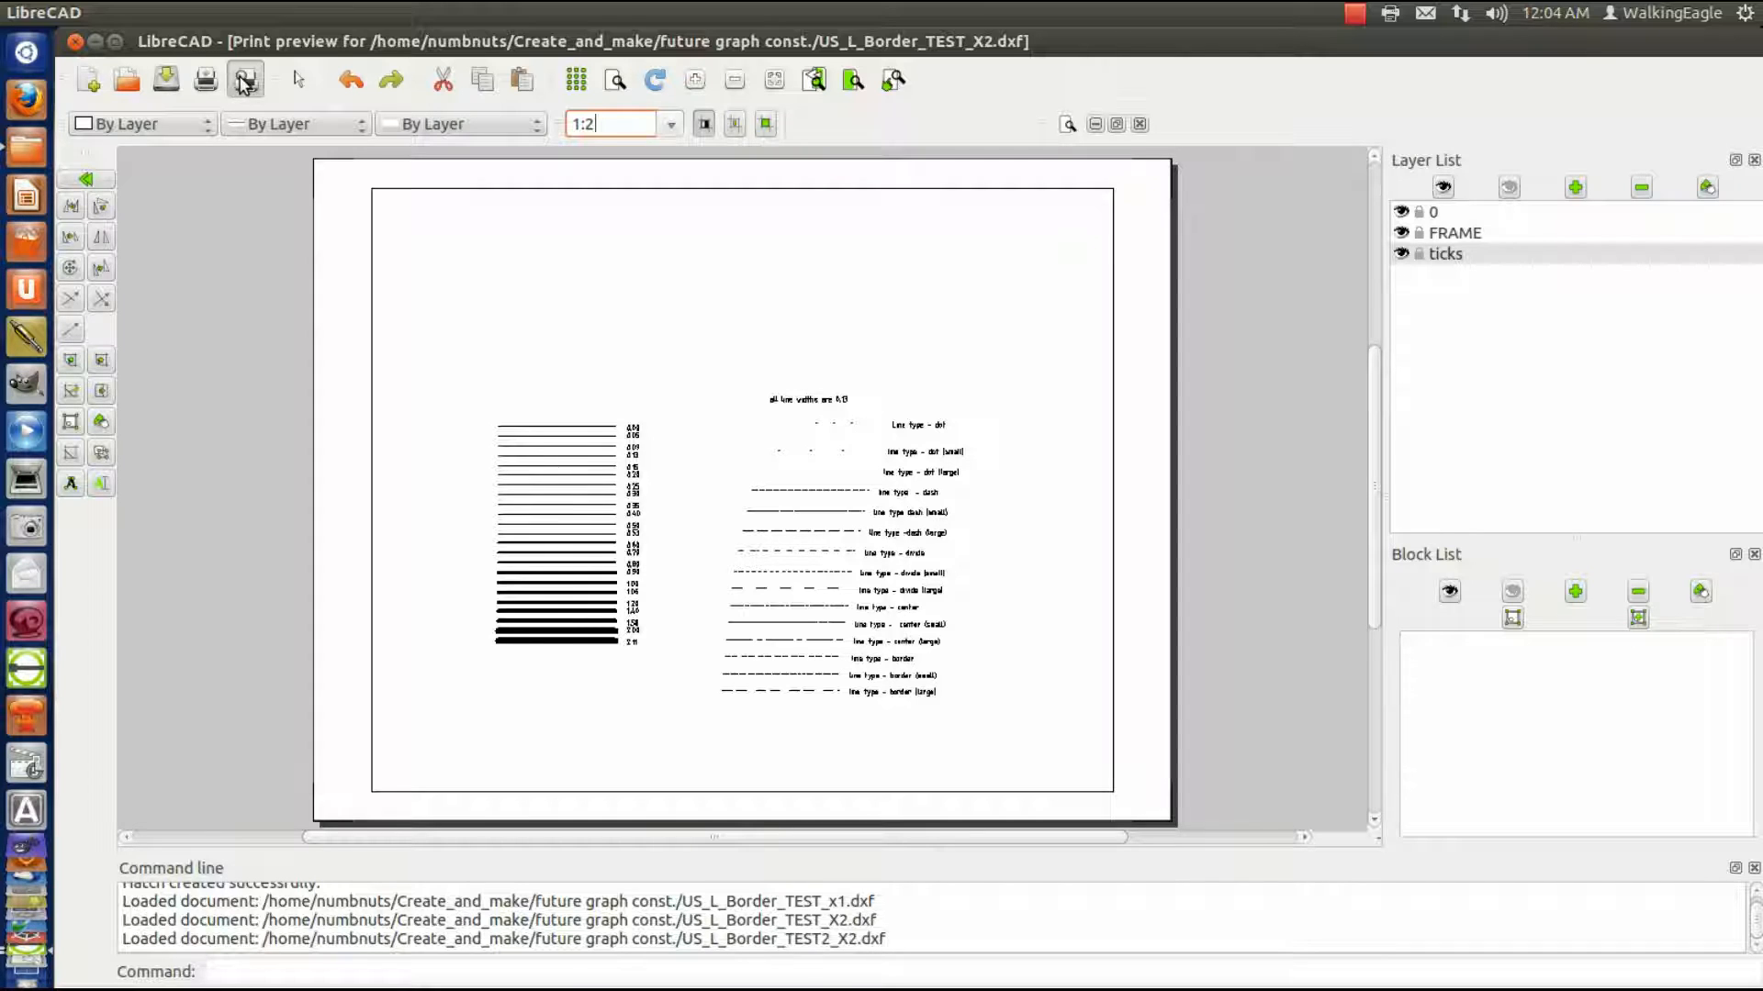
left_click(245, 79)
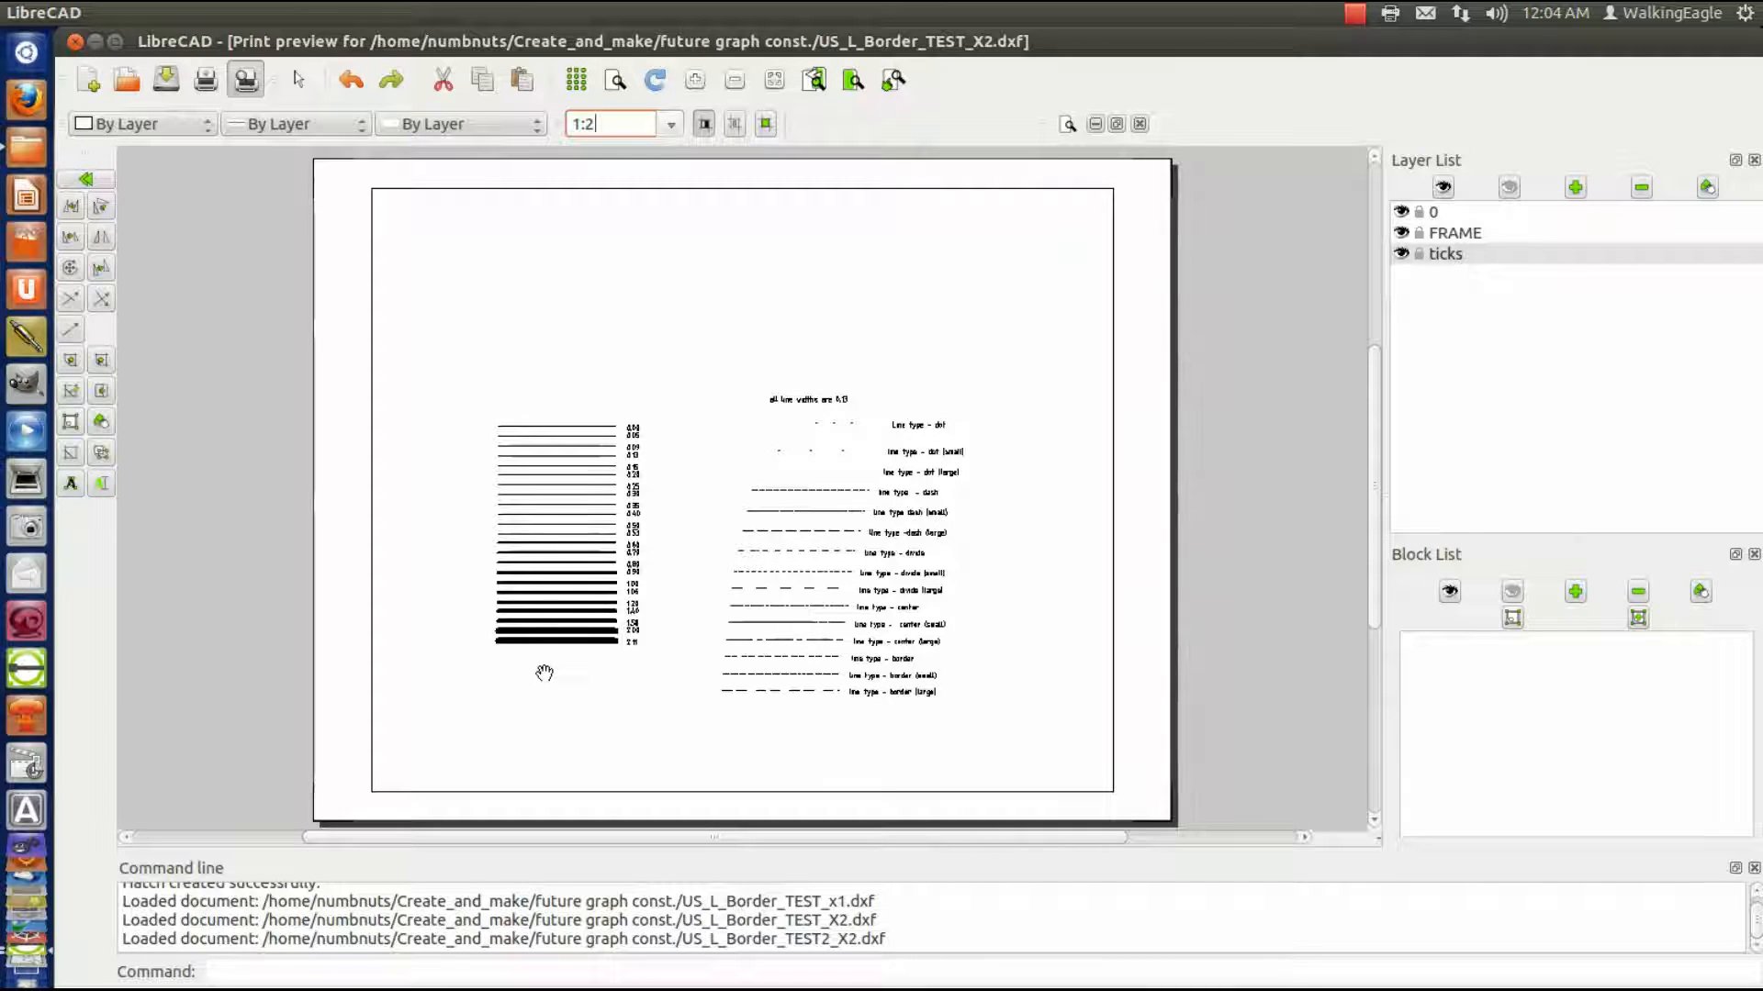
mouse_move(665, 597)
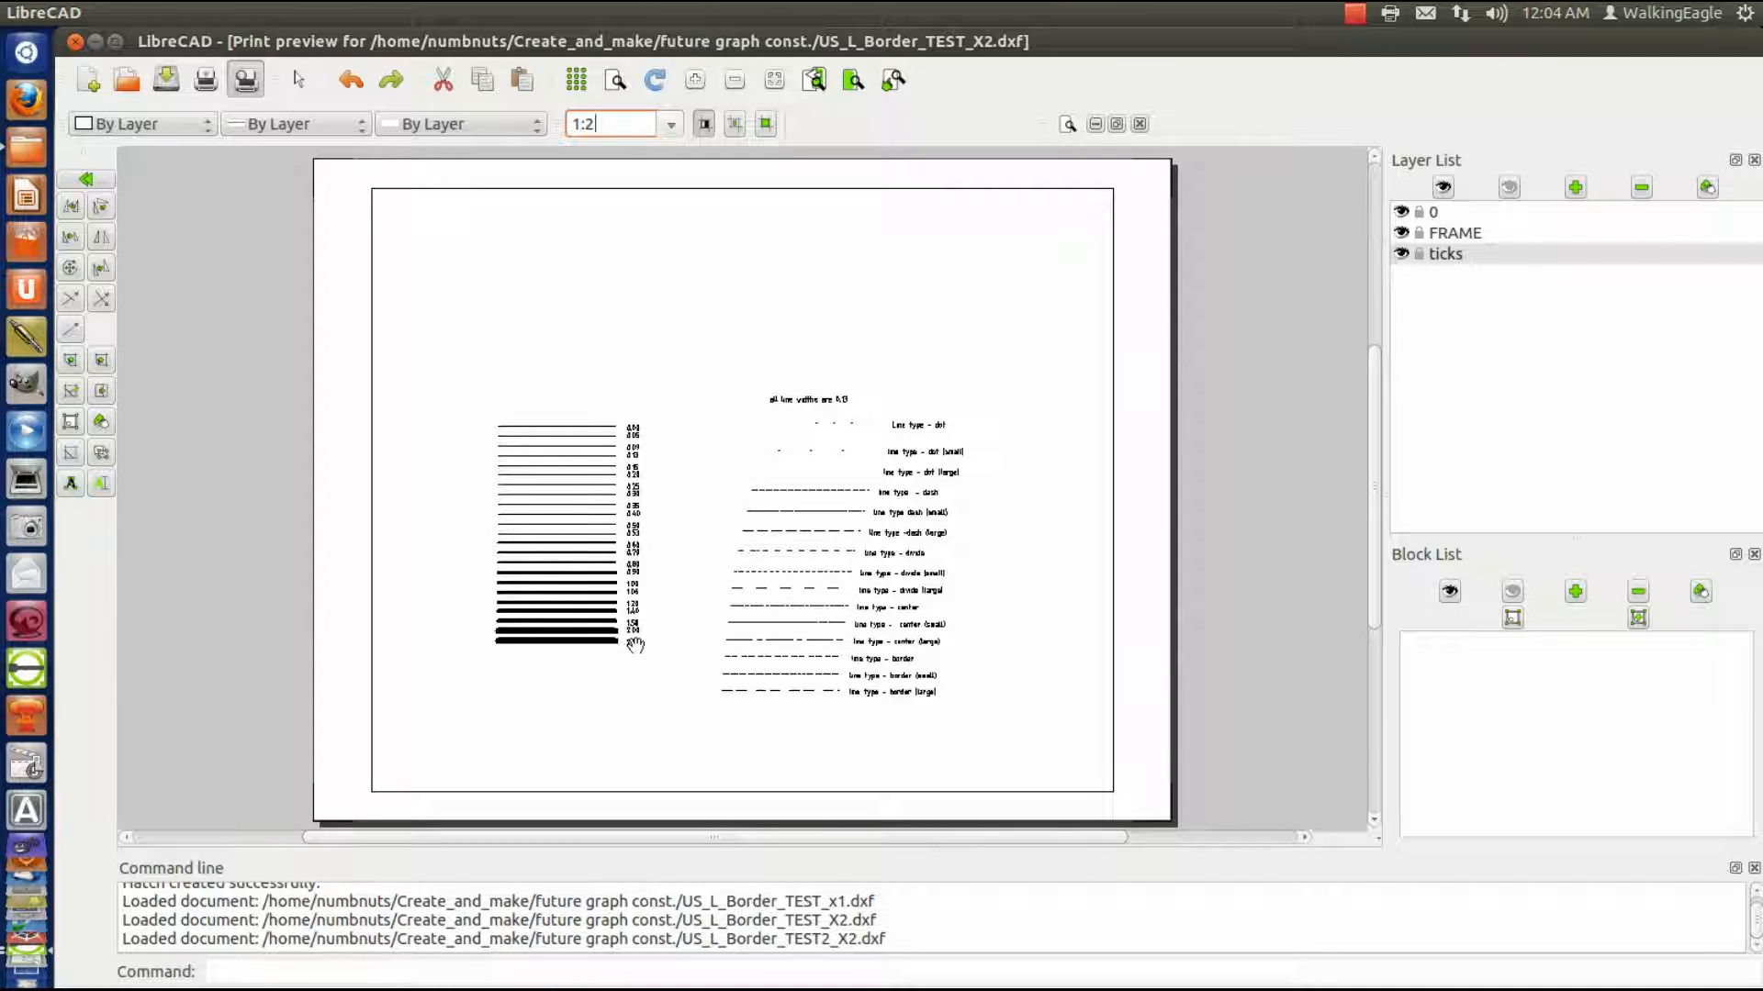
mouse_move(489, 646)
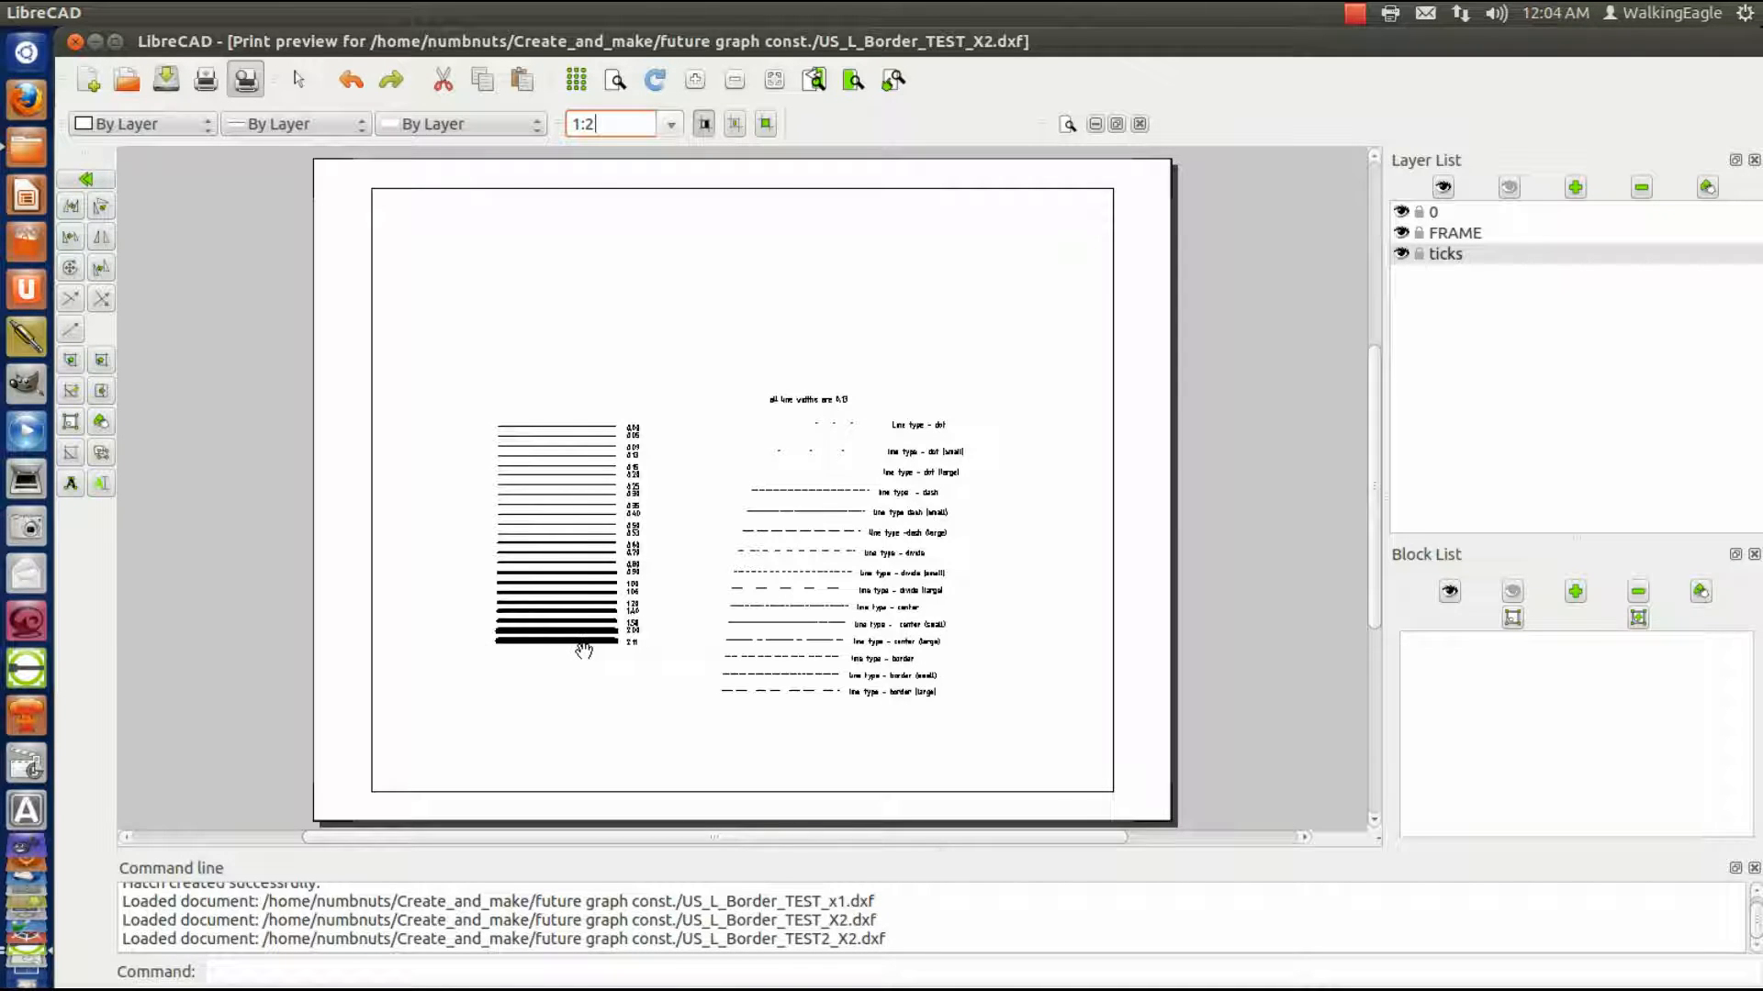
mouse_move(587, 652)
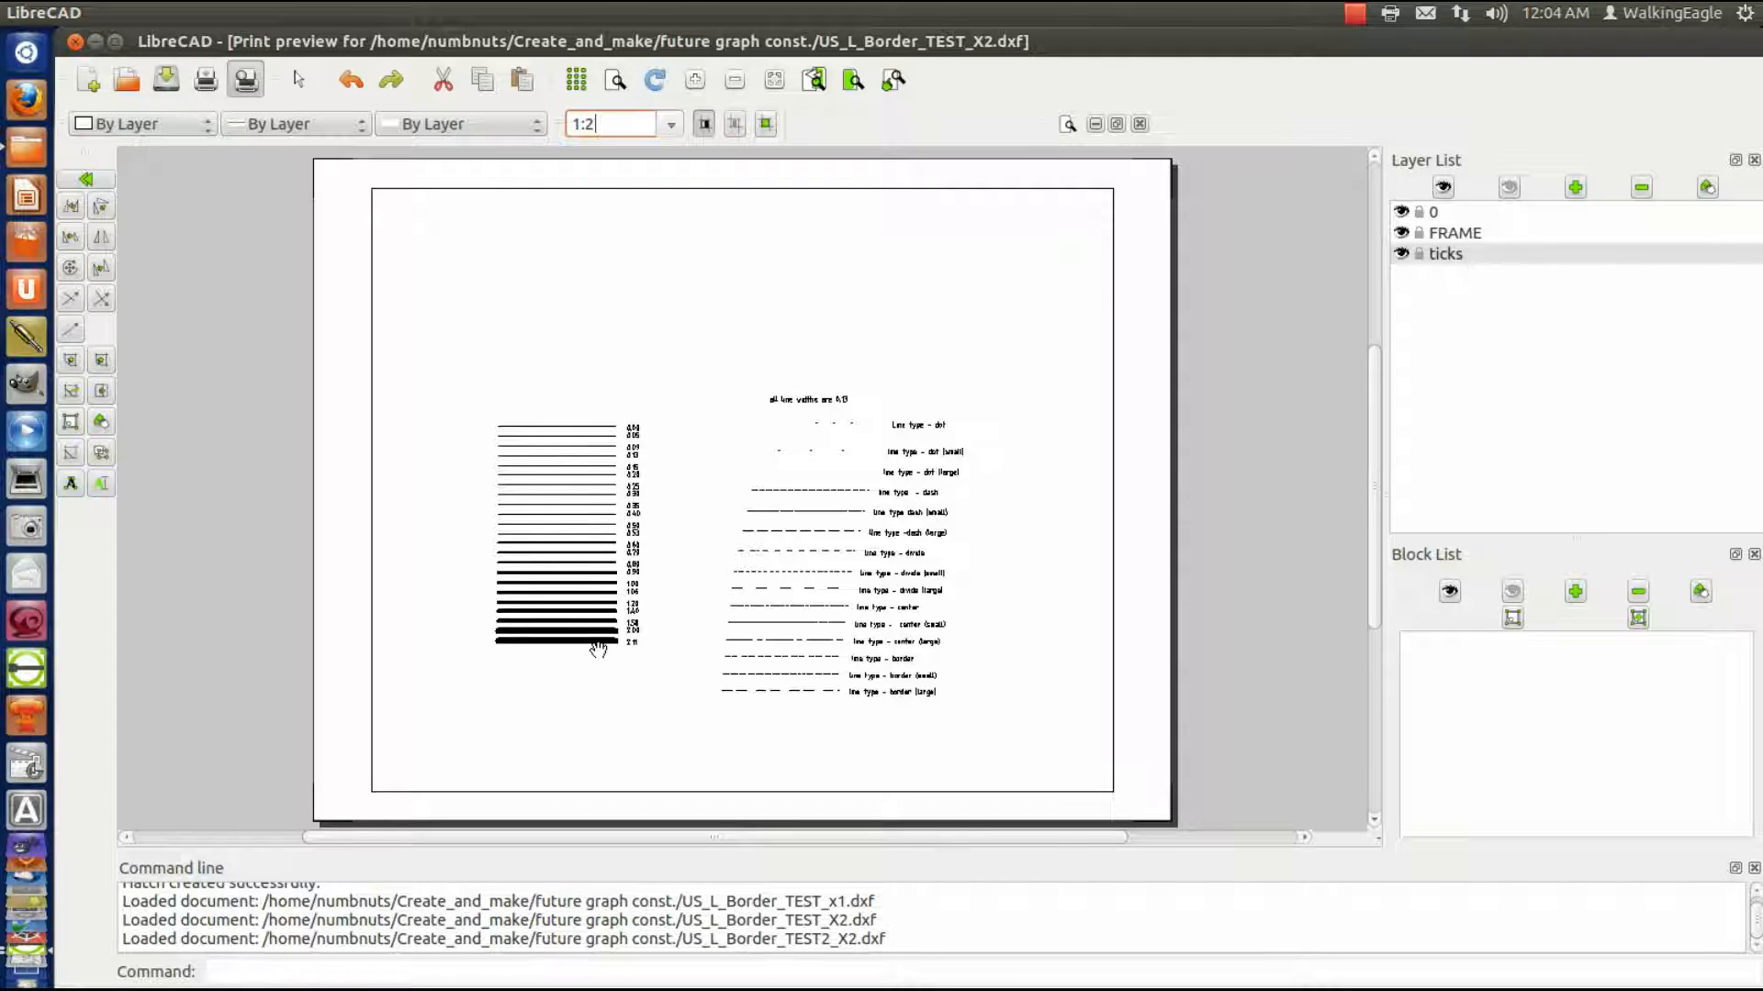
mouse_move(778, 692)
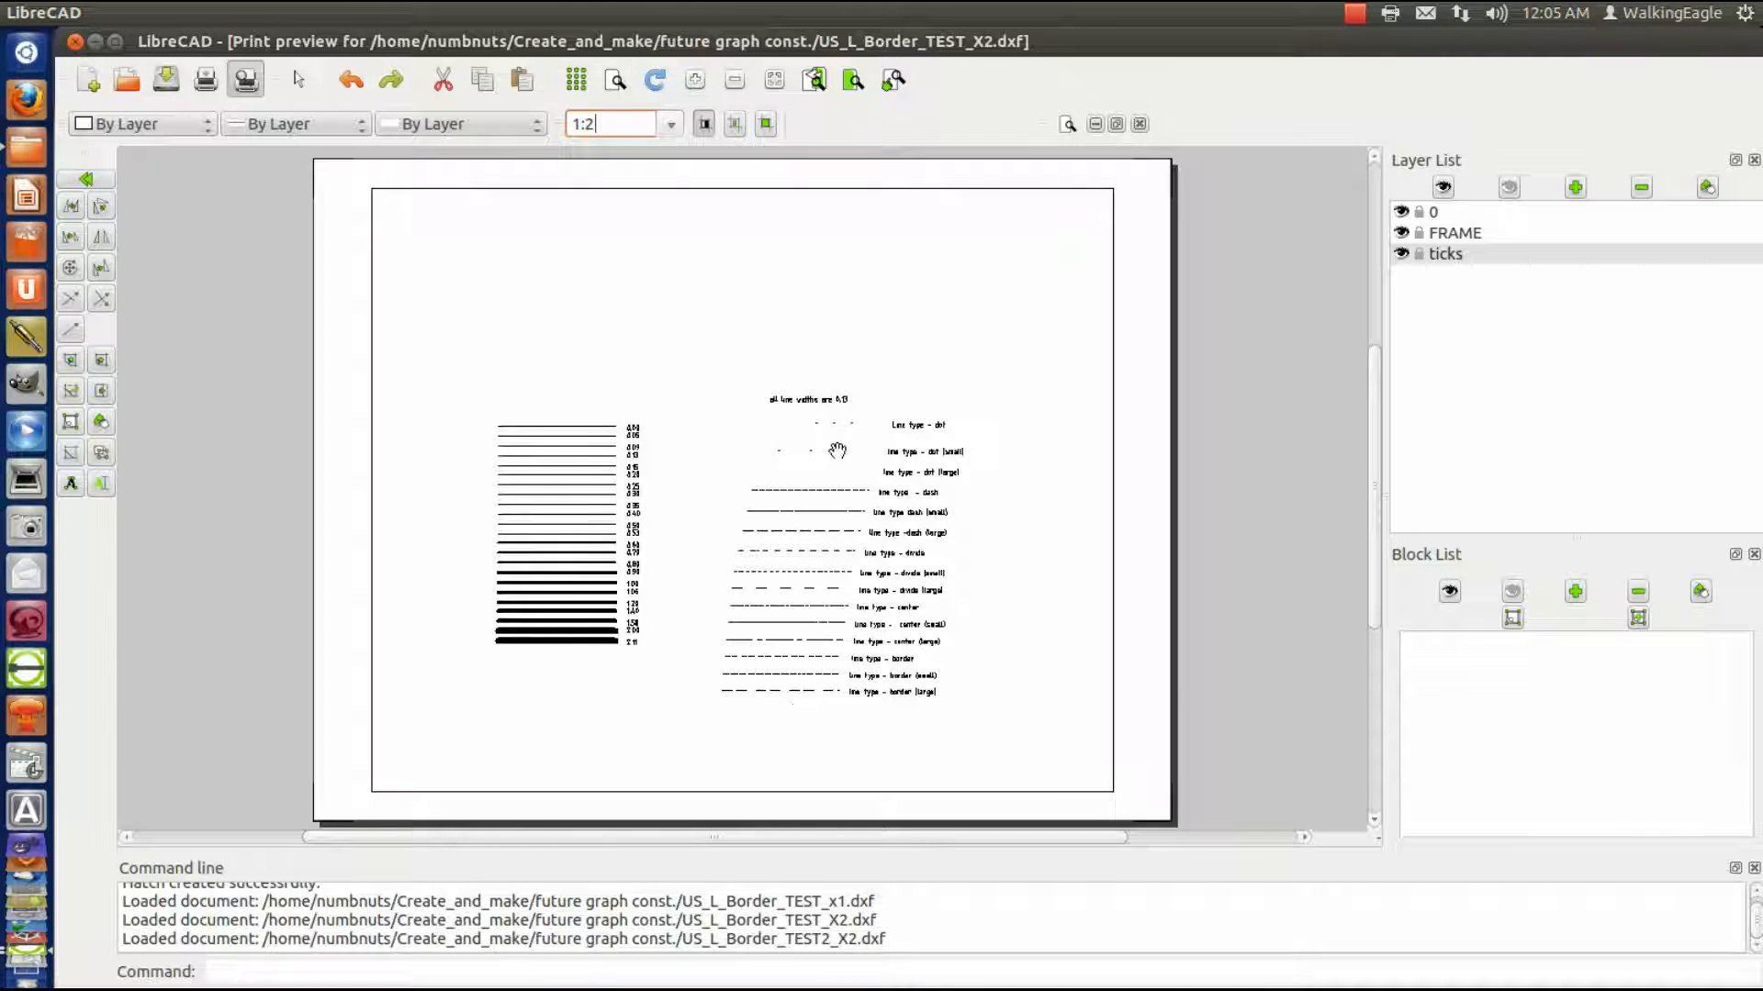
mouse_move(861, 430)
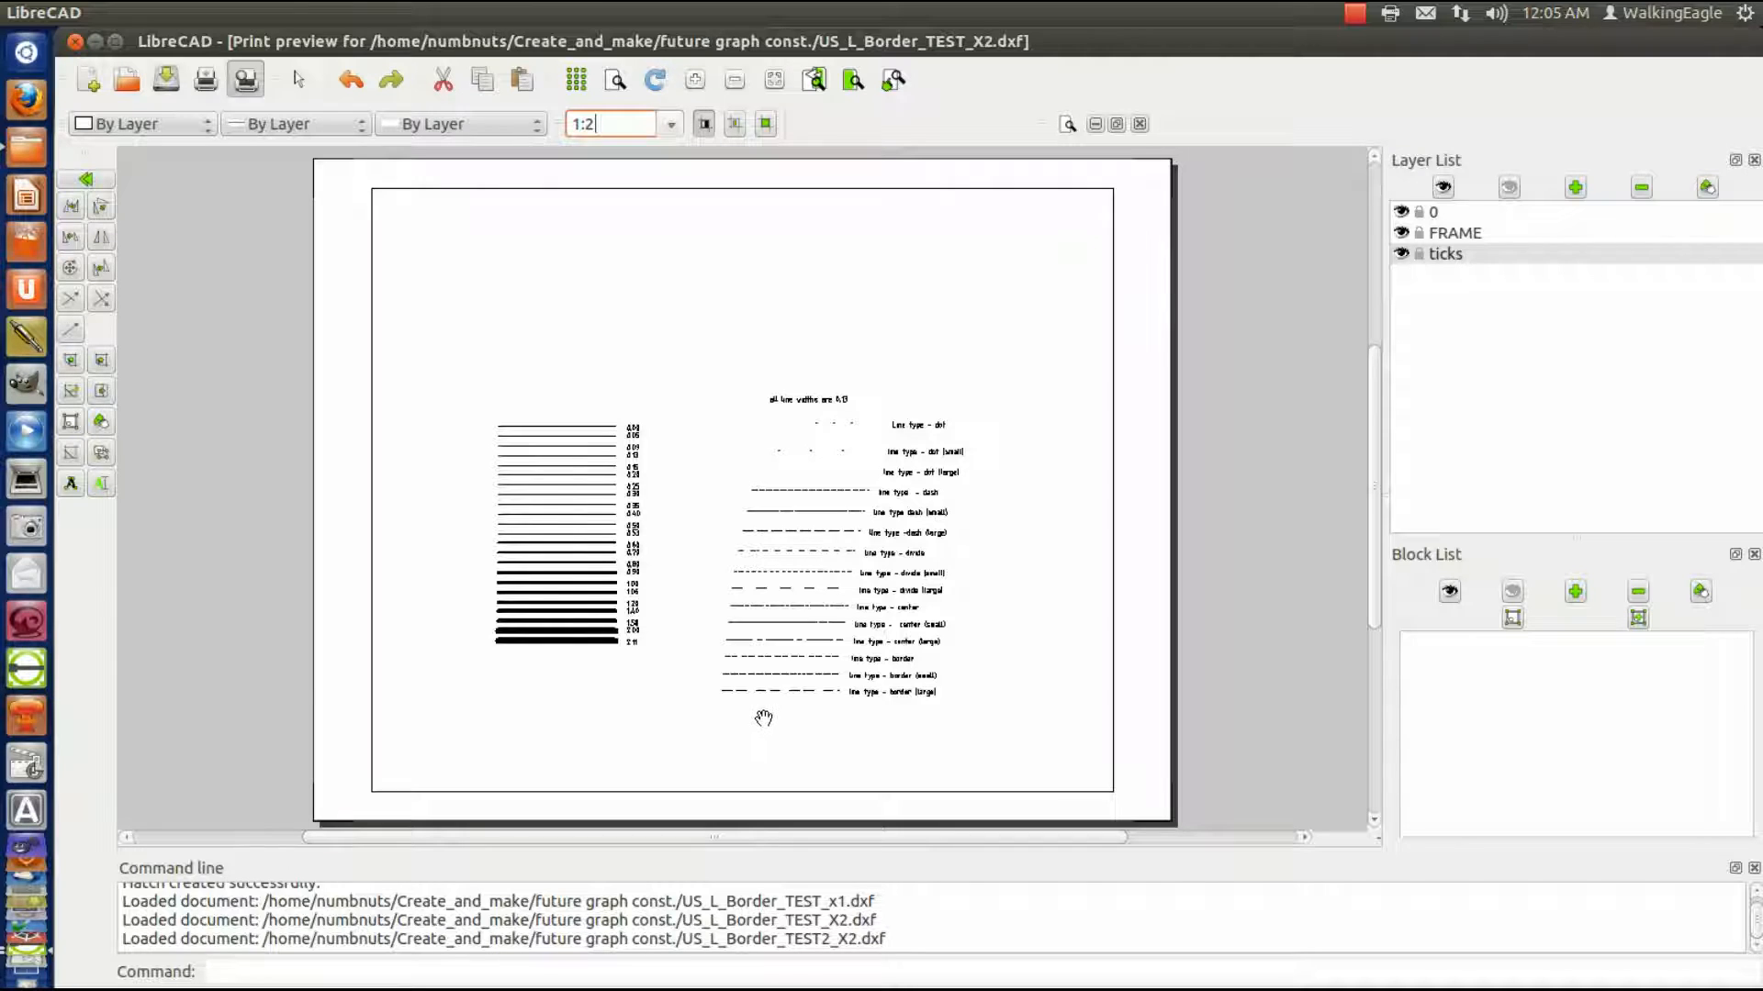
mouse_move(791, 592)
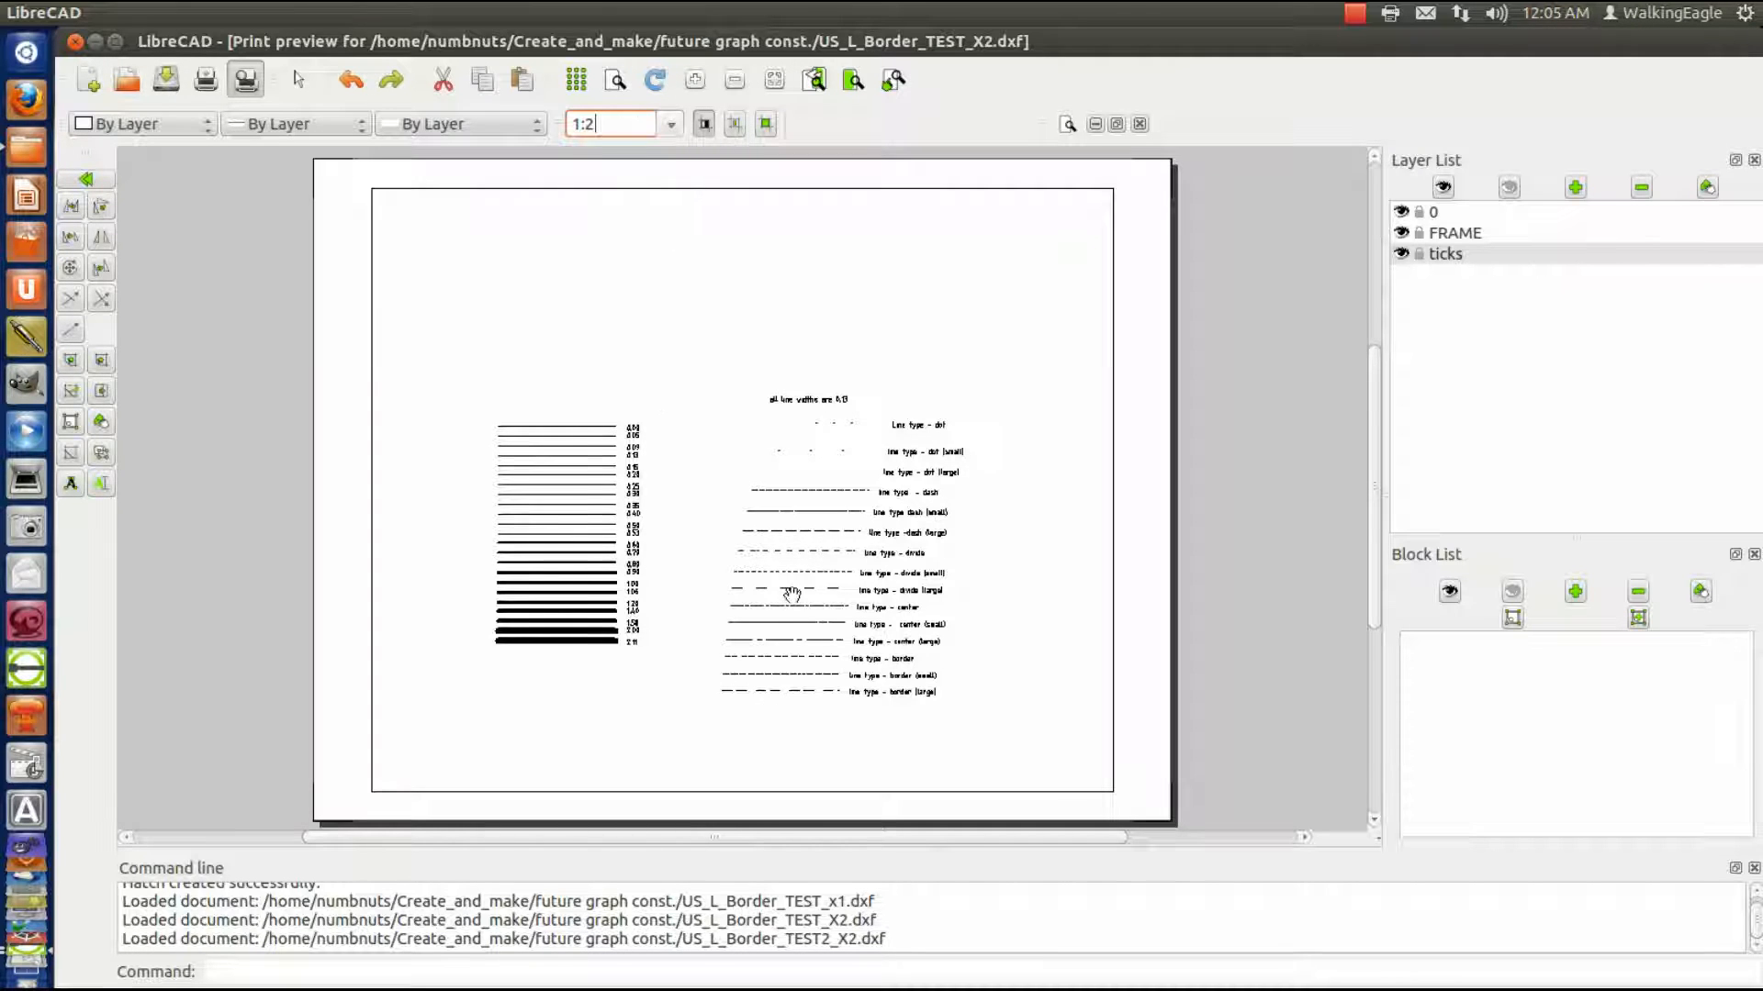
mouse_move(908, 425)
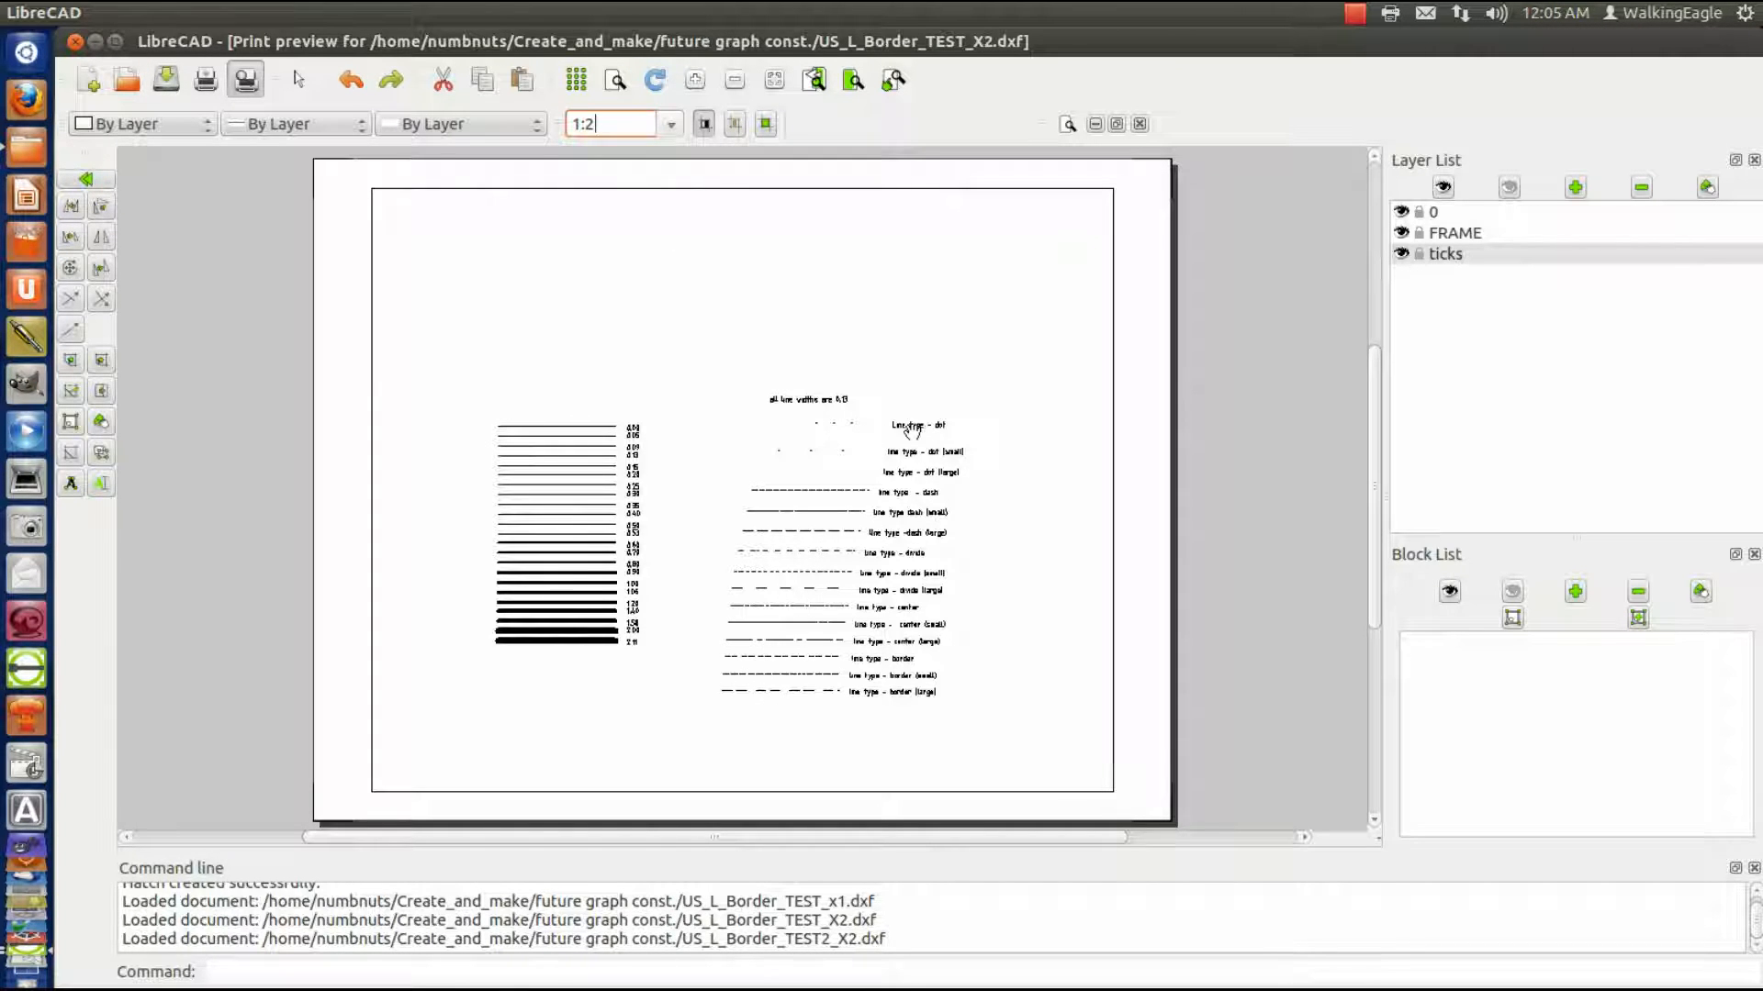
mouse_move(810, 641)
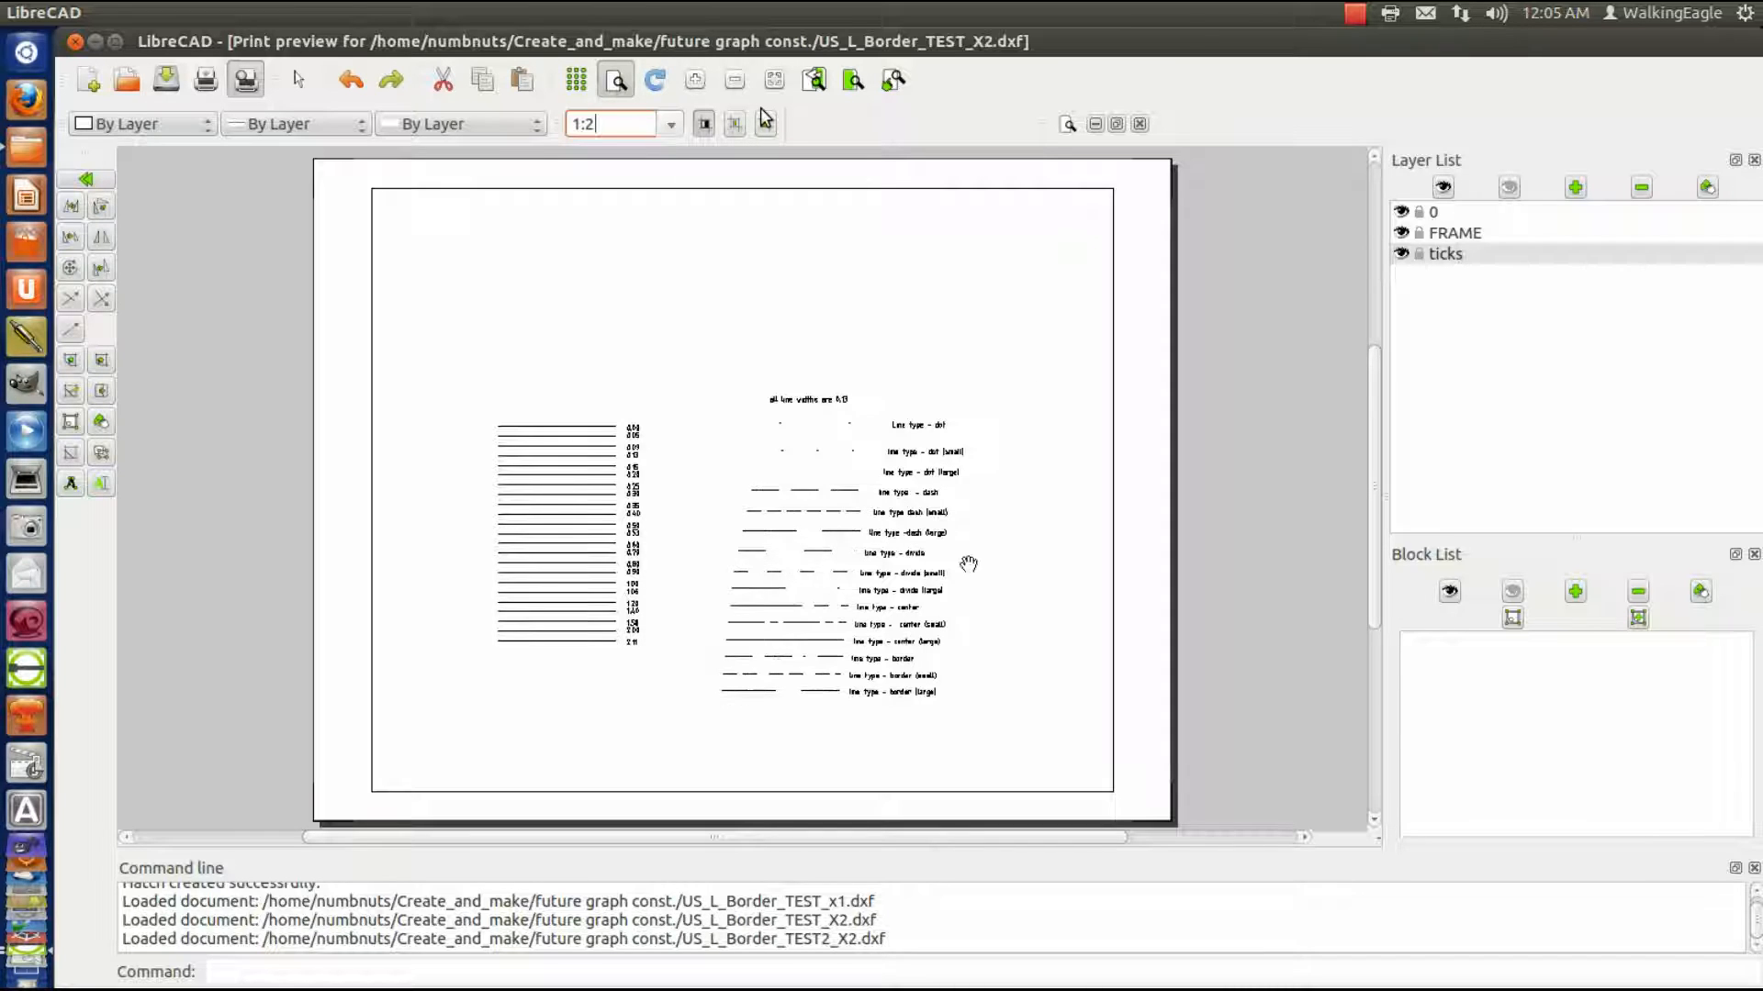
mouse_move(646, 447)
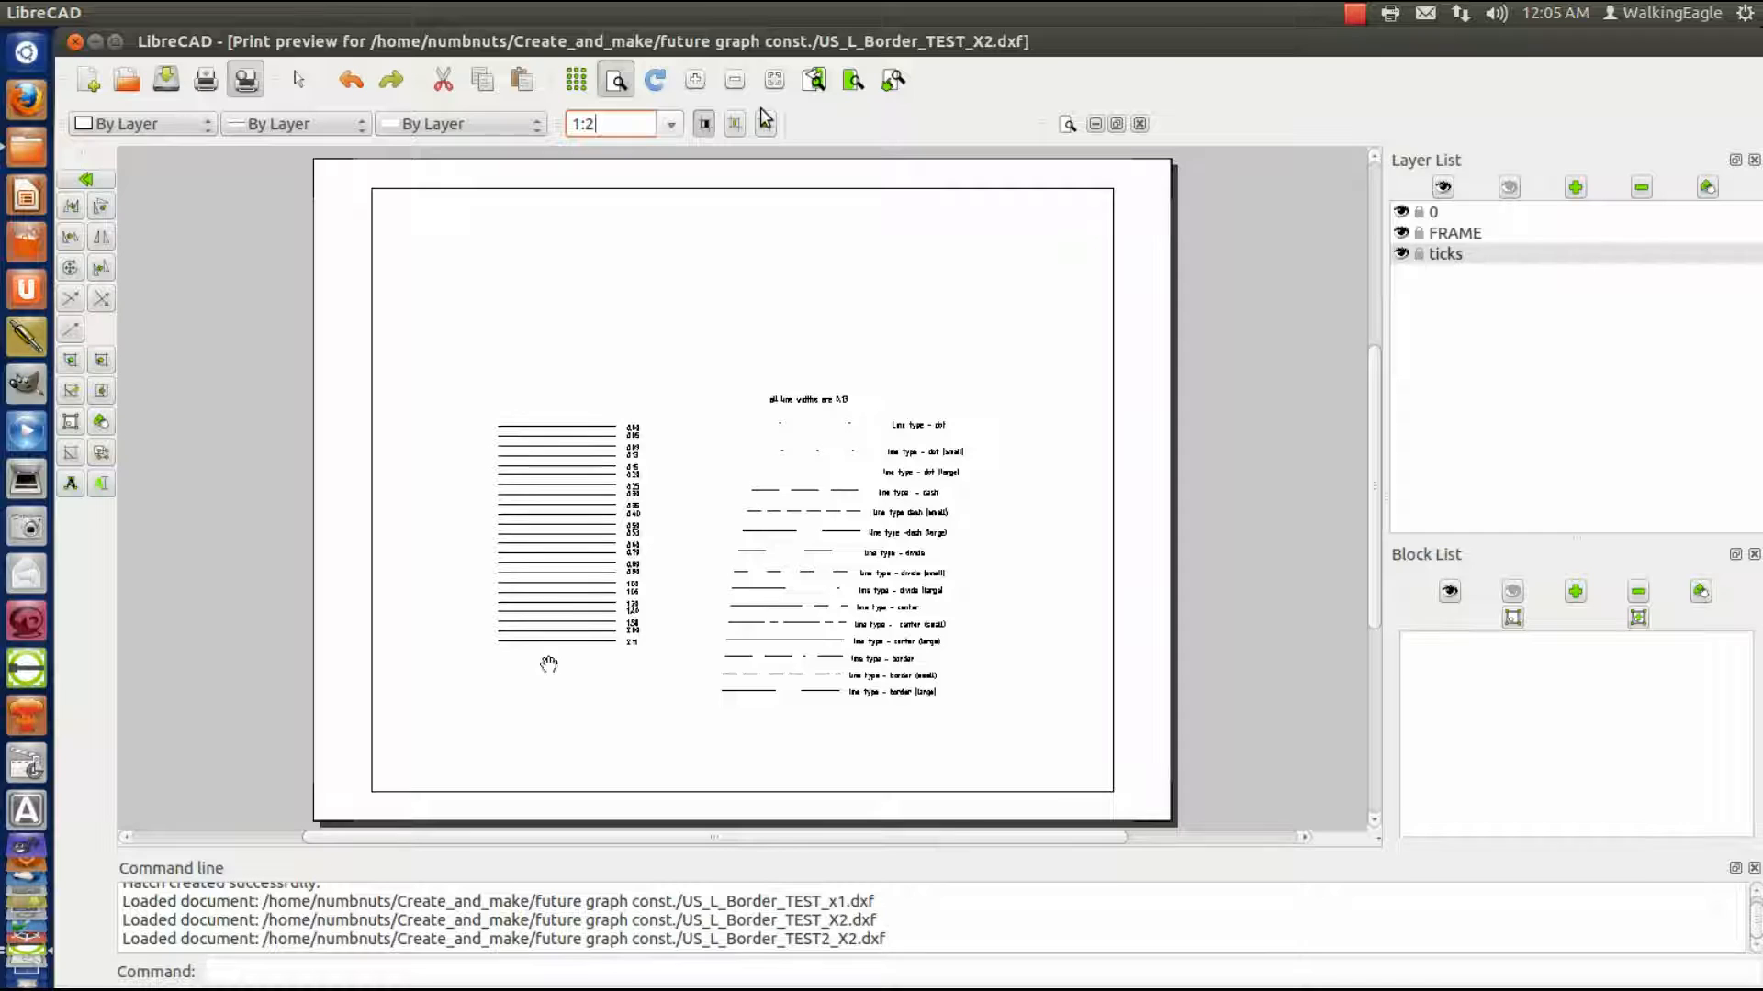
mouse_move(972, 751)
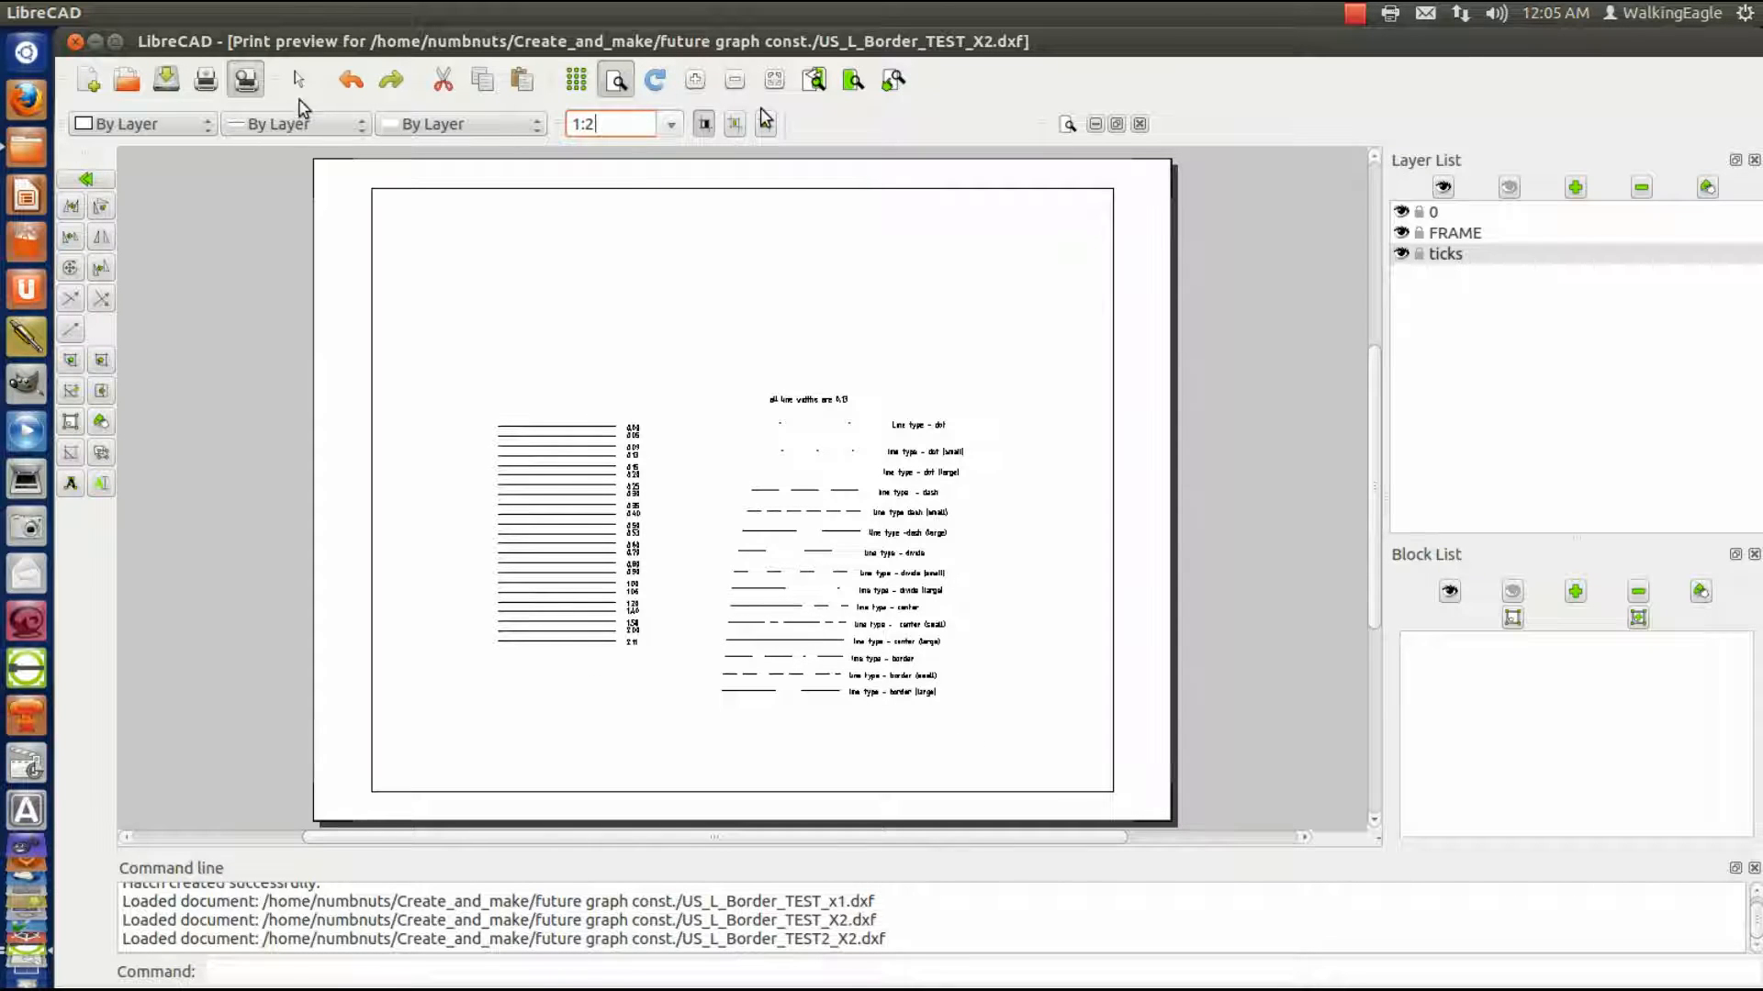
mouse_move(245, 80)
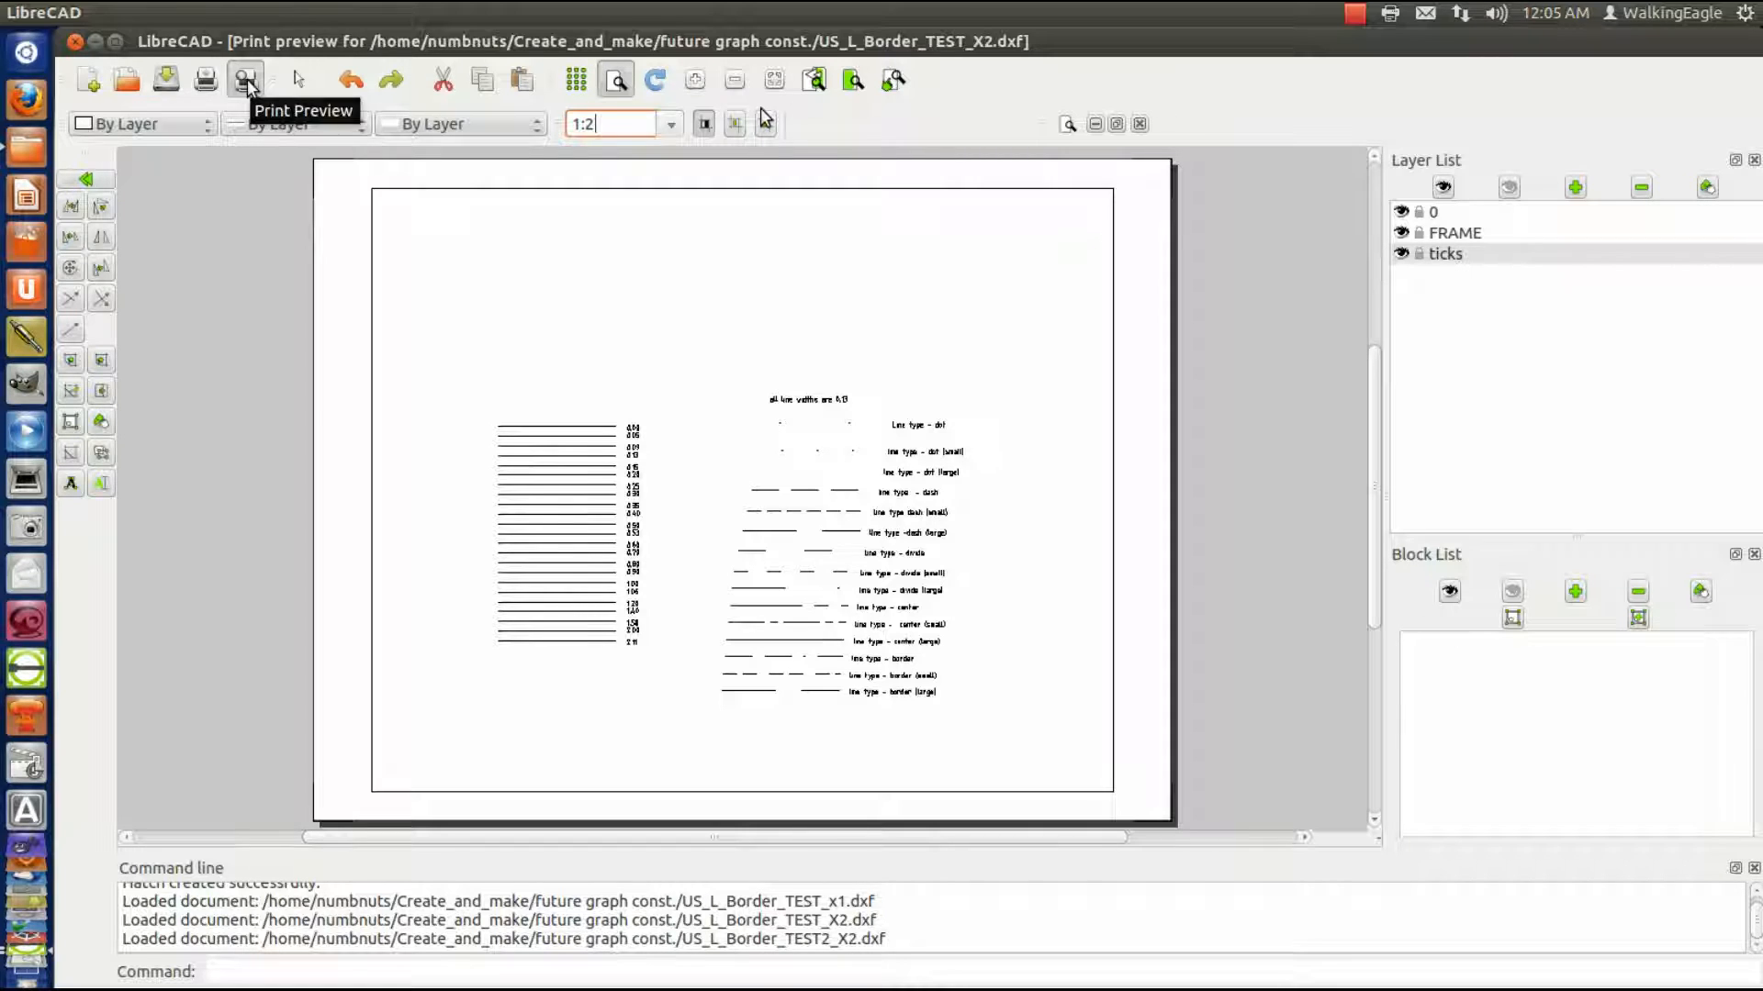
- Exit print preview and turn off draft mode to display true line widths
left_click(245, 79)
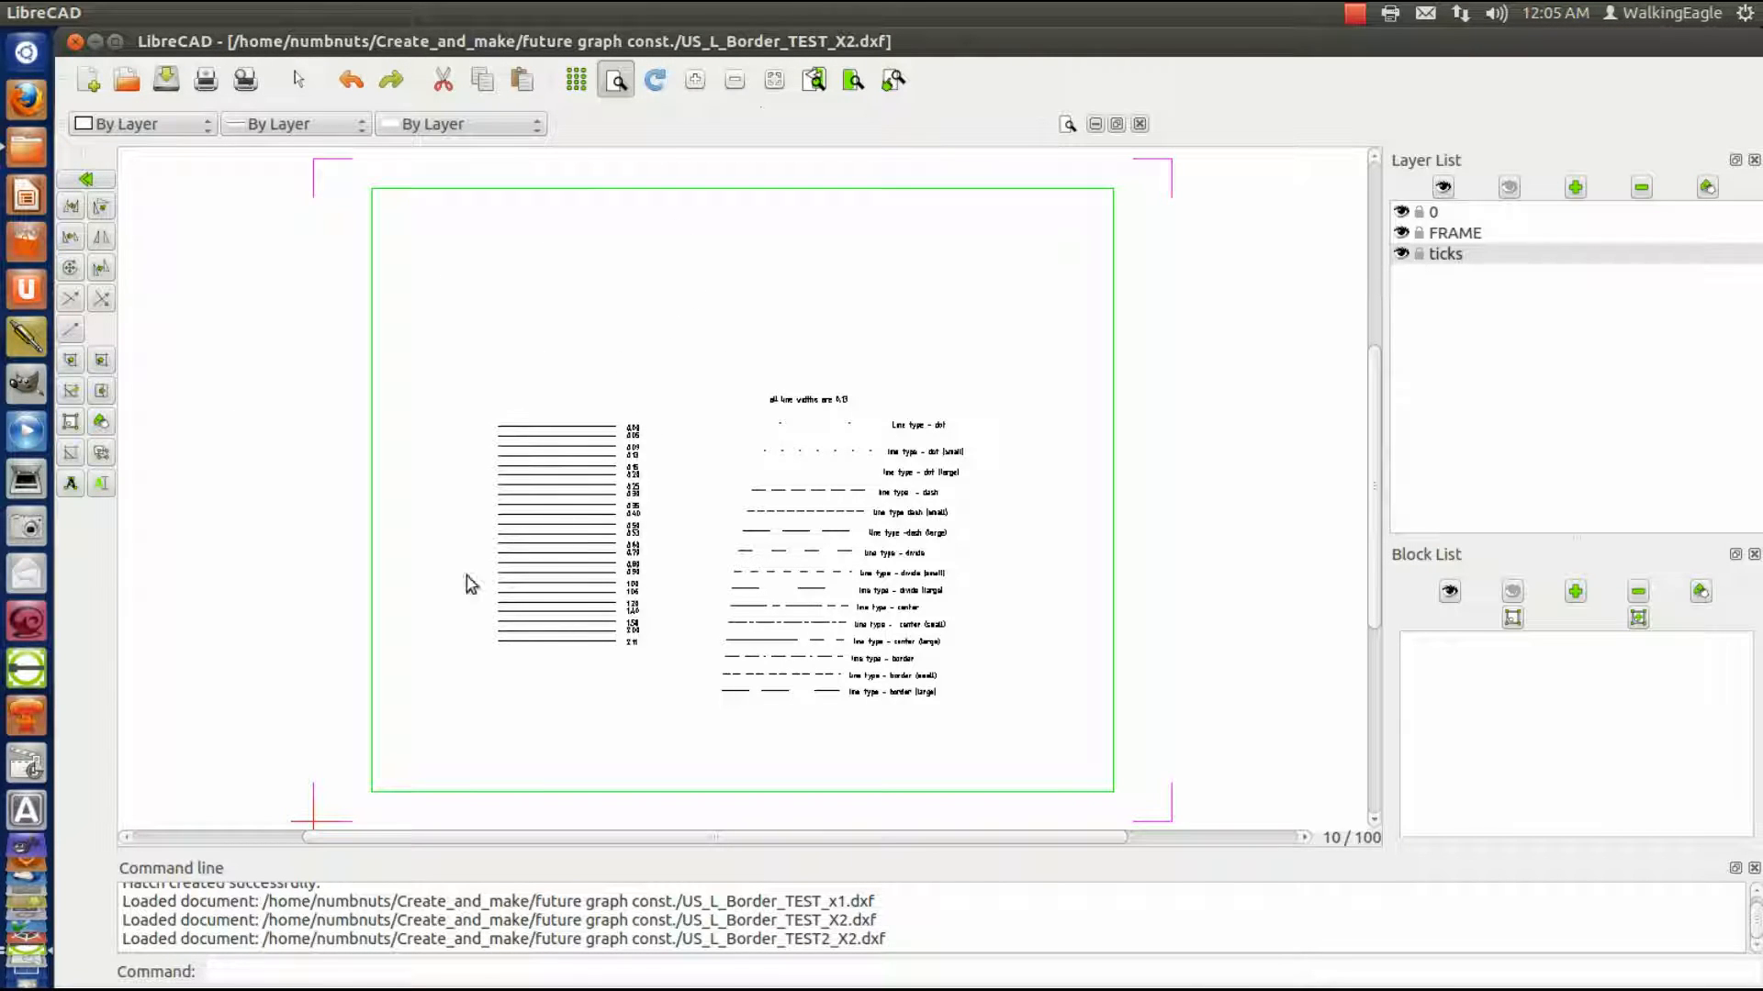
mouse_move(958, 727)
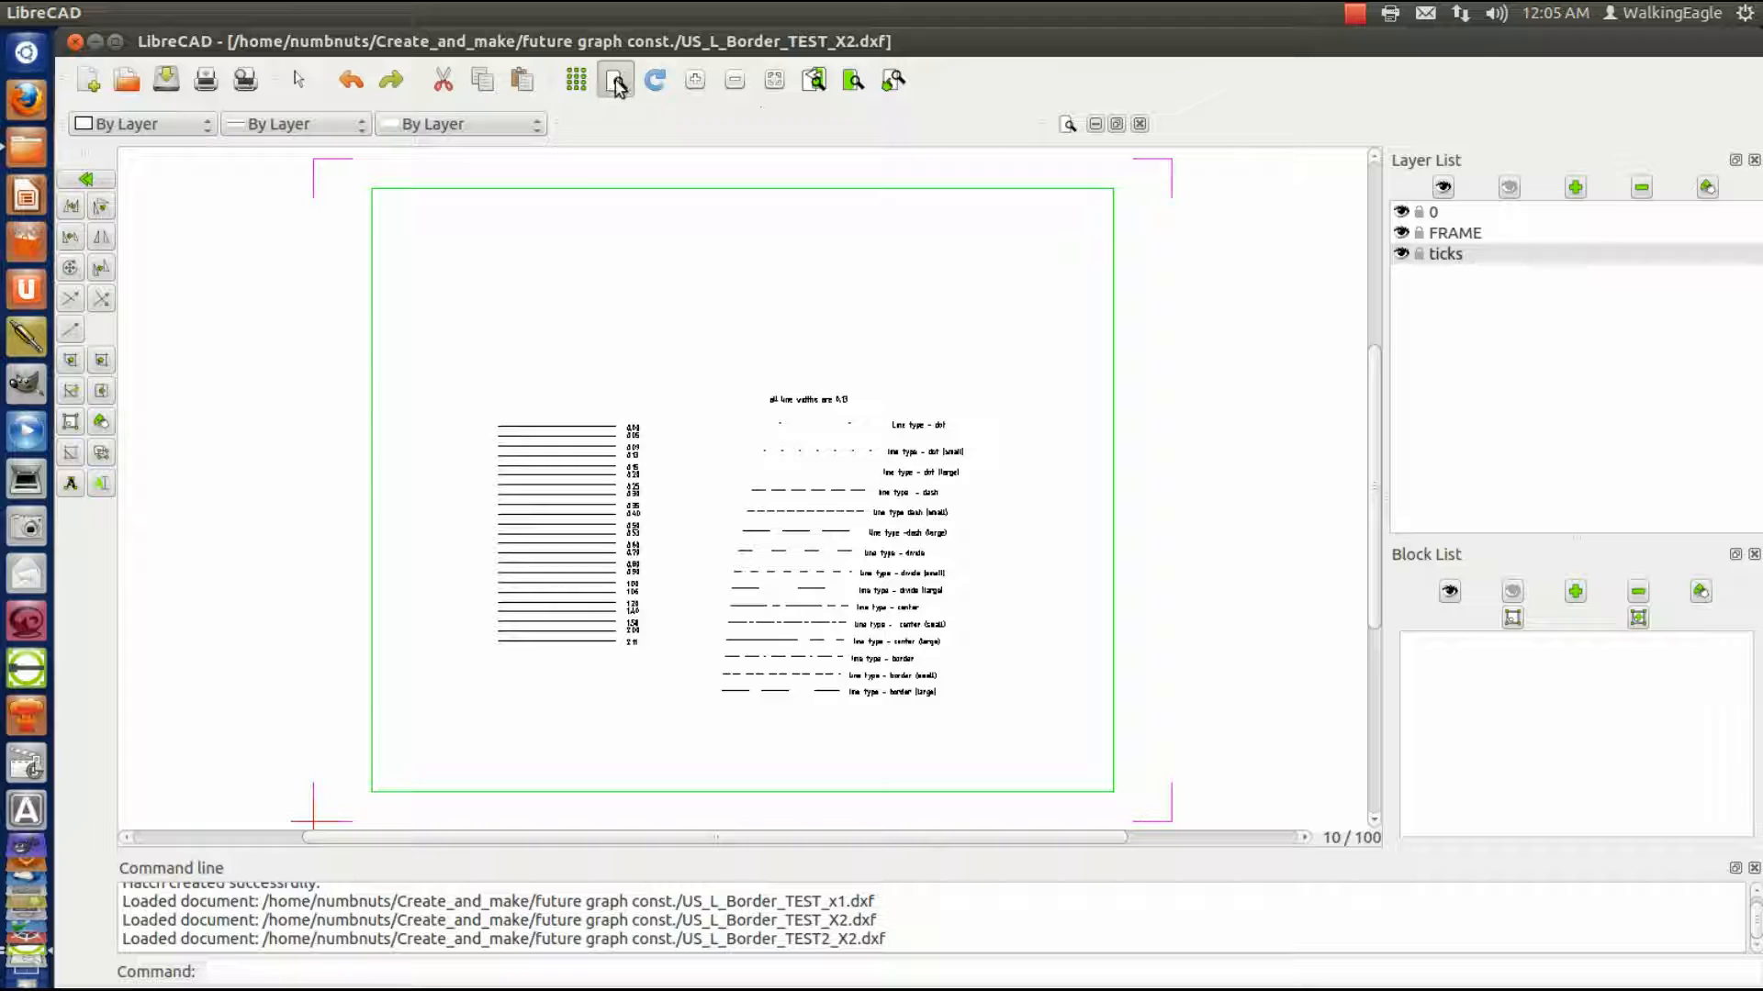
mouse_move(615, 80)
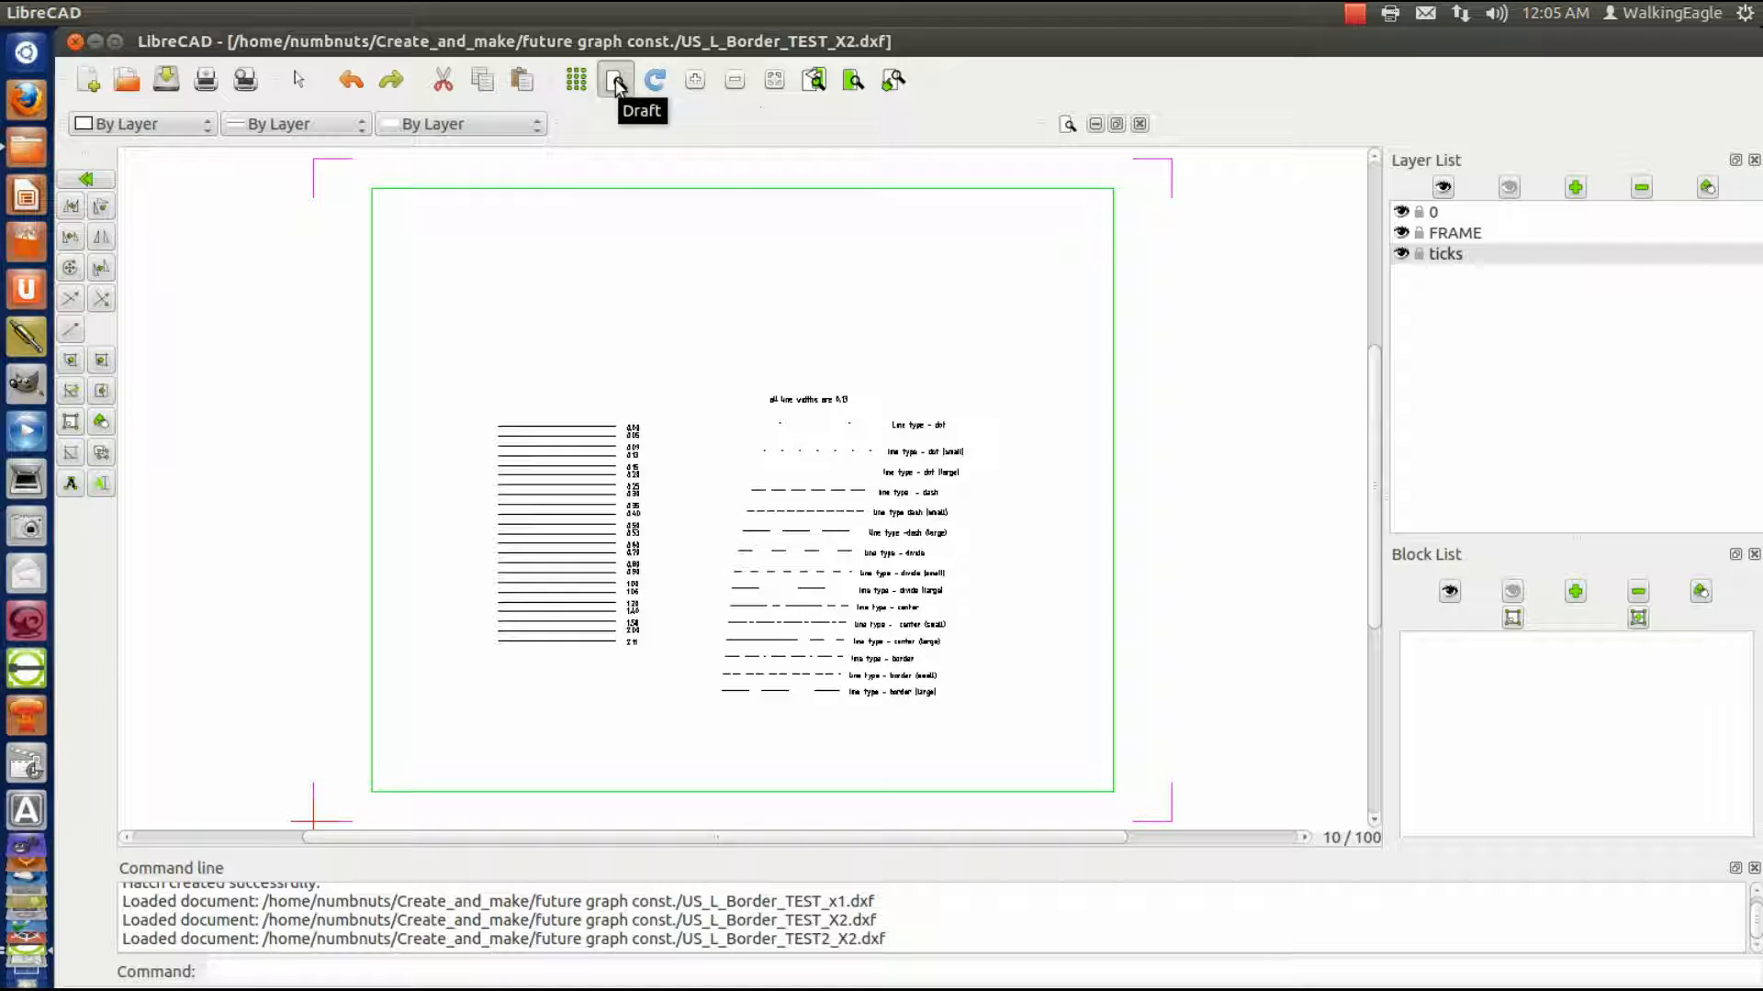
left_click(615, 79)
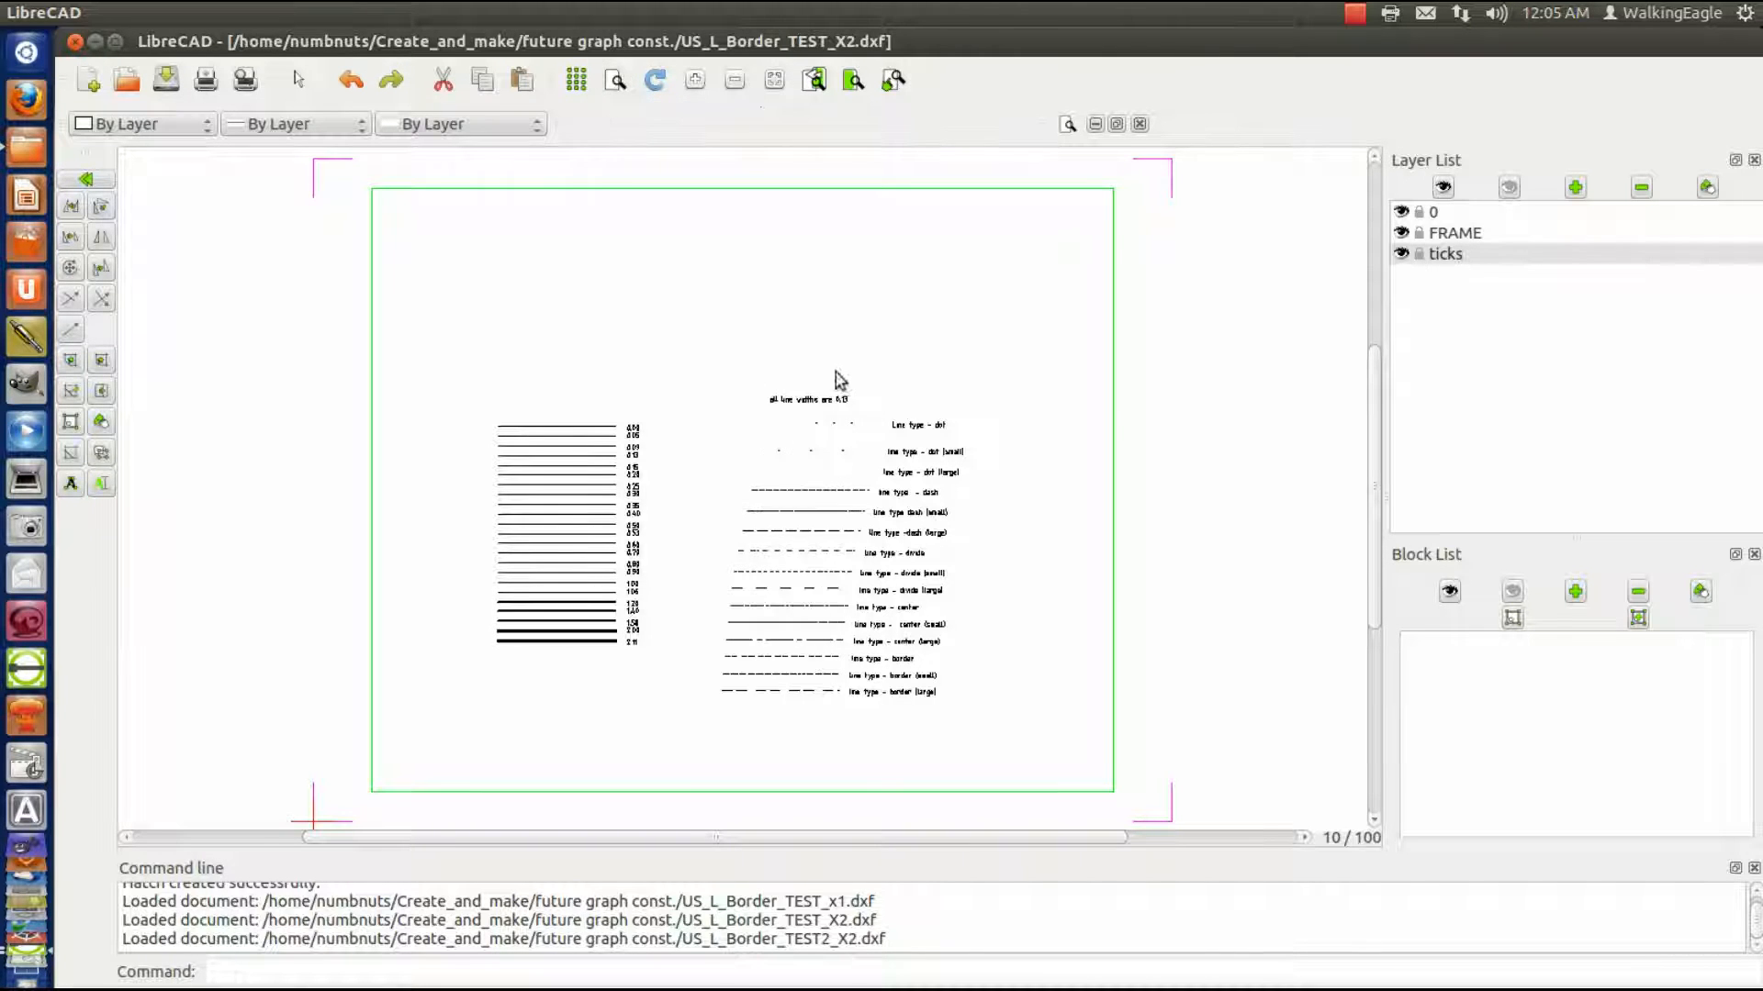
mouse_move(1023, 446)
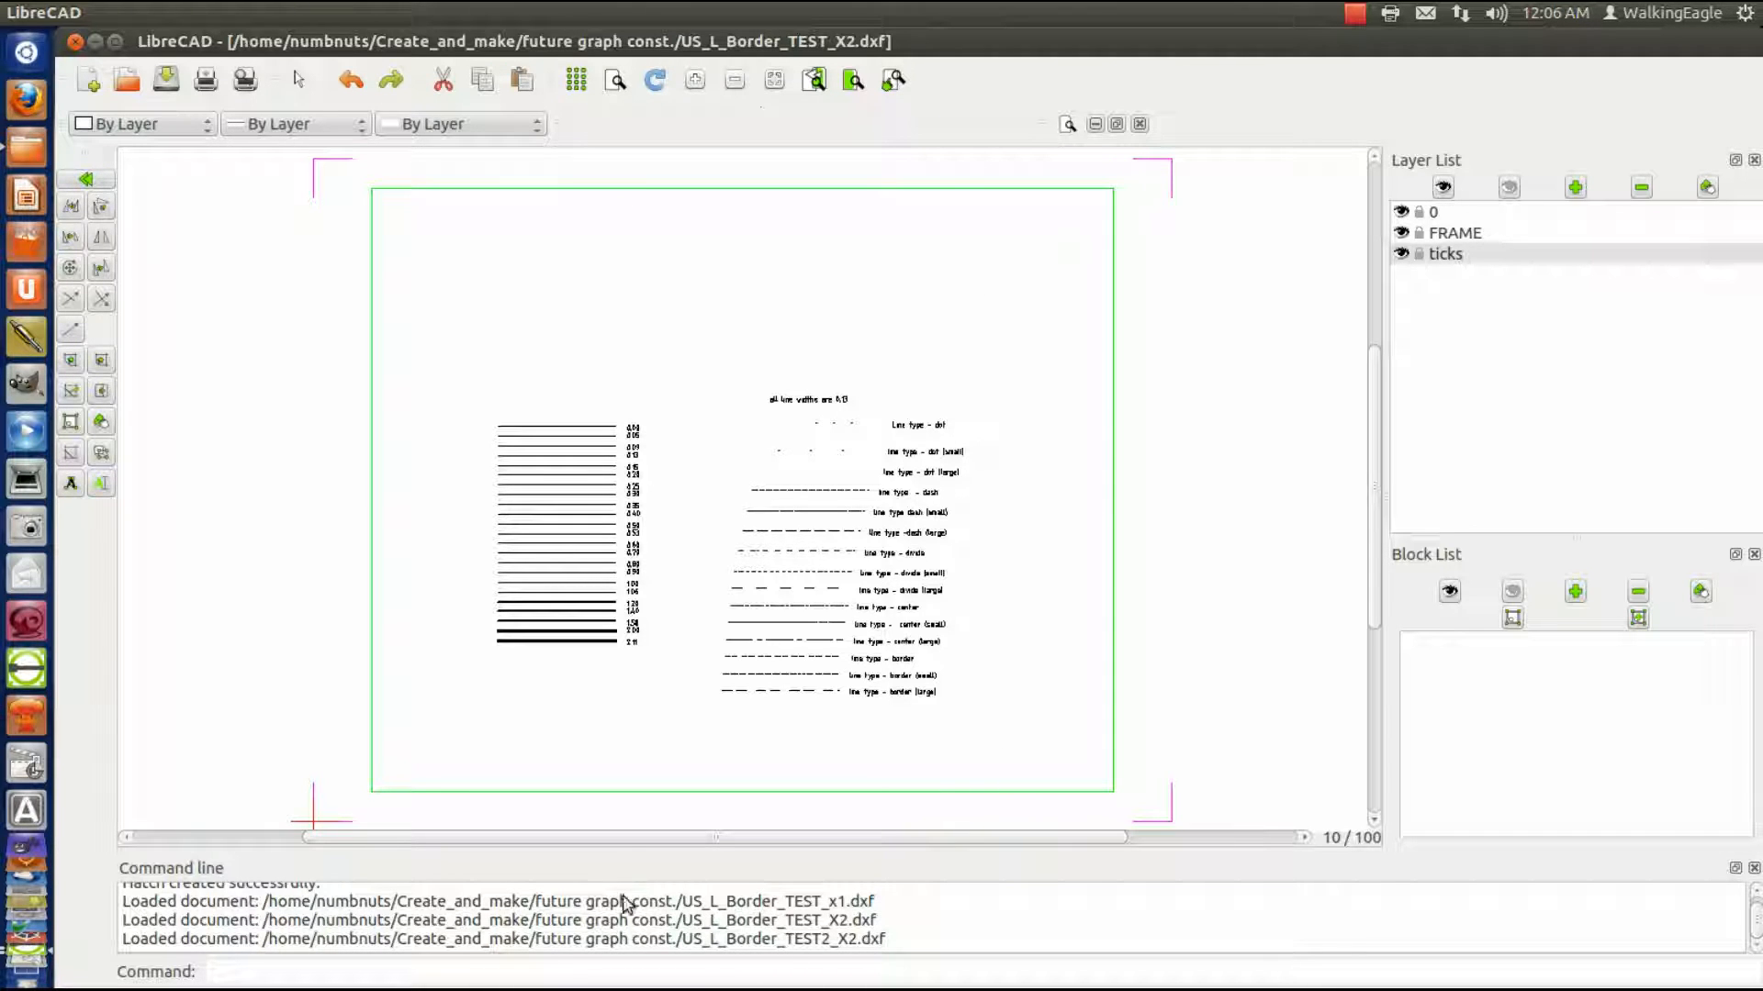
mouse_move(1247, 326)
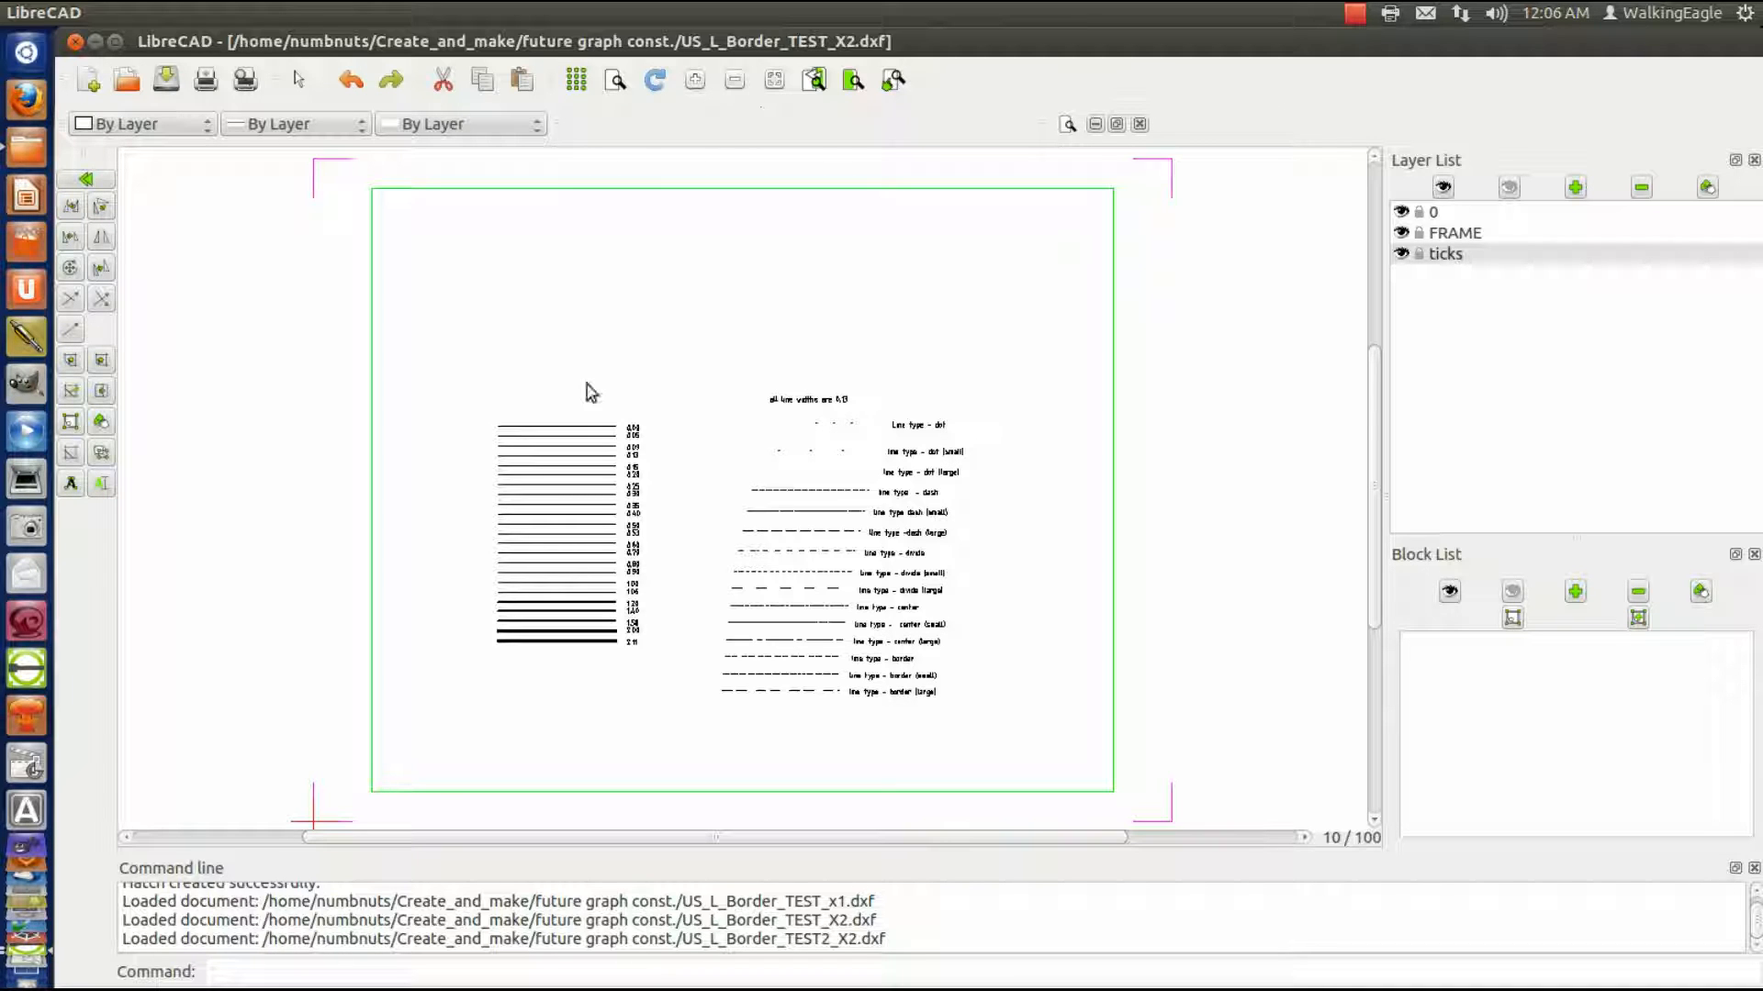
mouse_move(469, 249)
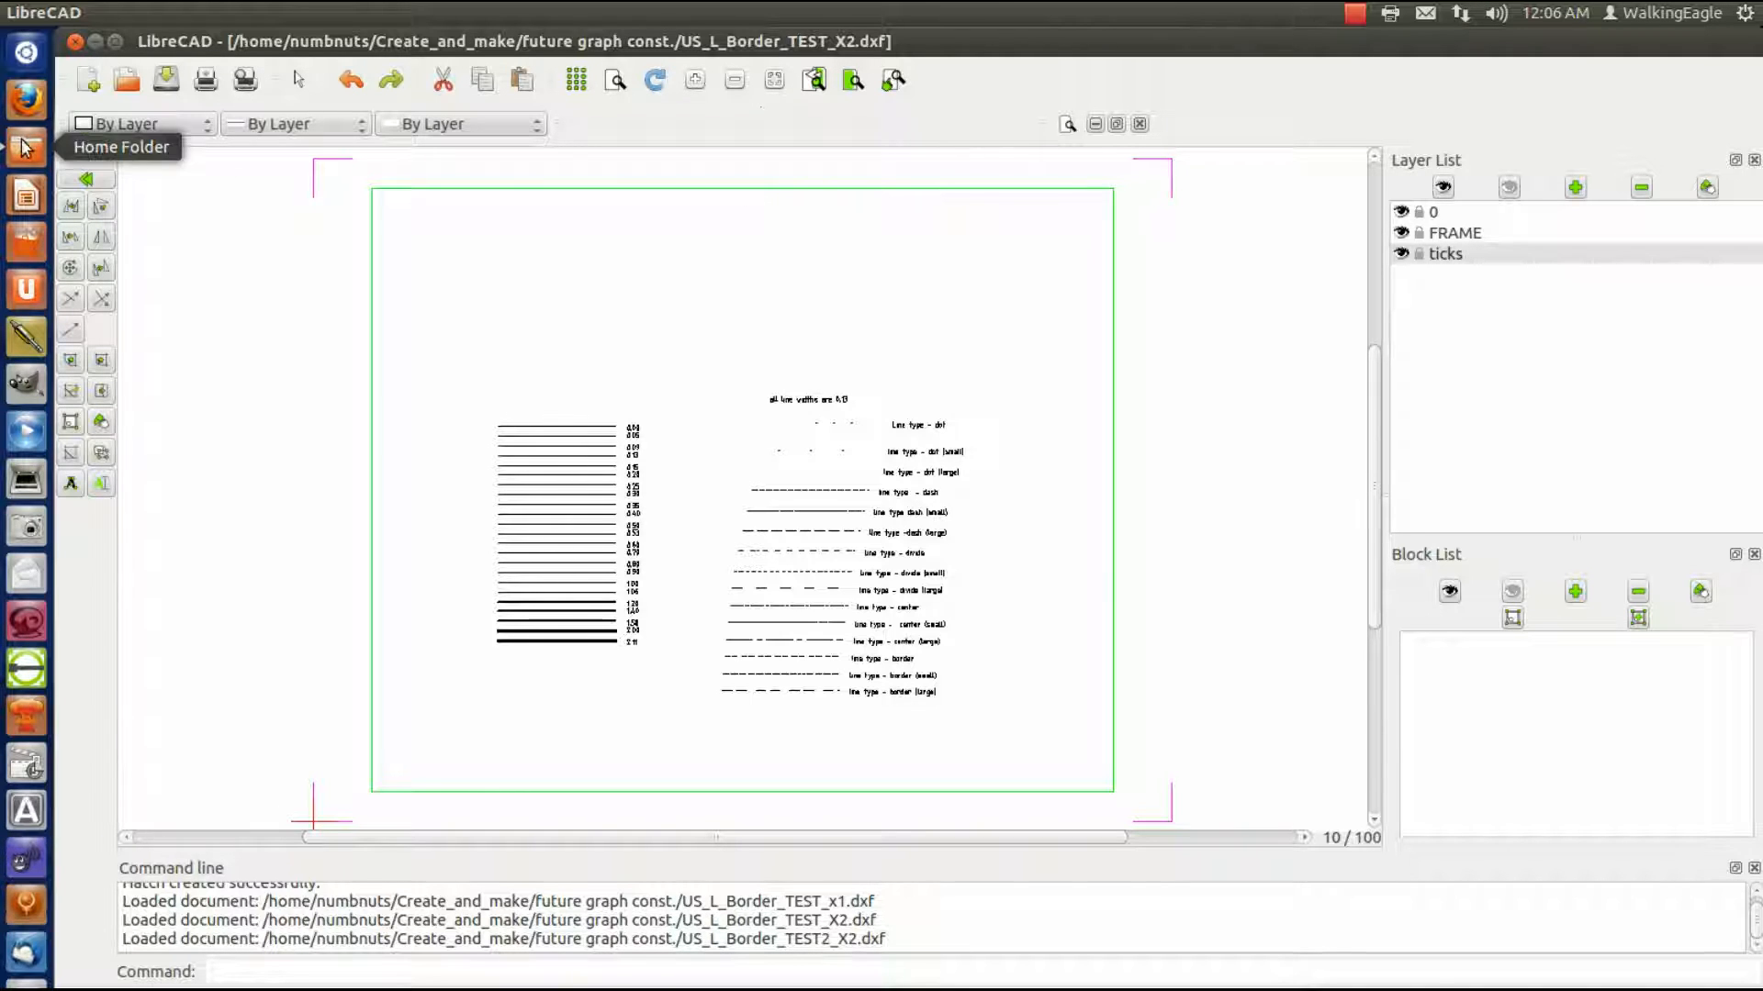
mouse_move(504, 311)
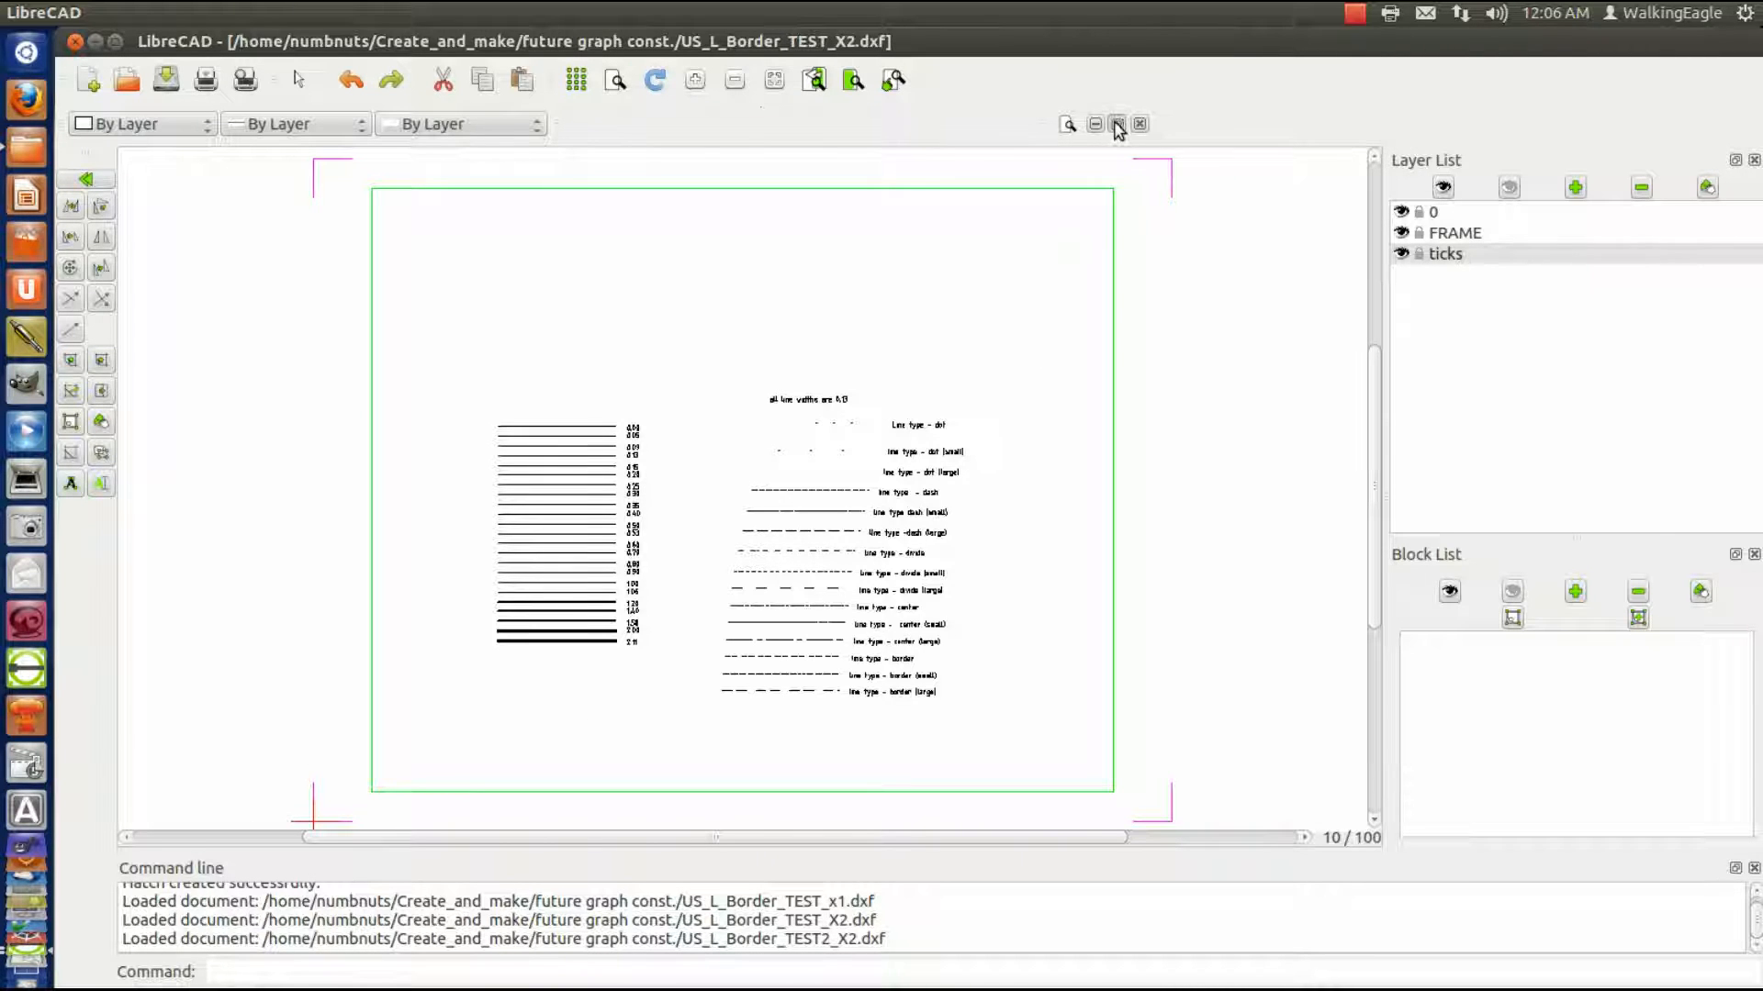
- Switch to the US_L_Border_TEST2_x1 drawing window
left_click(1116, 124)
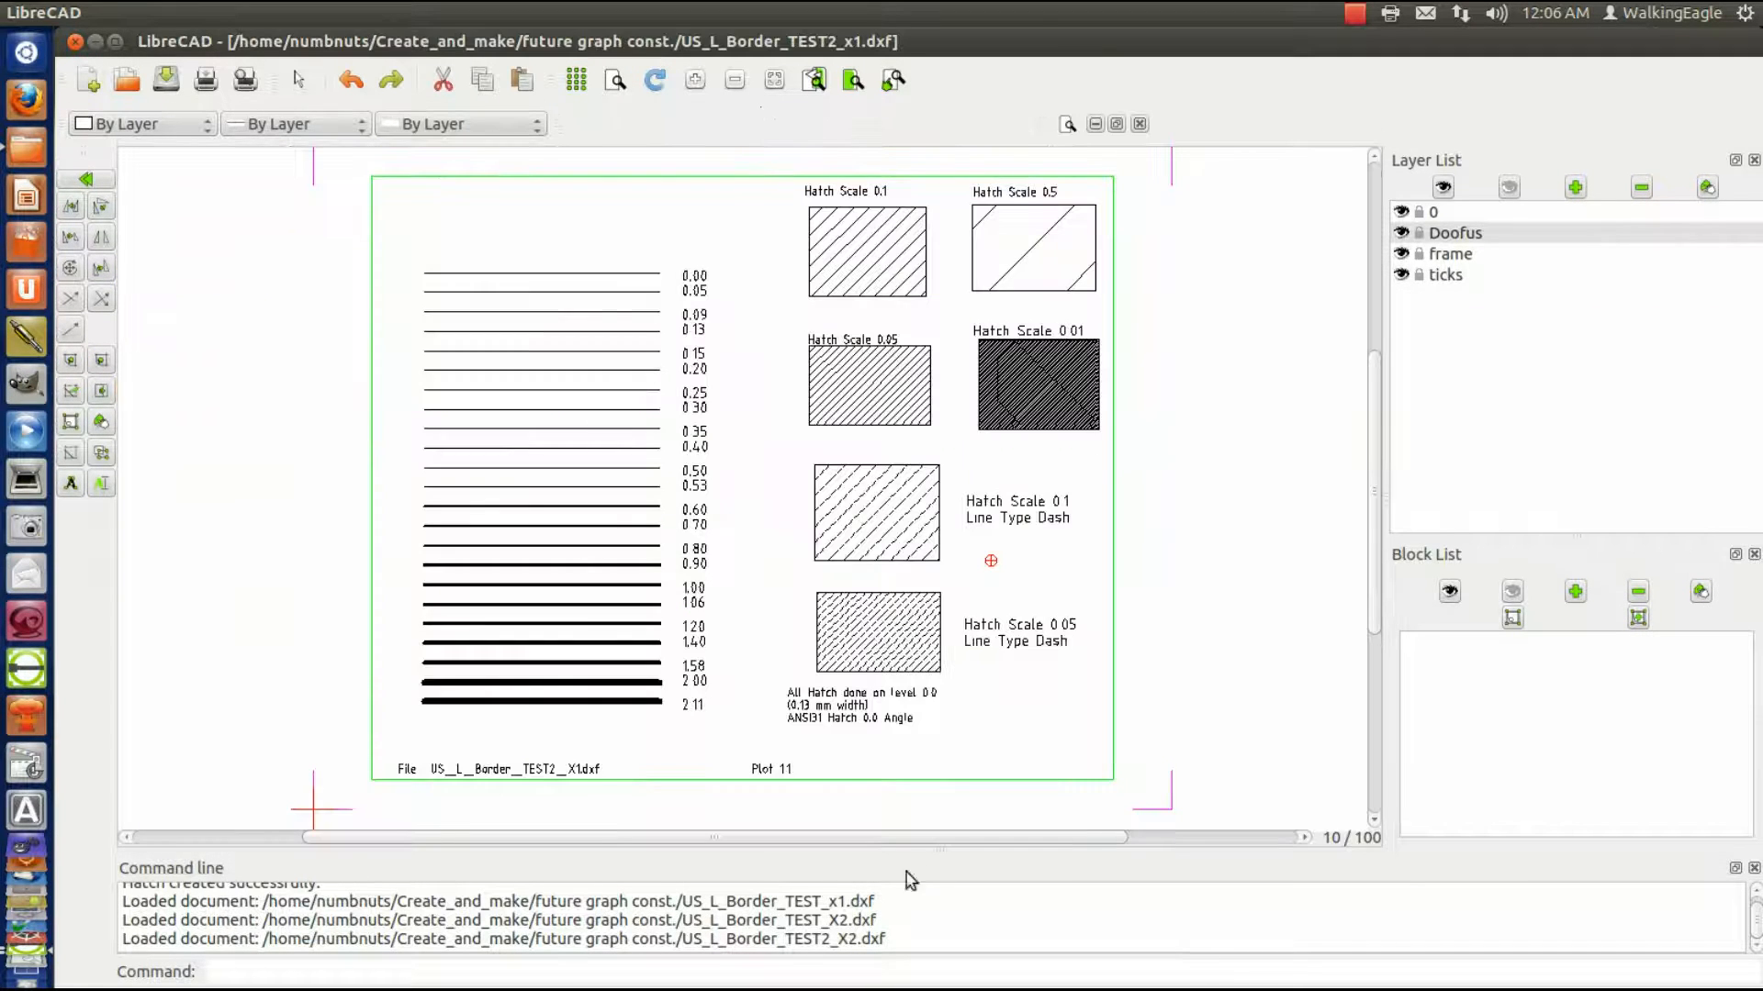
mouse_move(1208, 397)
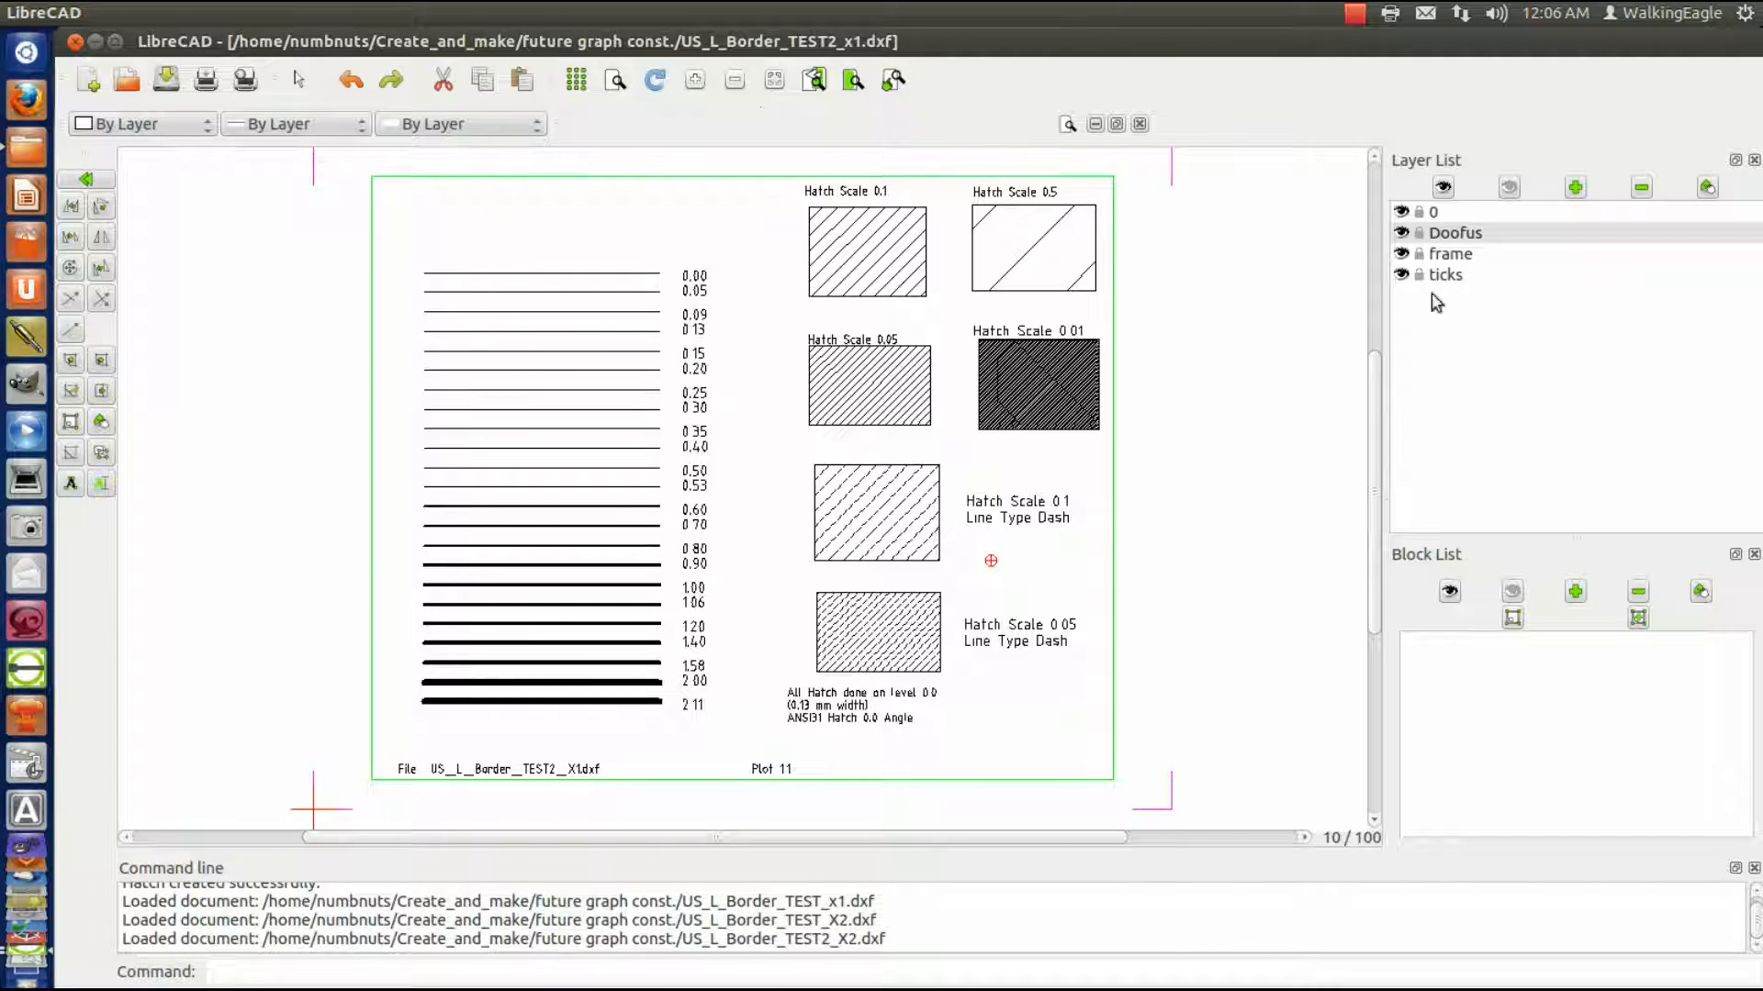
- Set layer 0's width to 0.13mm (ISO) and review the Doofus layer settings
left_click(1433, 211)
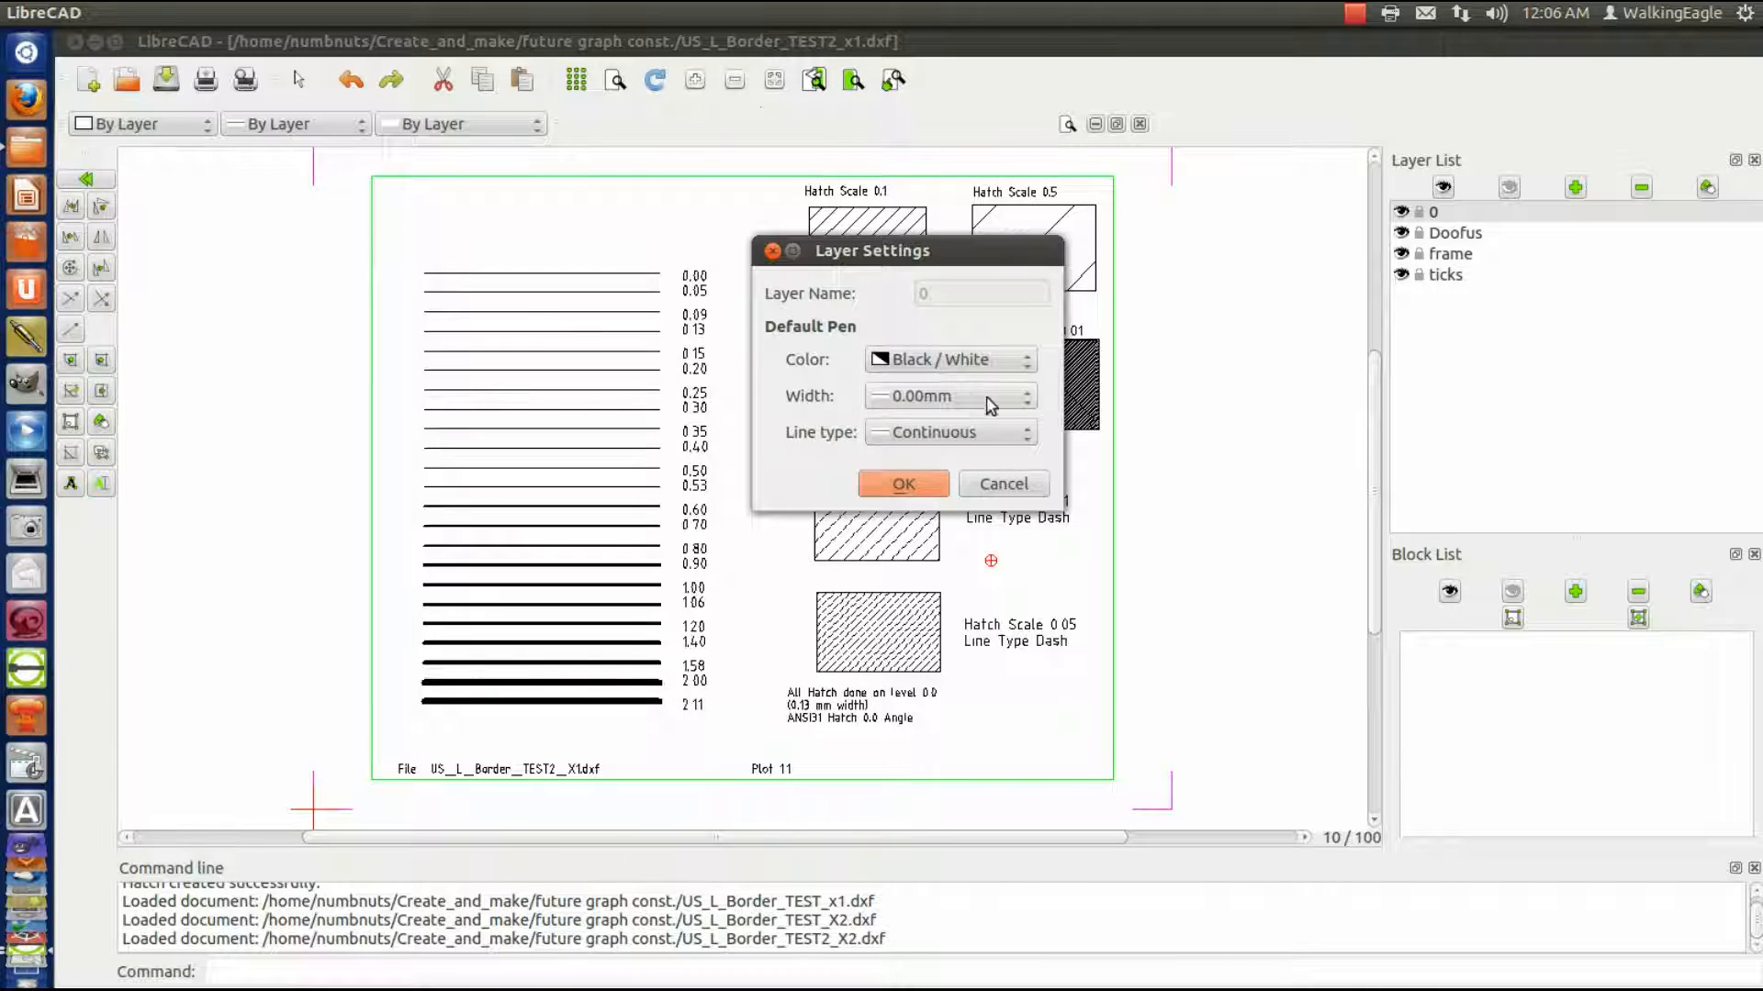
mouse_move(1038, 405)
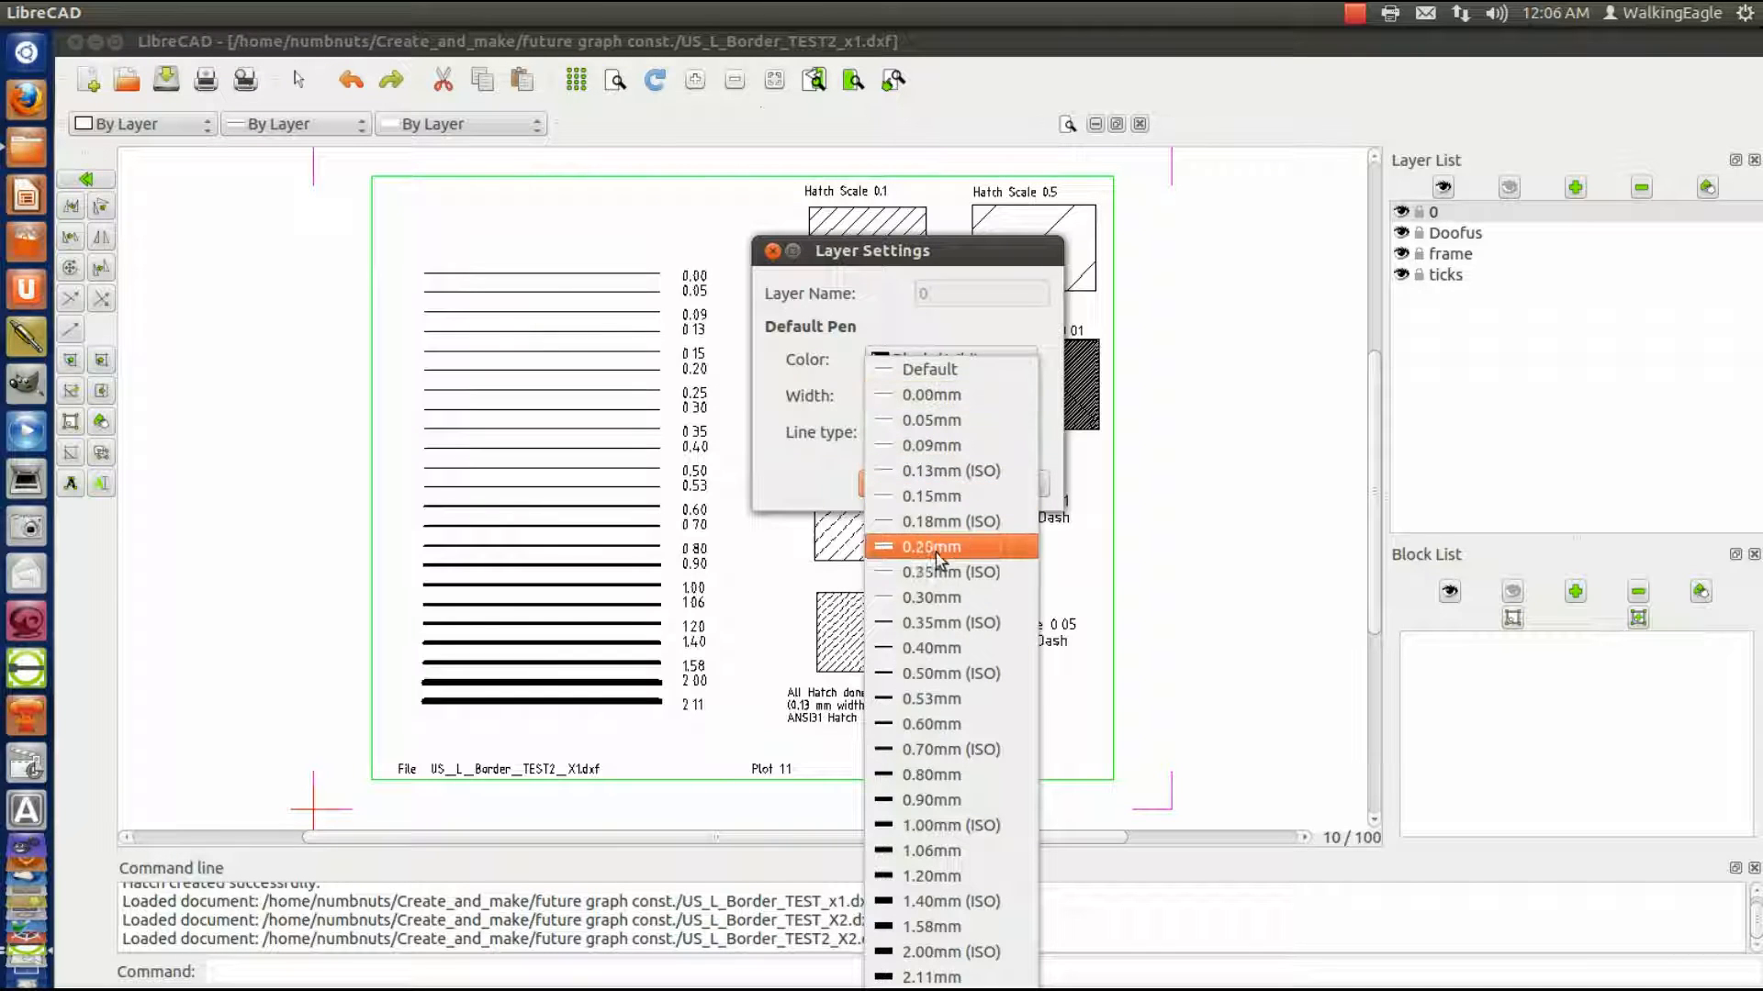
mouse_move(971, 471)
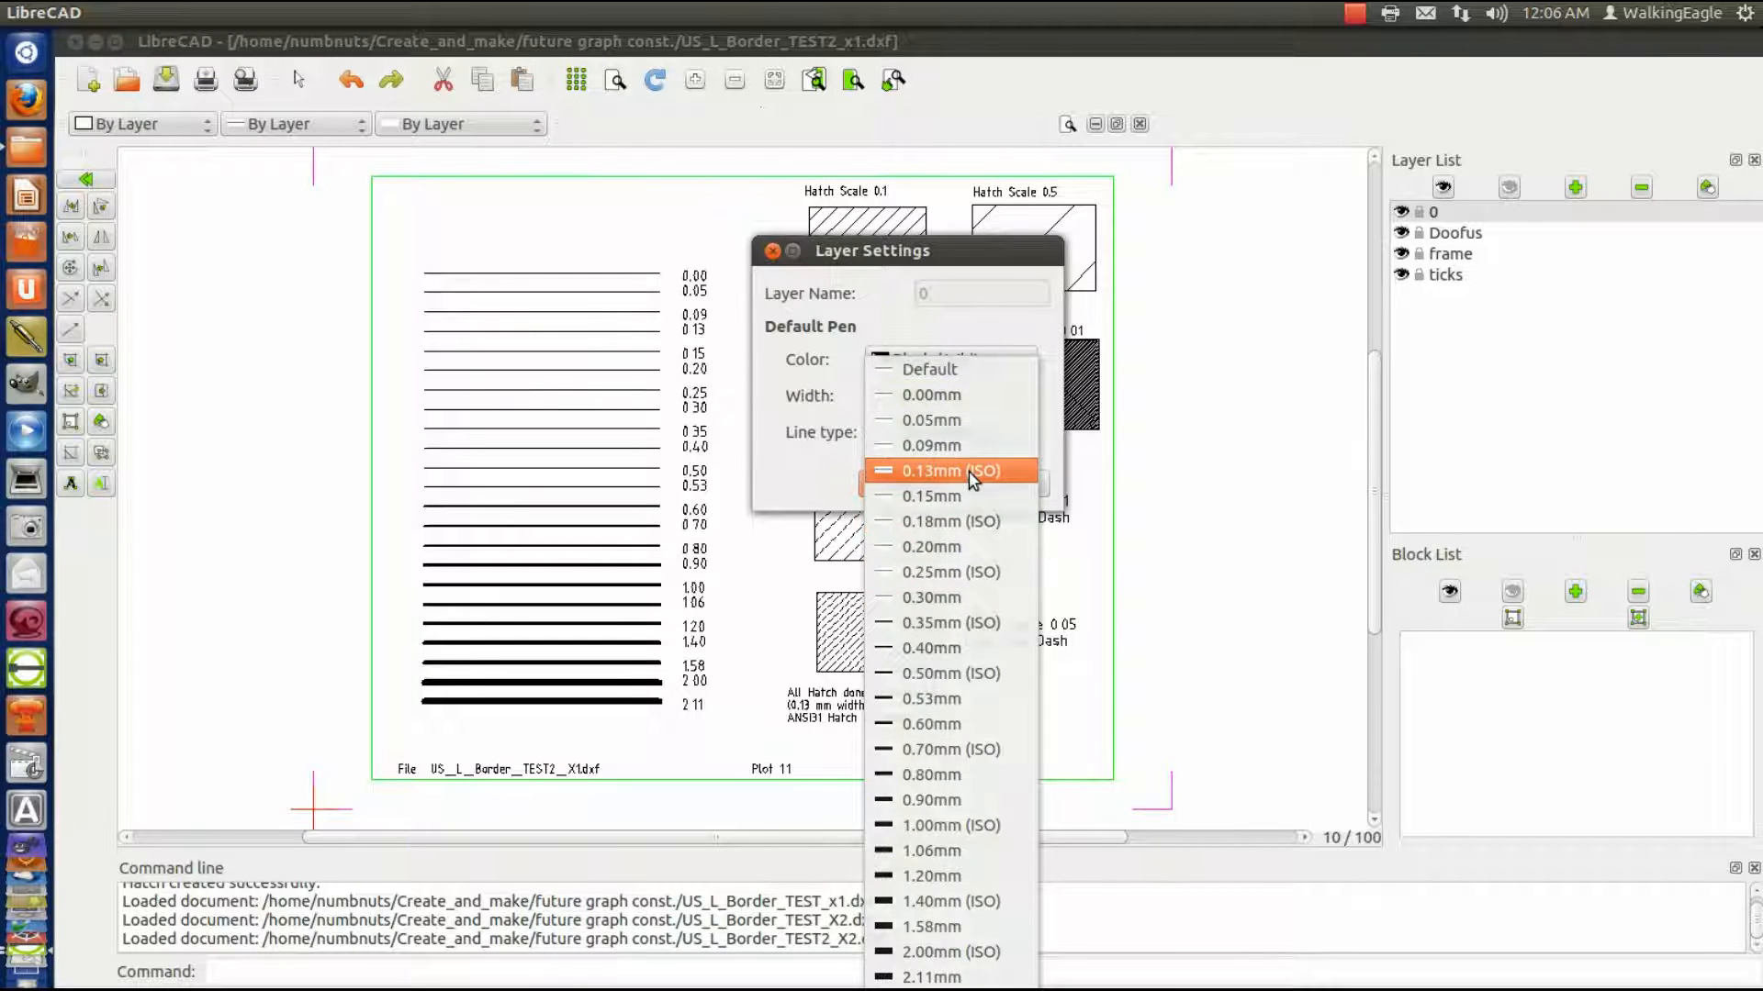
left_click(933, 471)
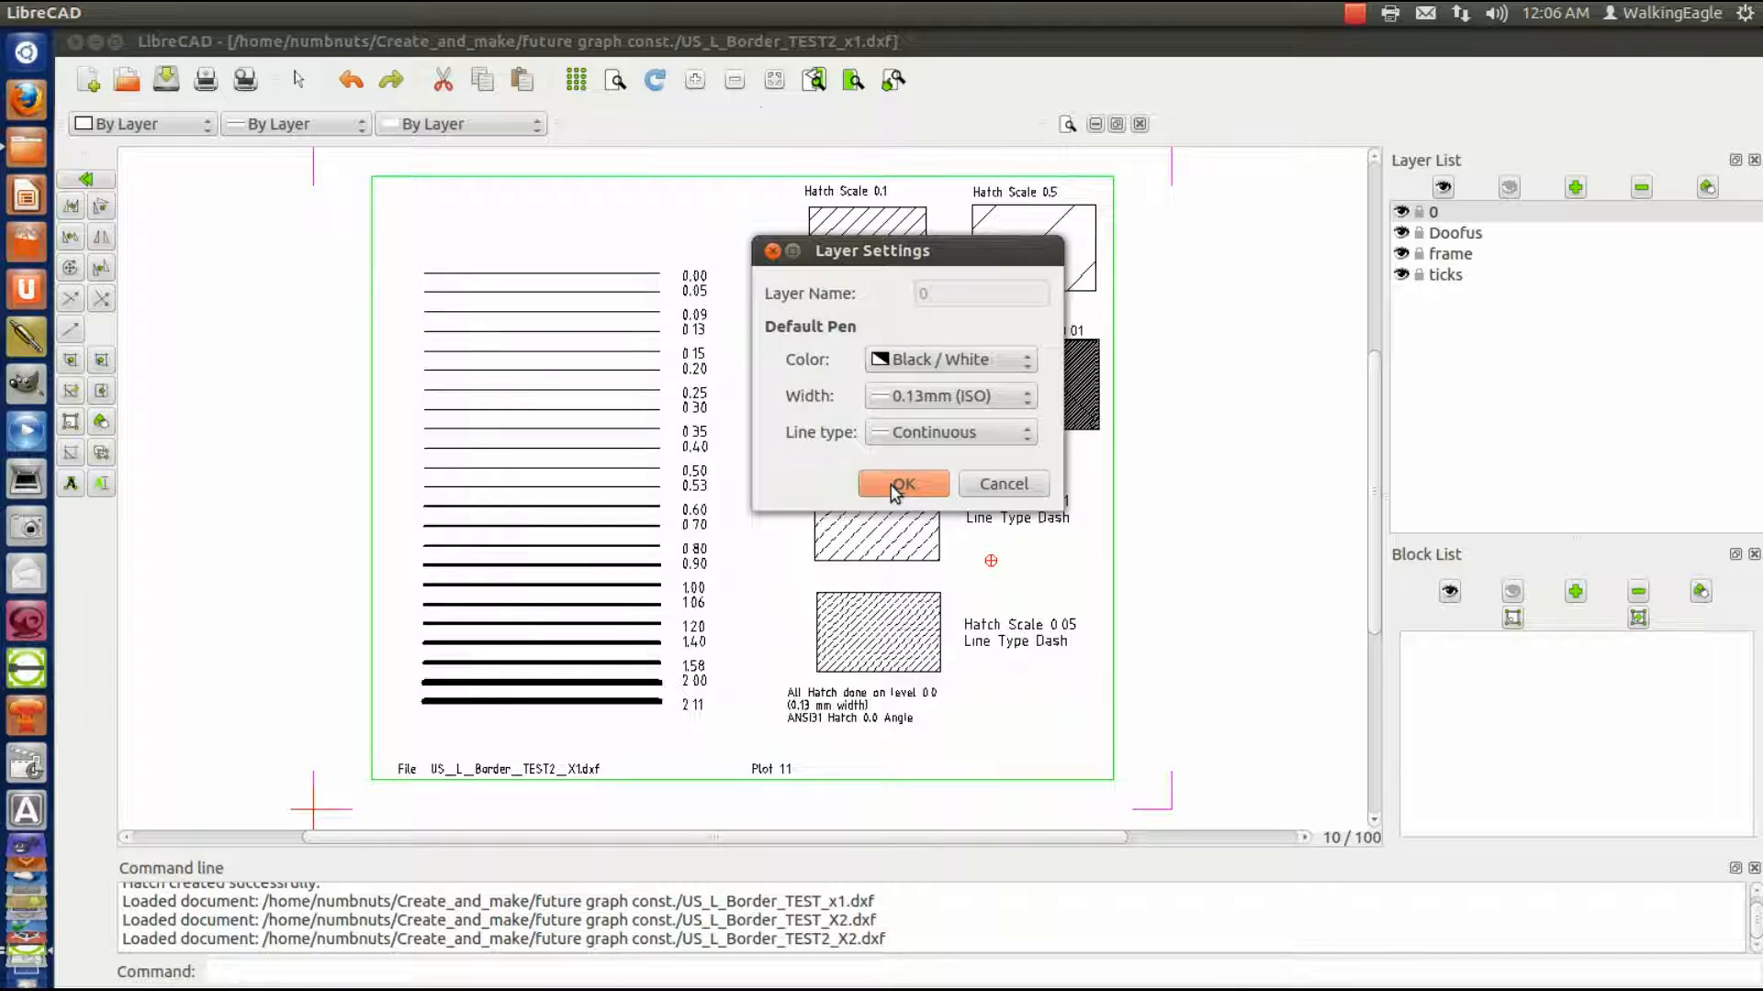
left_click(901, 484)
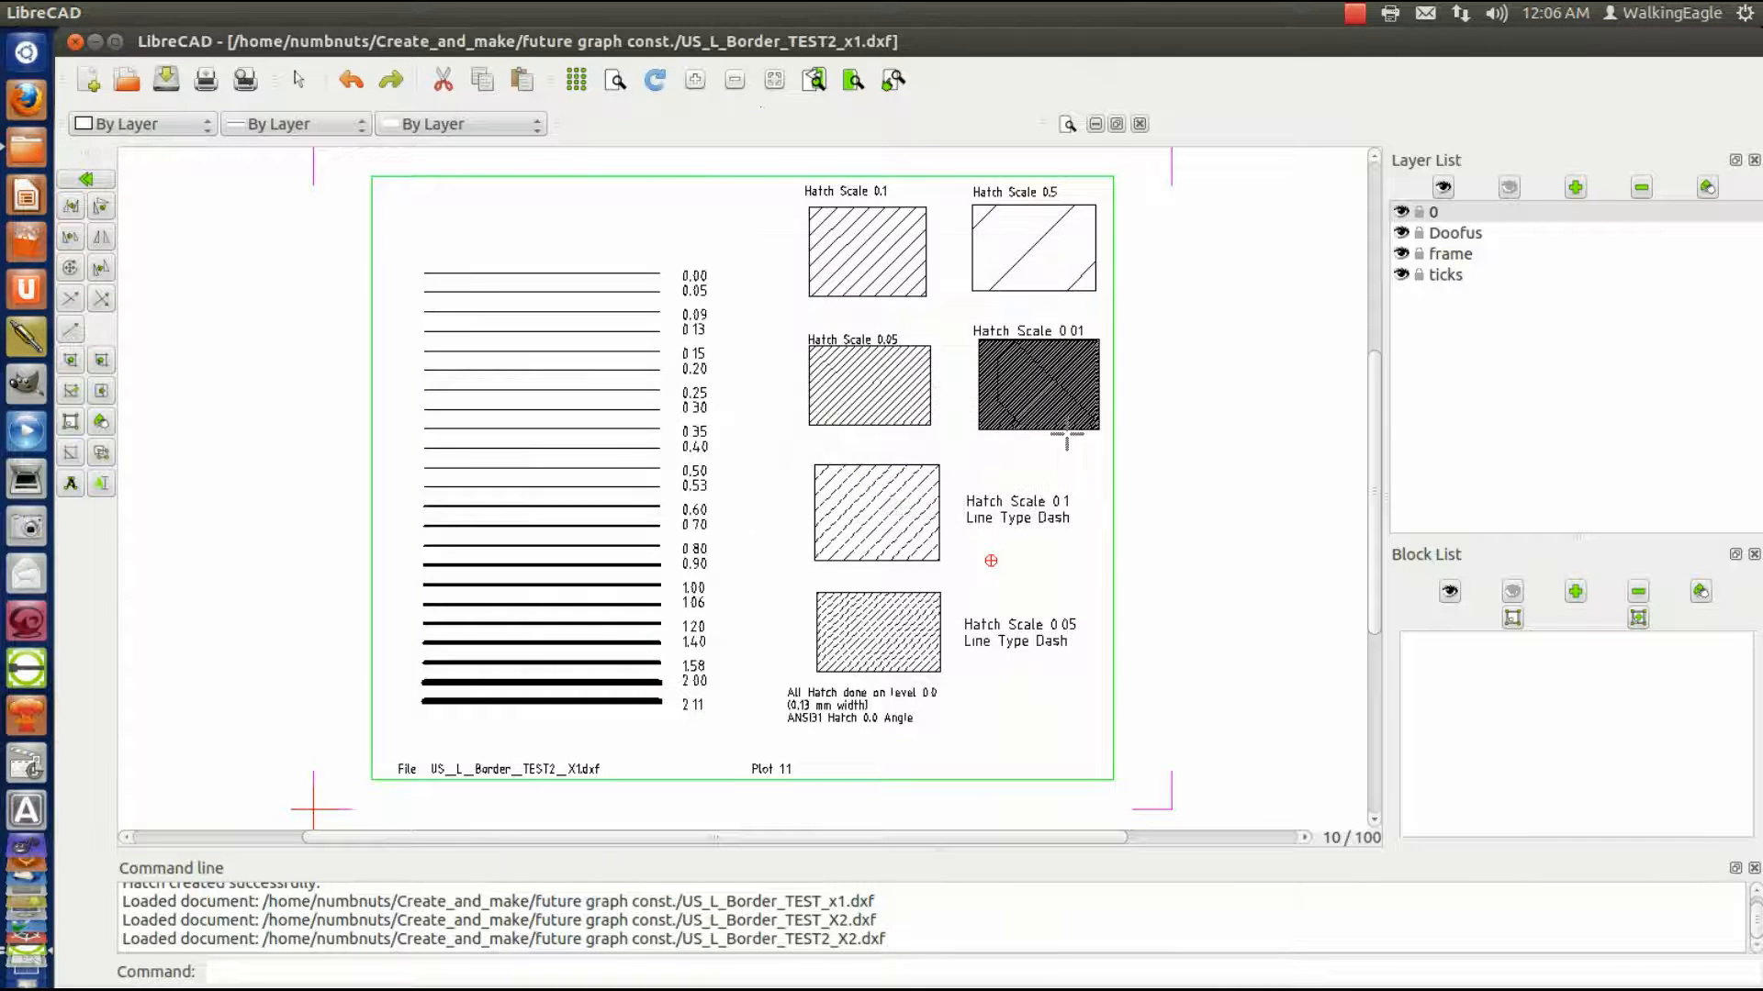
mouse_move(1316, 239)
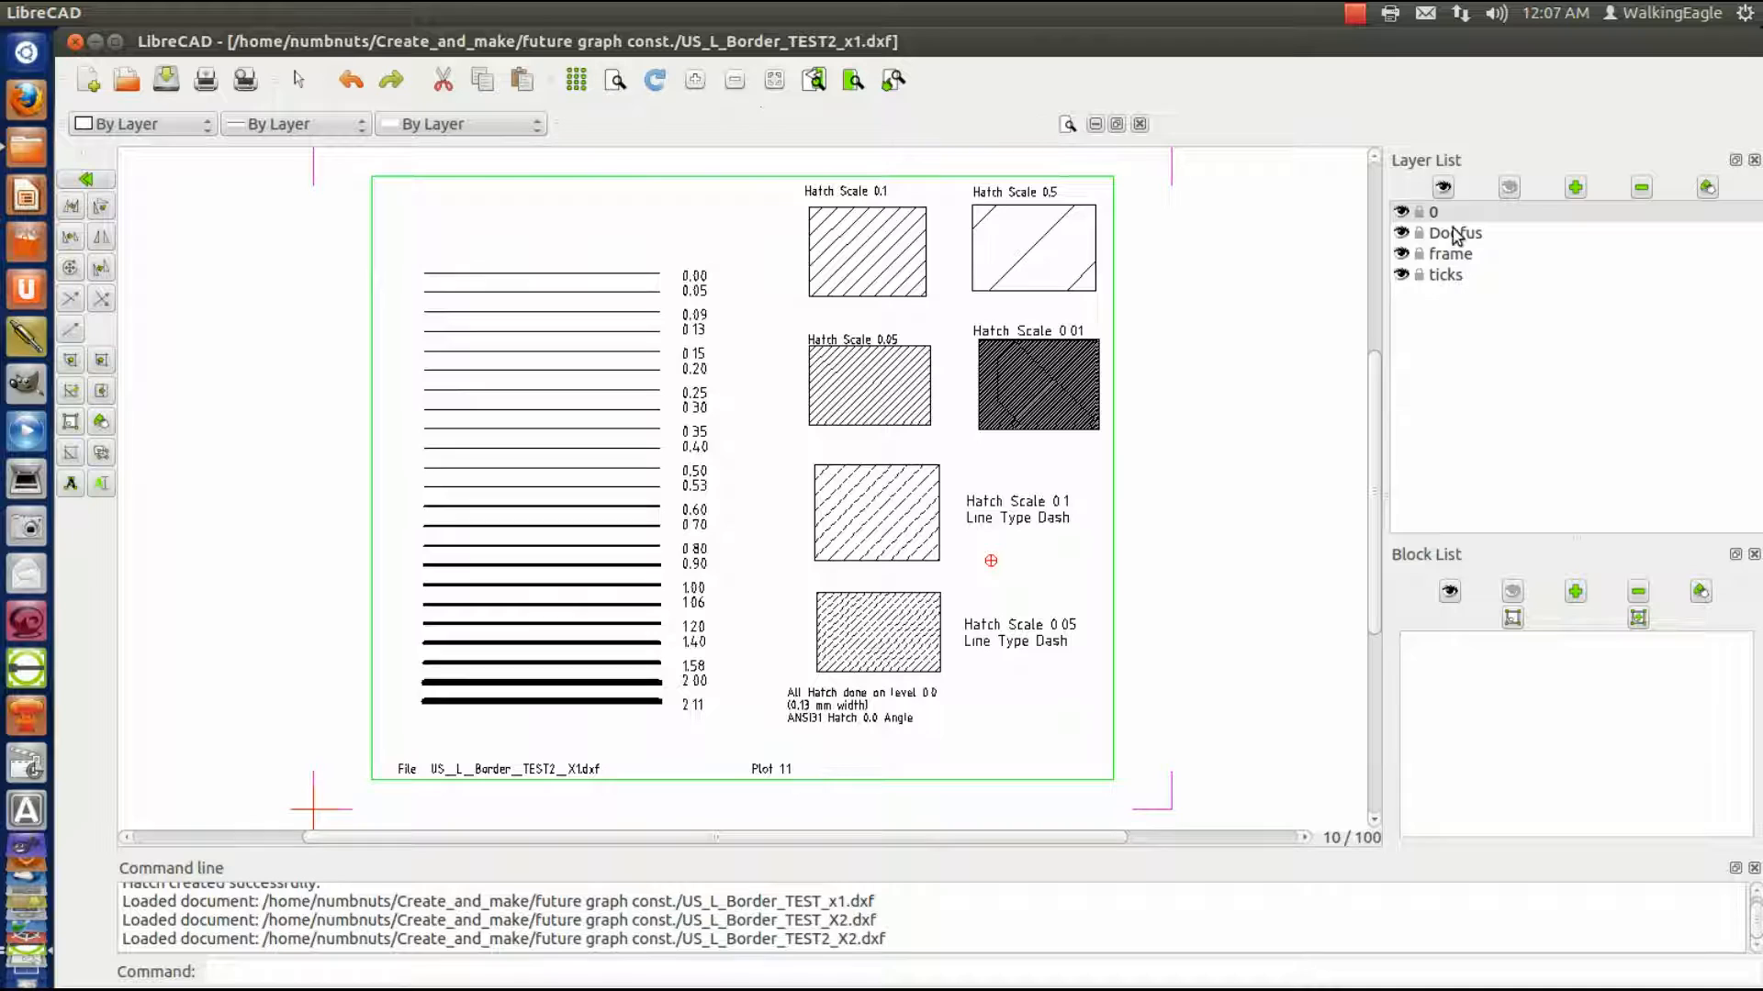
left_click(1454, 232)
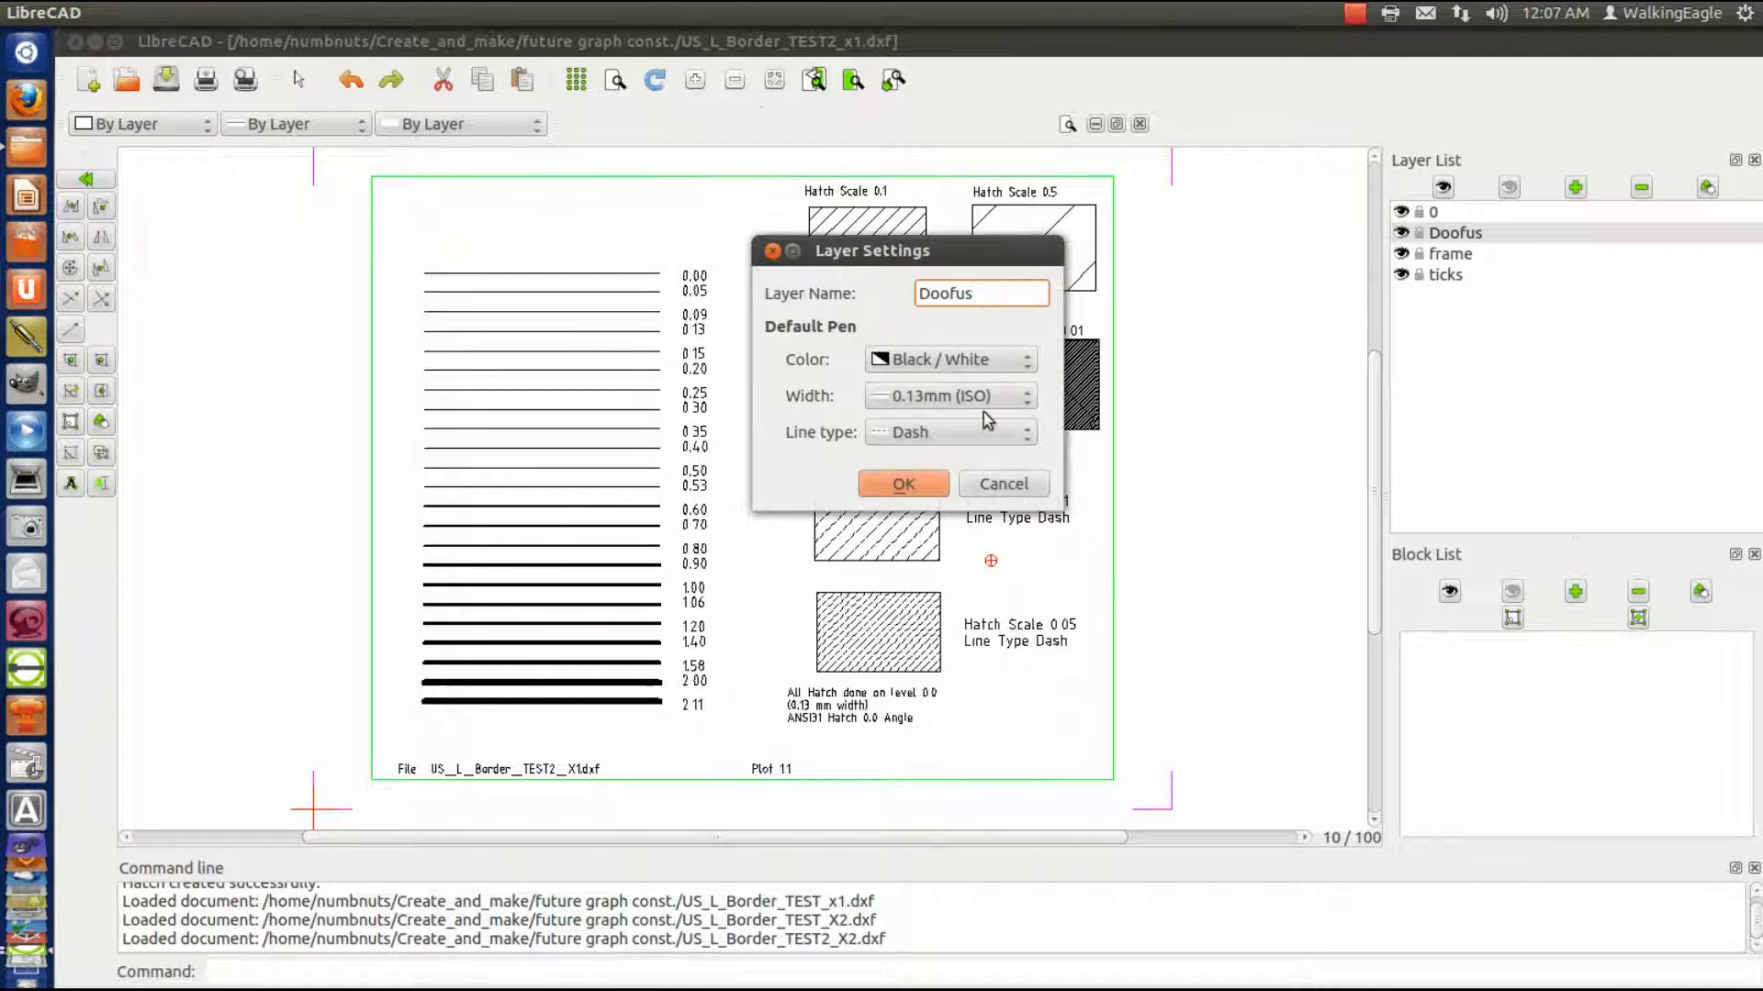
mouse_move(927, 465)
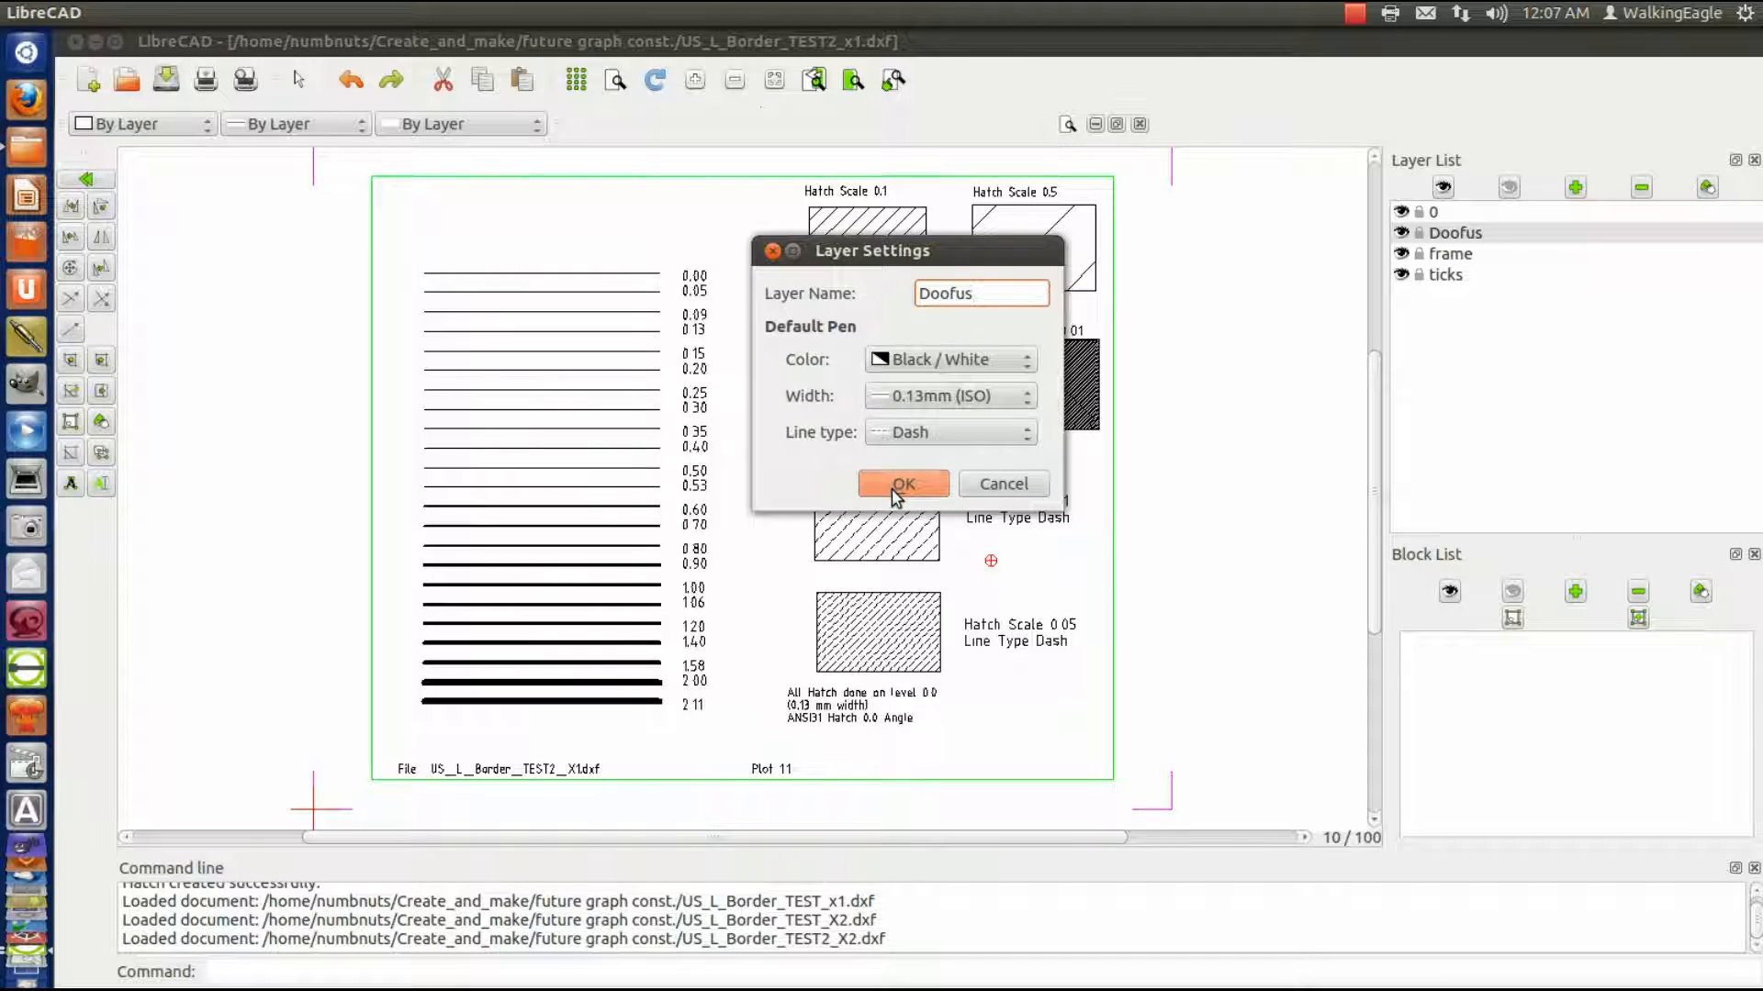
left_click(903, 484)
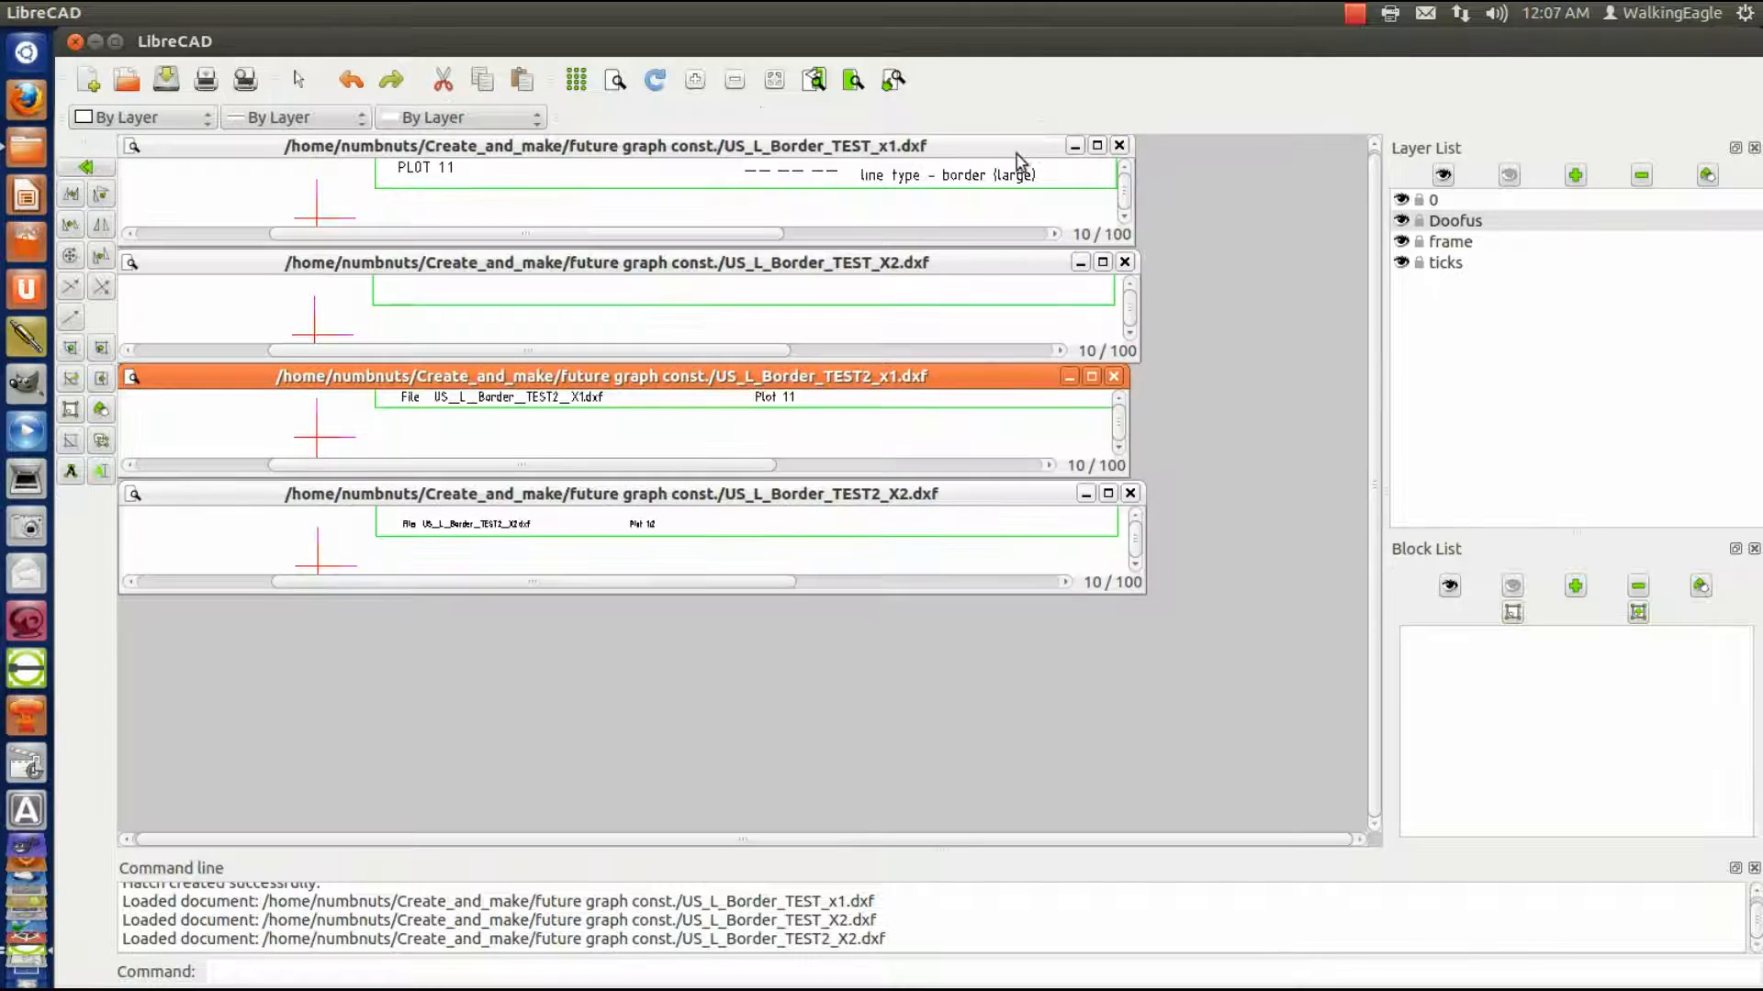
- Bring the US_L_Border_TEST2_X2 window to the front and maximize it
left_click(618, 492)
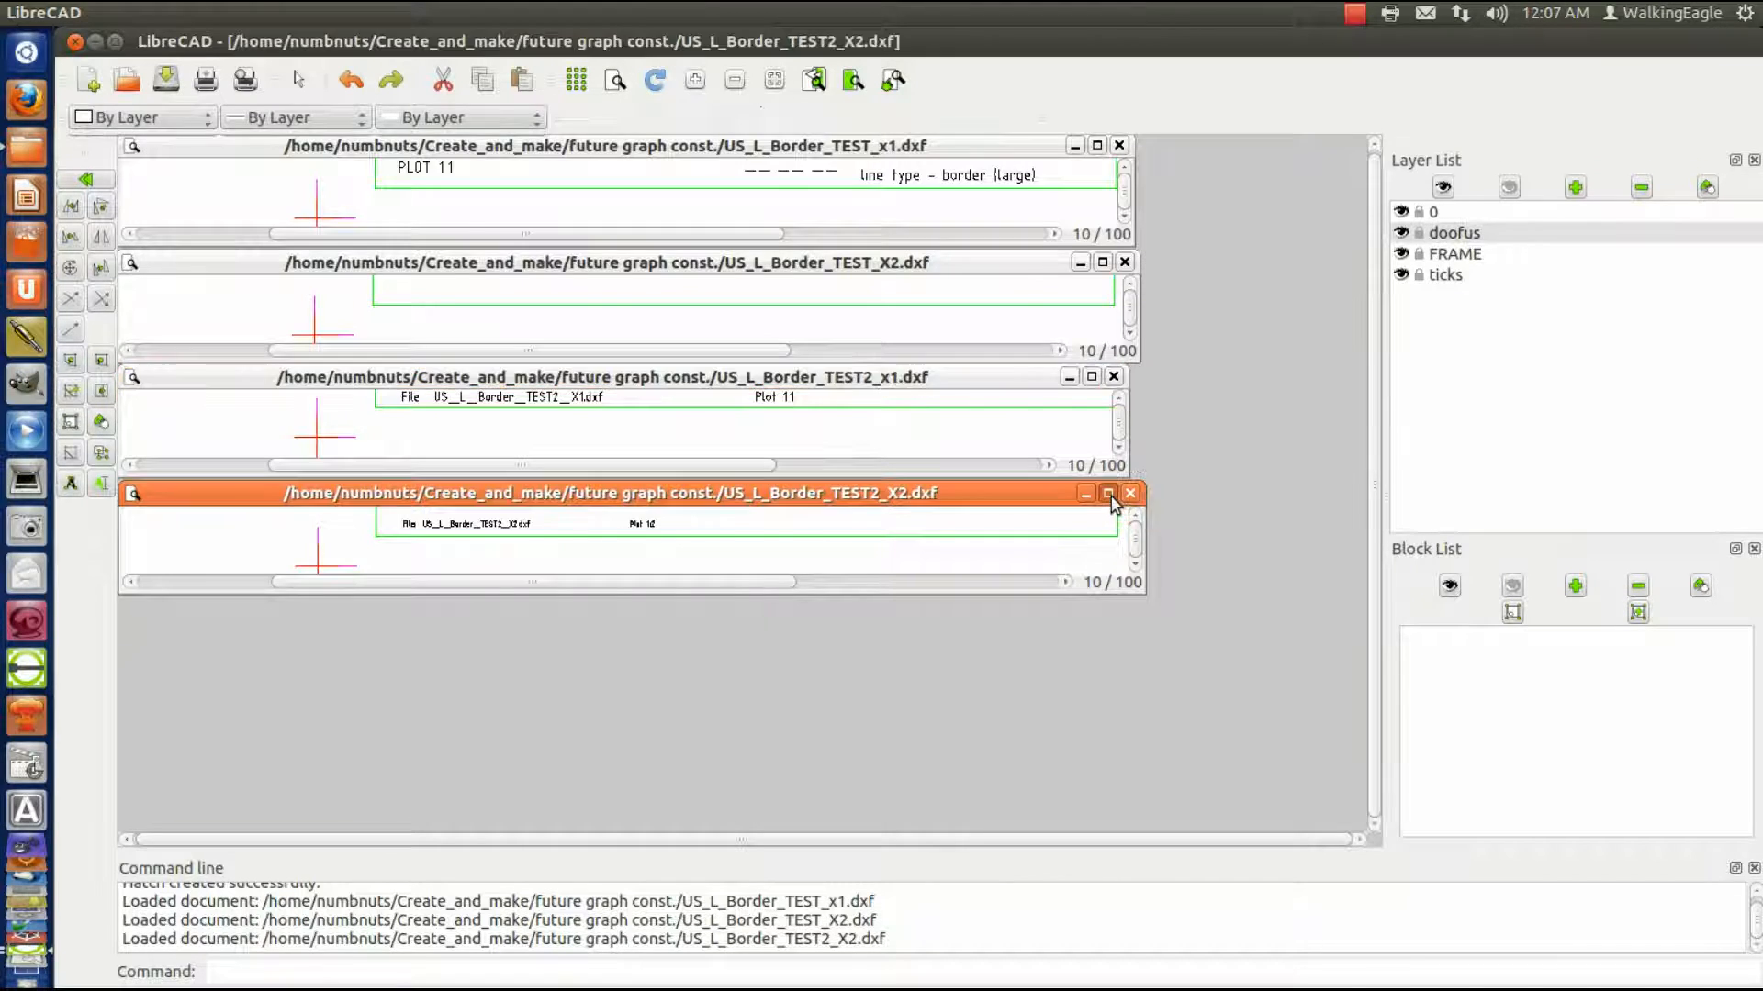
left_click(1103, 493)
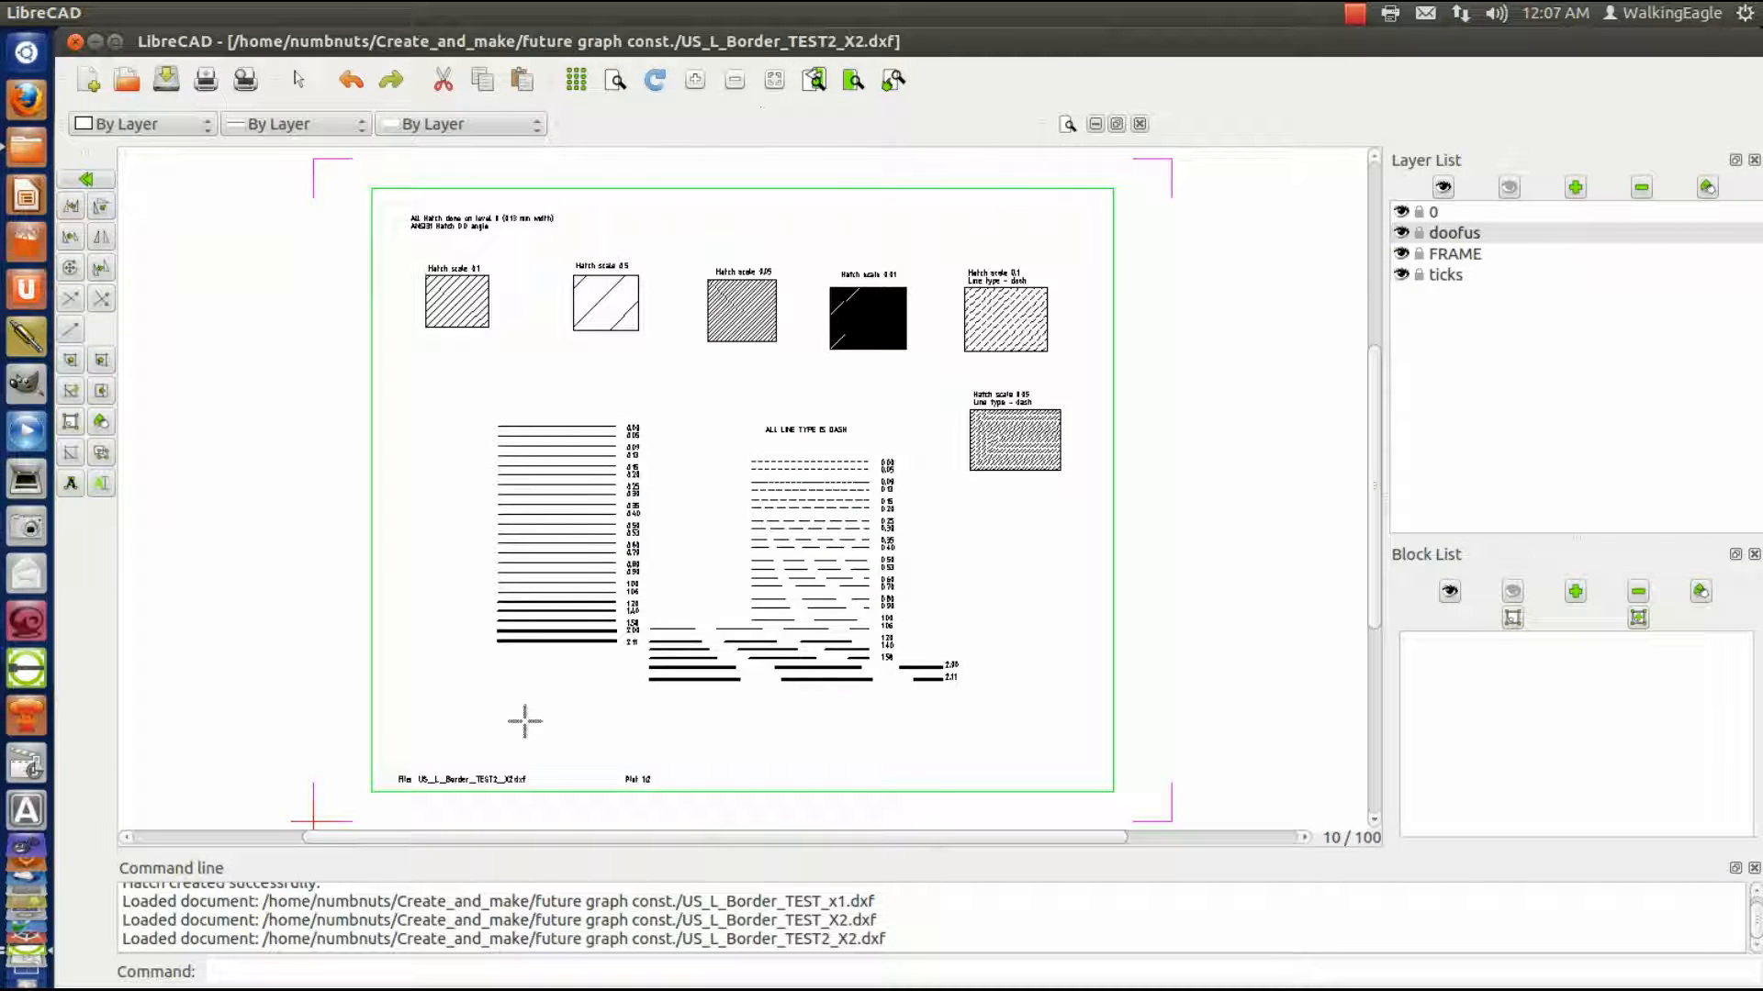
mouse_move(1154, 450)
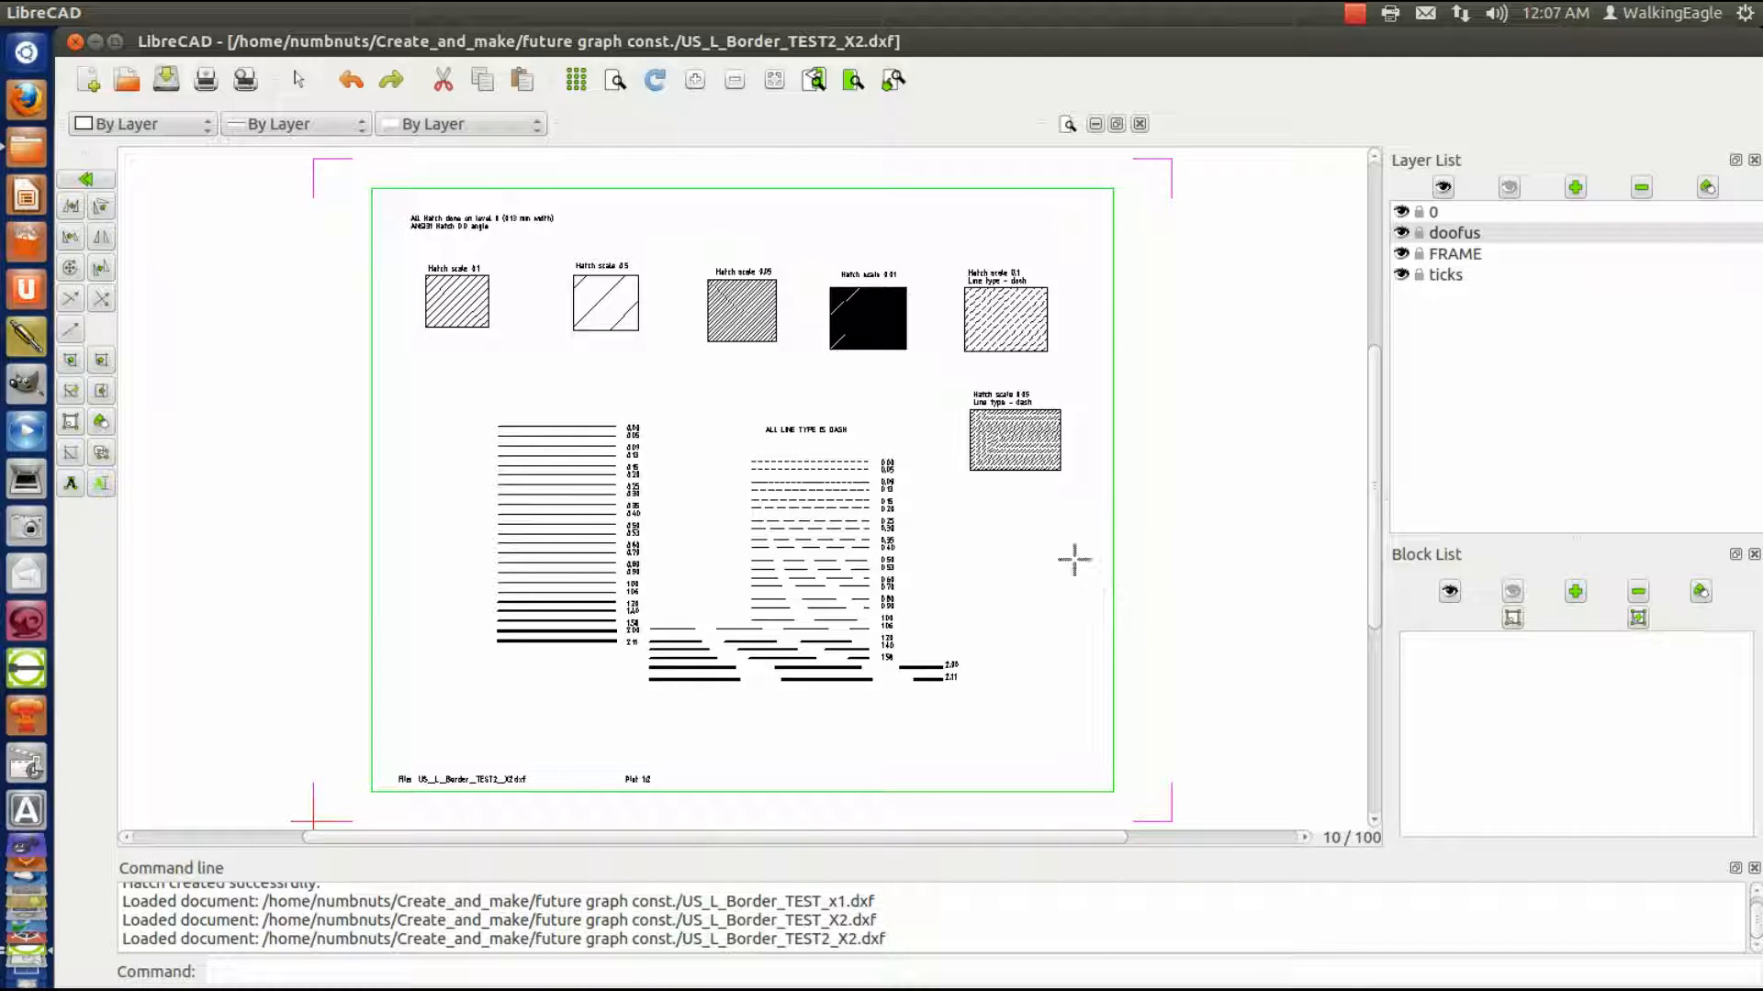
mouse_move(1040, 498)
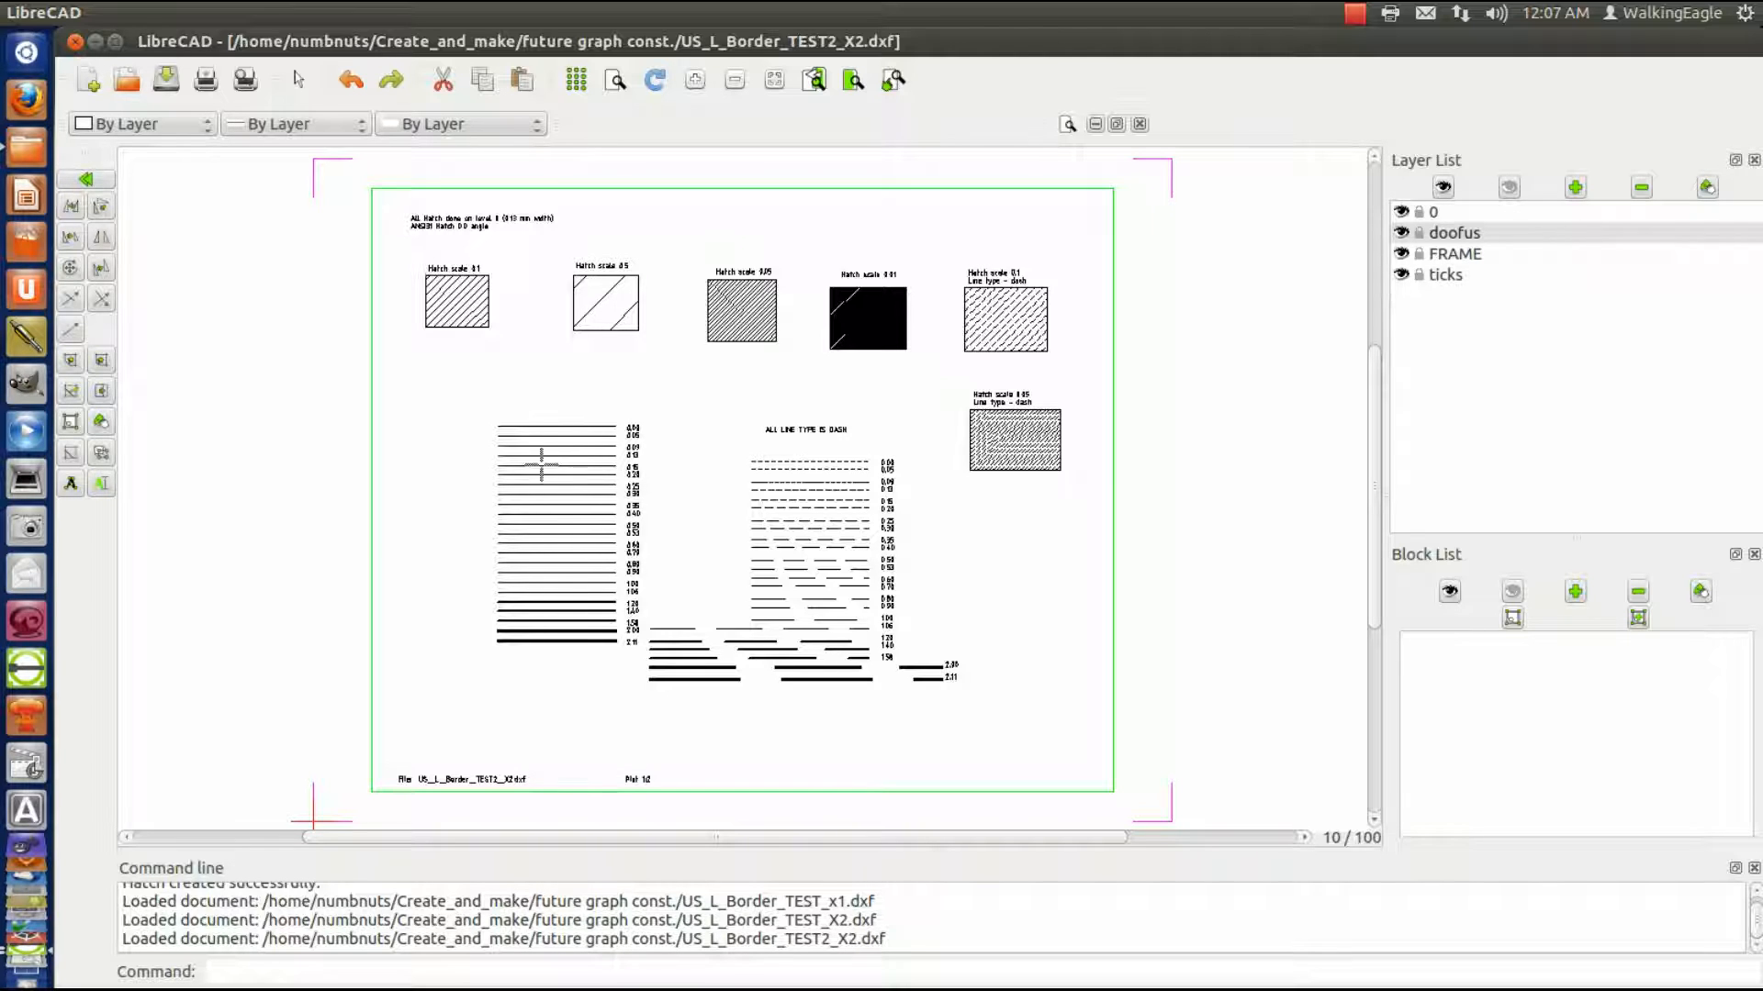
mouse_move(817, 517)
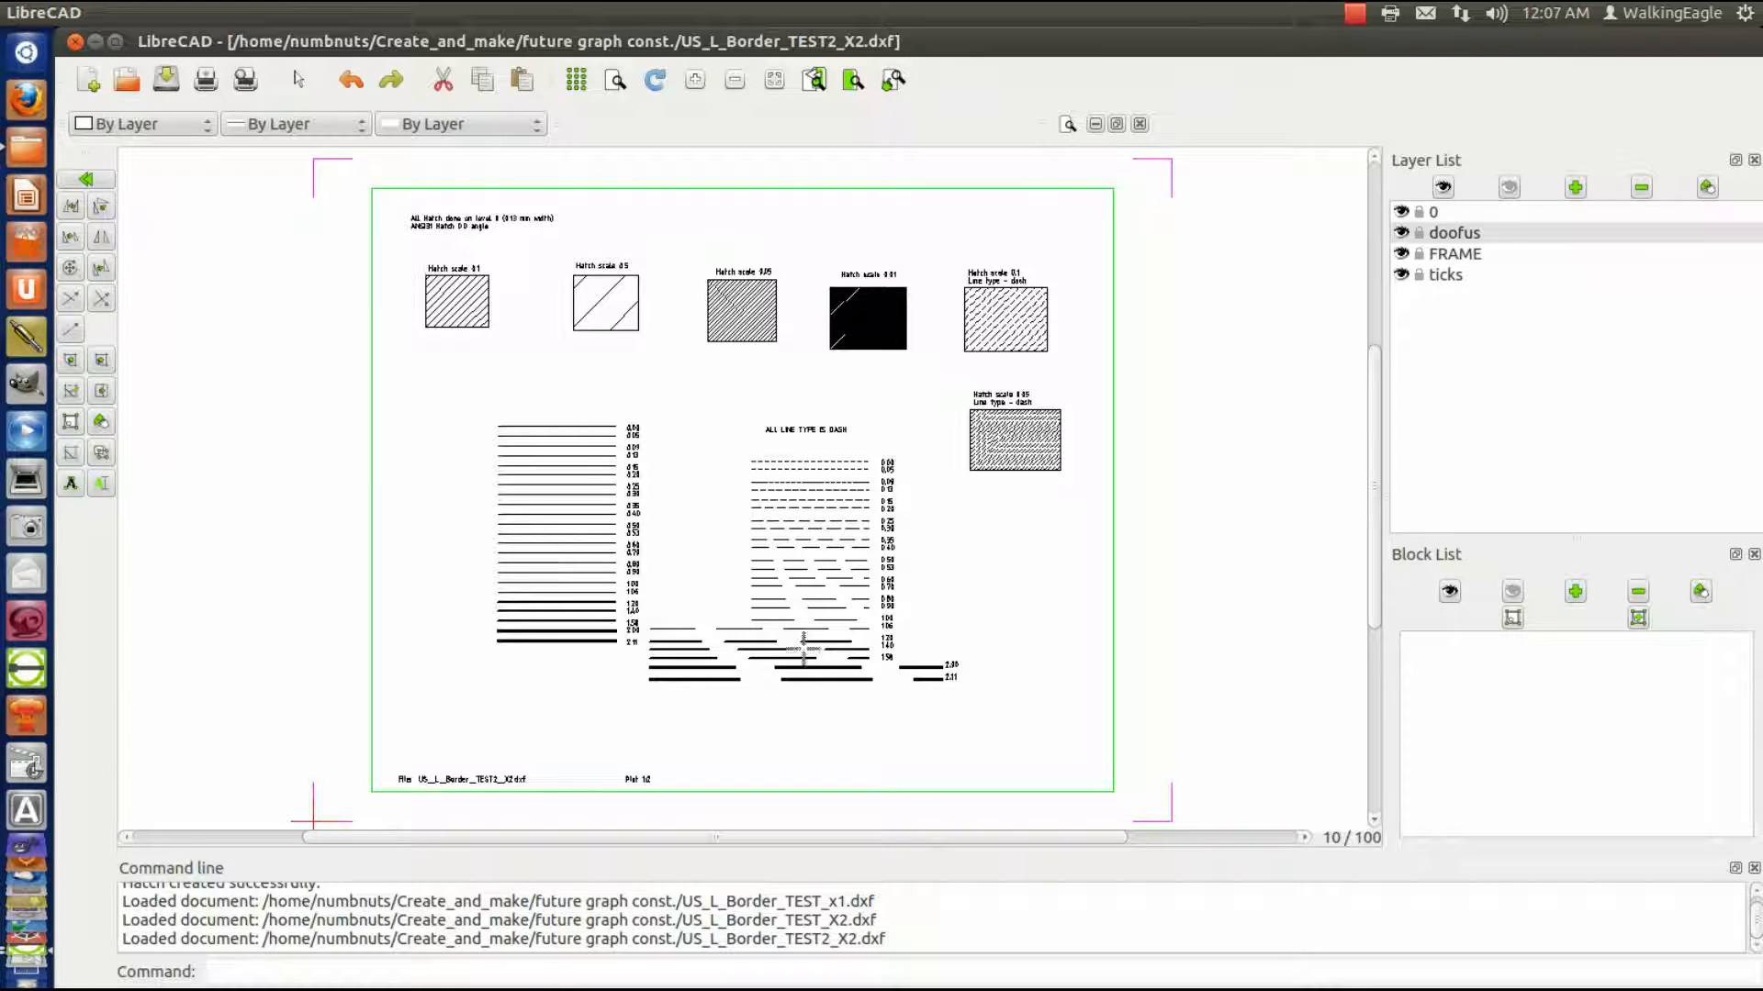
mouse_move(1003, 557)
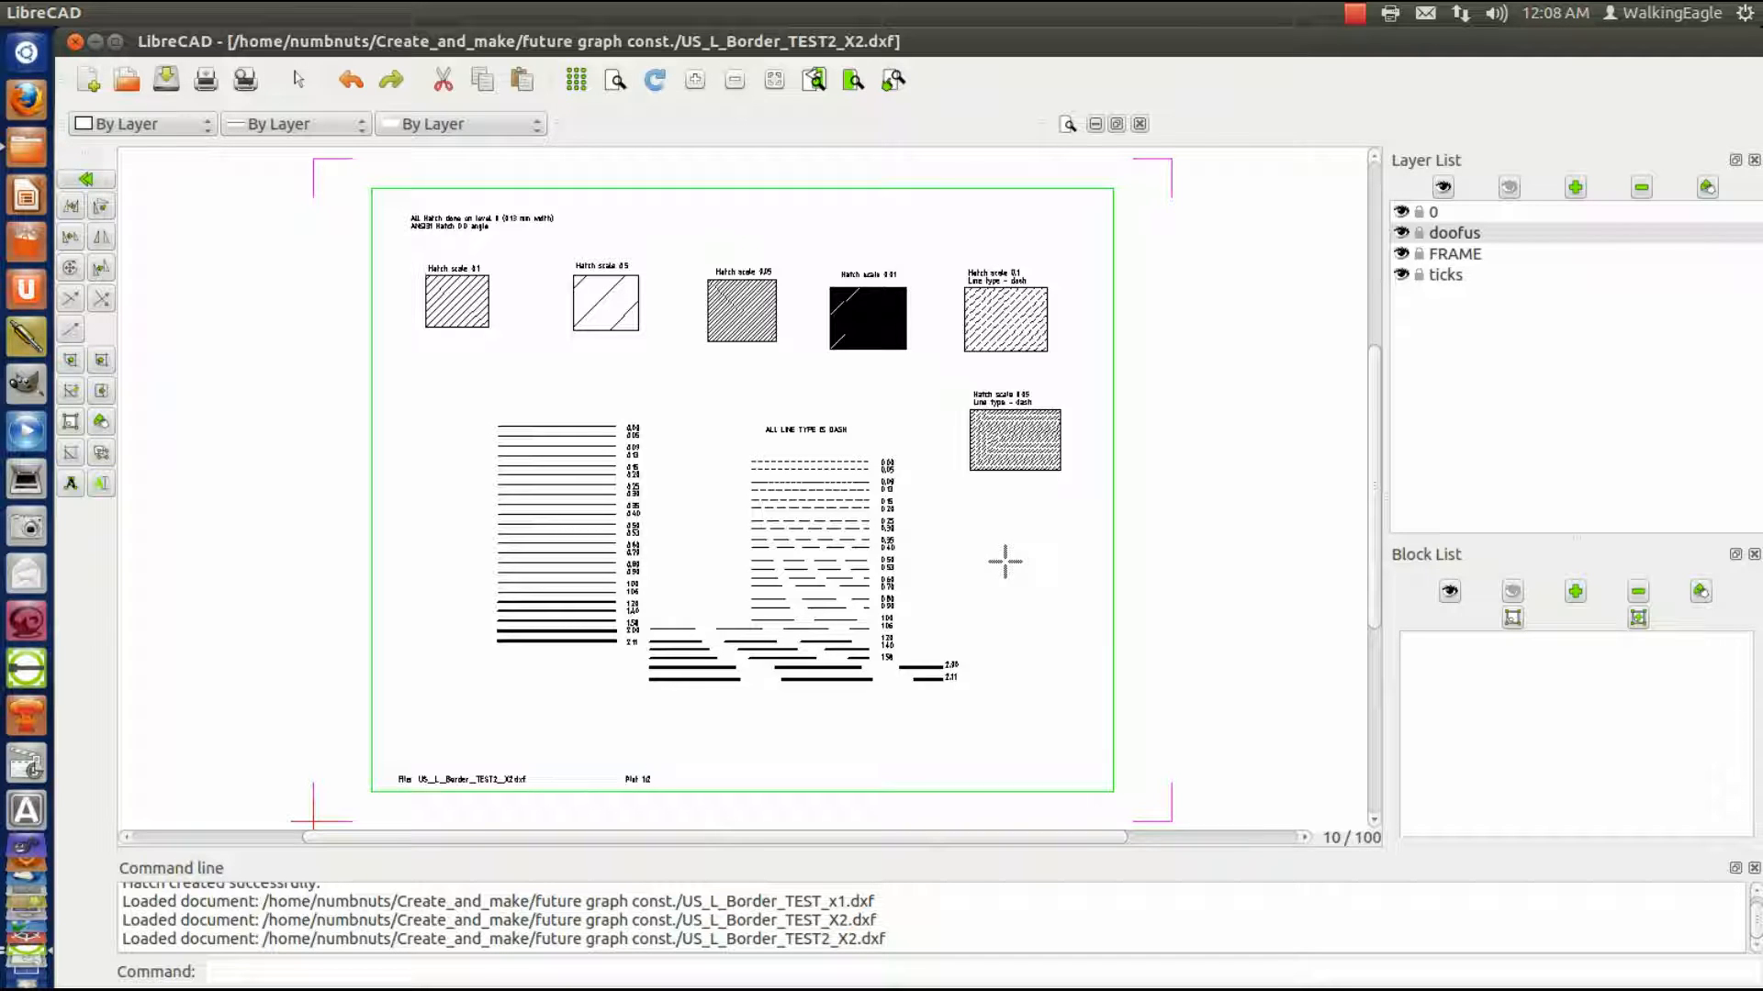
mouse_move(1020, 585)
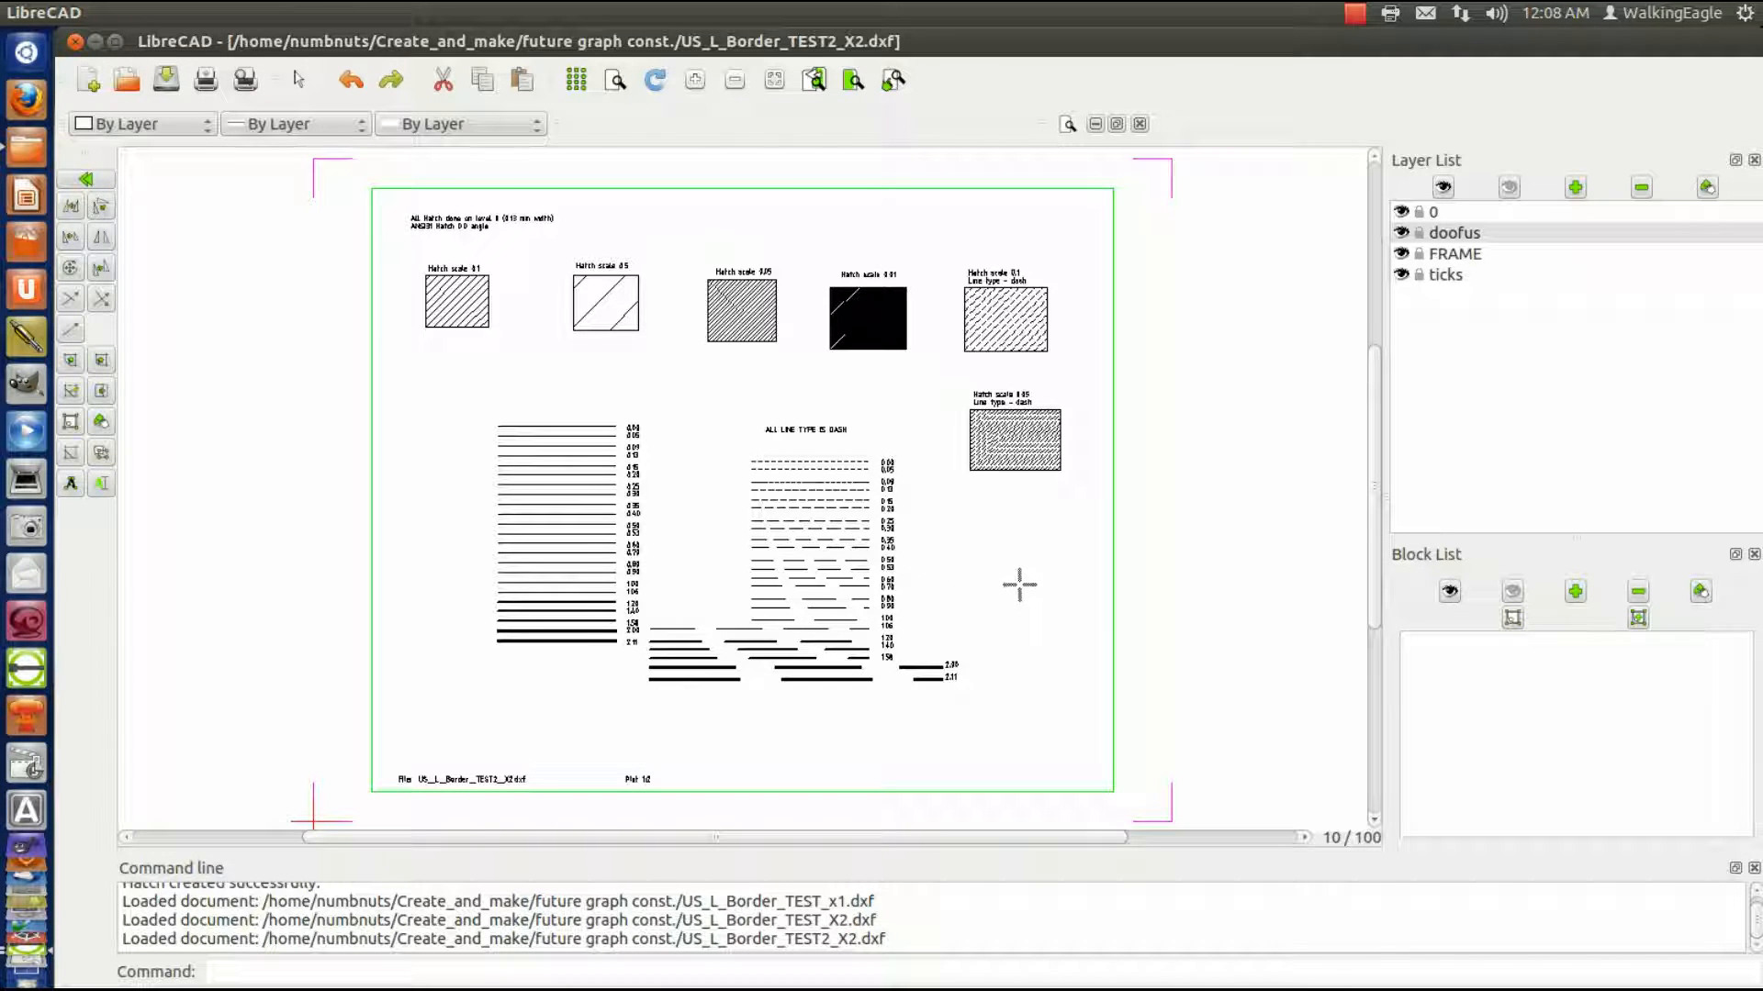
mouse_move(1032, 600)
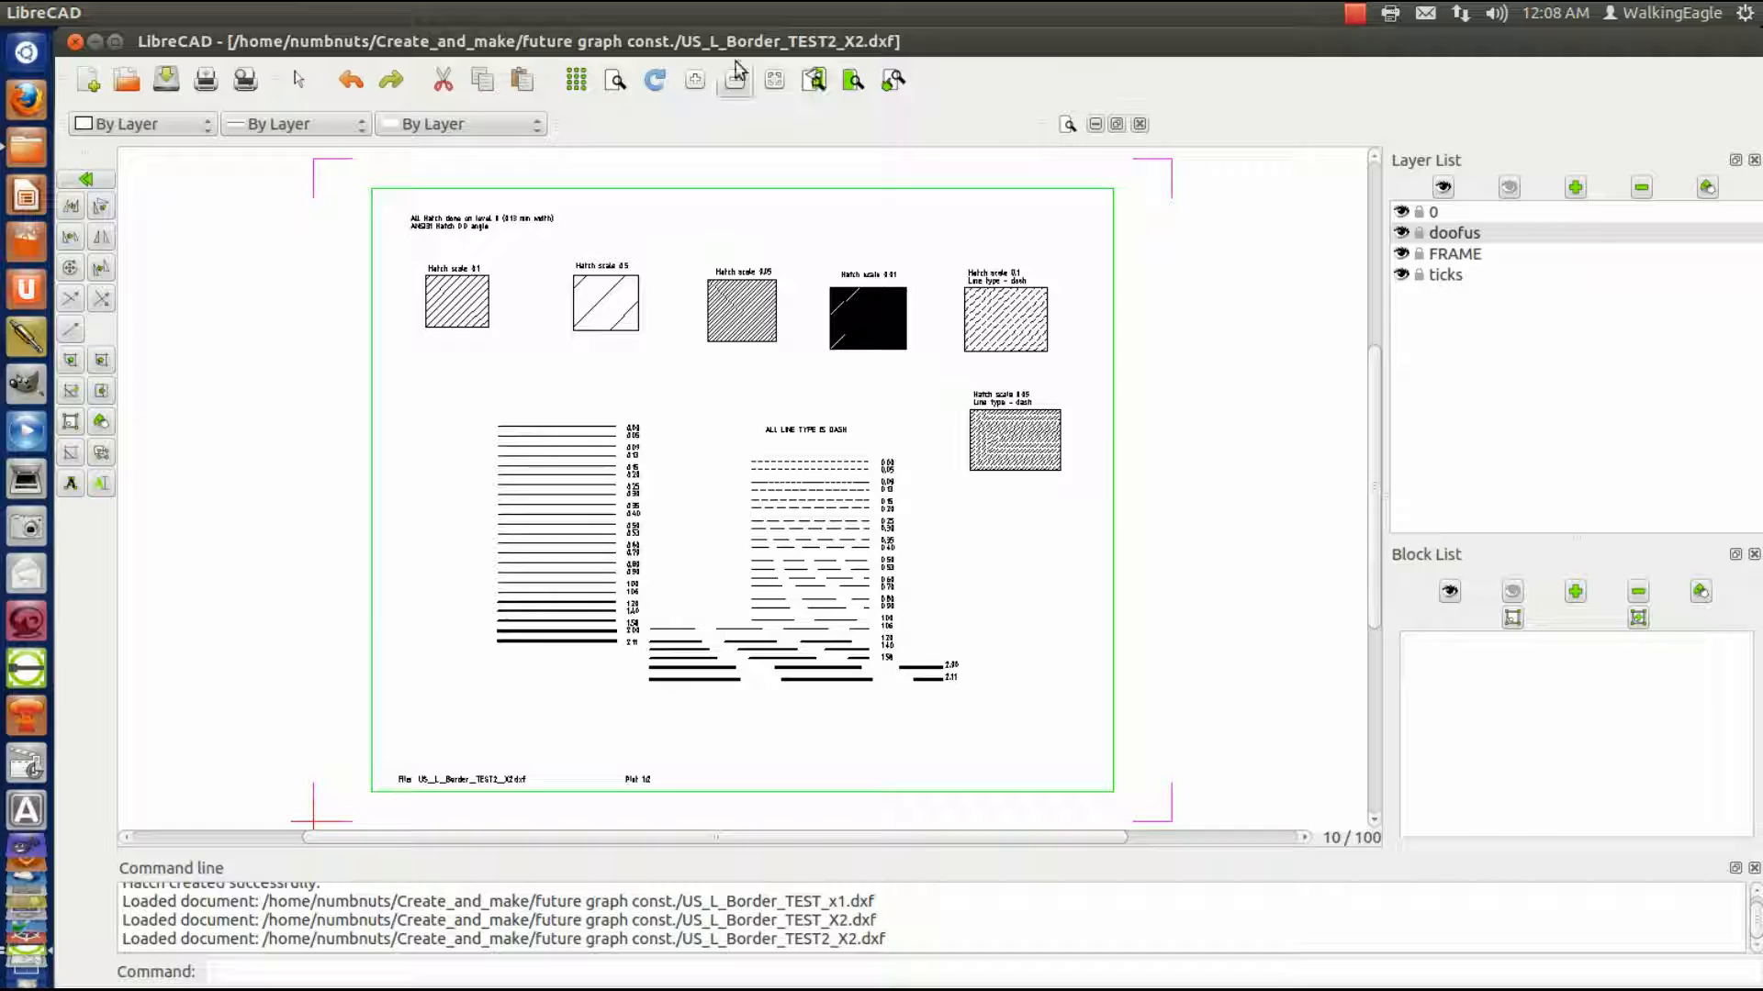
left_click(852, 78)
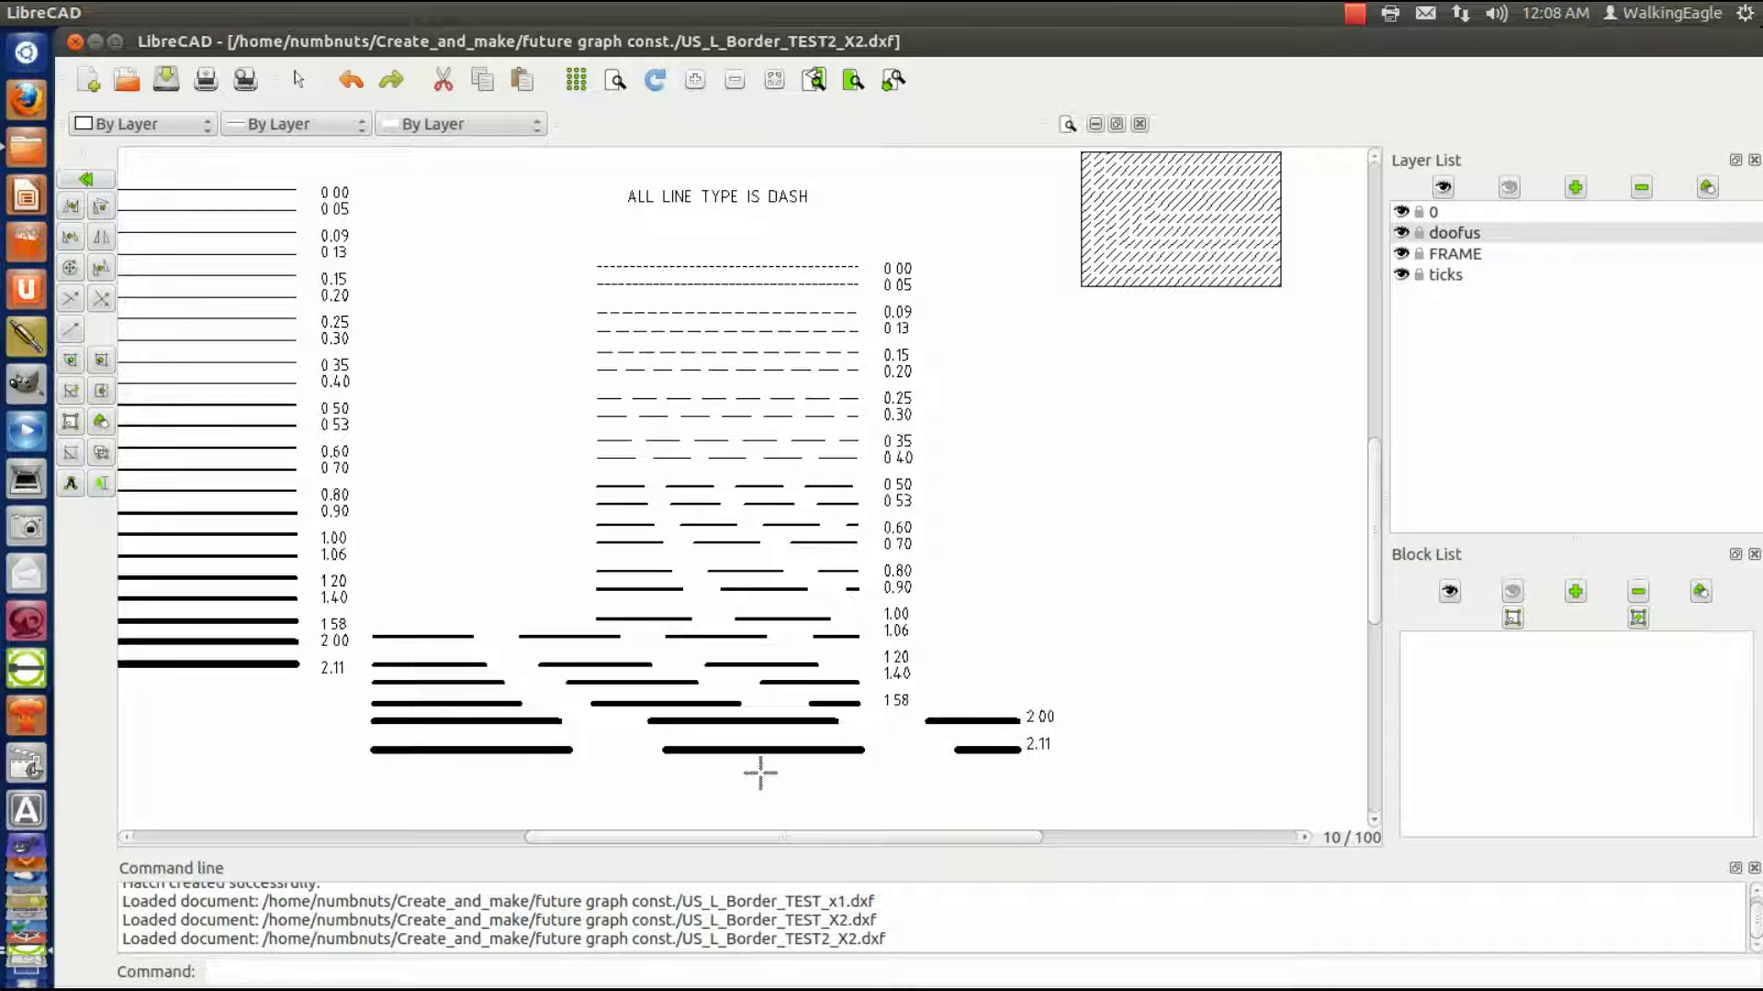
mouse_move(551, 695)
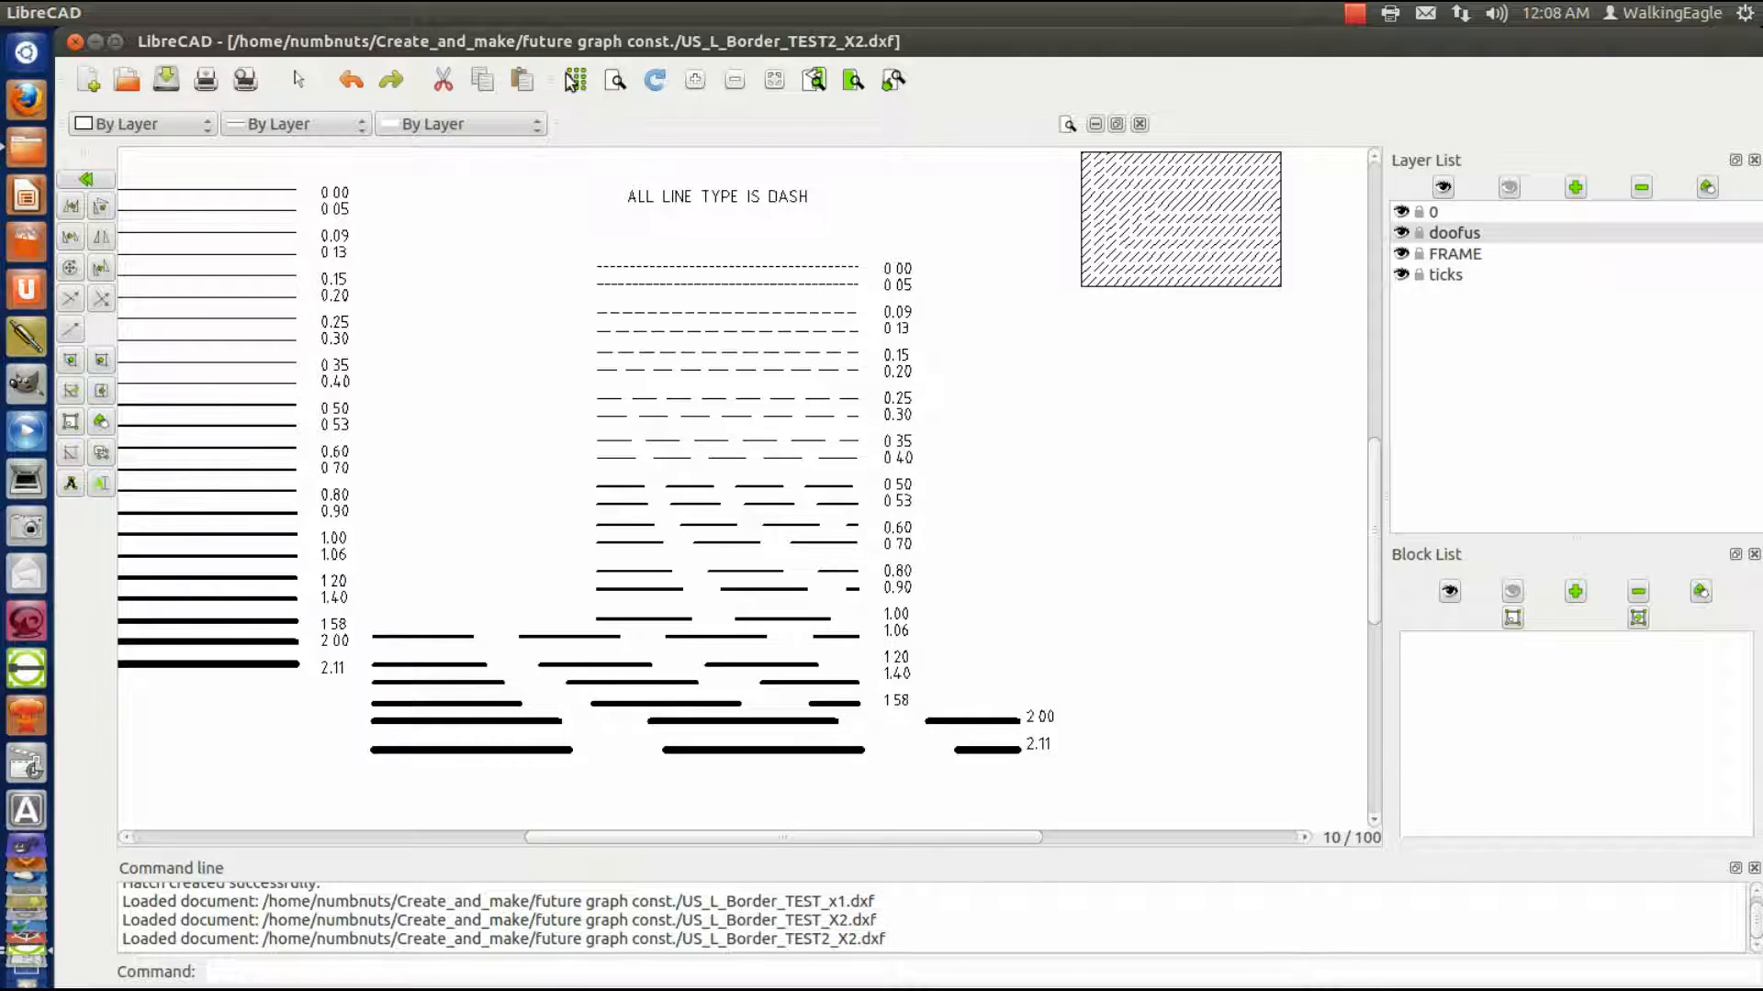
left_click(615, 79)
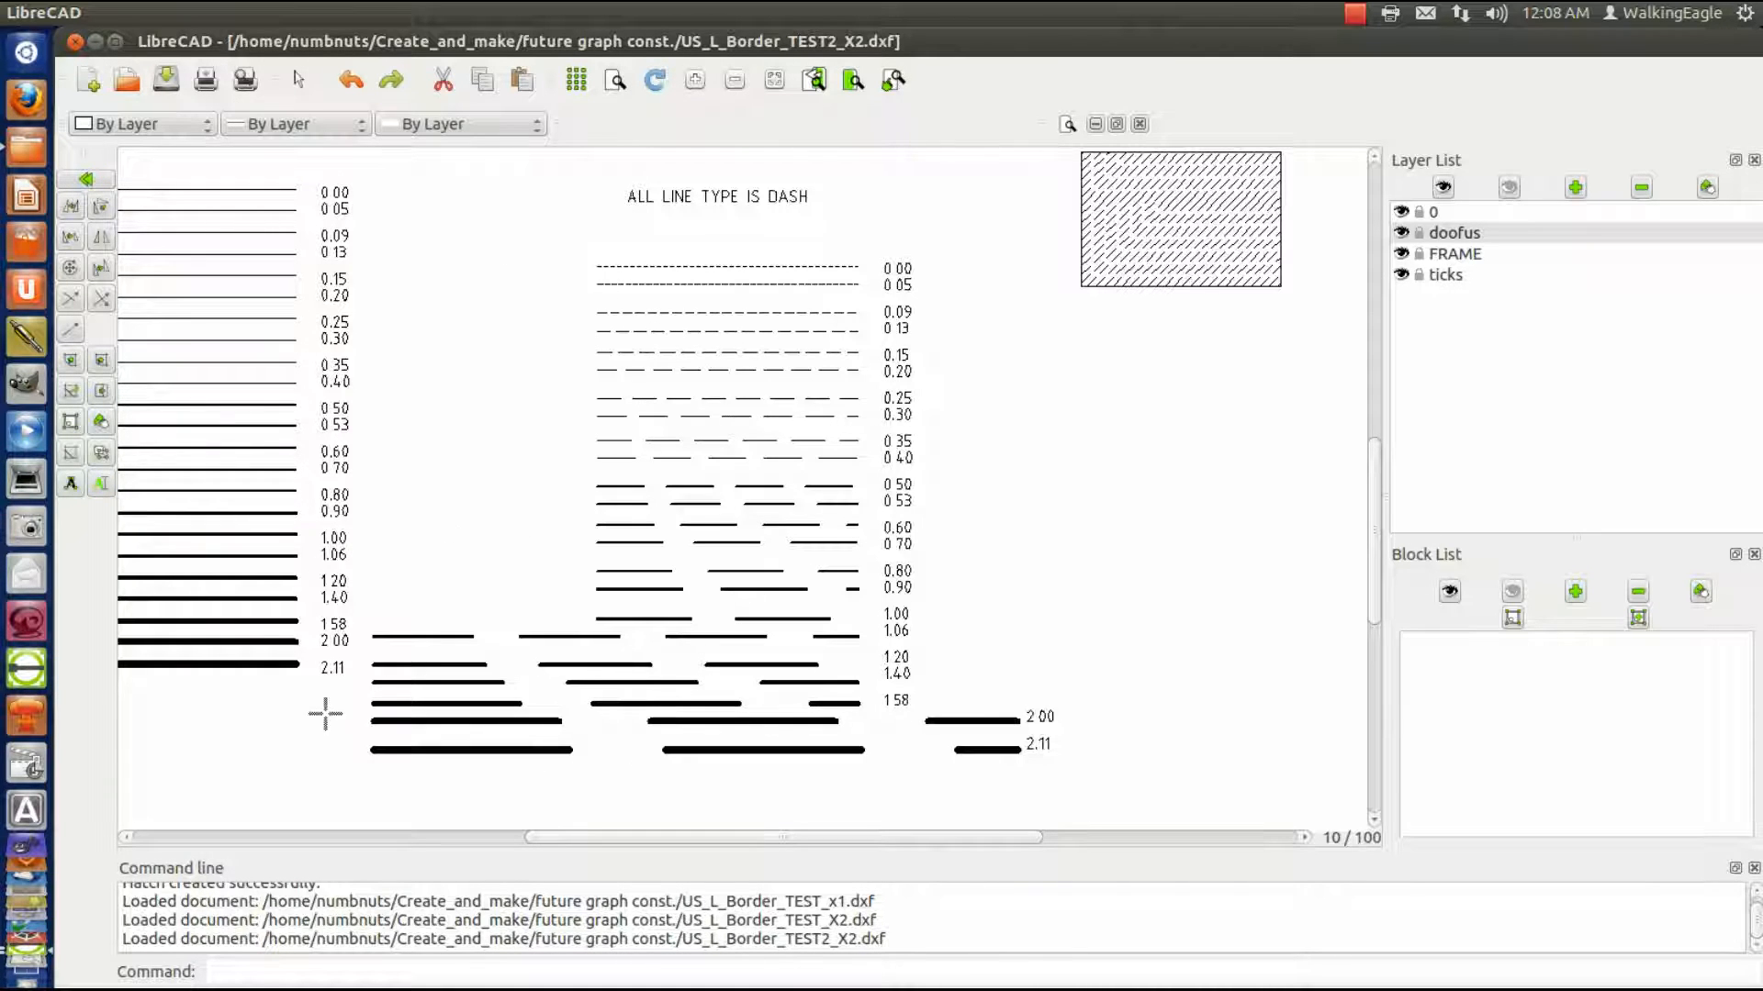
mouse_move(645, 722)
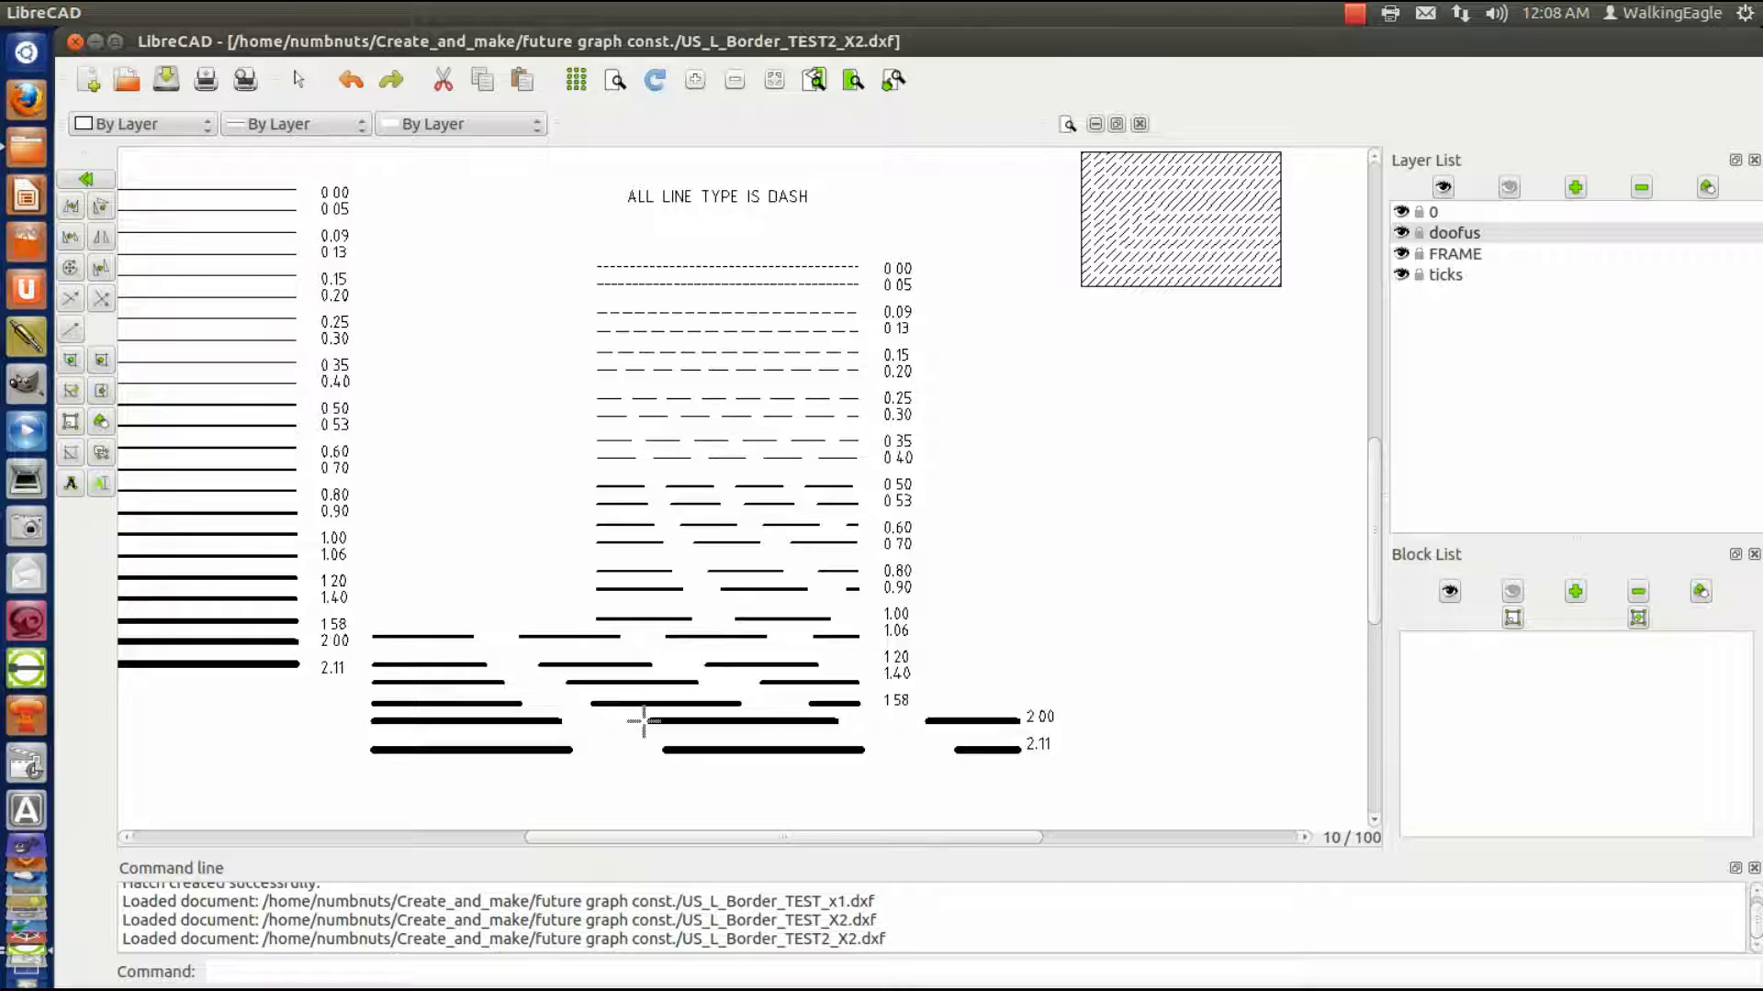
mouse_move(439, 752)
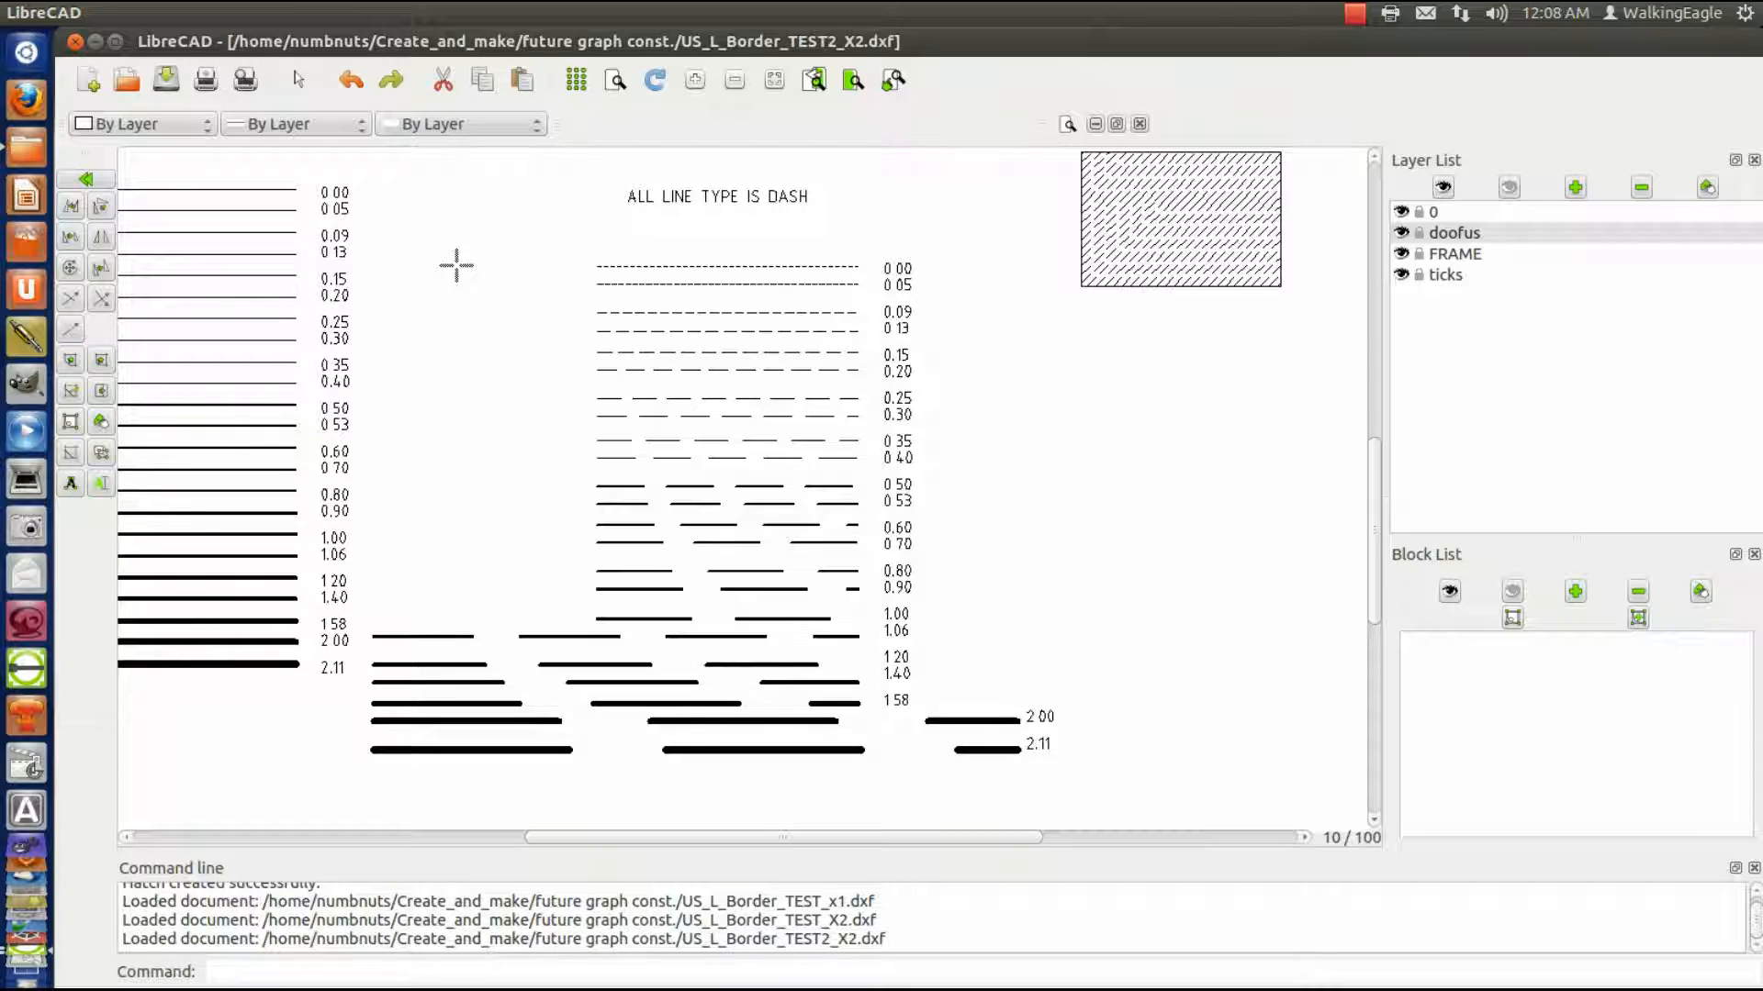
mouse_move(1278, 404)
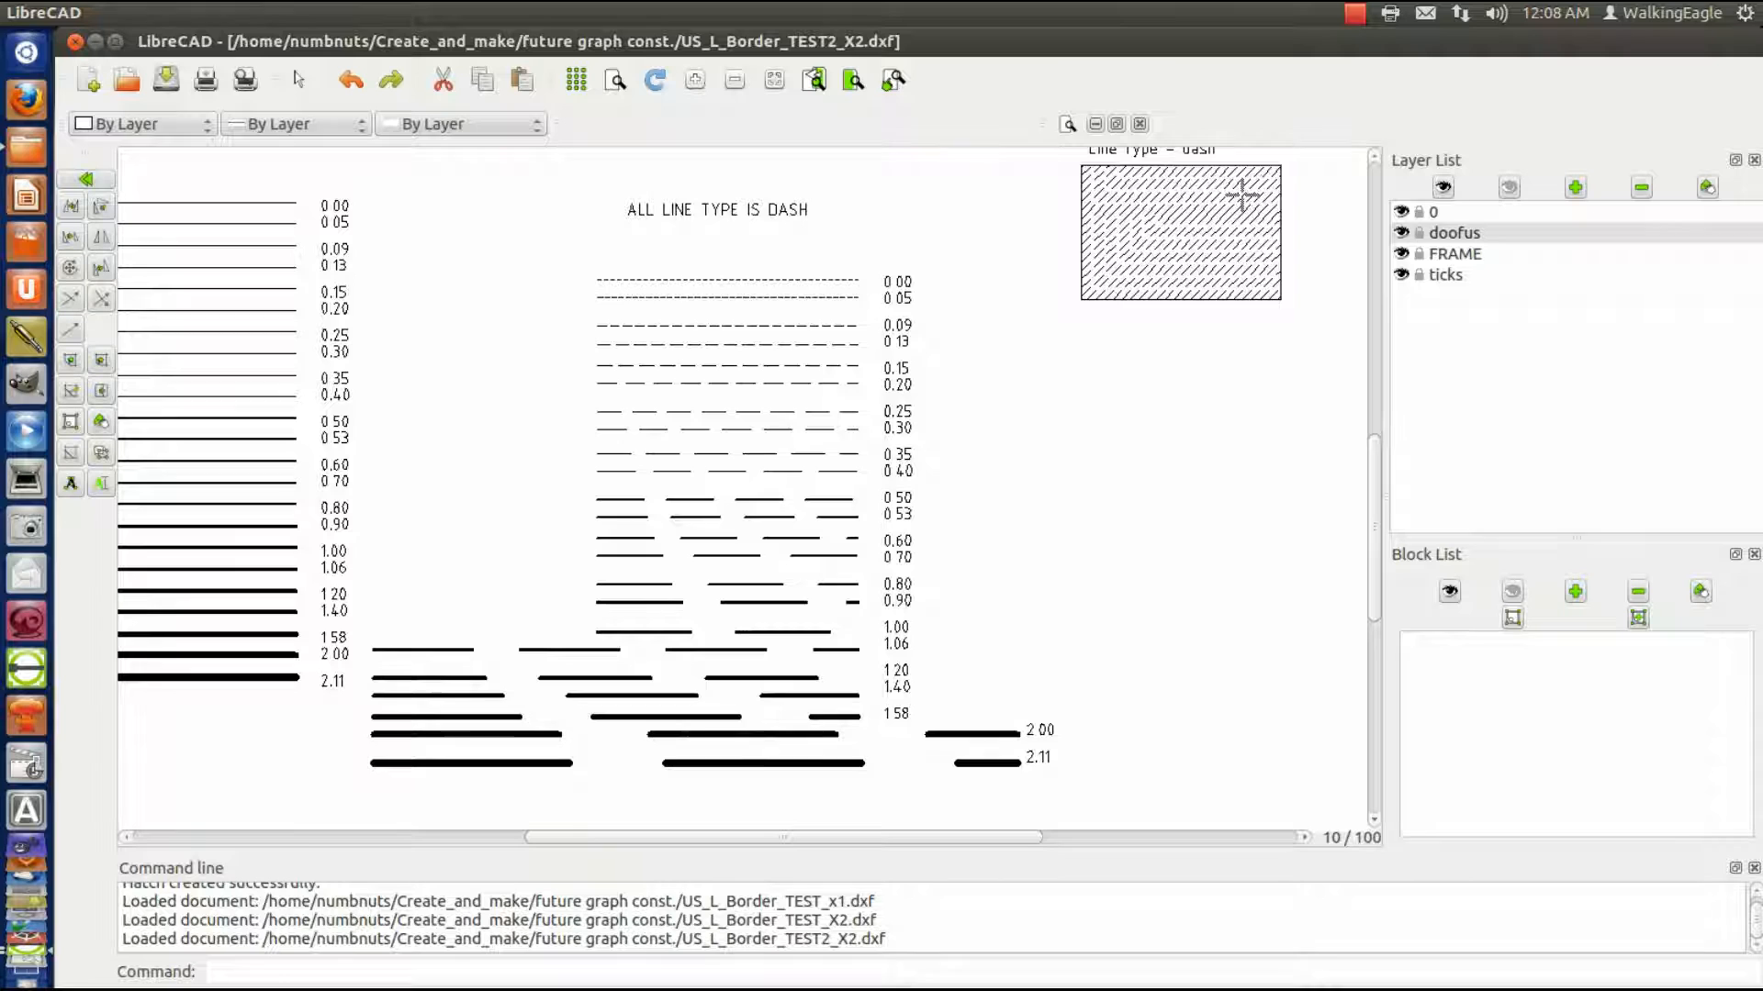
mouse_move(848, 194)
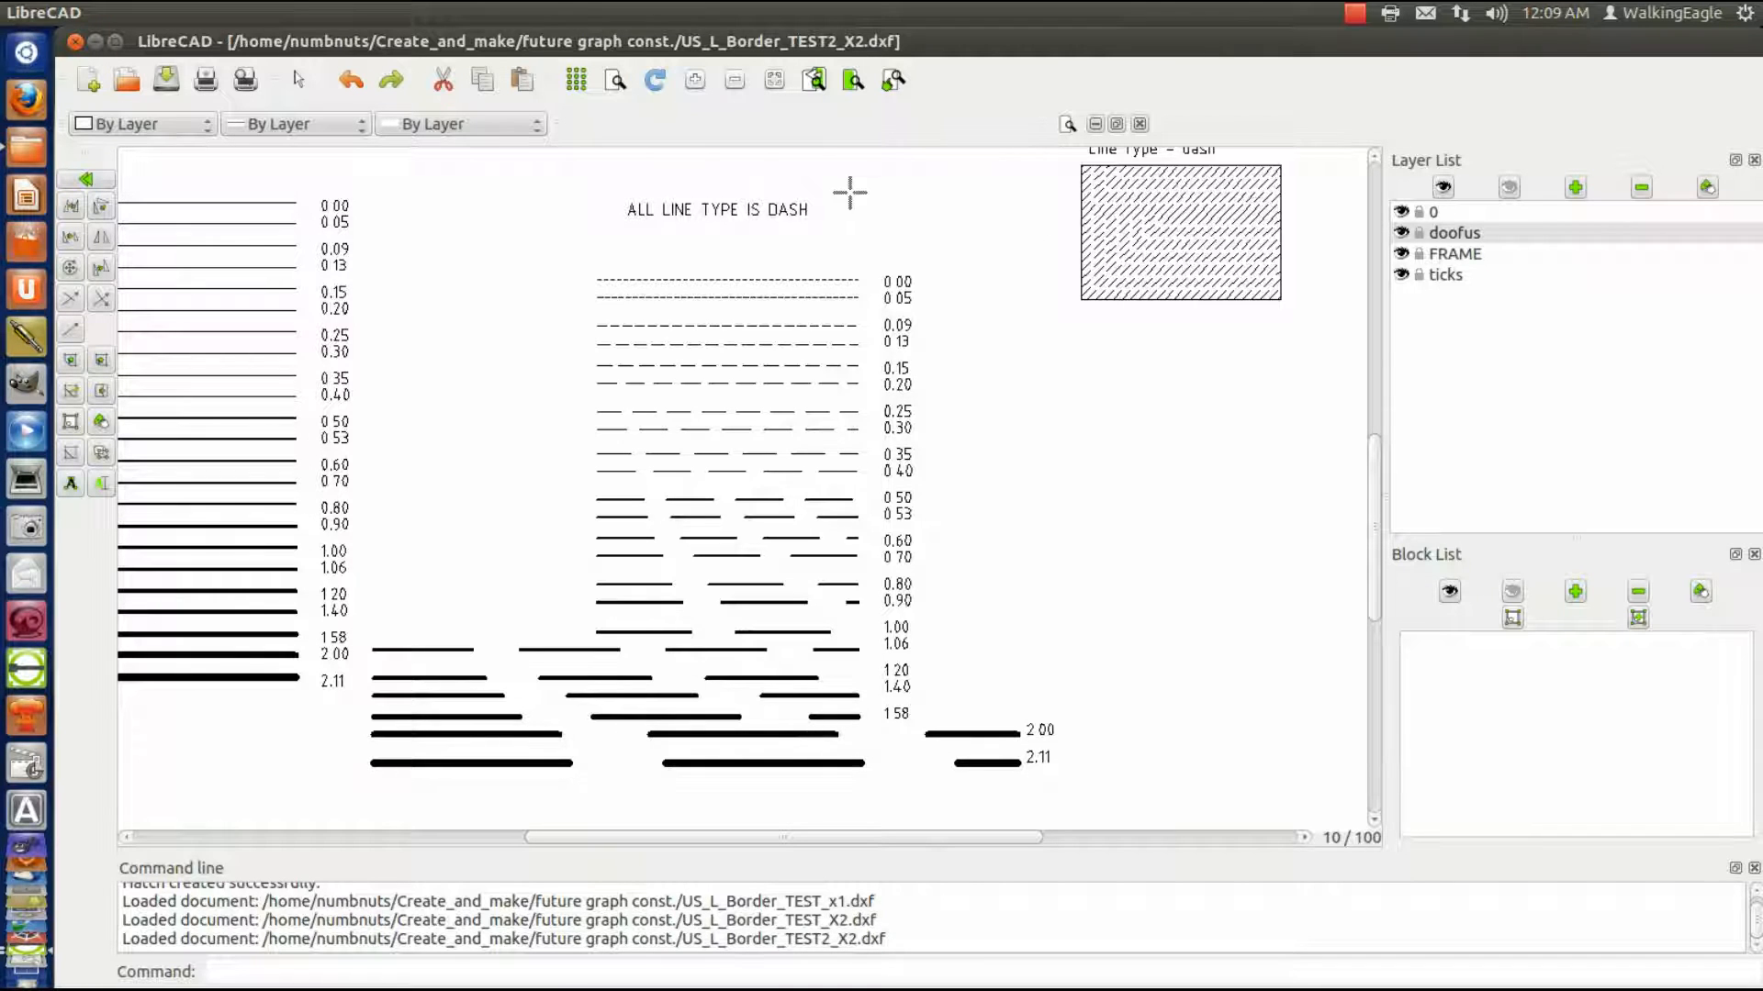
mouse_move(1342, 506)
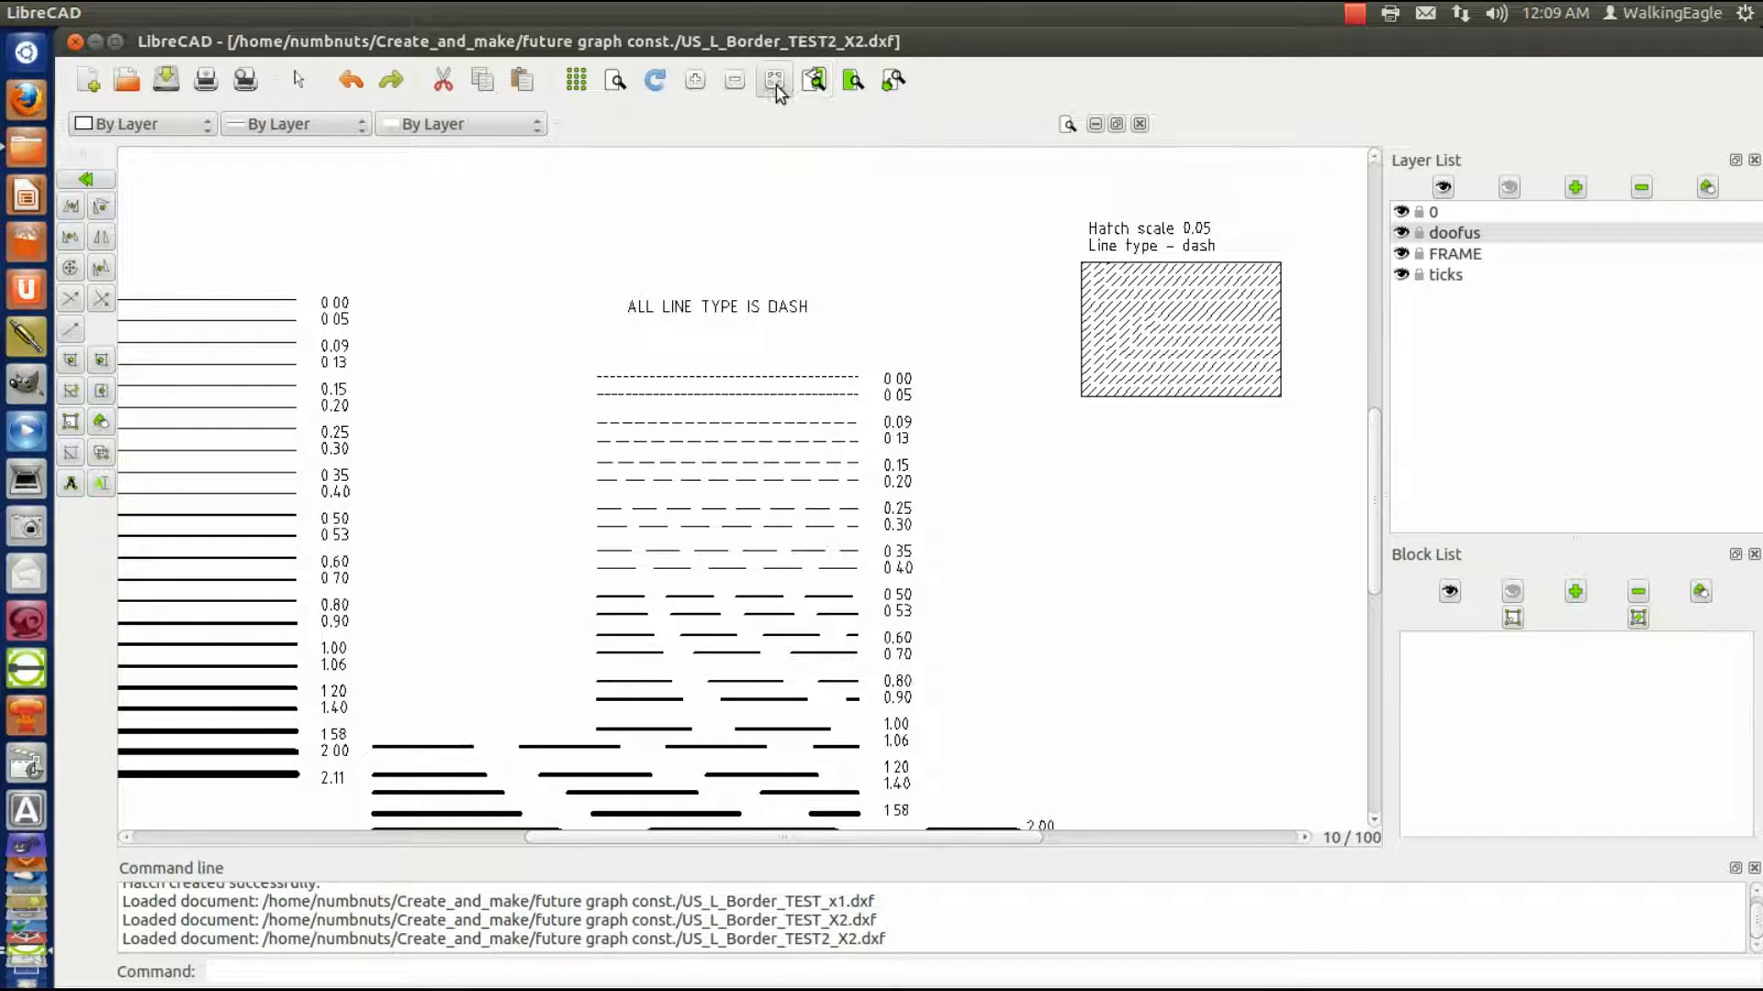
left_click(772, 79)
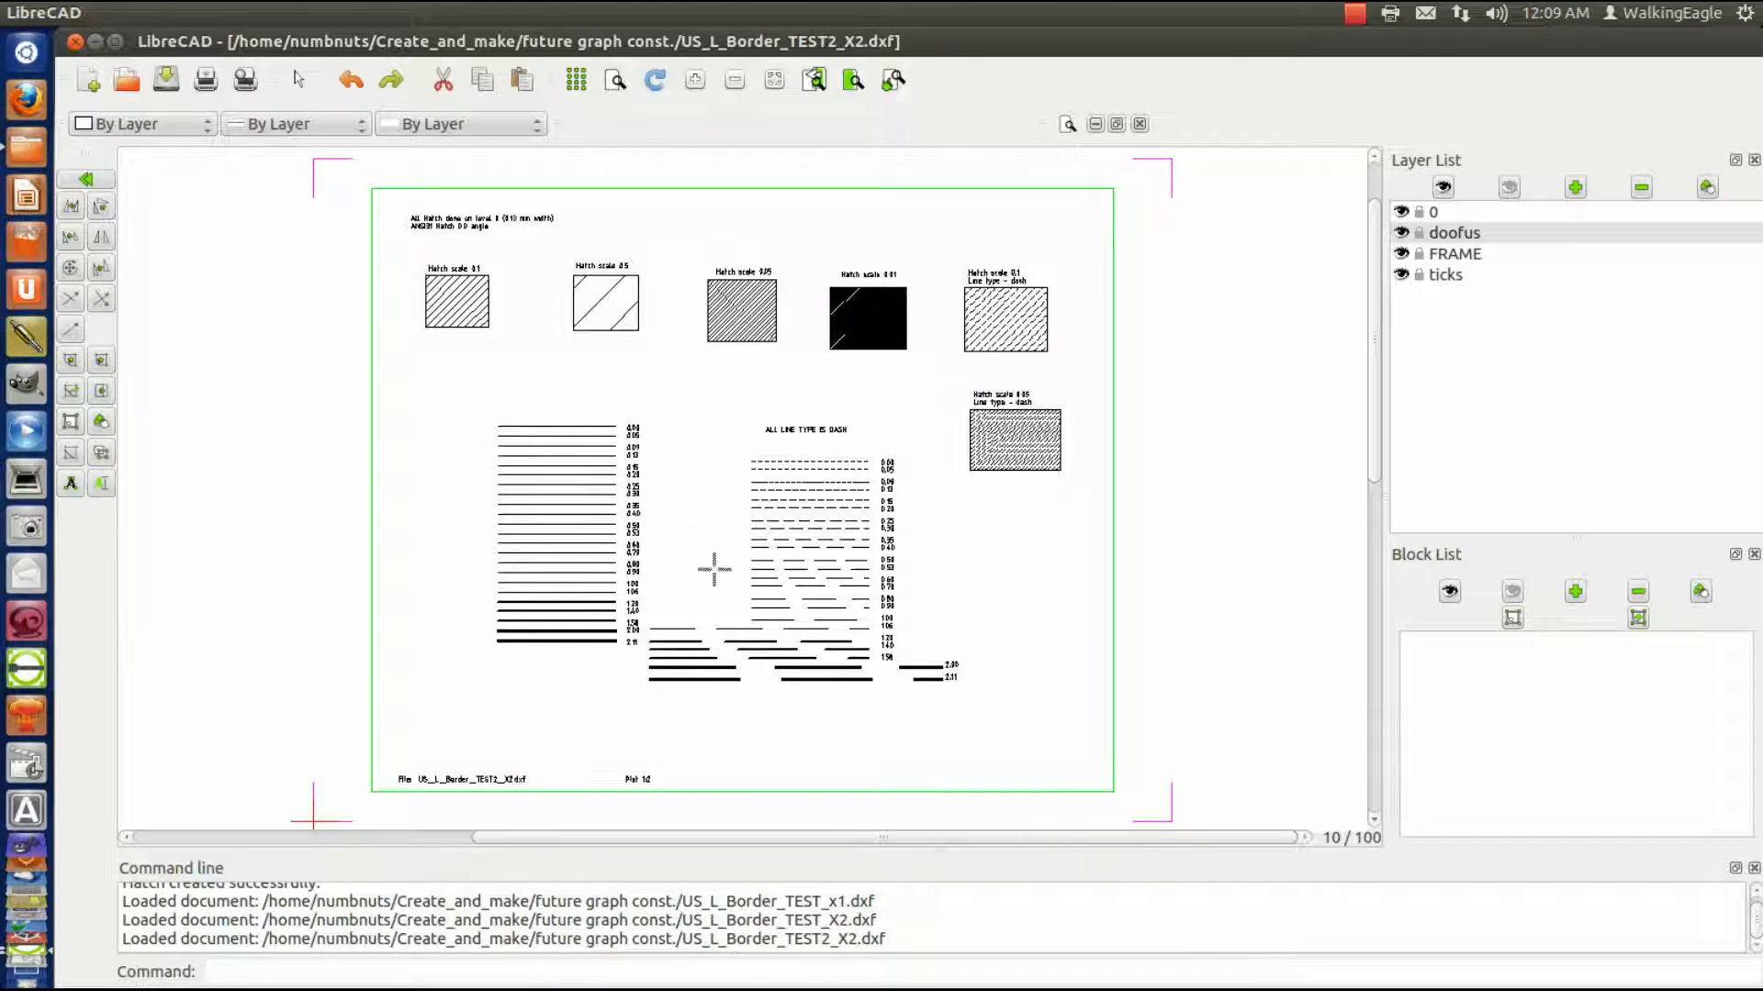
mouse_move(731, 472)
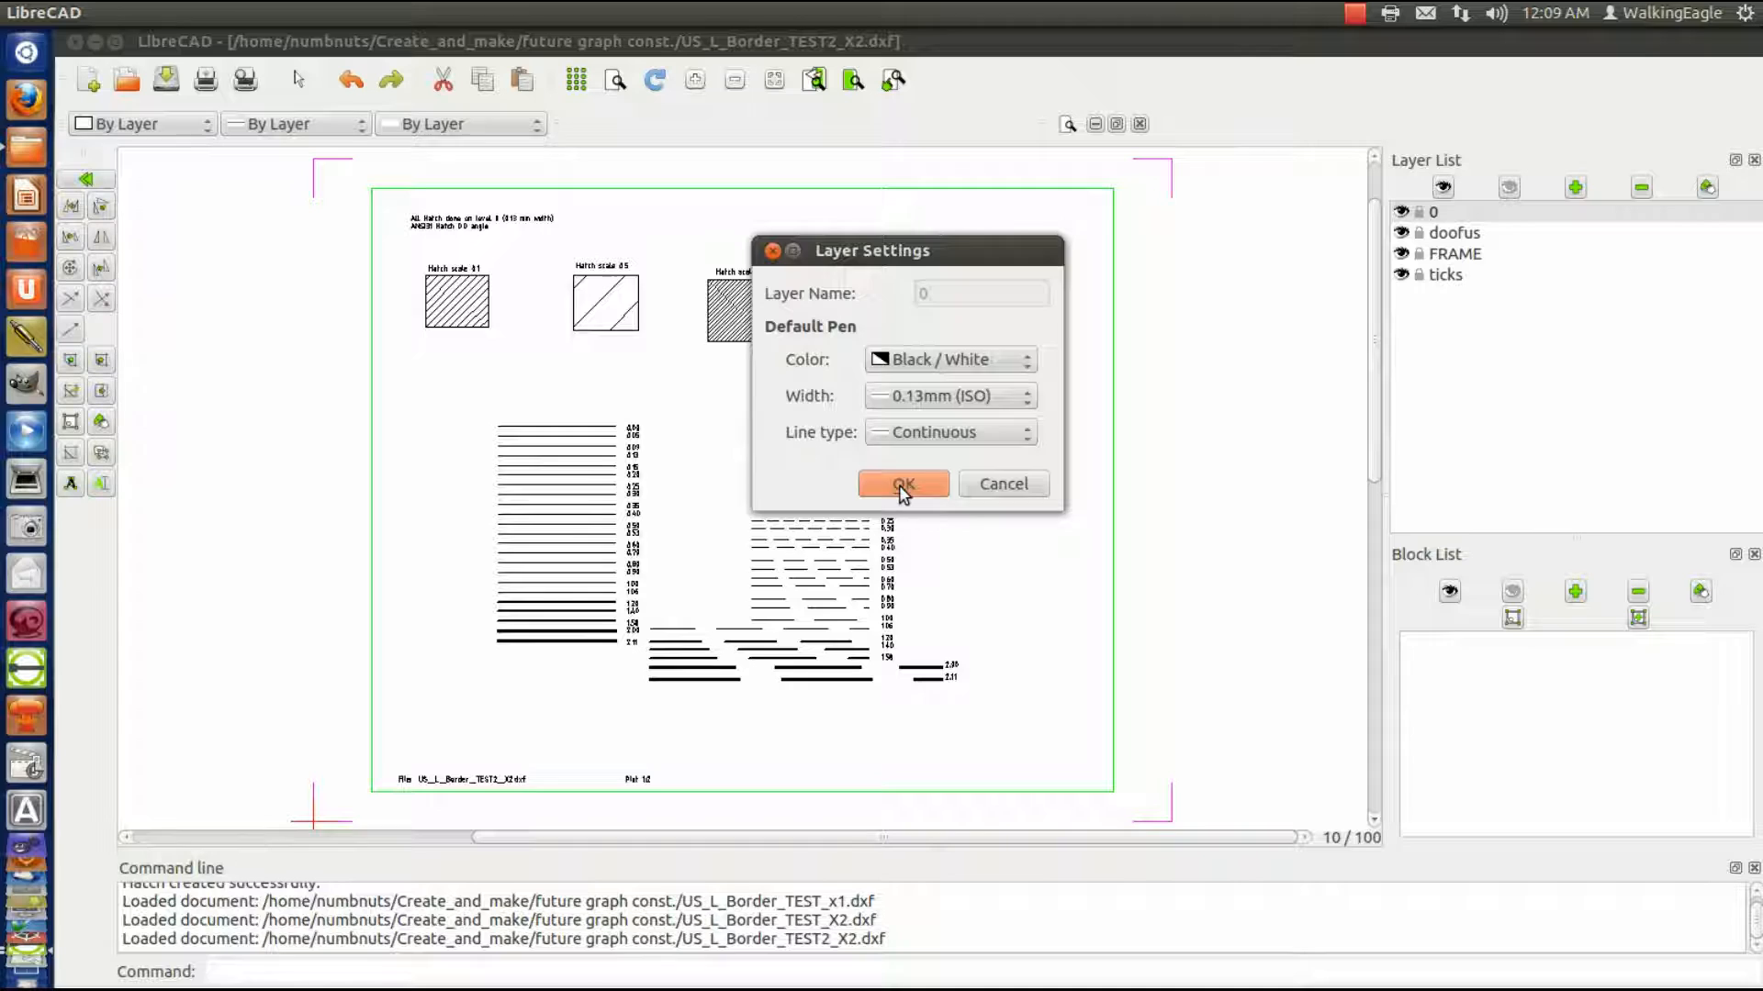
left_click(902, 484)
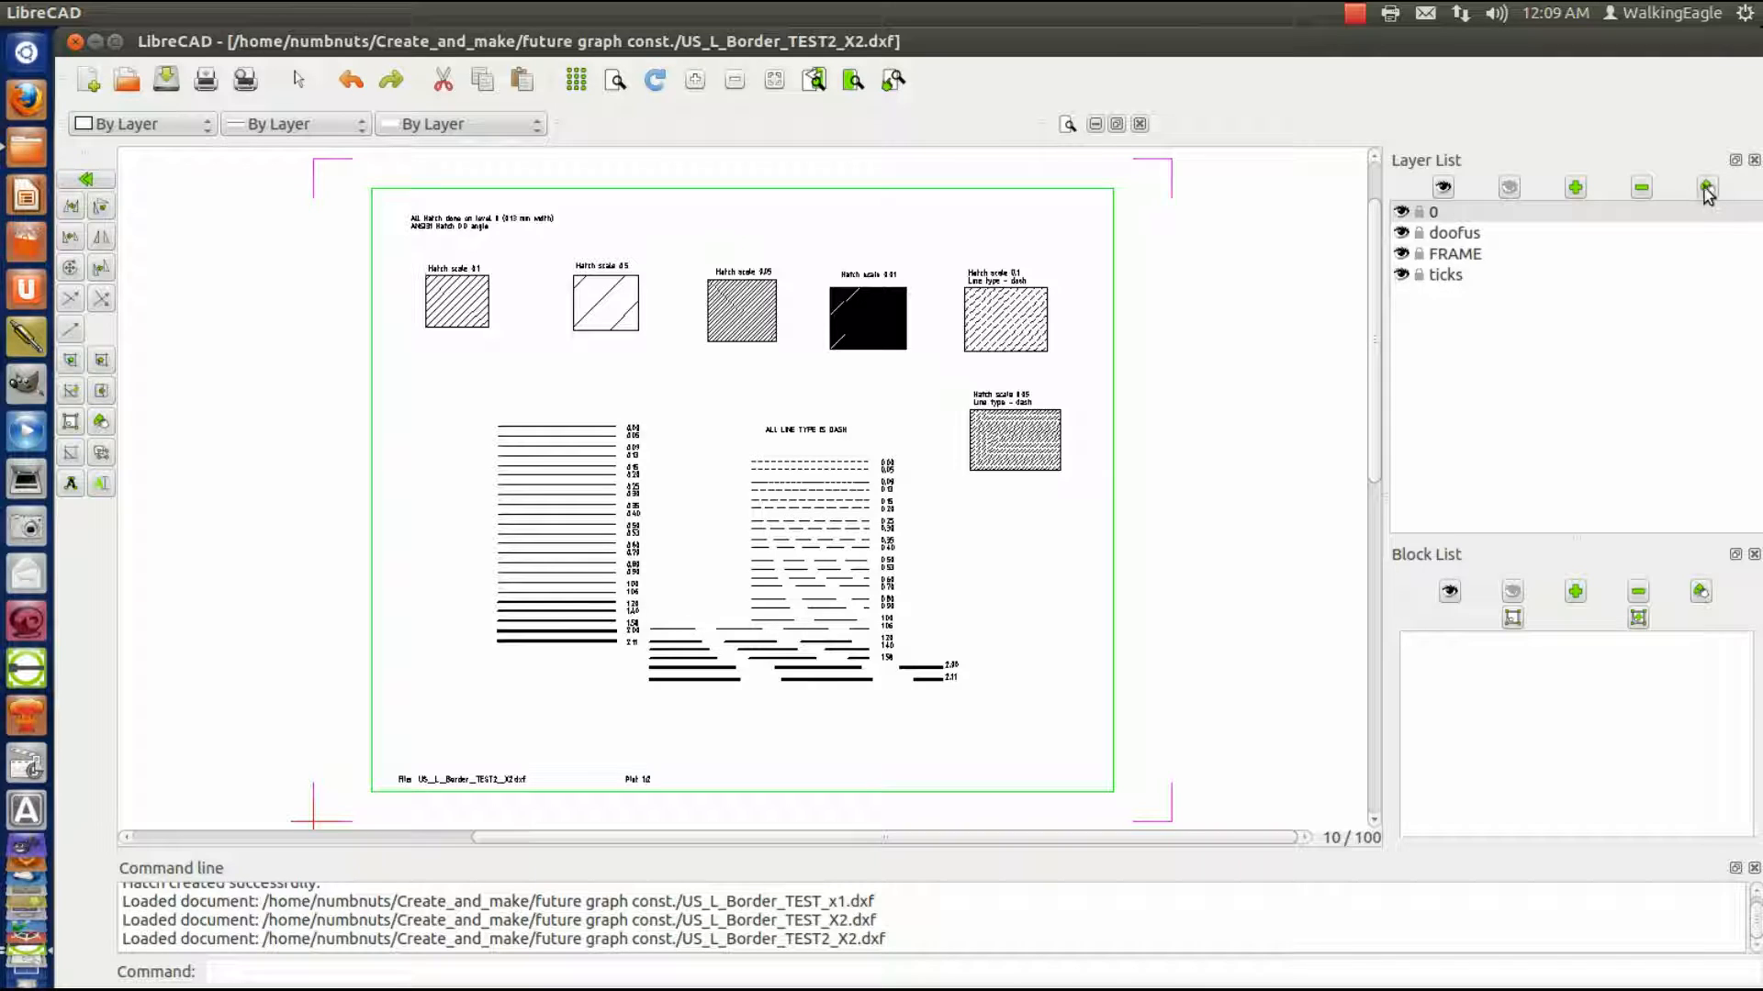
left_click(1707, 187)
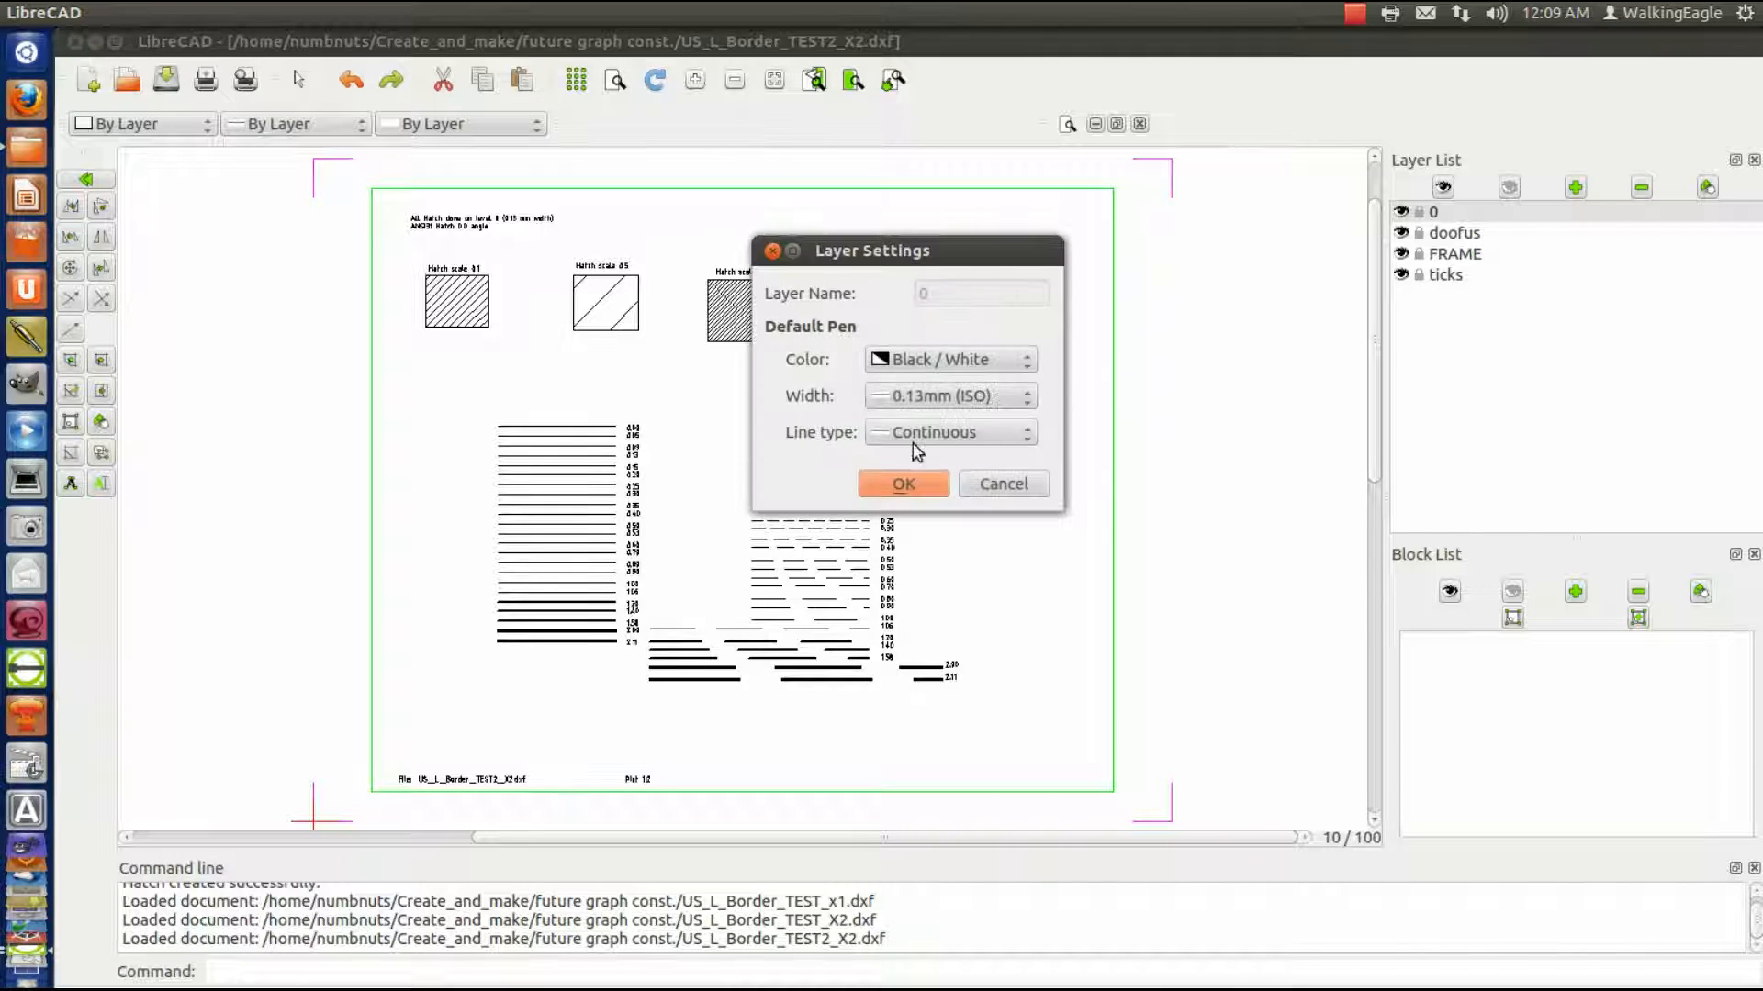
left_click(902, 484)
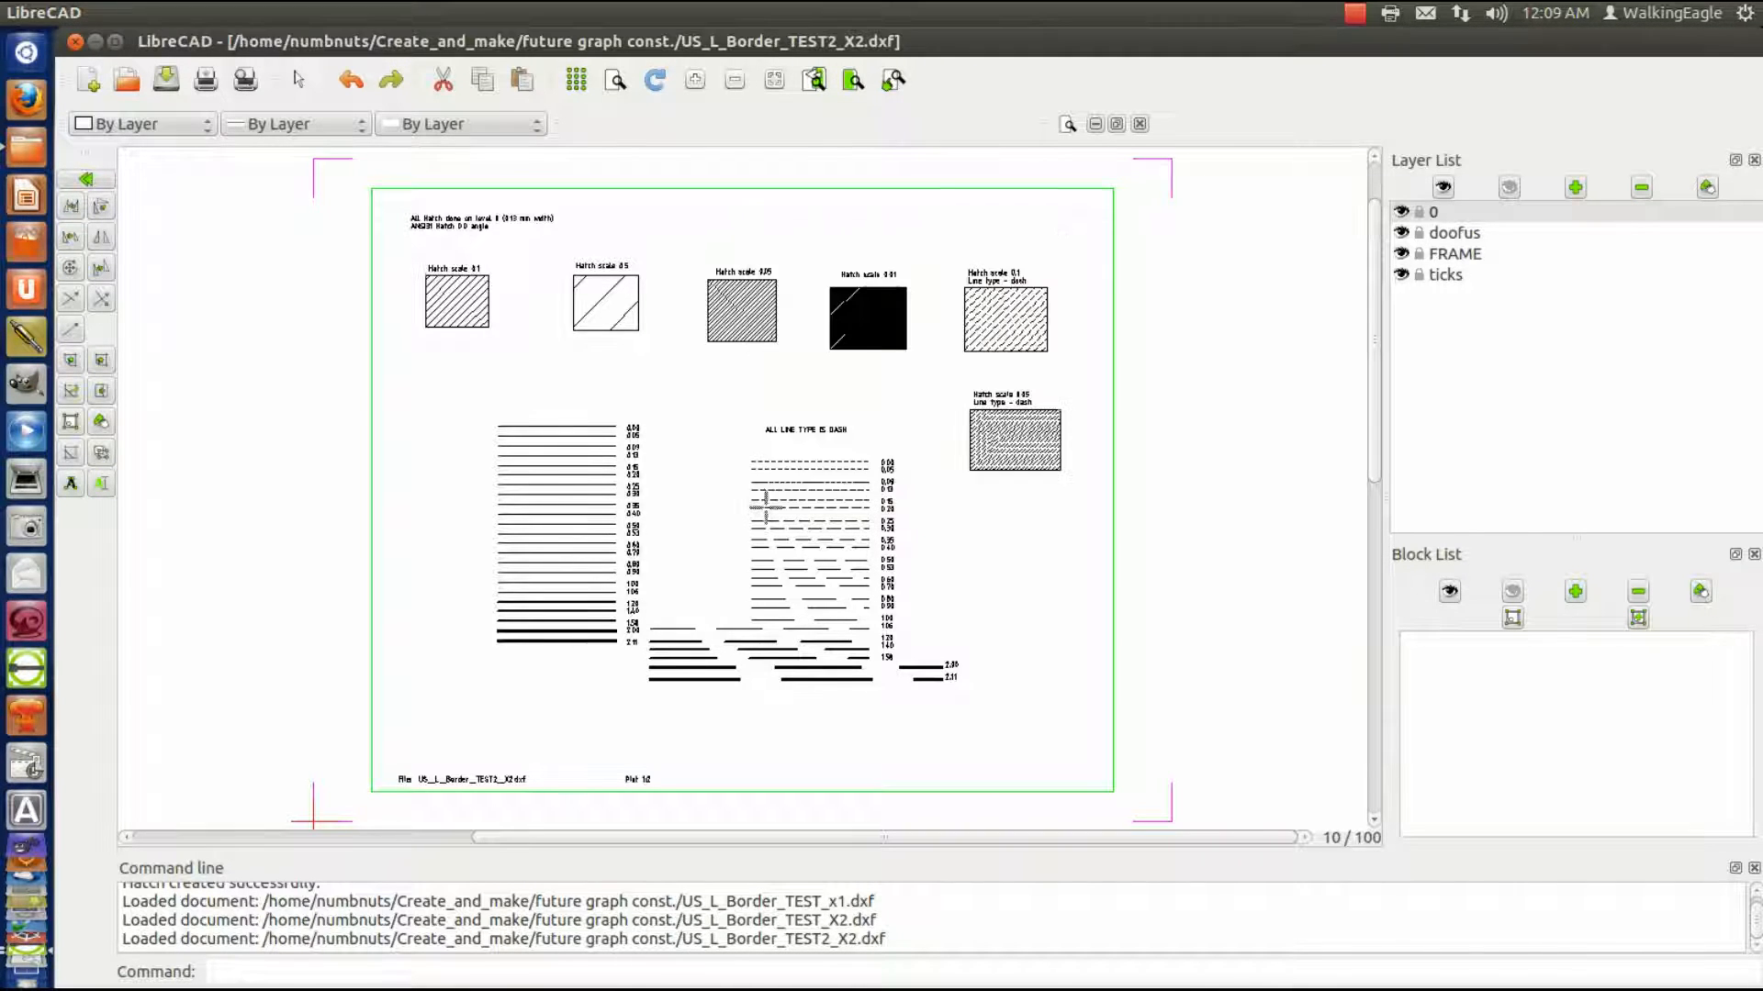
mouse_move(796, 572)
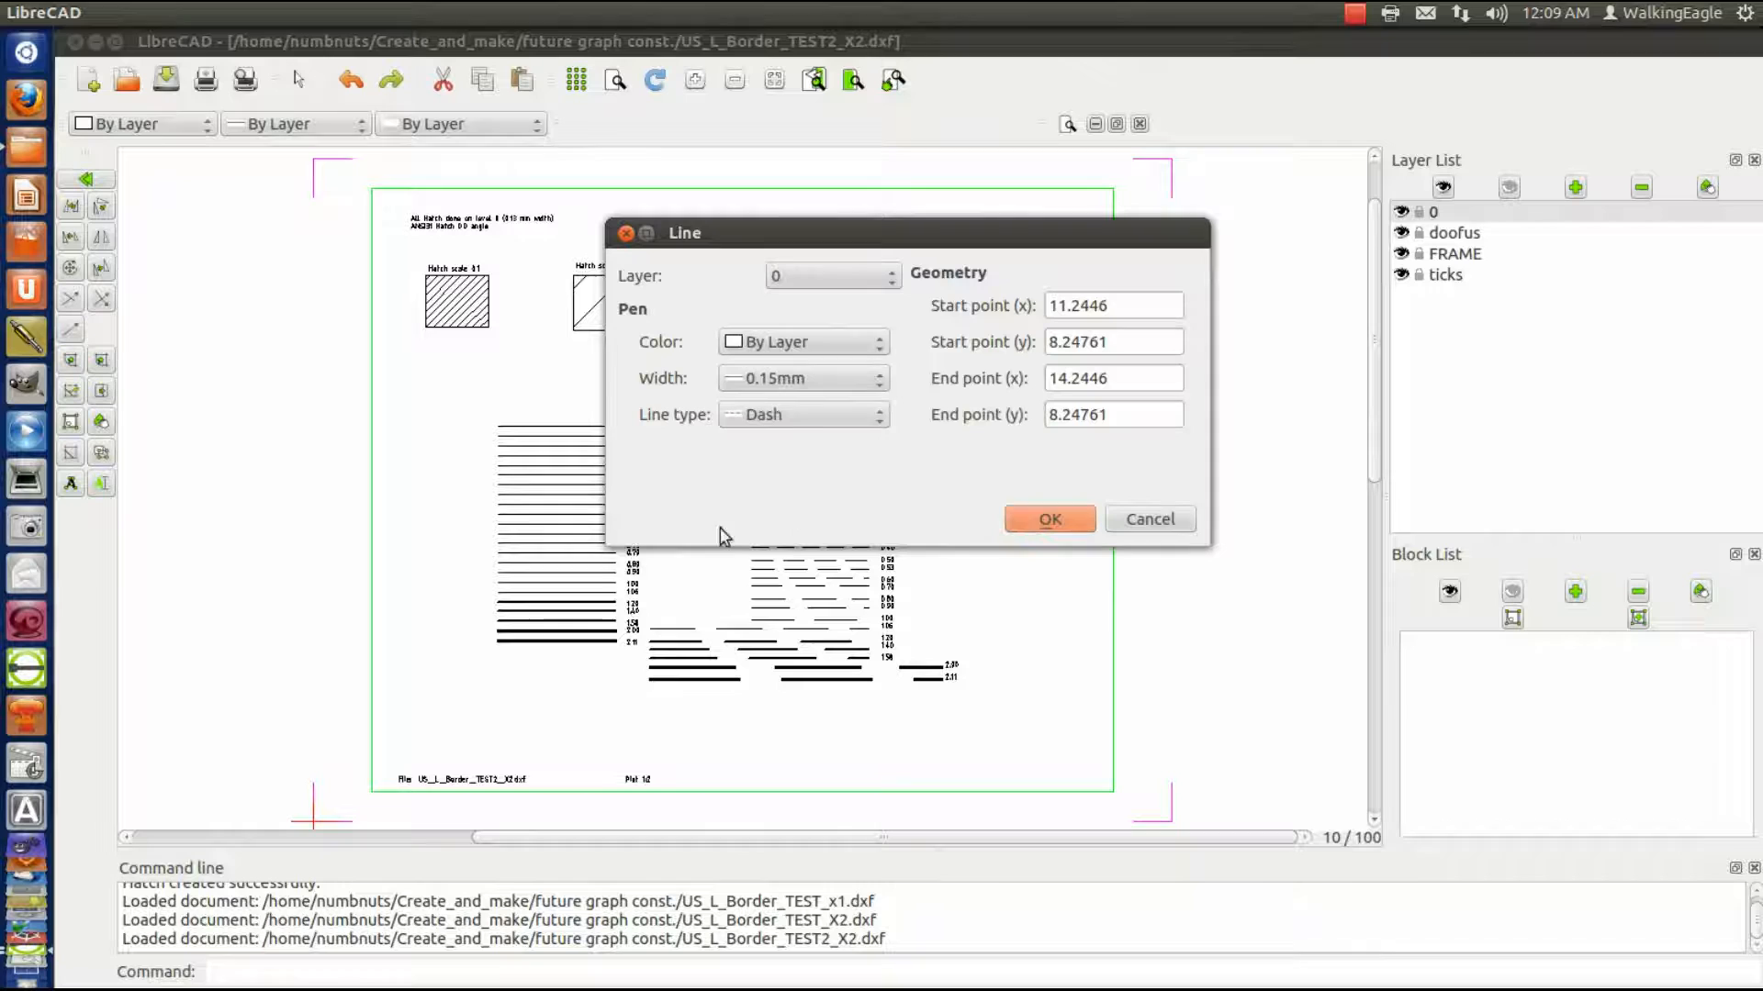
mouse_move(787, 387)
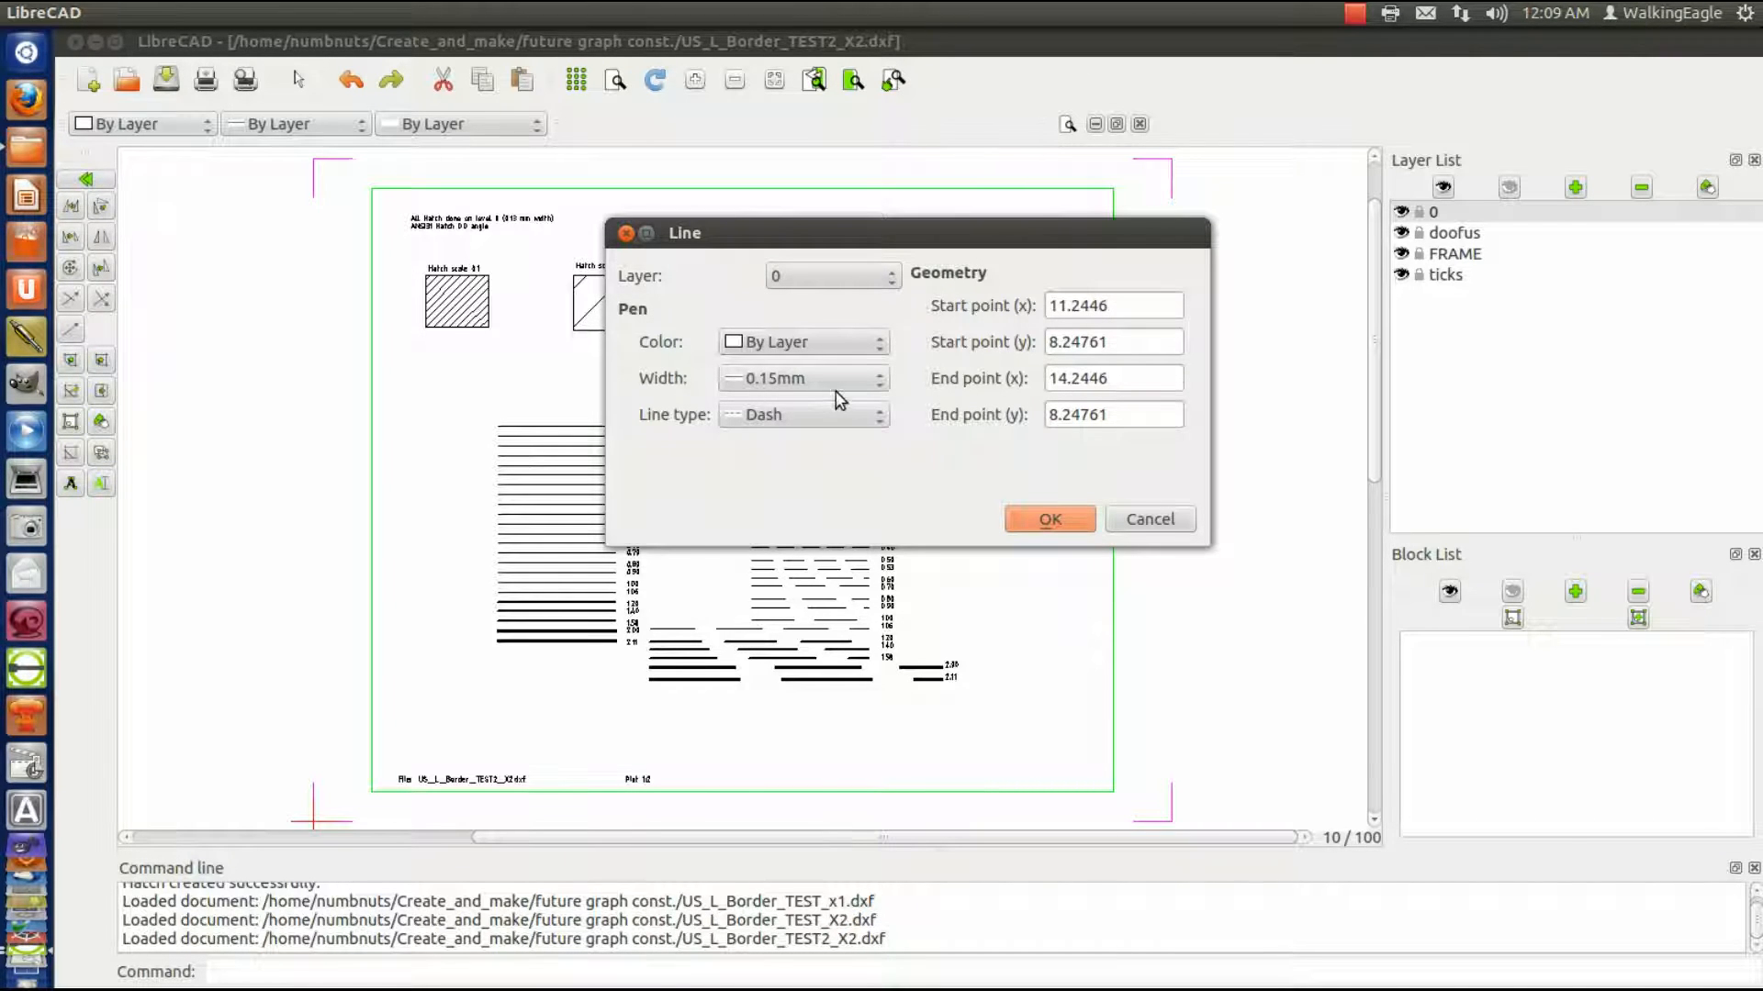
mouse_move(832, 429)
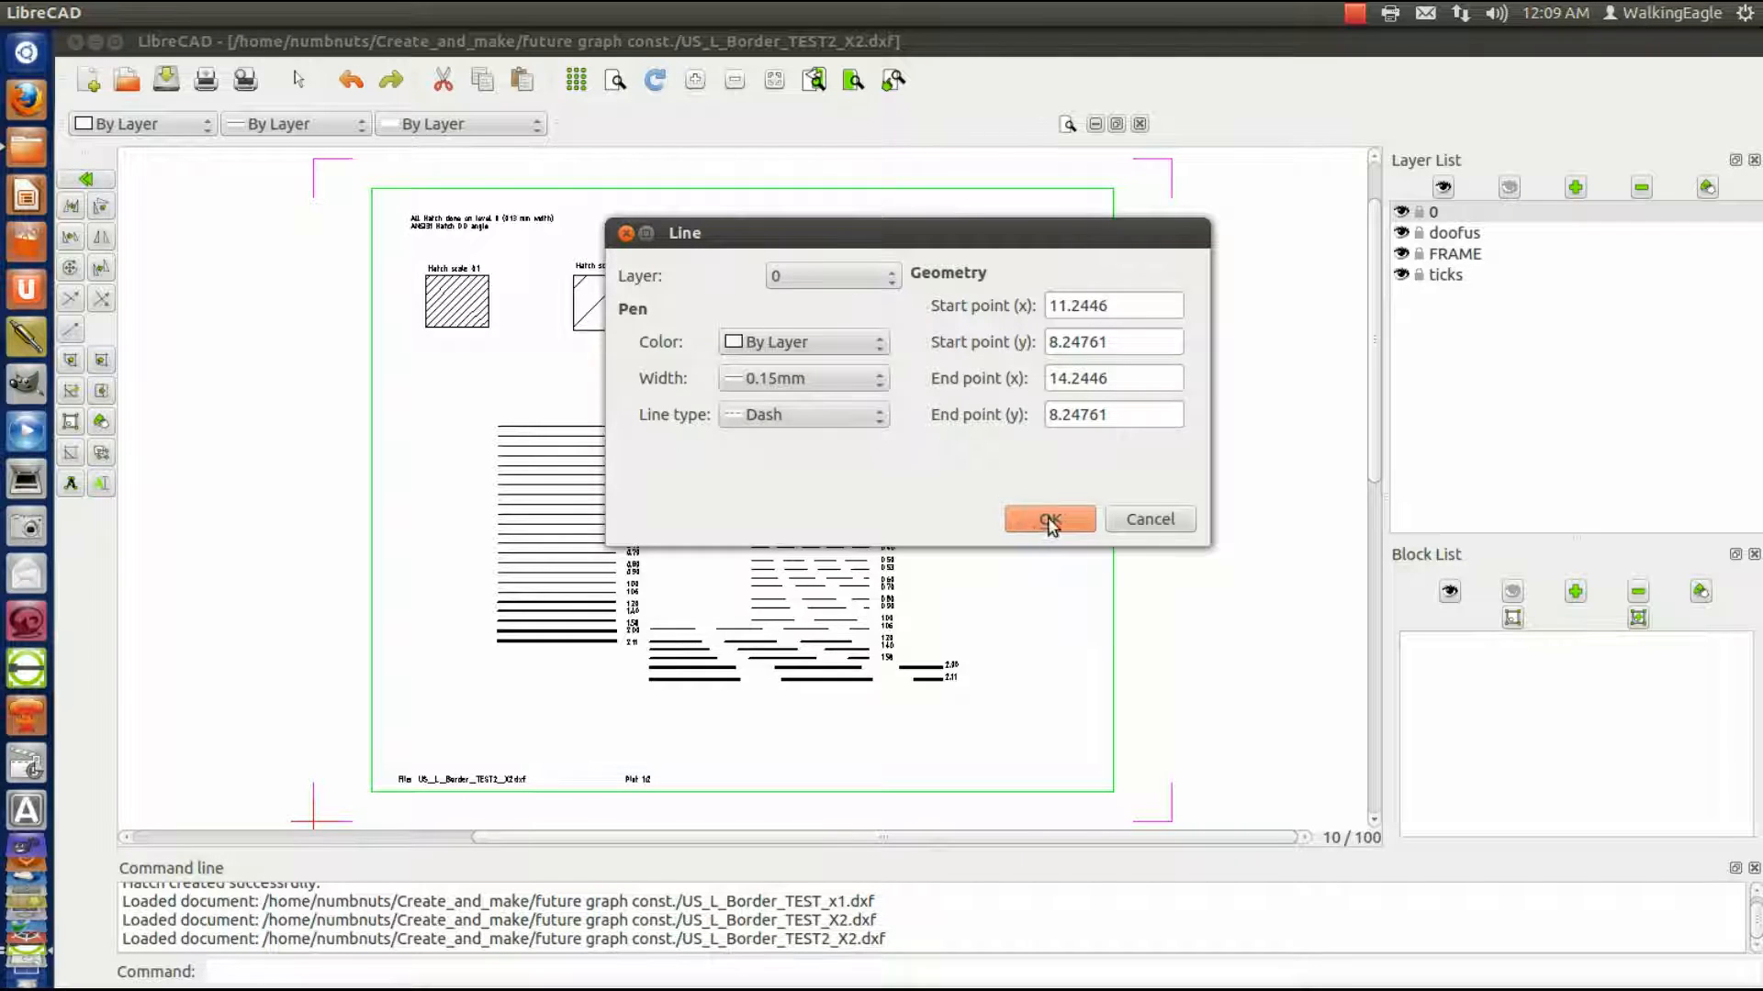
left_click(1046, 520)
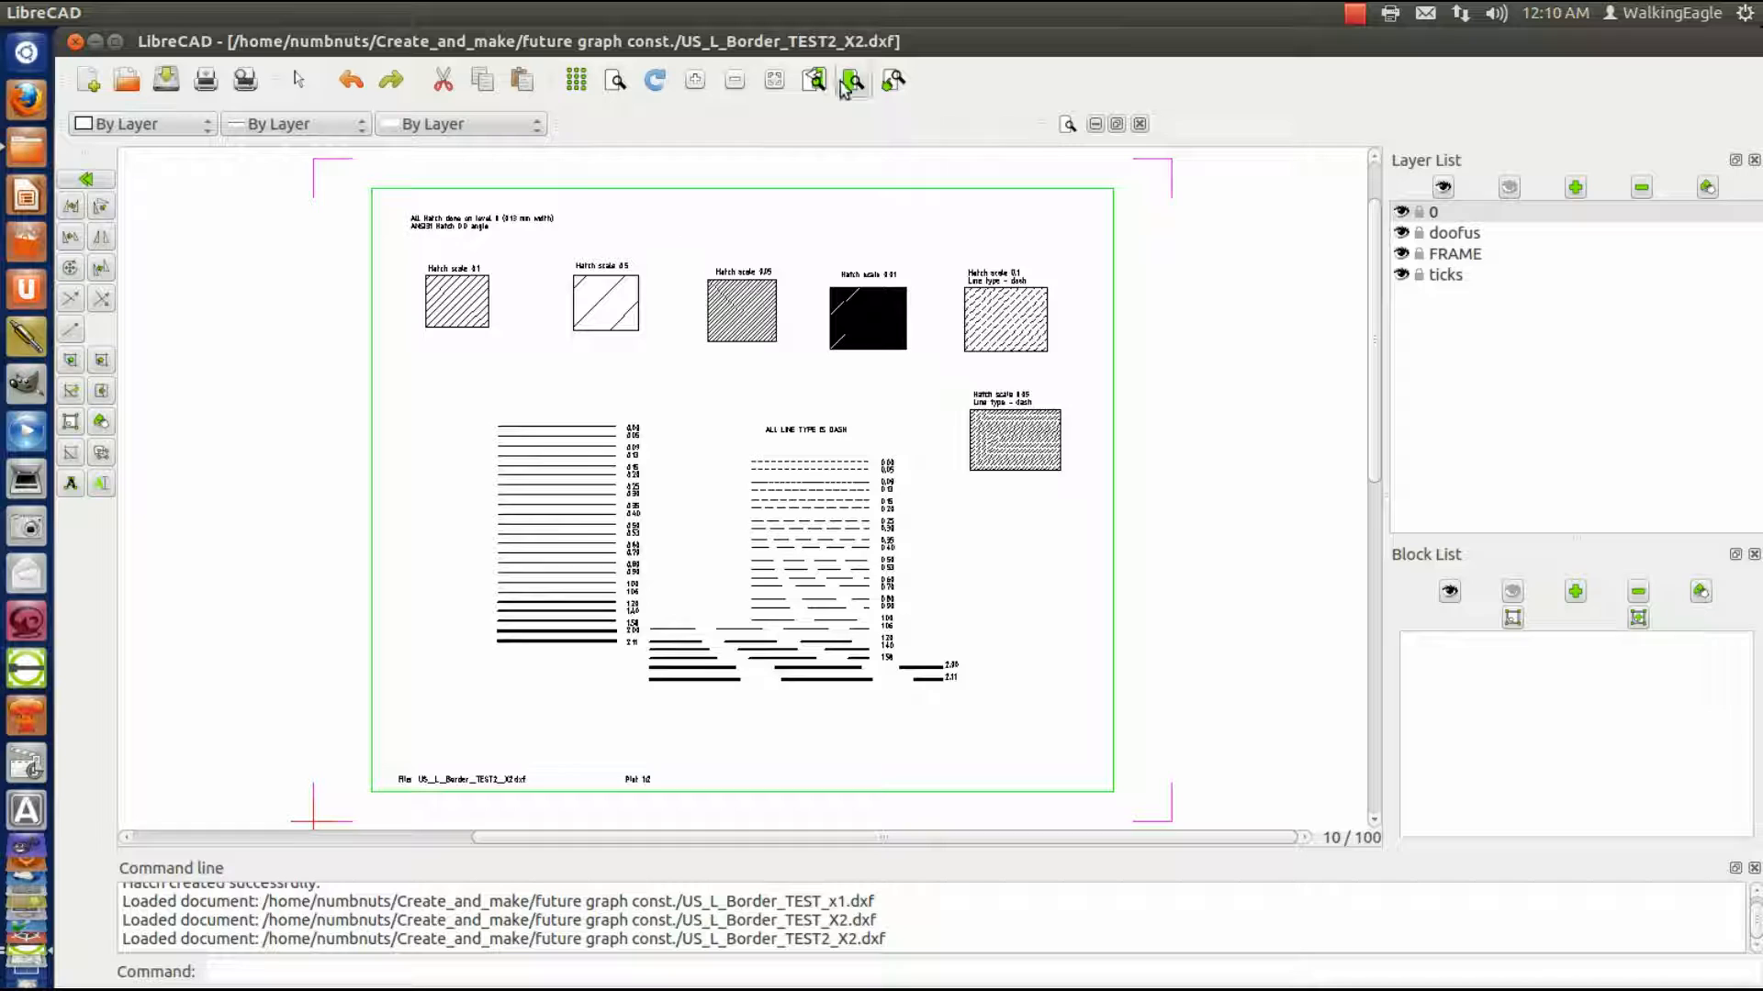
left_click(852, 80)
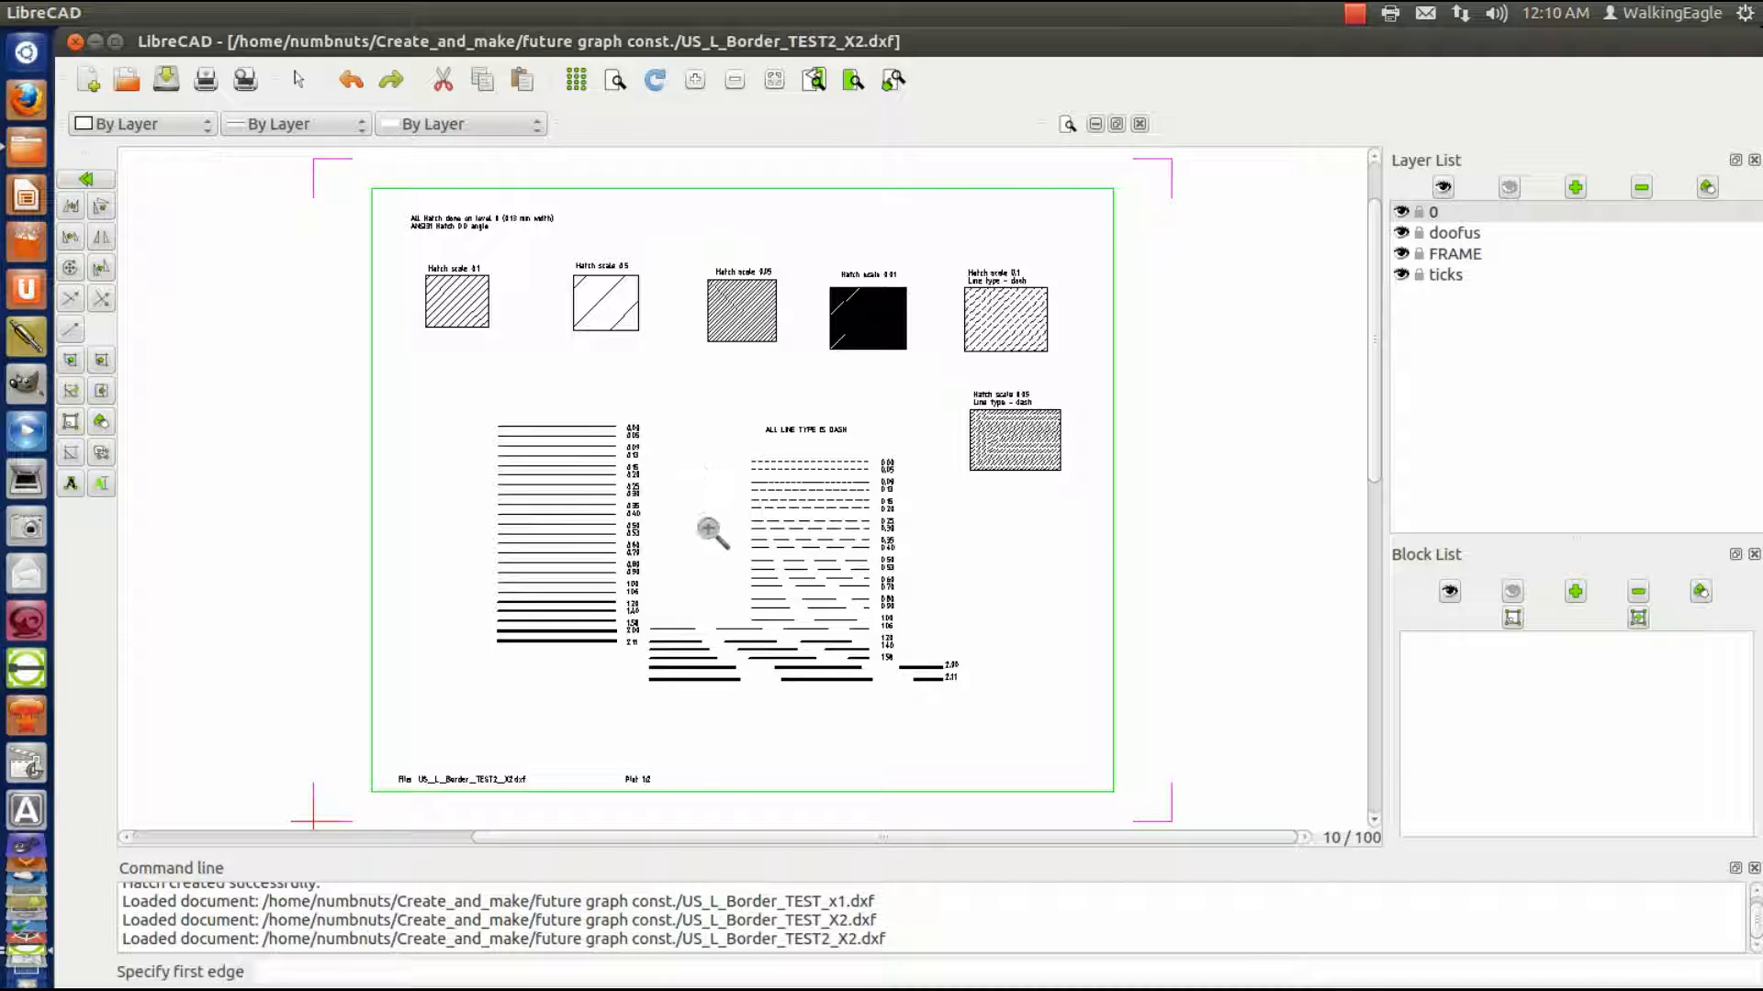
- Copy the 0.50 dashed line and label, keeping the original and using current attributes
left_click(708, 531)
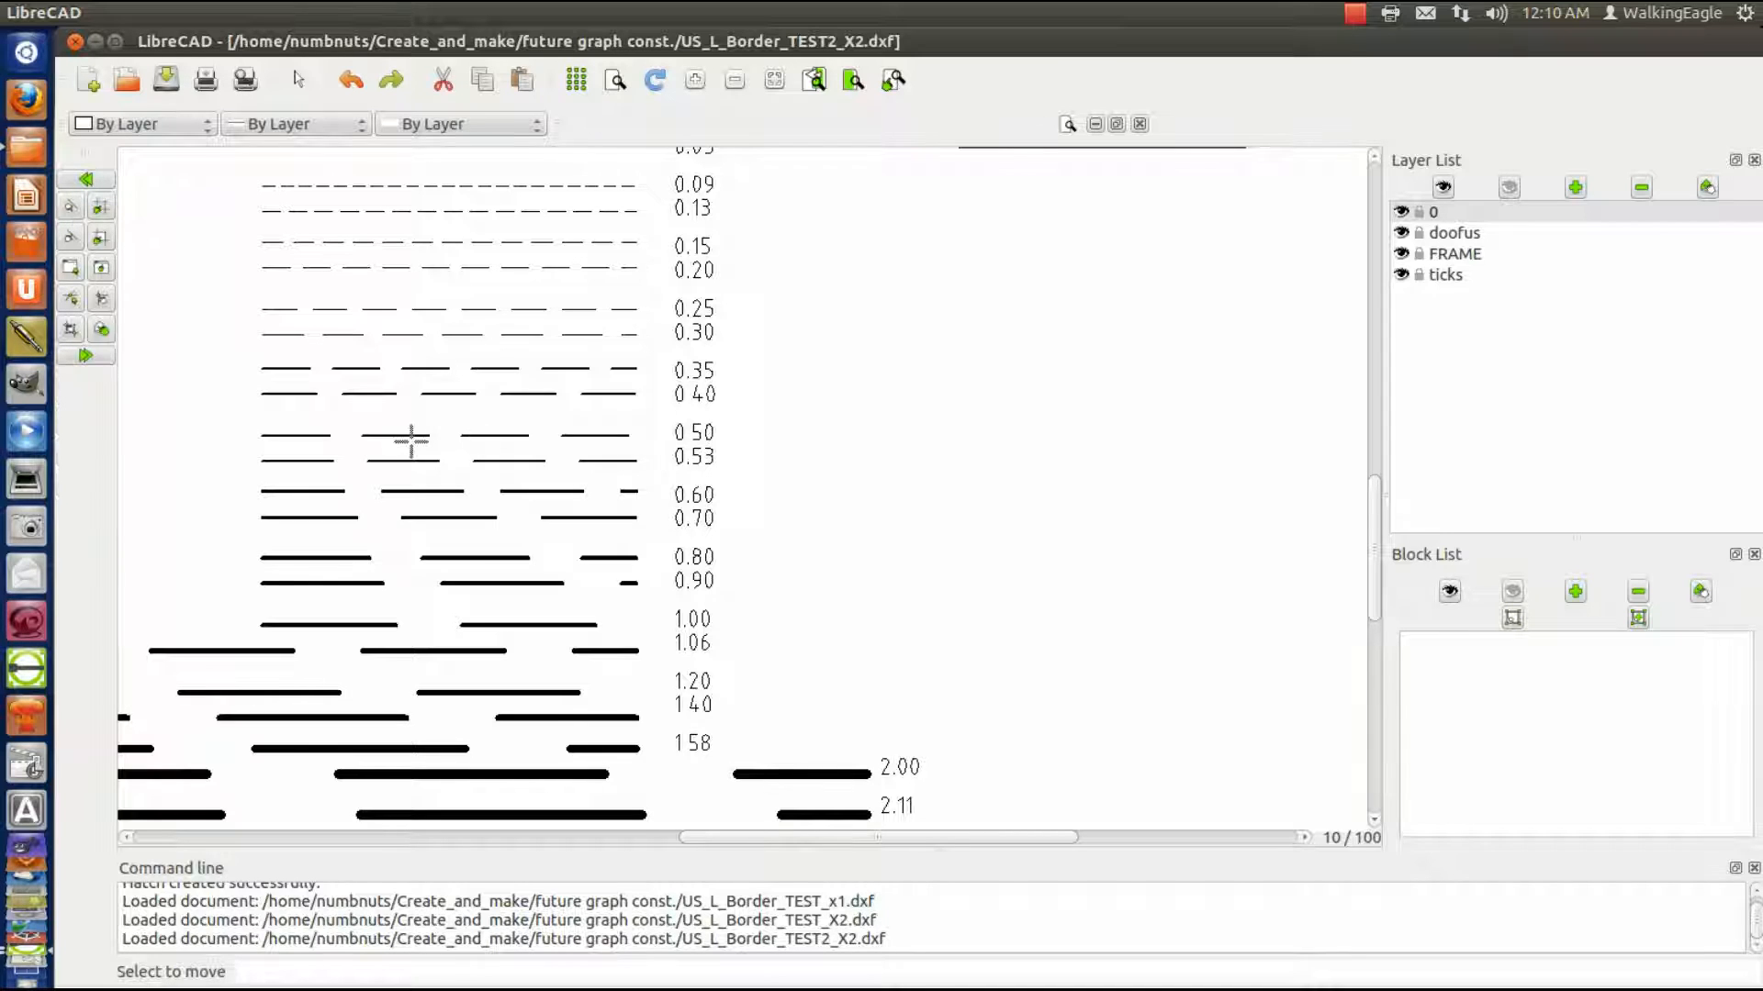
left_click(446, 436)
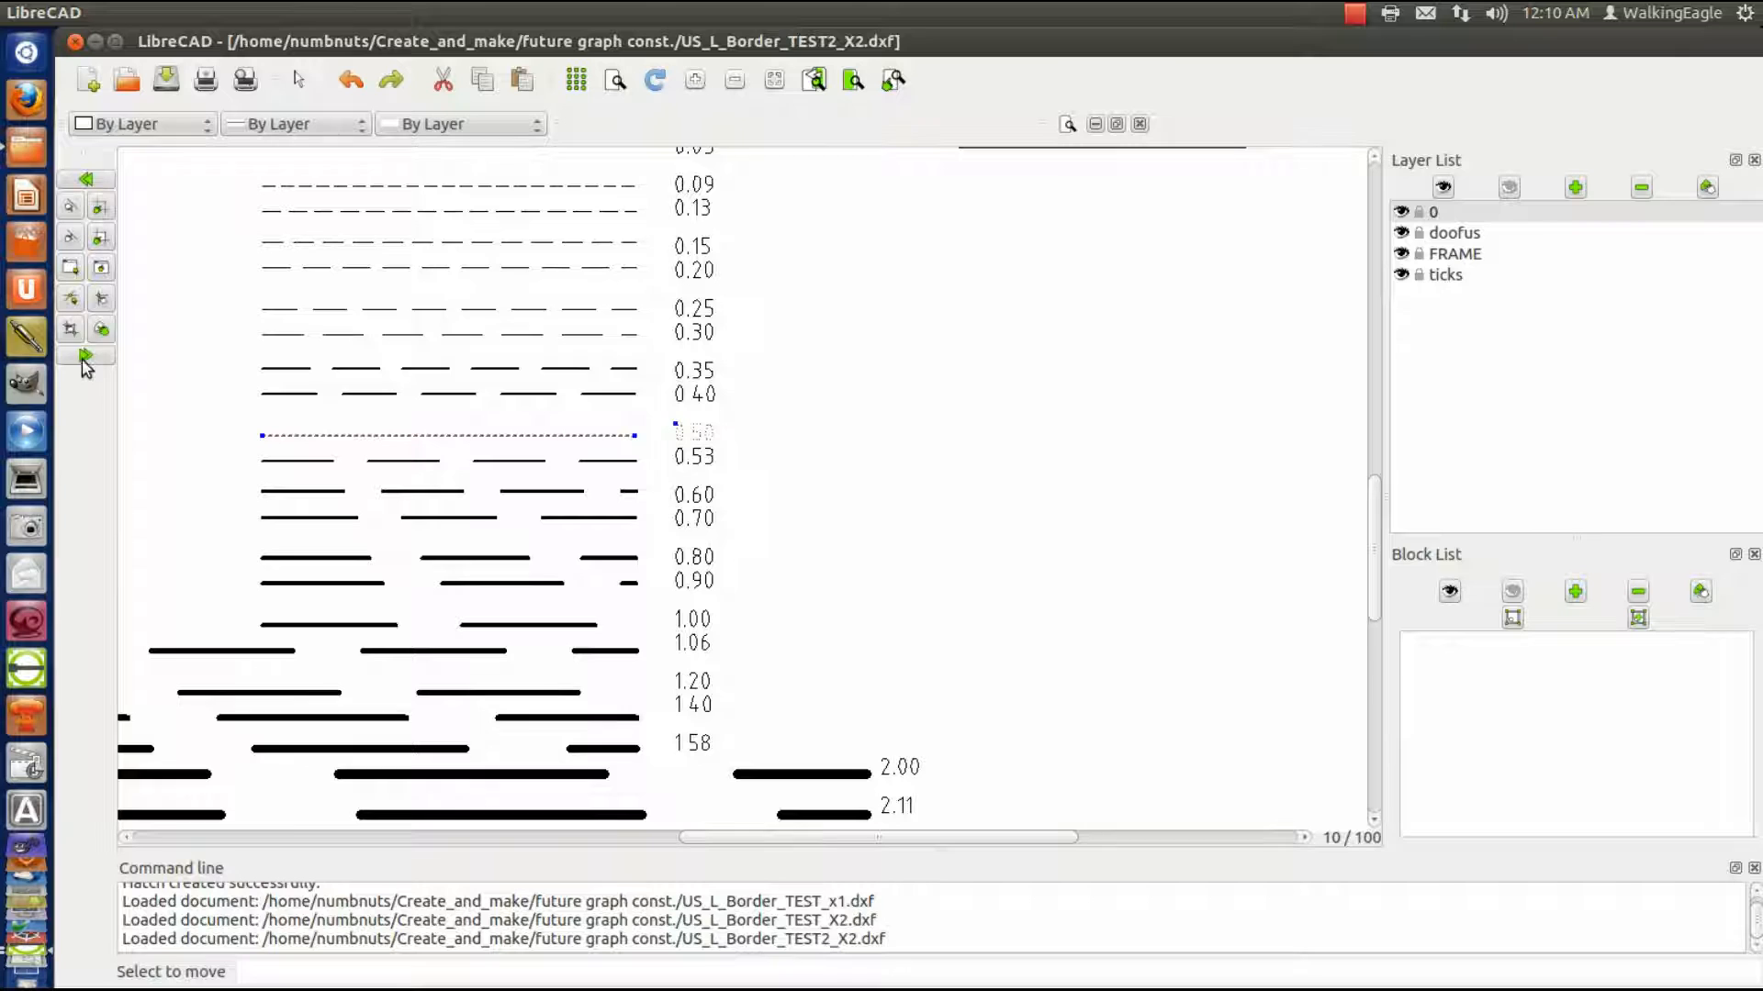
left_click(82, 357)
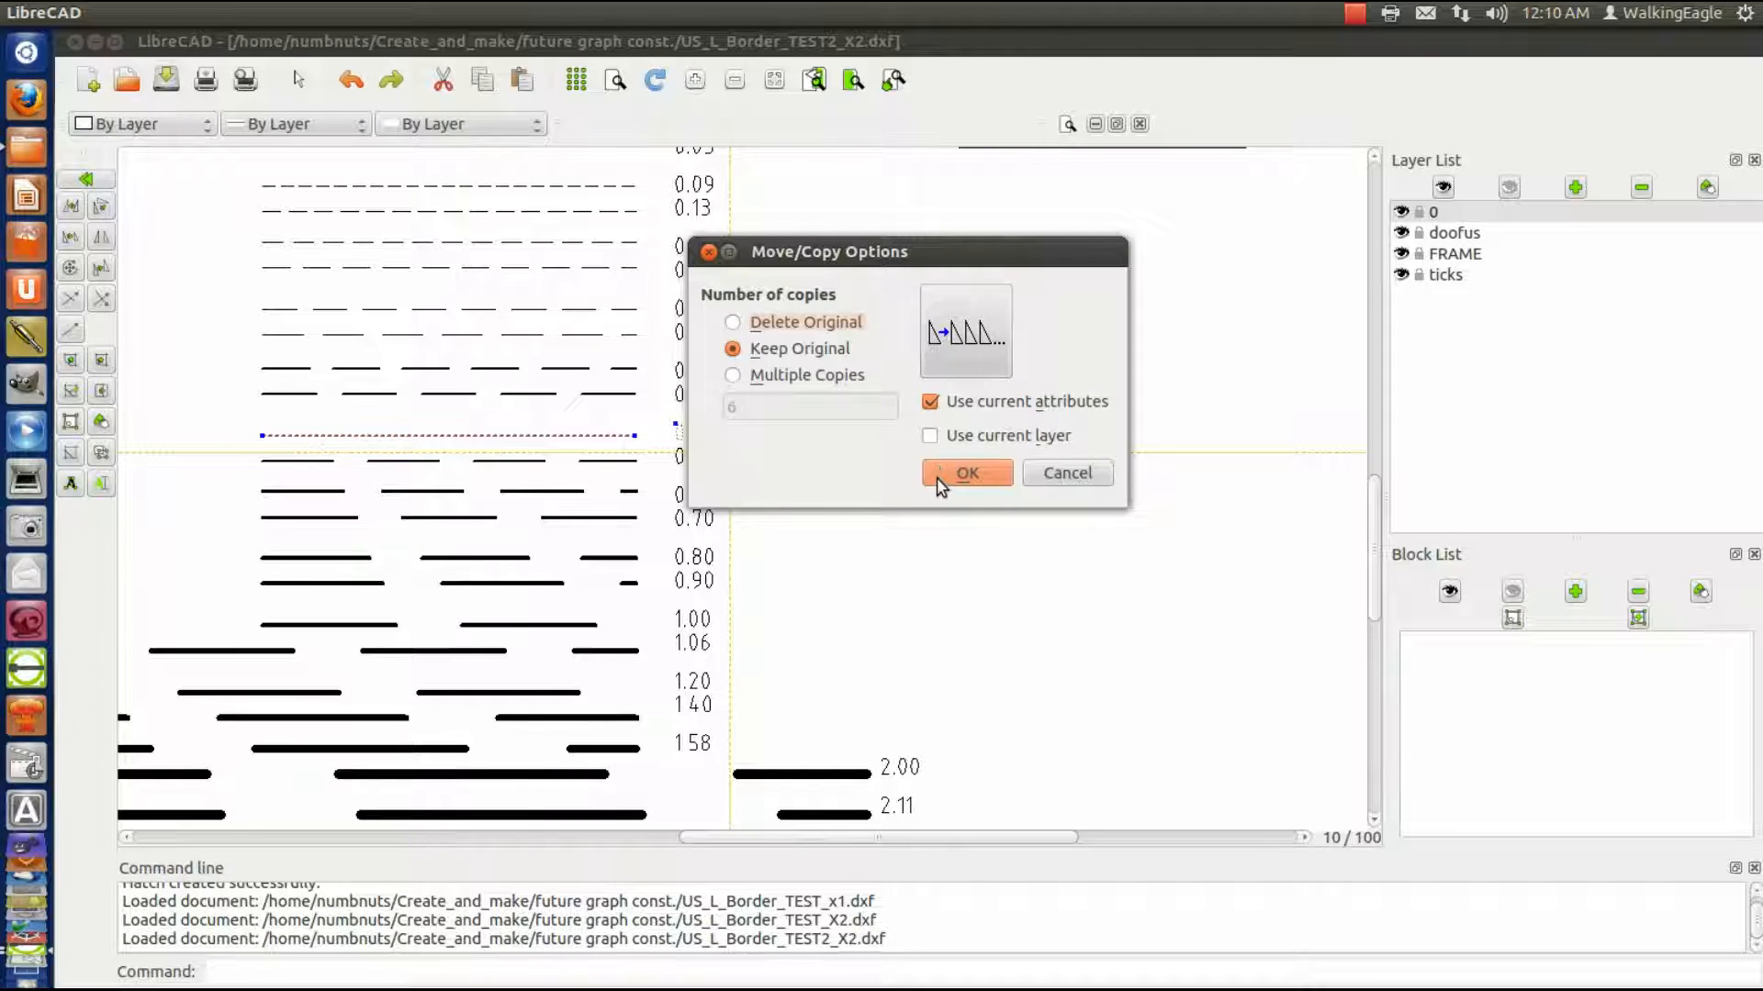
left_click(965, 472)
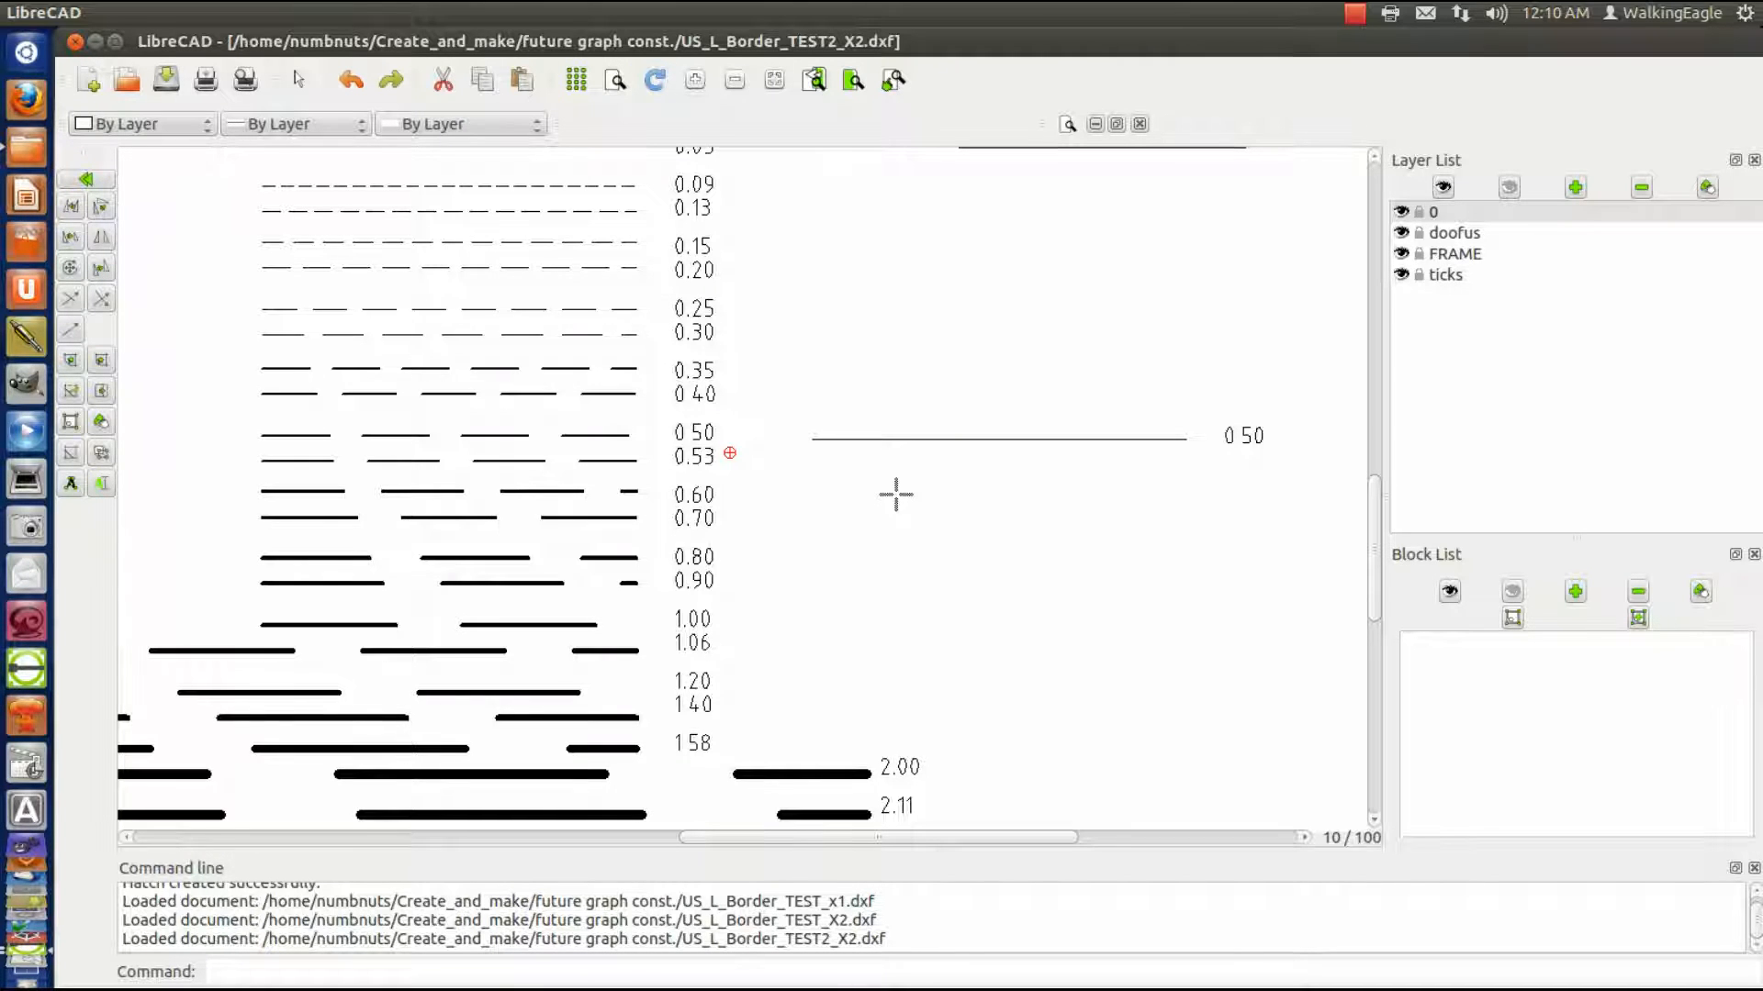
mouse_move(987, 436)
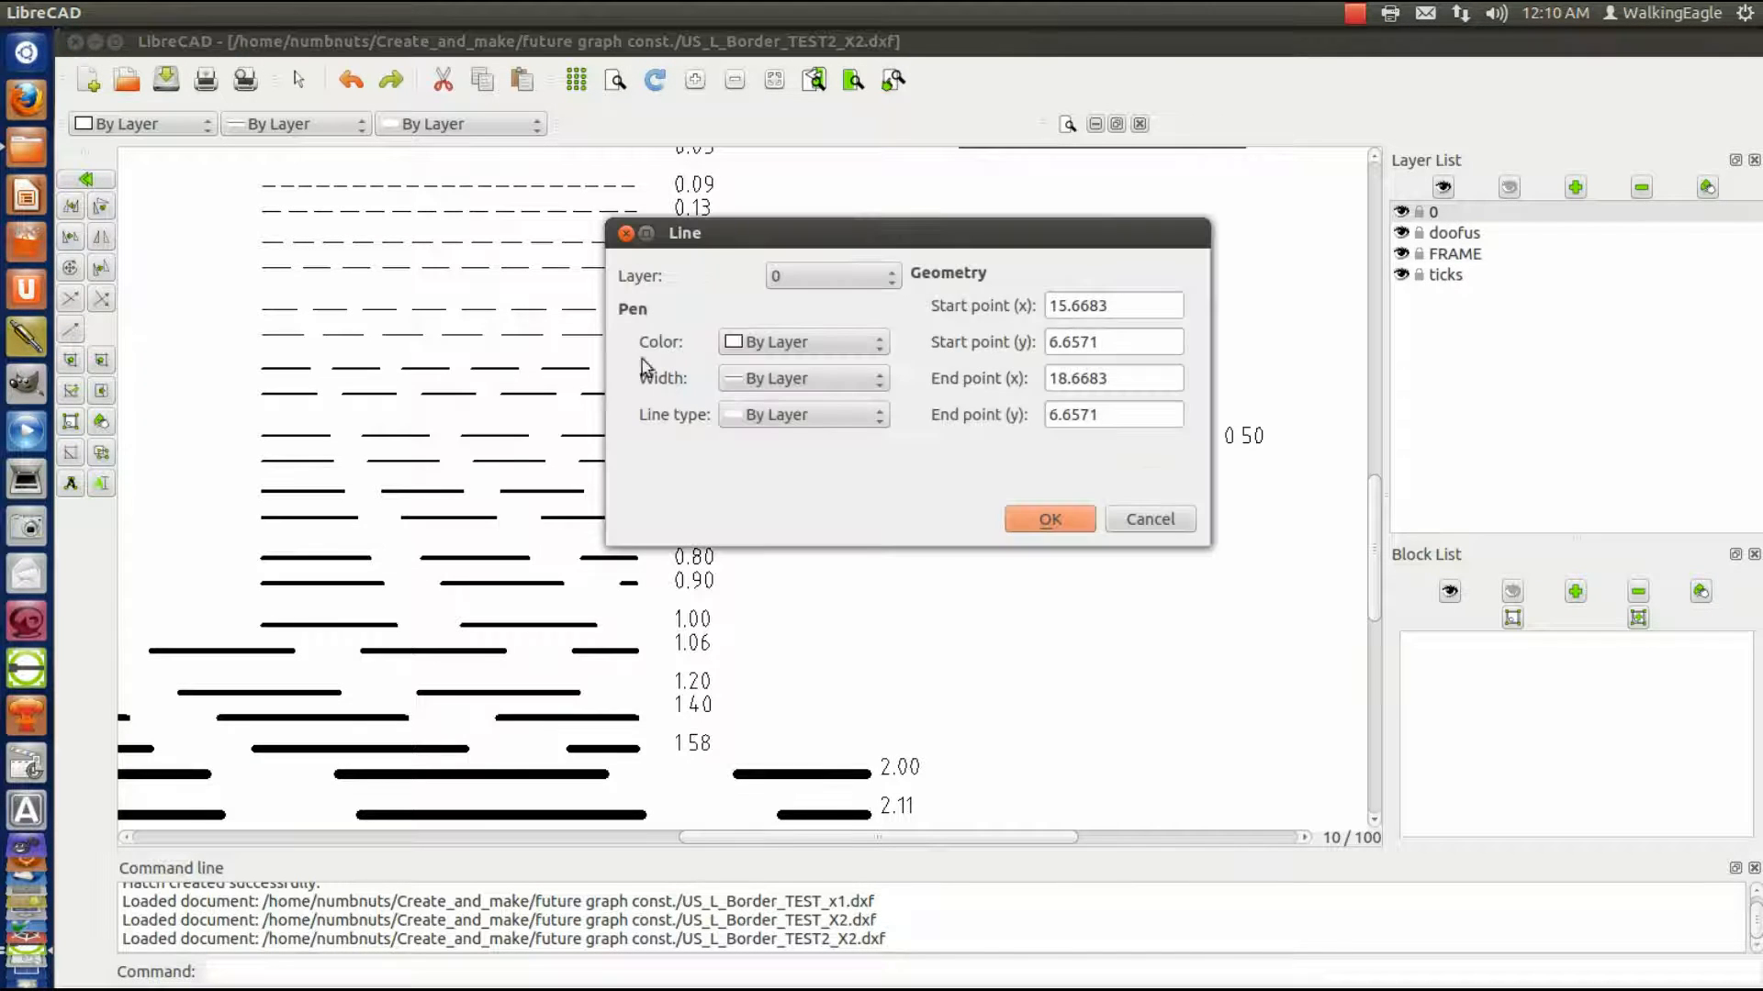
mouse_move(792, 380)
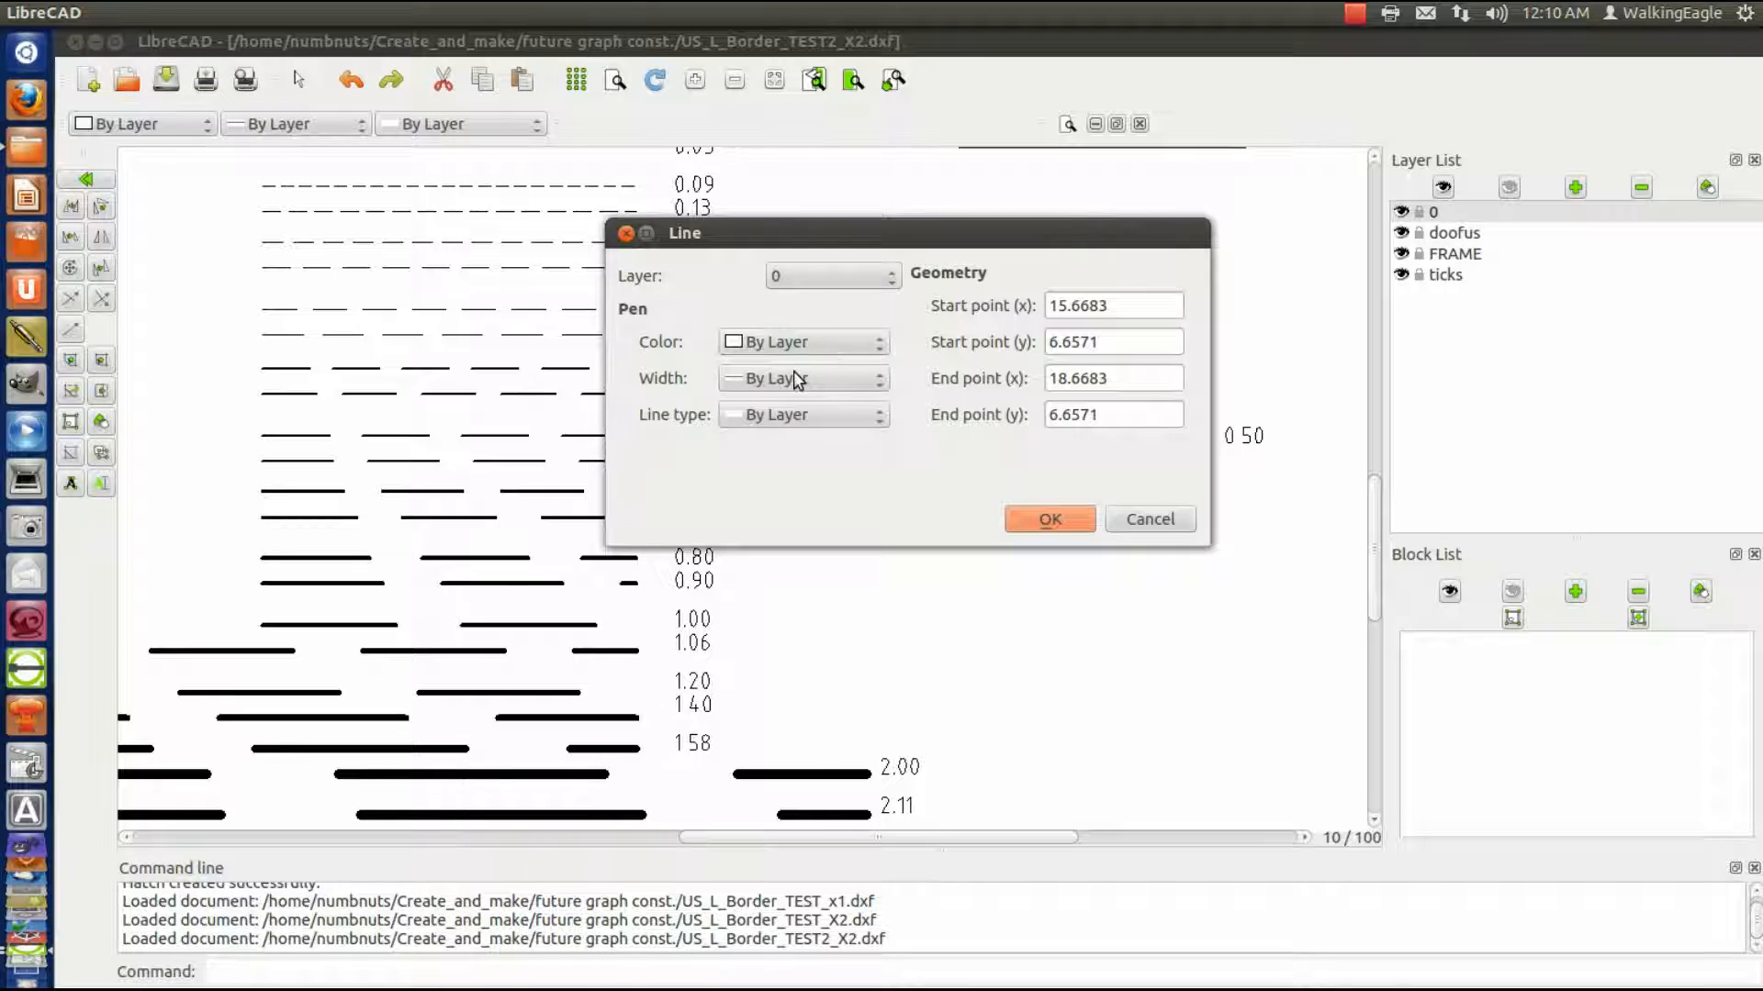
mouse_move(816, 431)
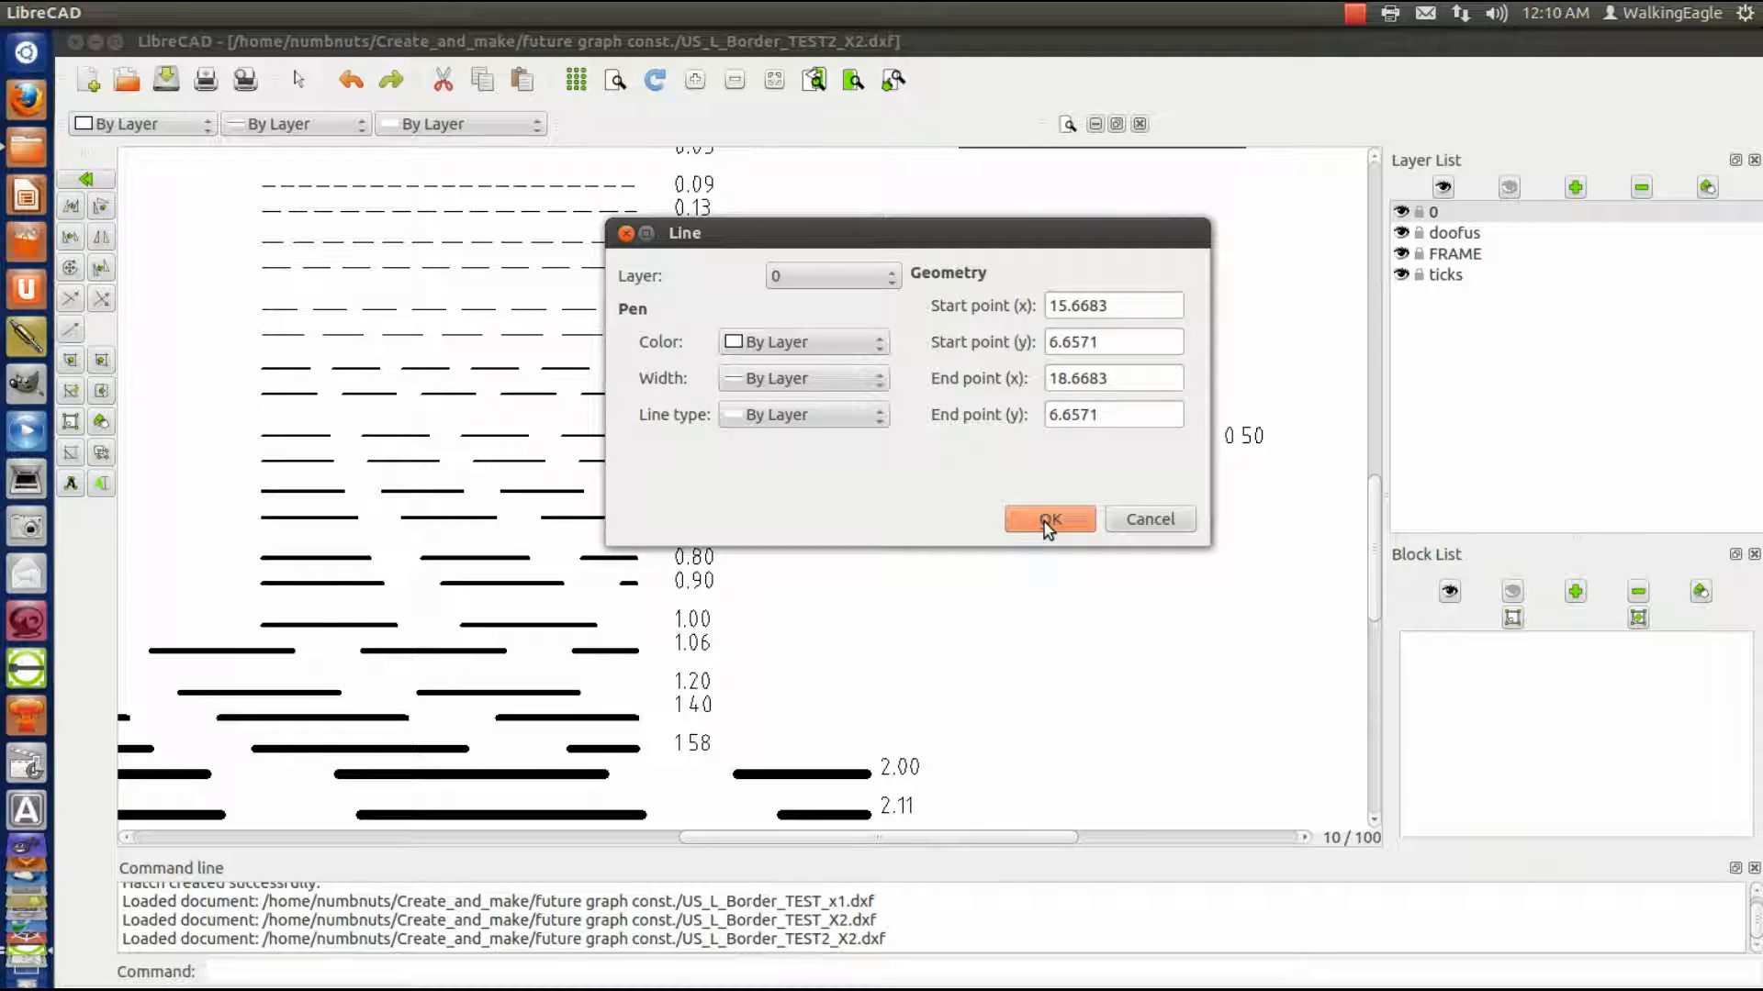
left_click(1047, 518)
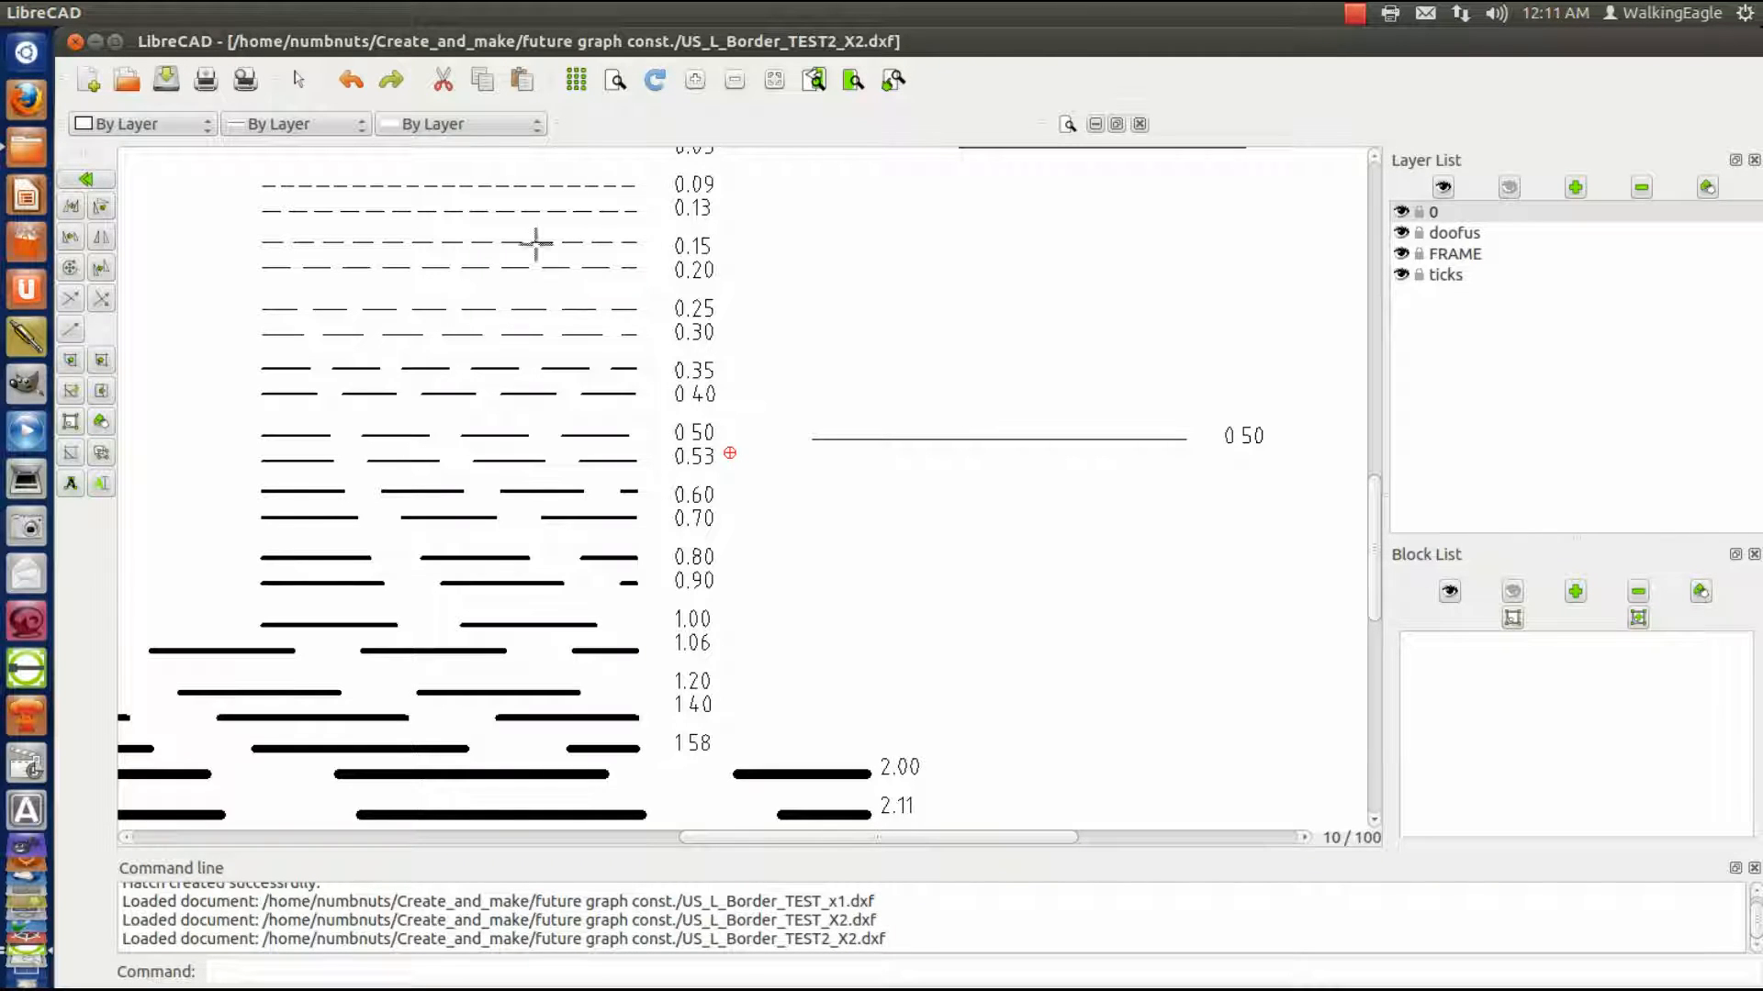
mouse_move(983, 439)
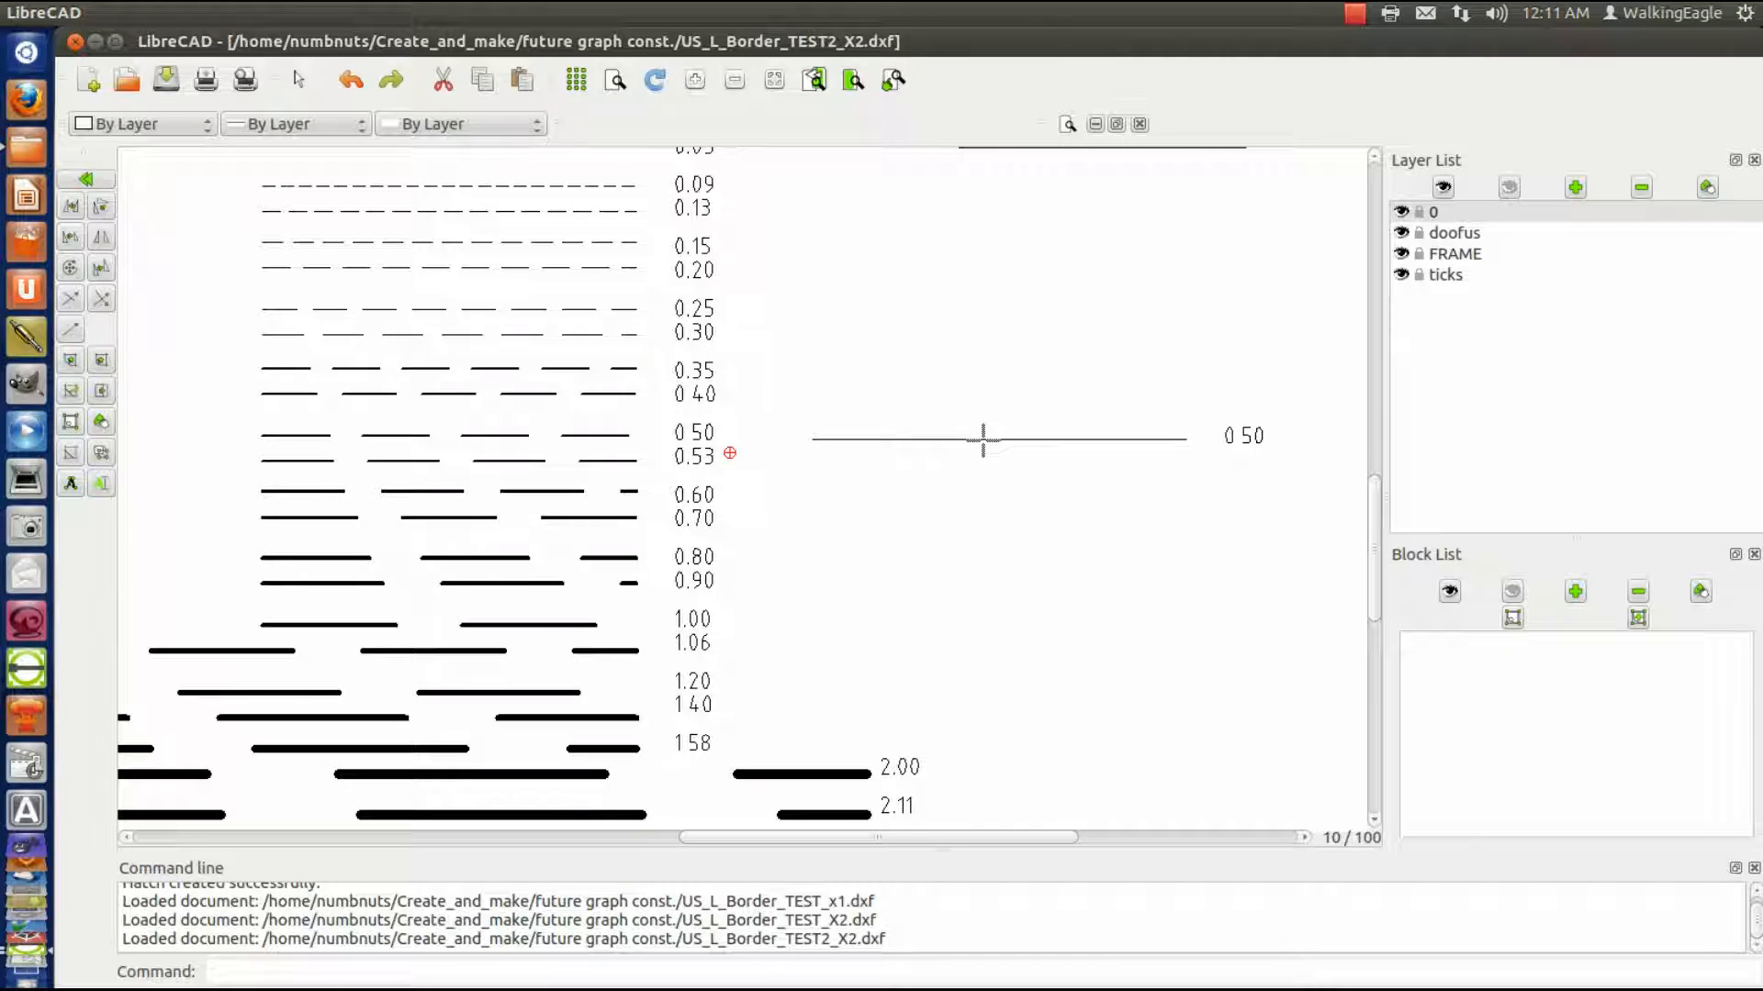
mouse_move(1298, 501)
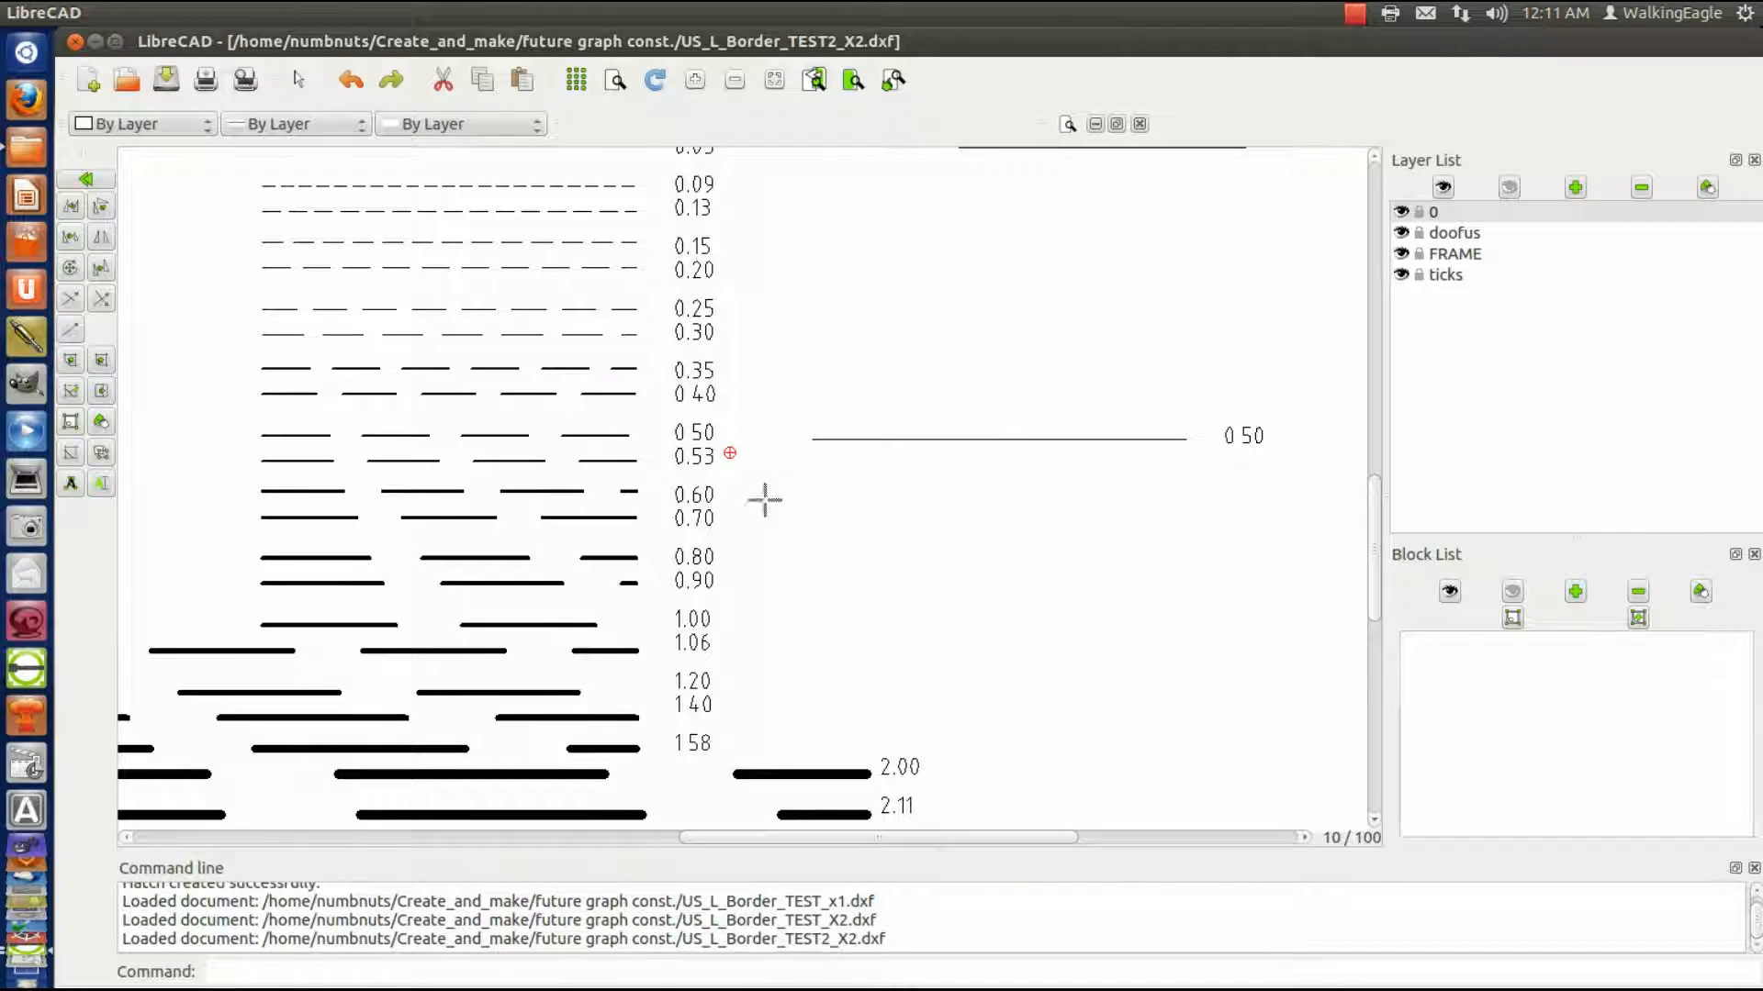
mouse_move(471, 401)
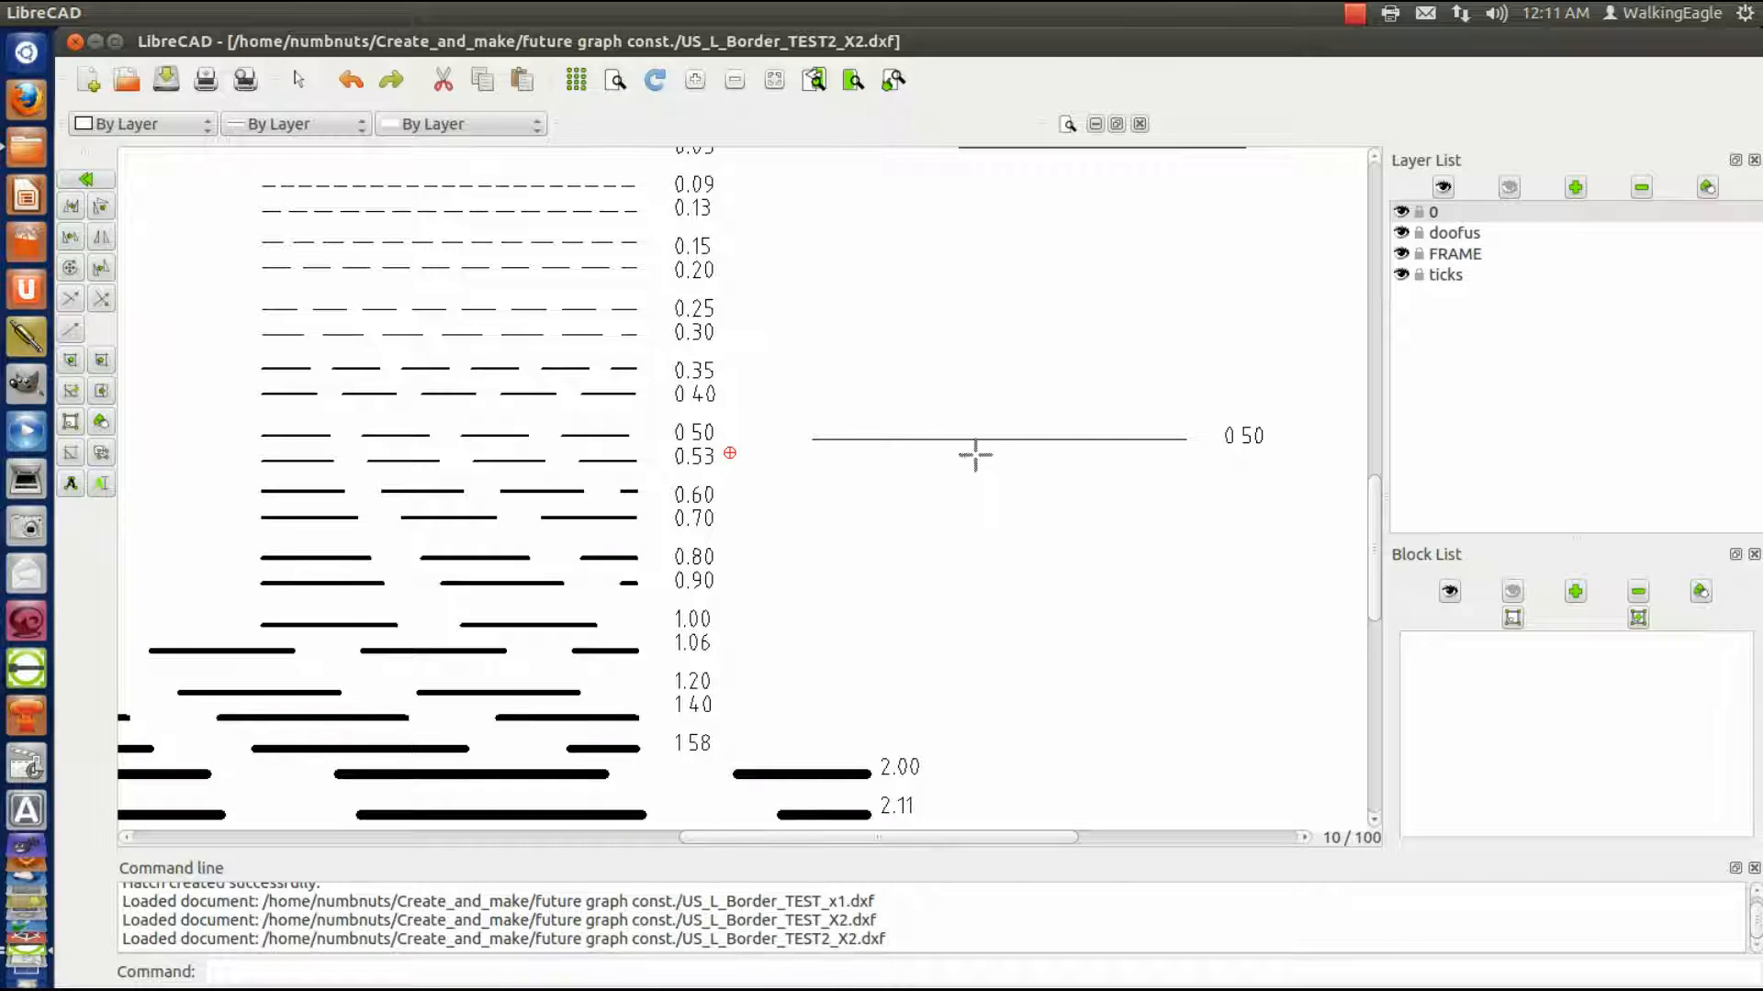
mouse_move(27, 477)
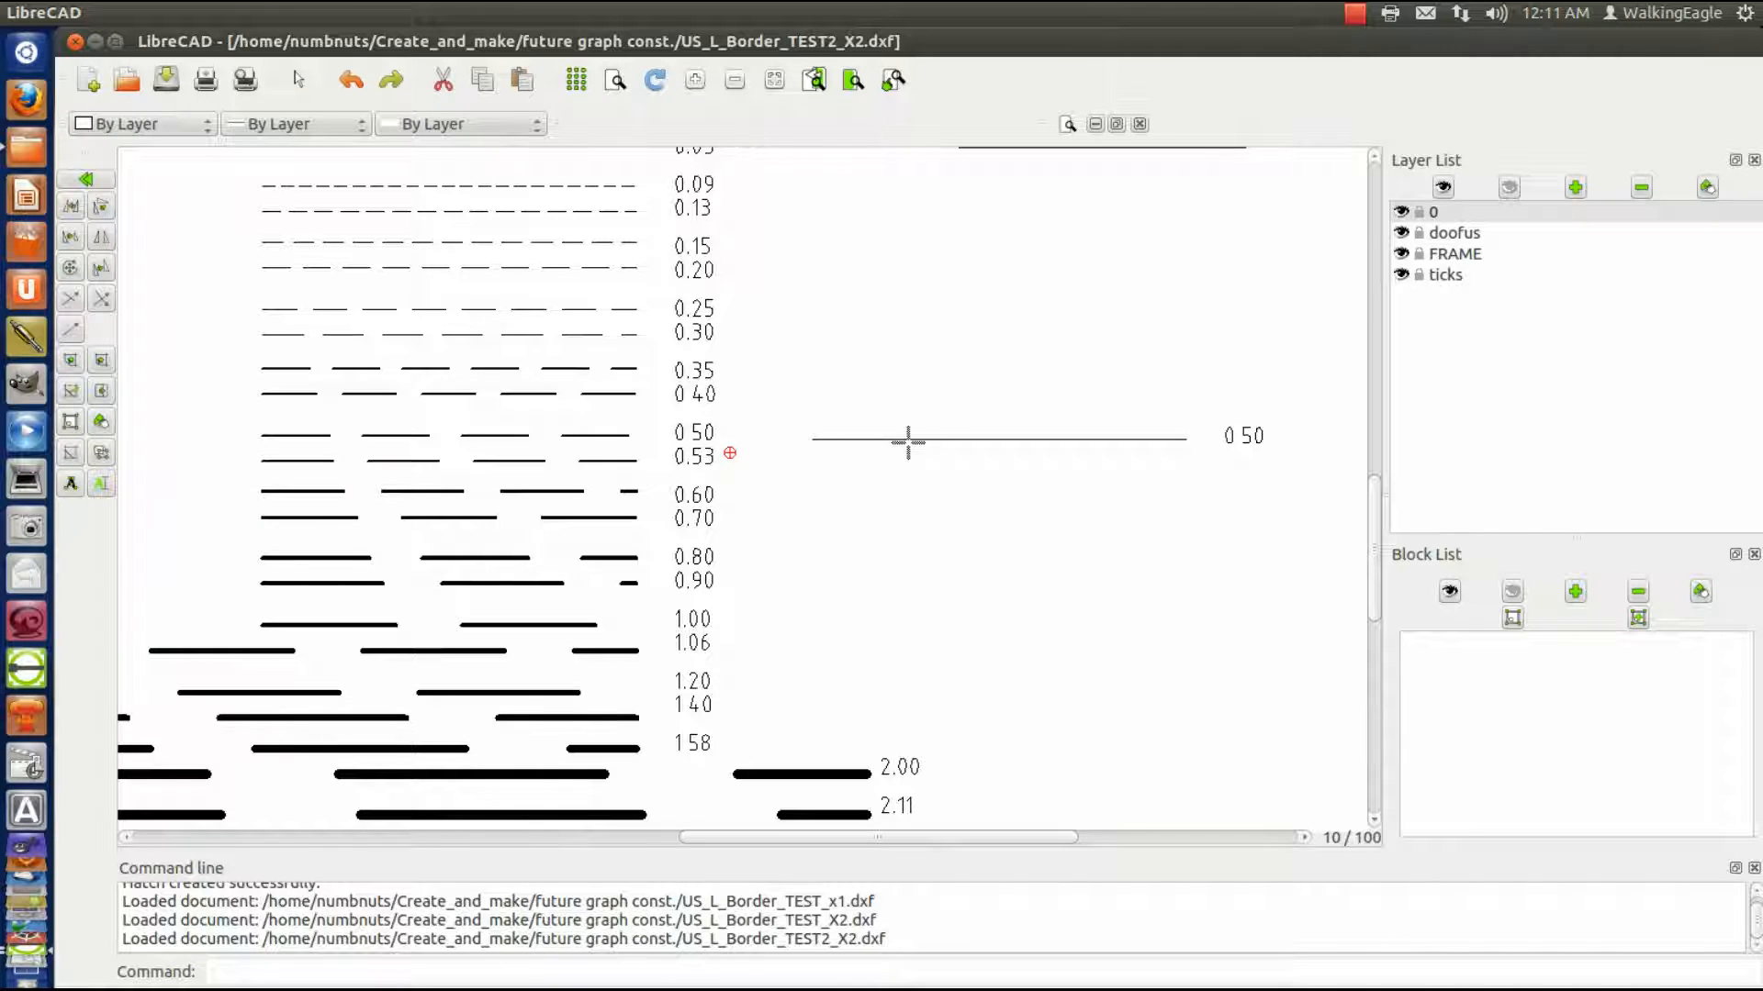
mouse_move(360, 441)
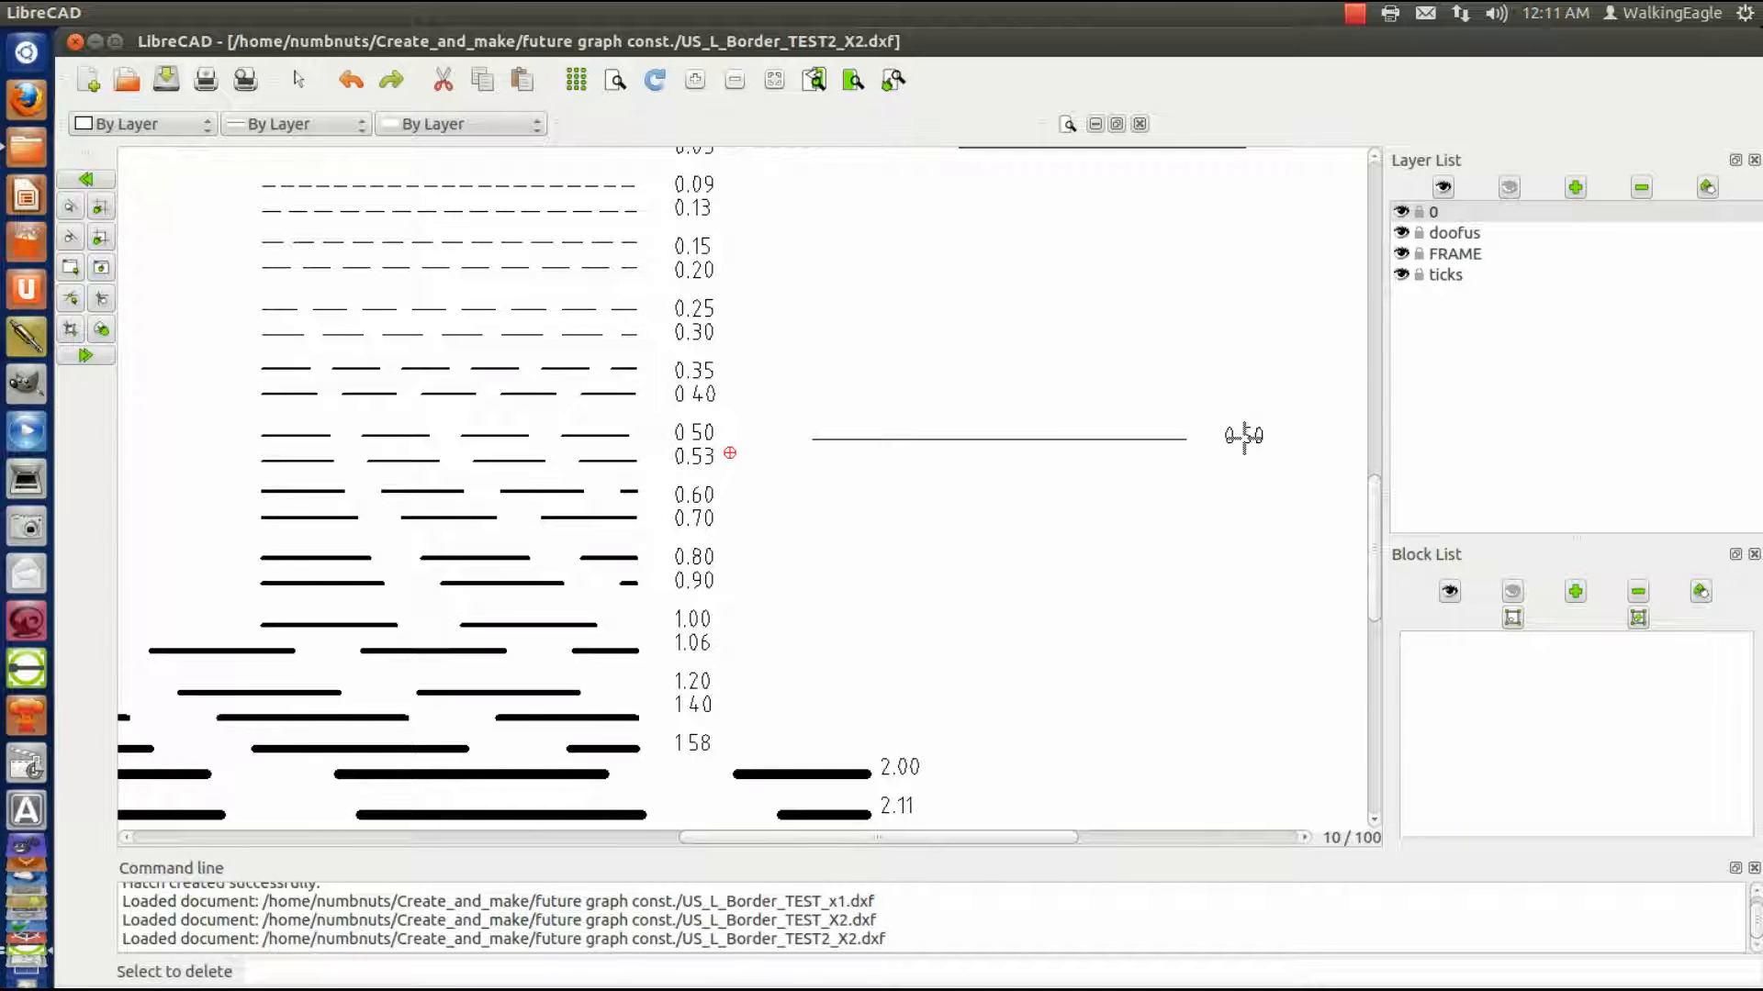
- Delete the copied 0.50 line and label, then bring up the Open Drawing dialog
left_click(995, 437)
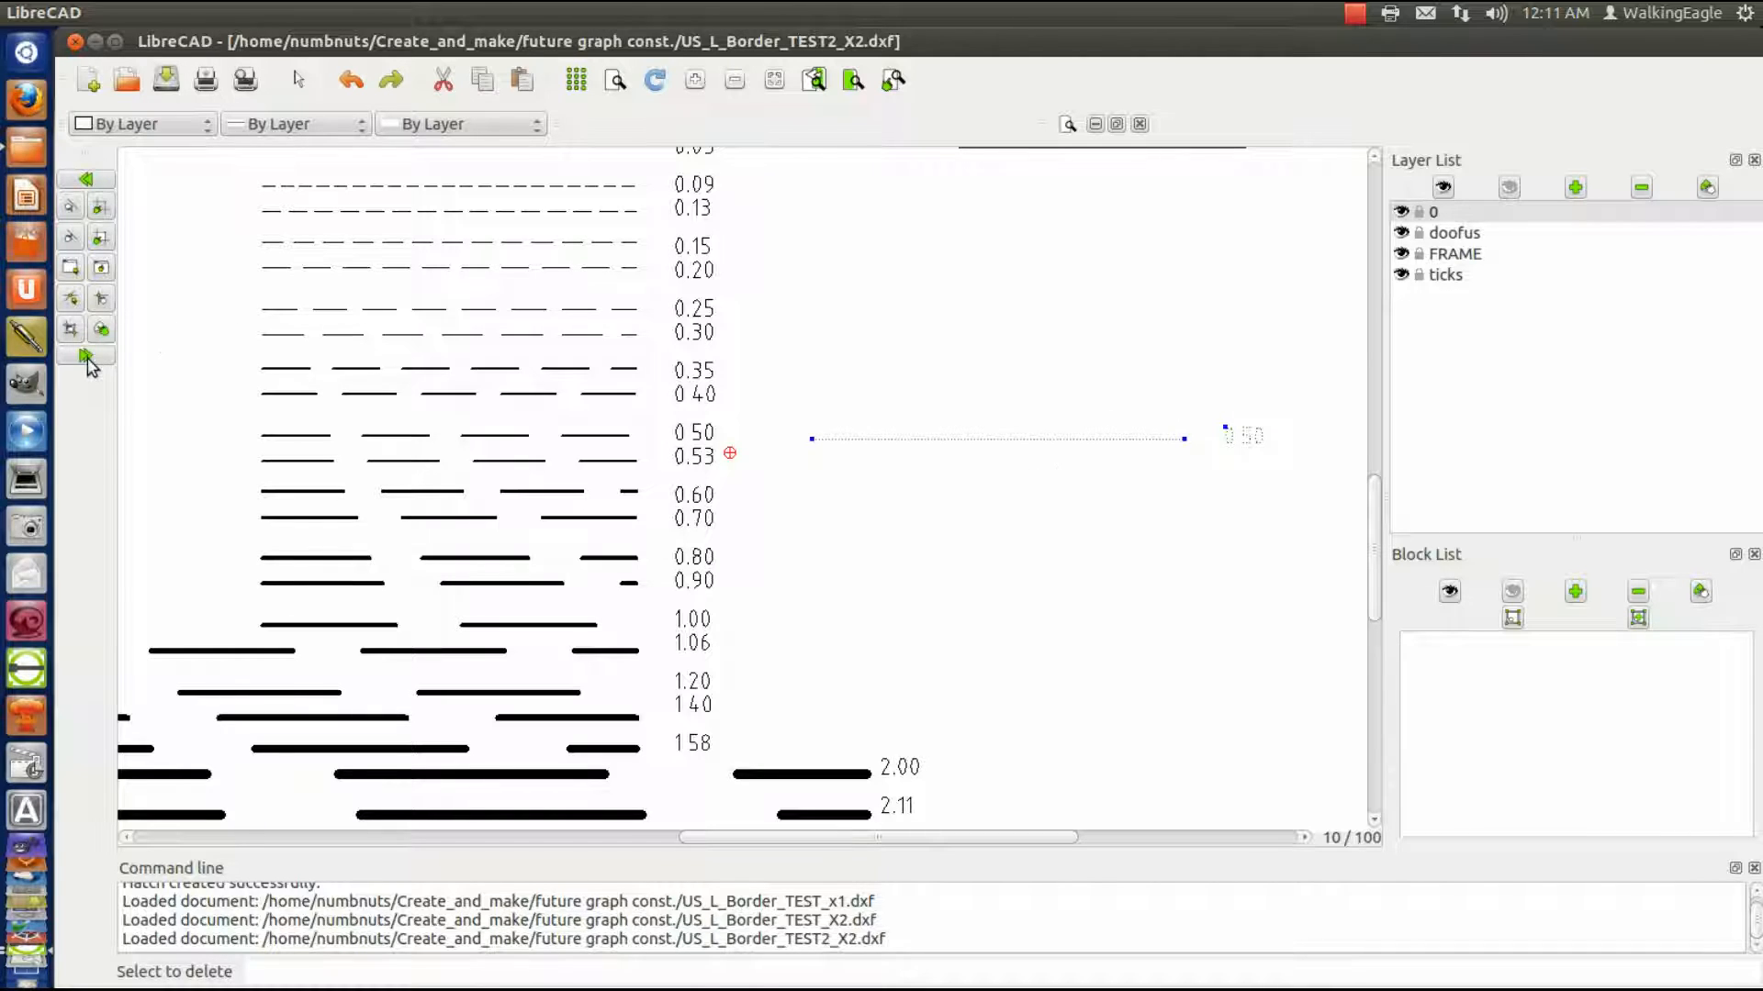
left_click(88, 366)
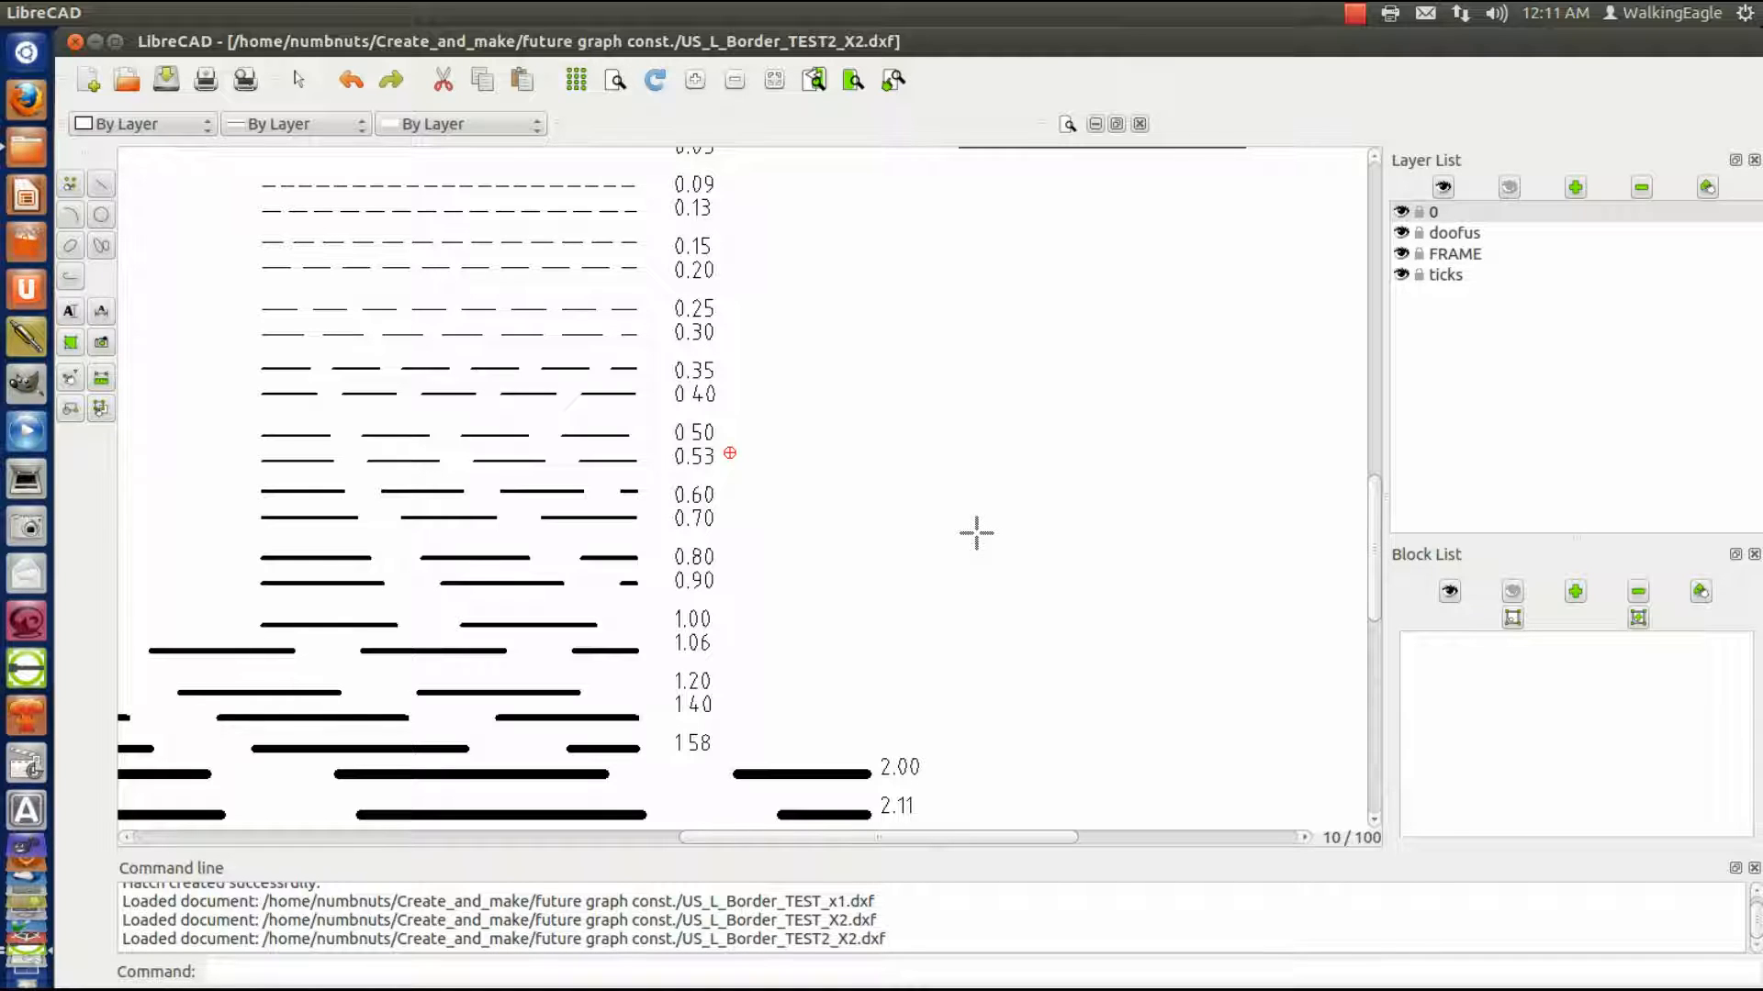
mouse_move(942, 466)
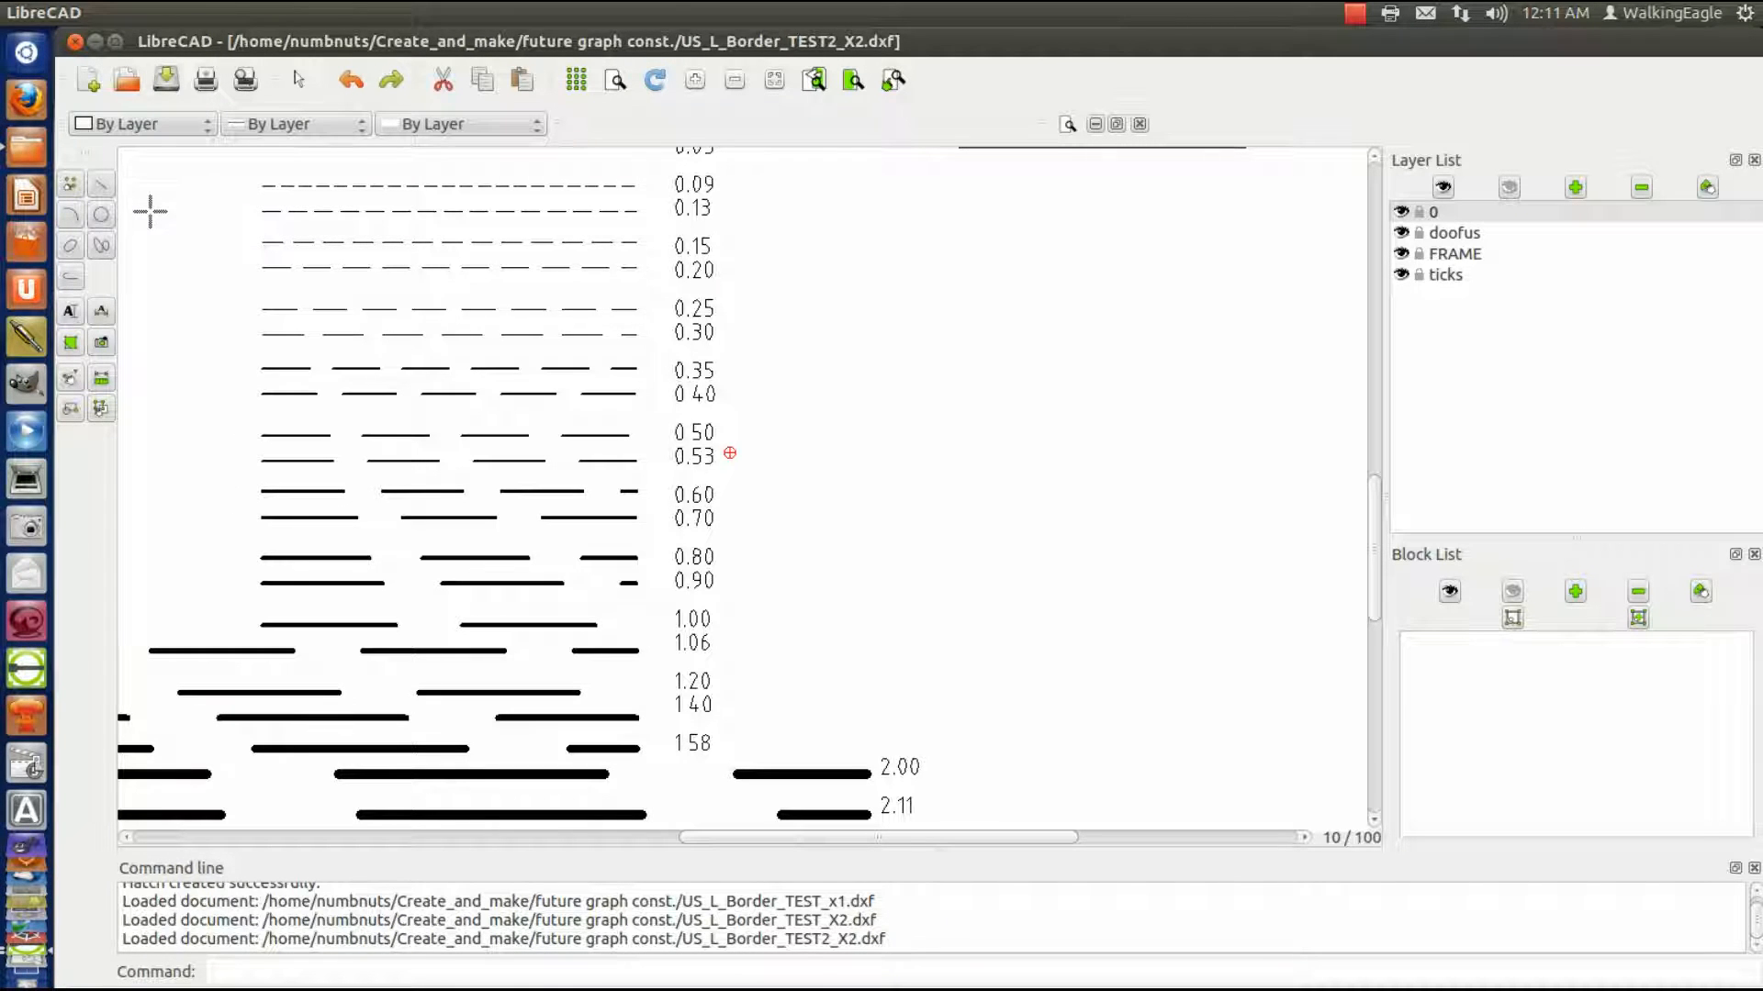
left_click(125, 79)
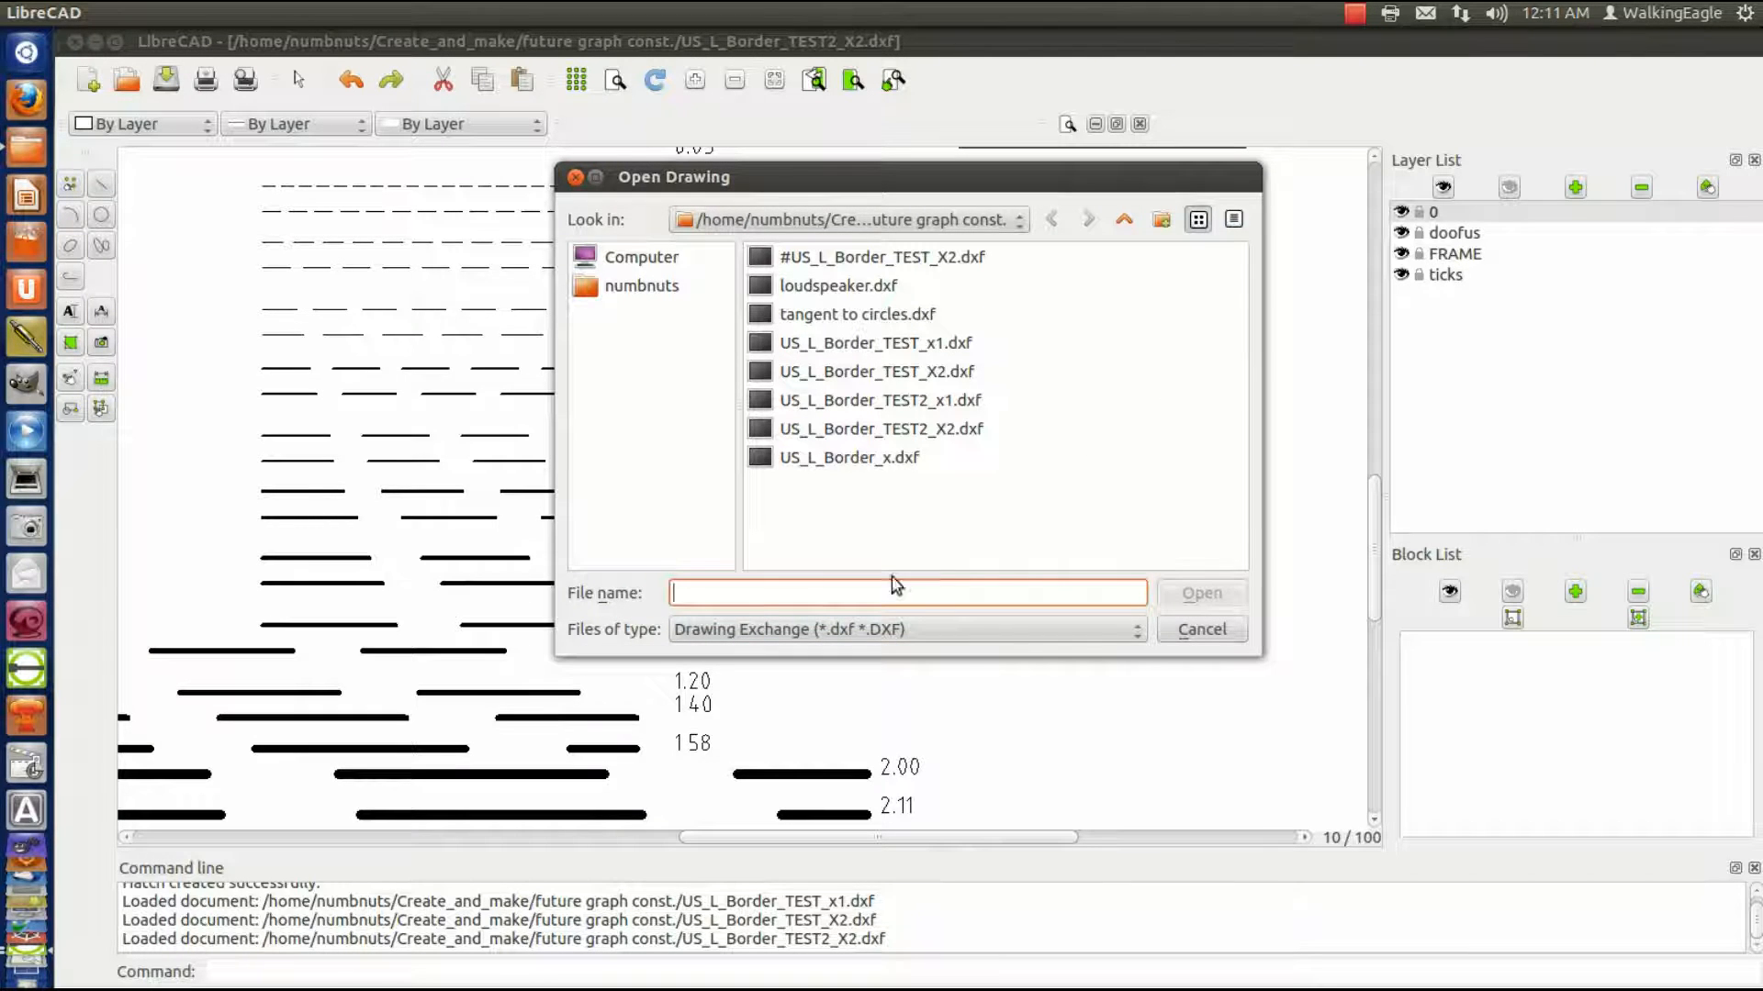
- Cancel the Open Drawing dialog, create blank document 5, and restore the drawing windows
left_click(1200, 628)
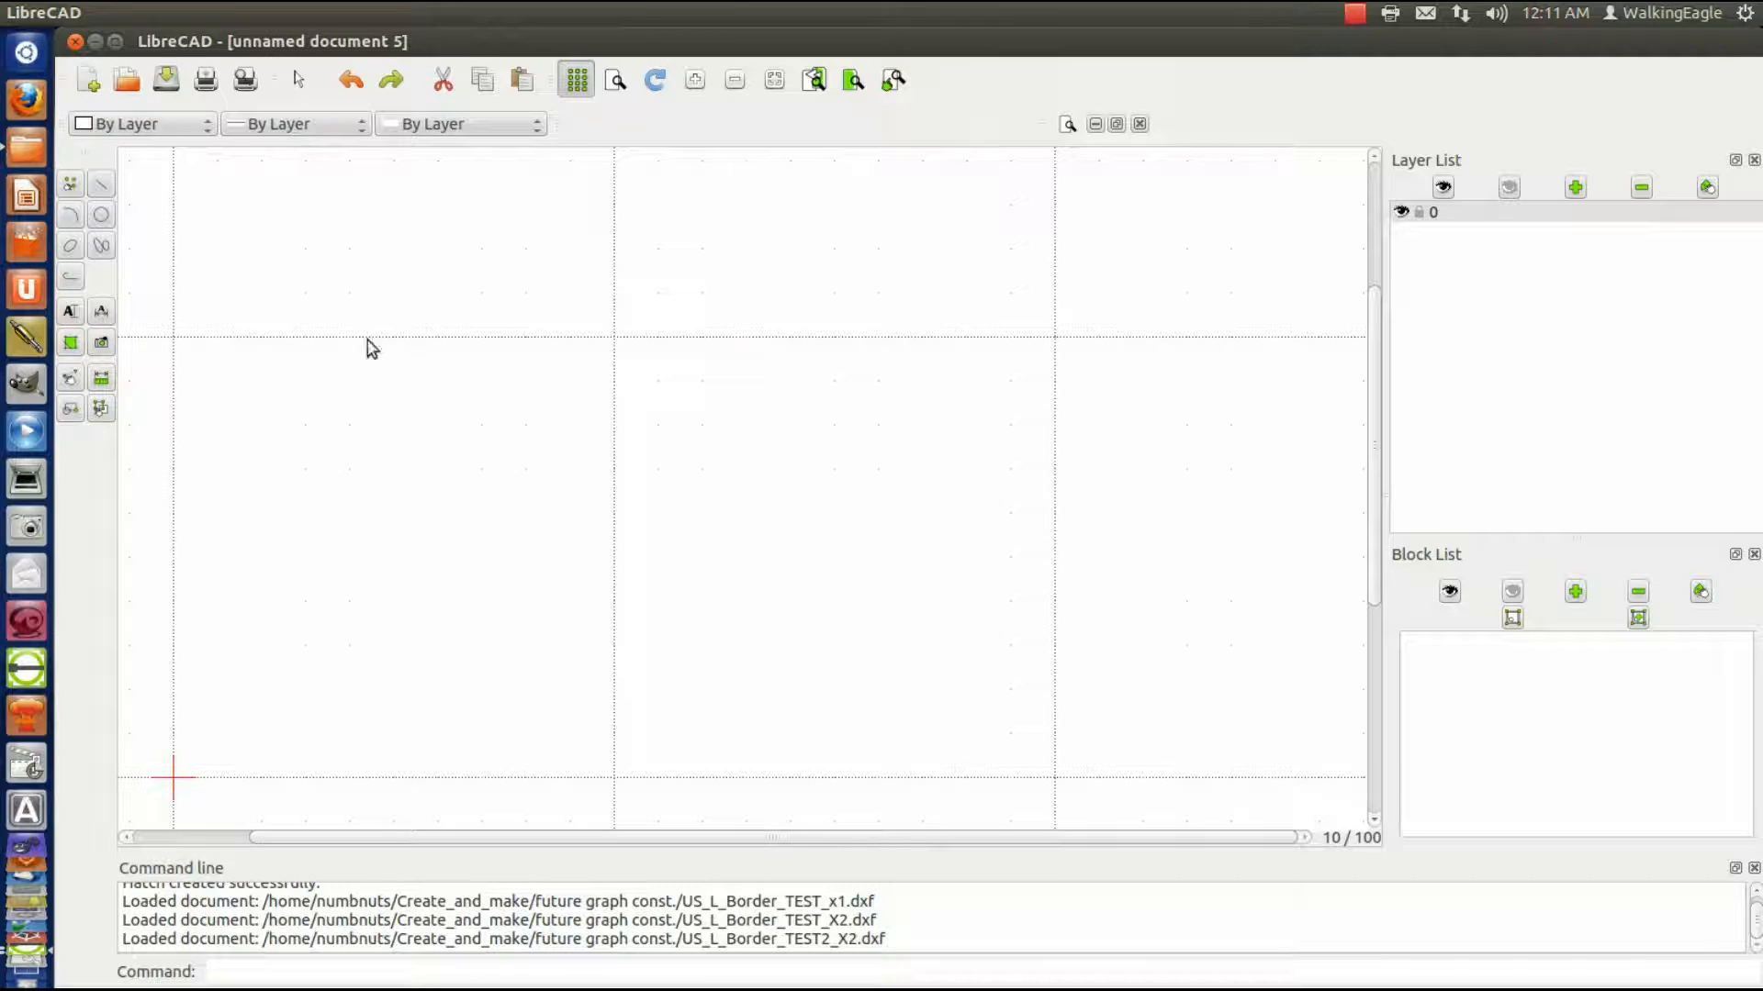
left_click(576, 79)
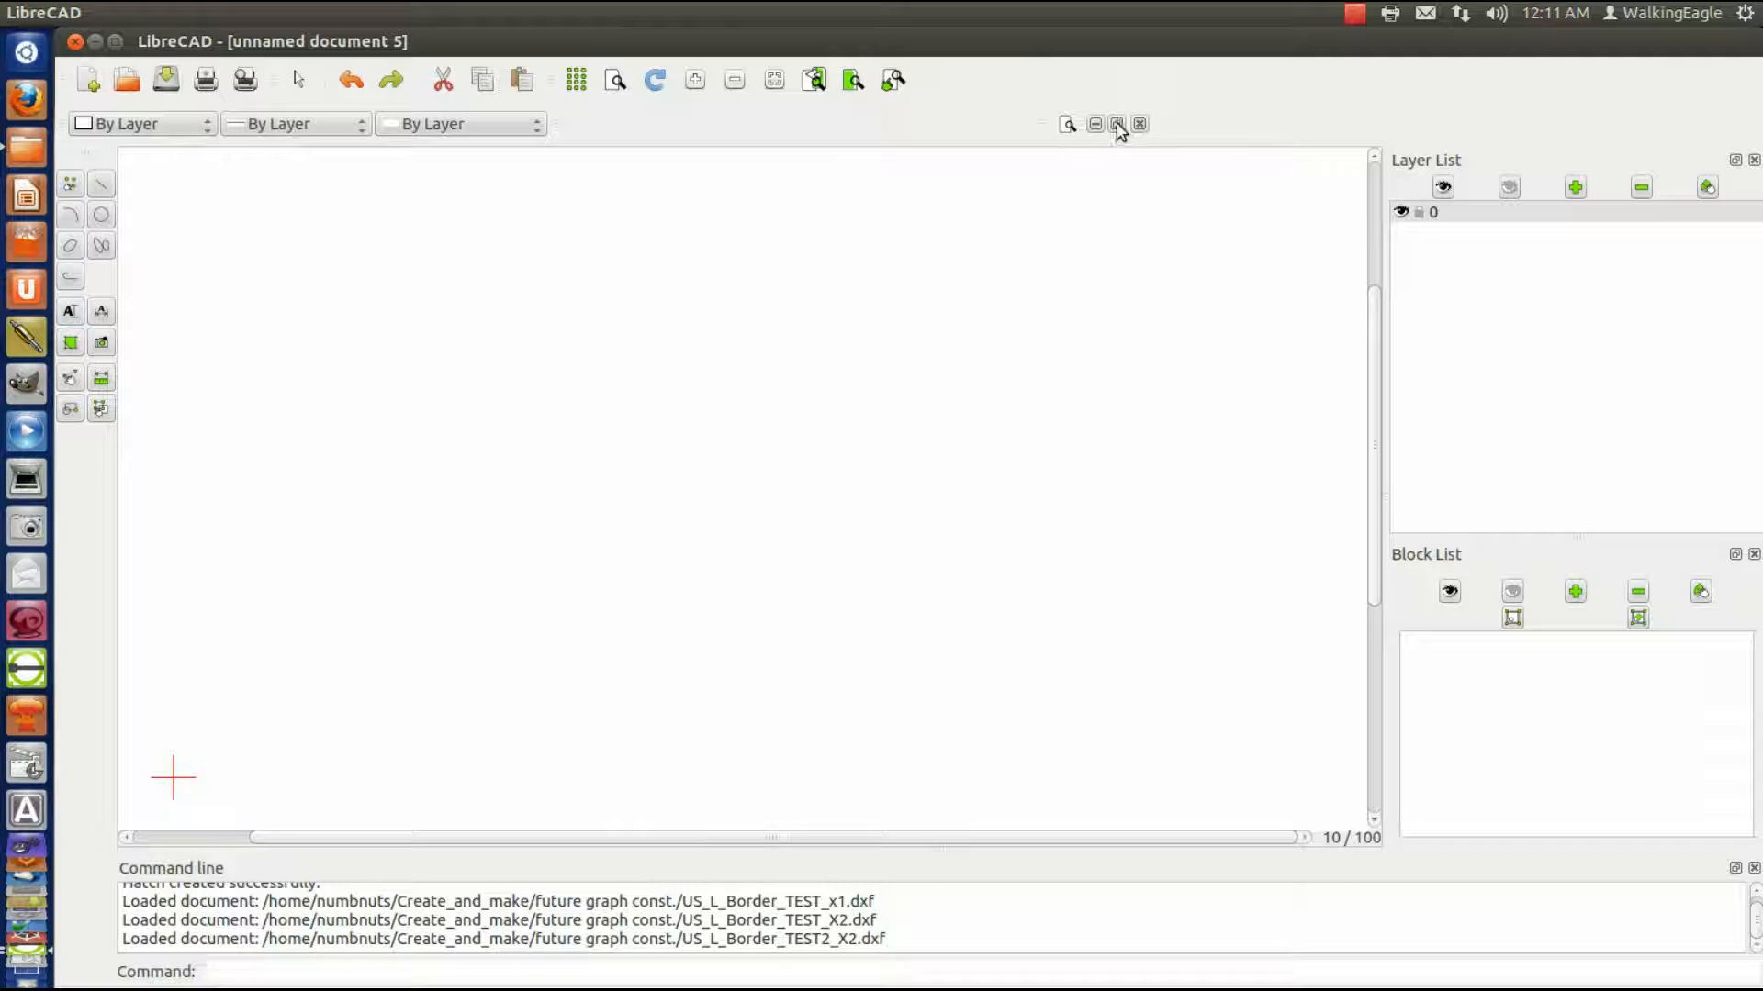
mouse_move(1116, 124)
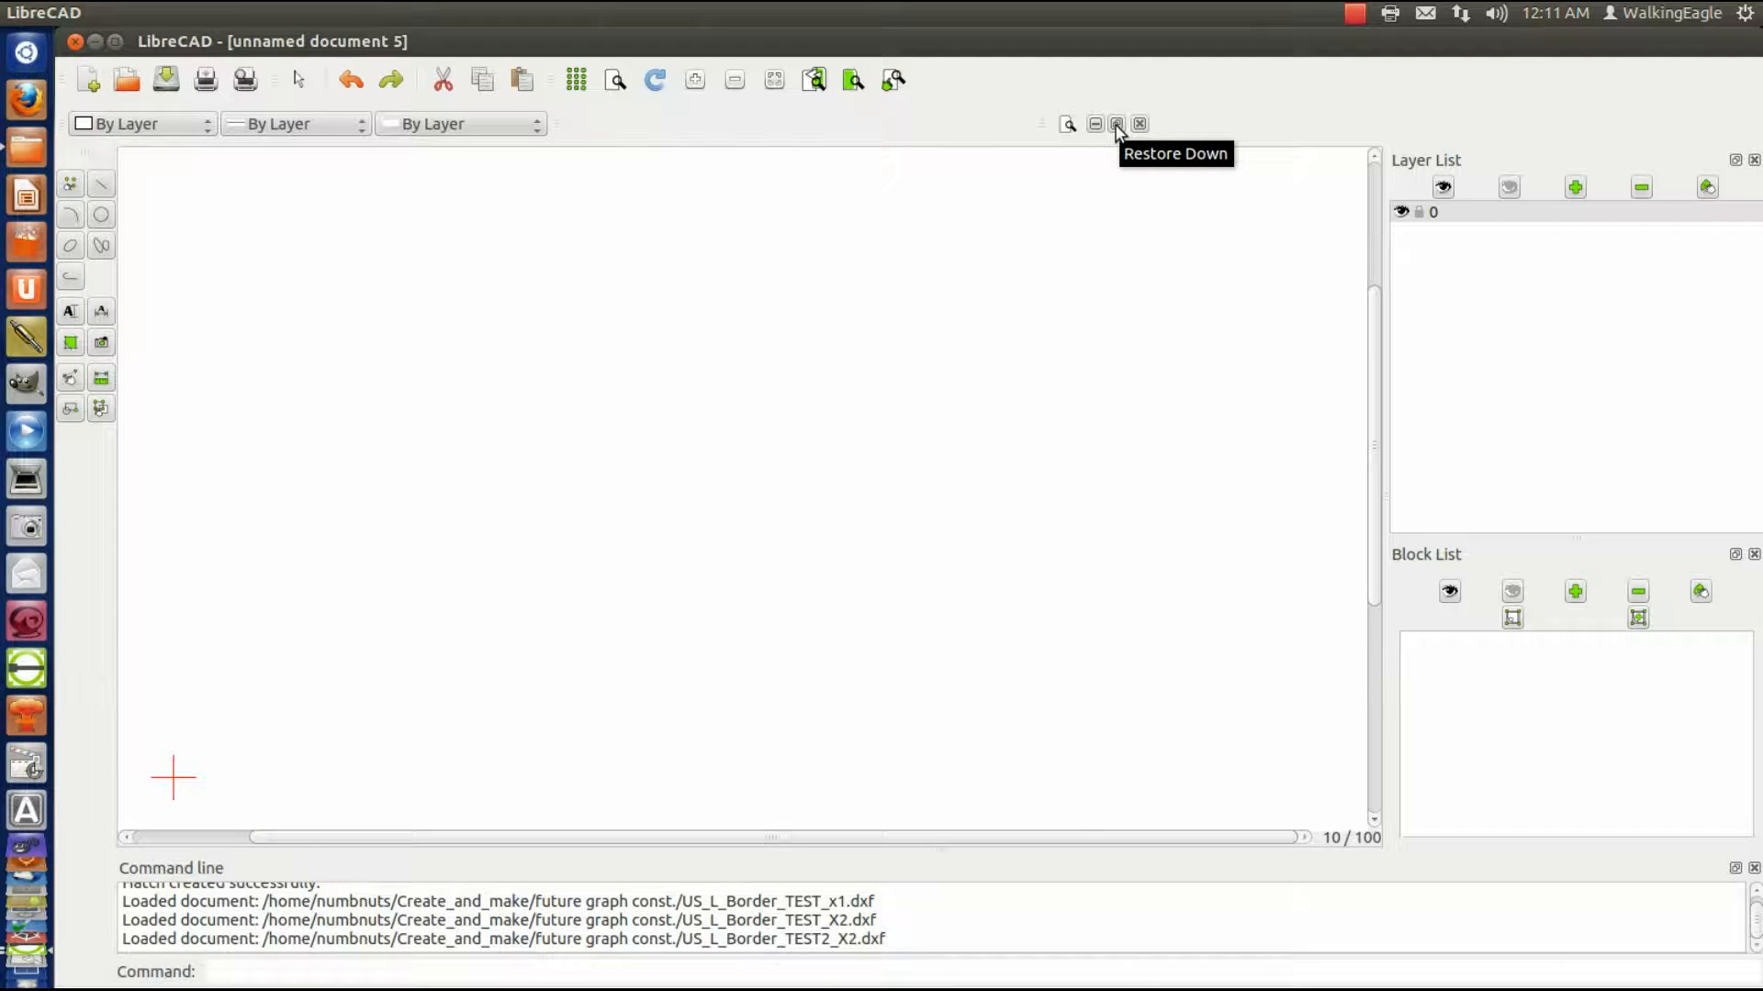
left_click(1117, 124)
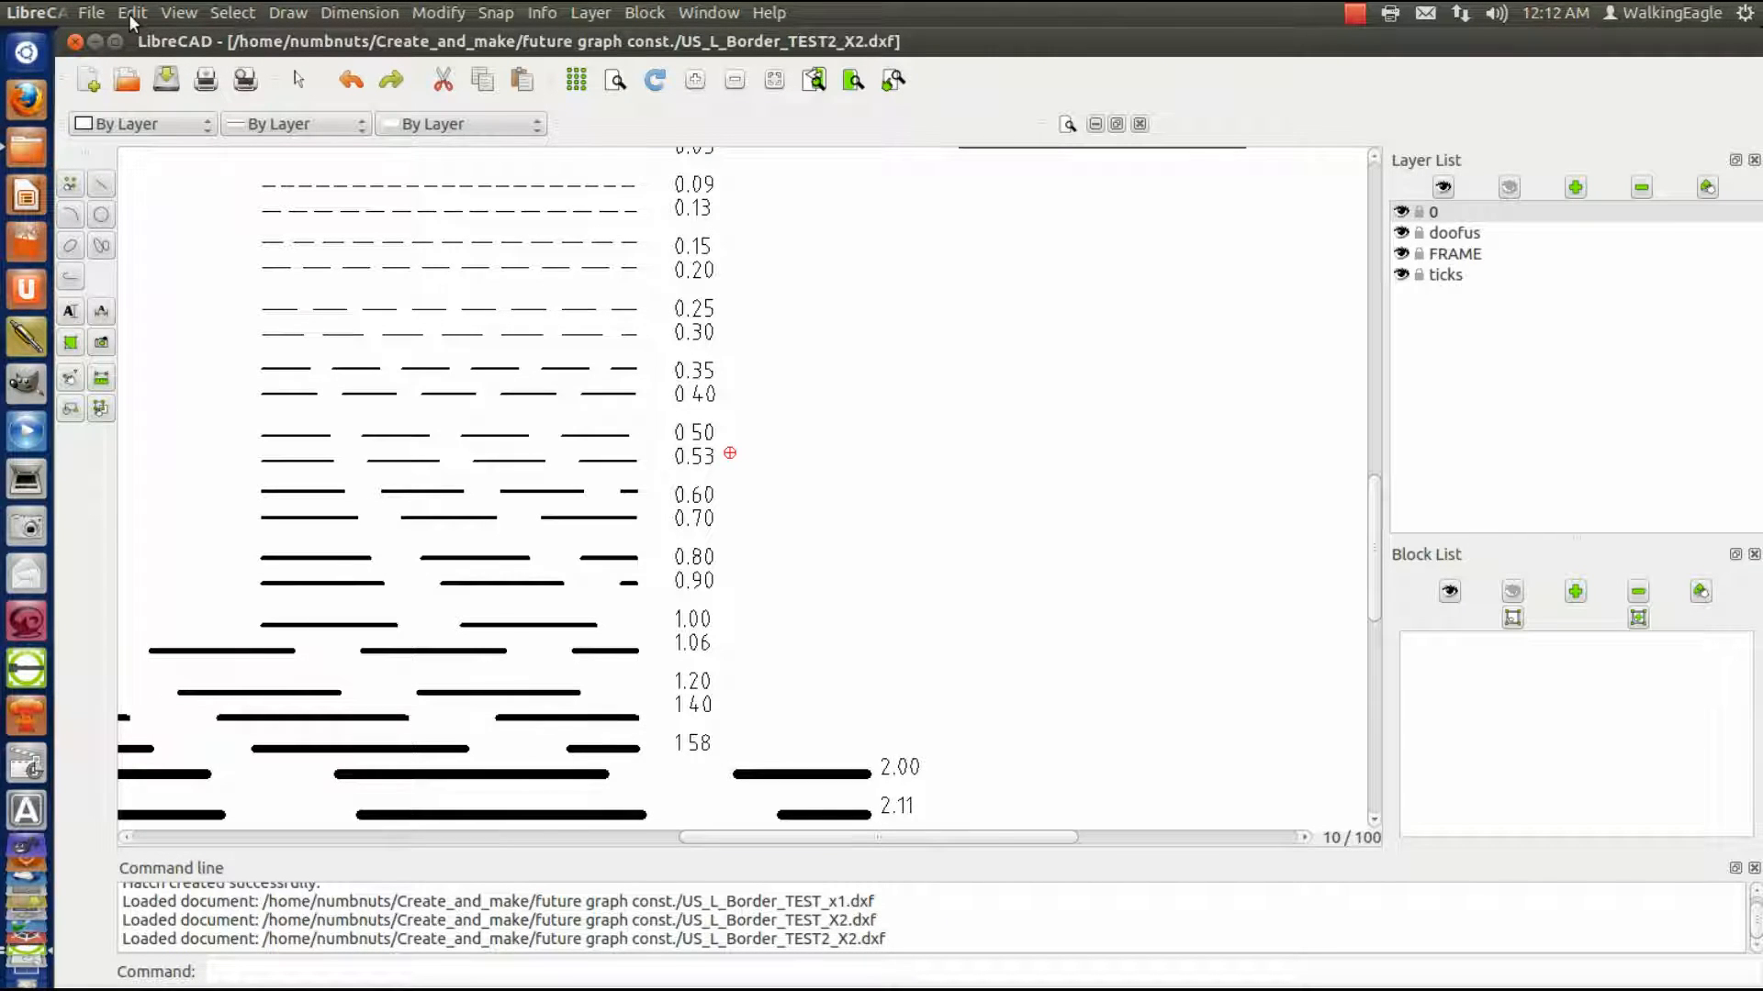
- Start copying the 0.70 dashed line sample from the chart with Edit > Copy
left_click(131, 12)
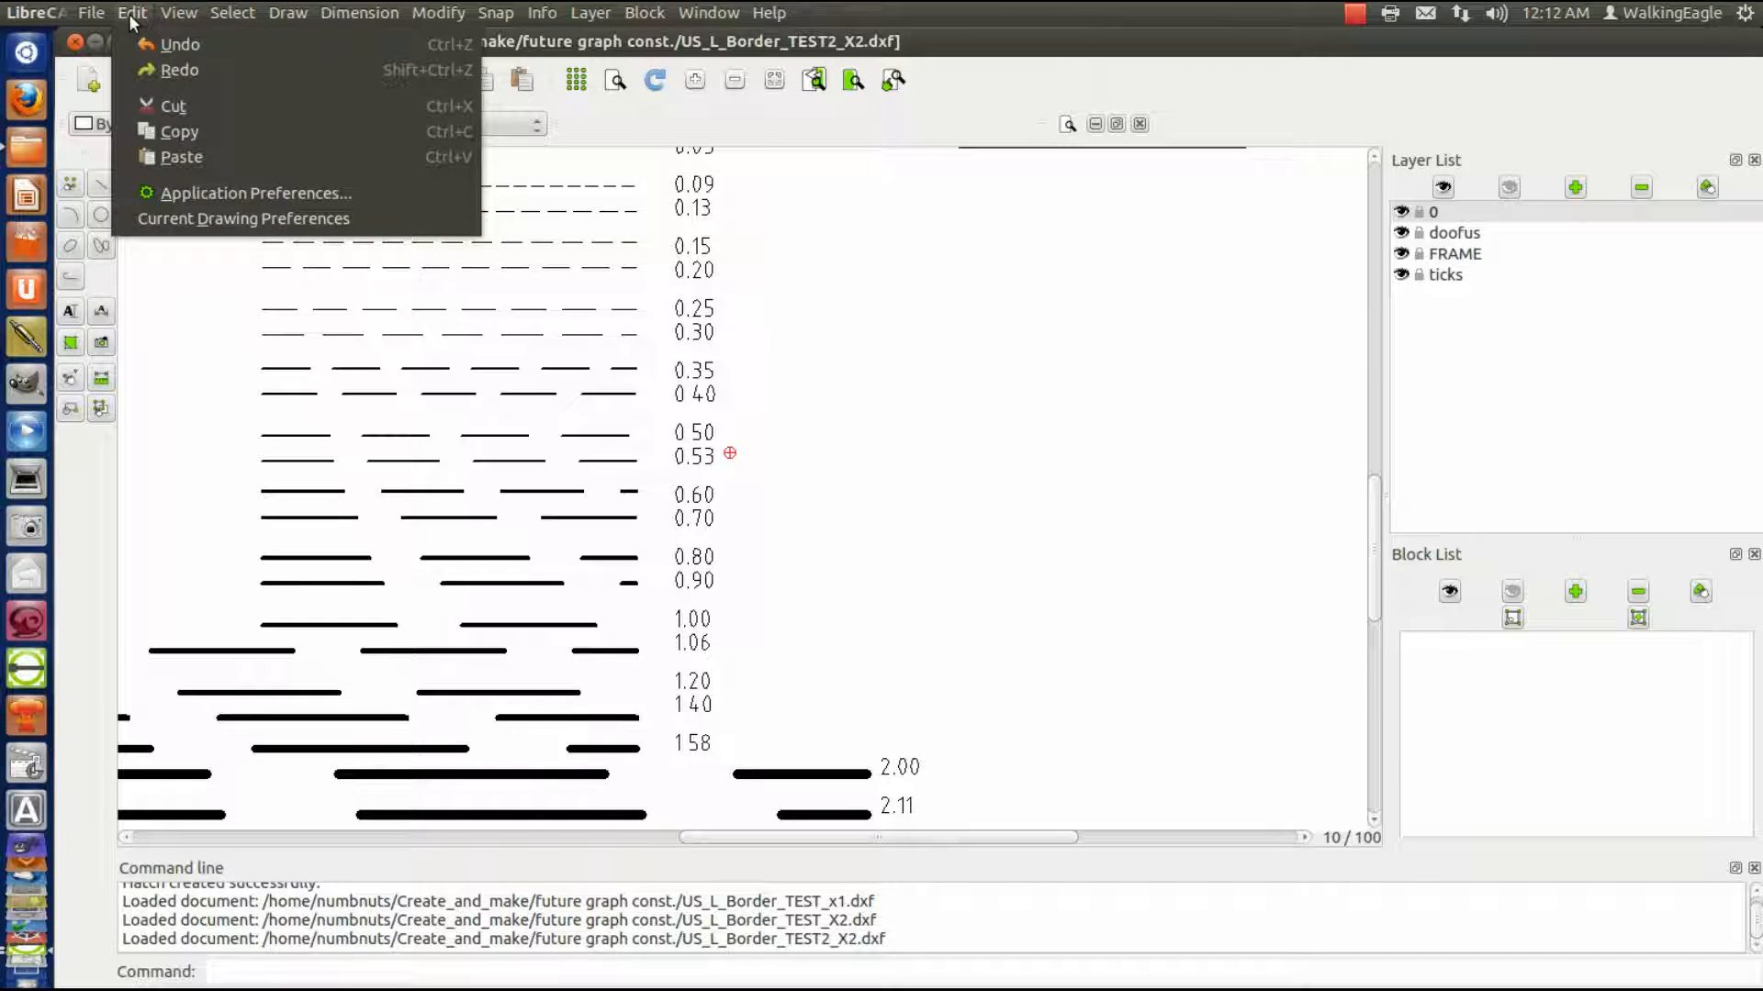
mouse_move(180, 131)
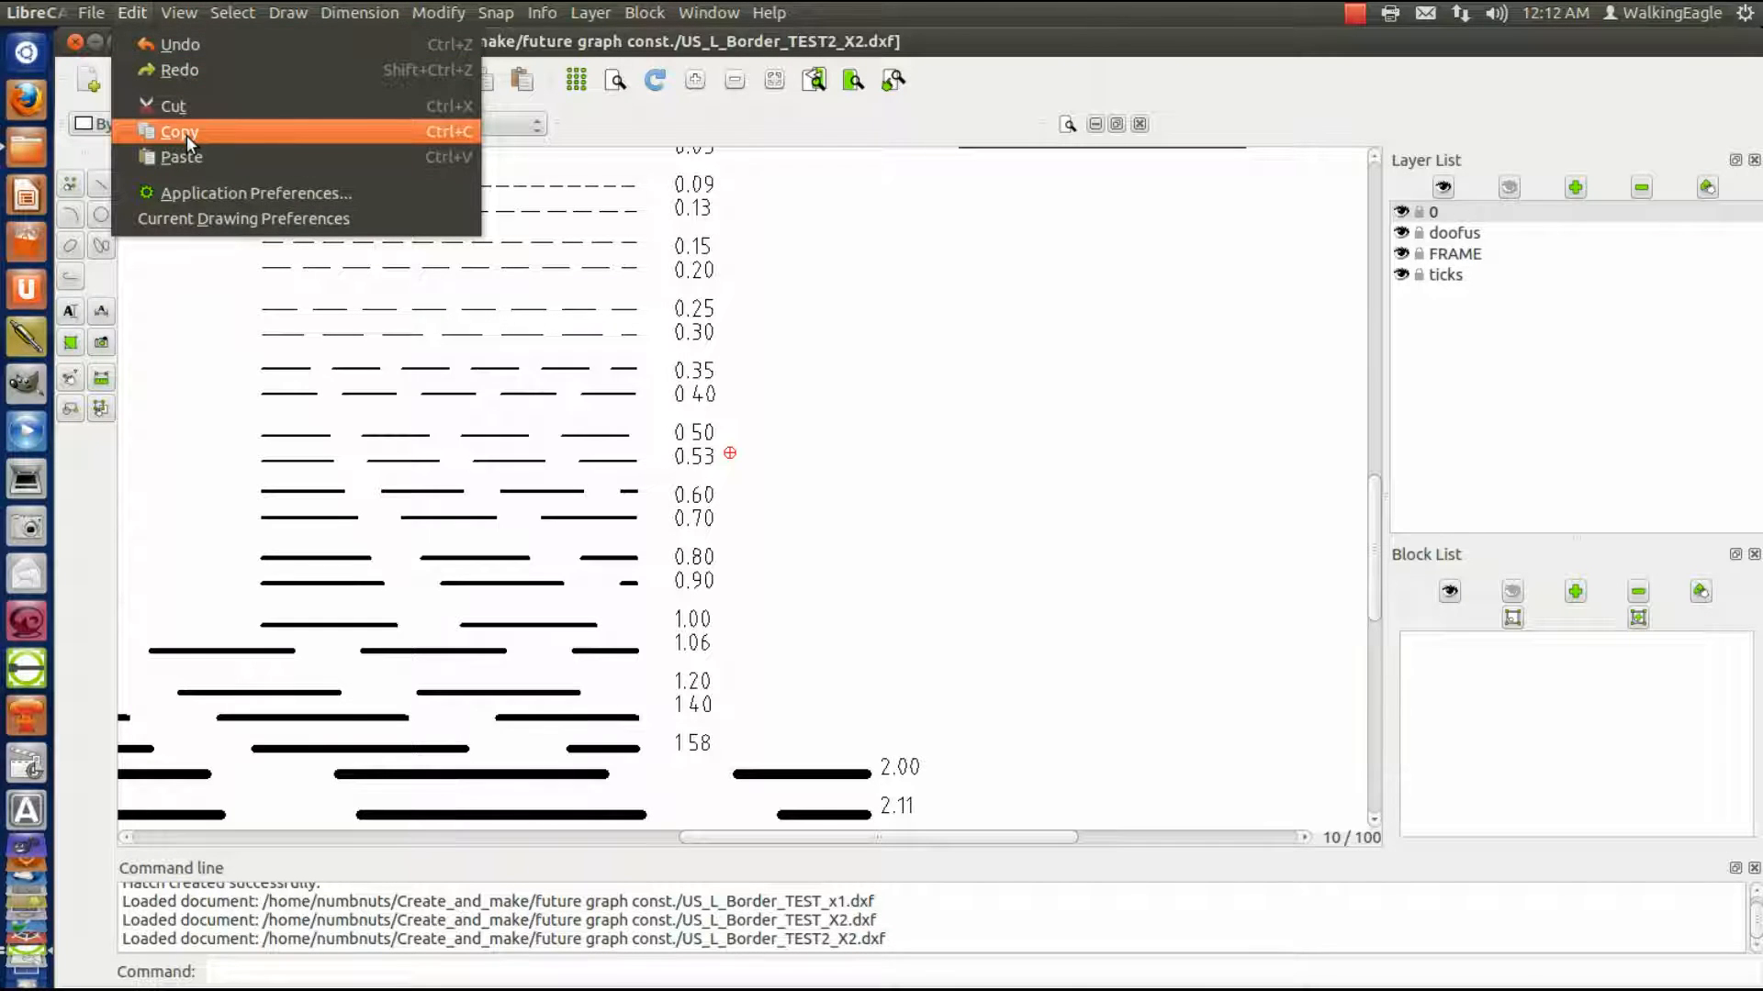
left_click(179, 131)
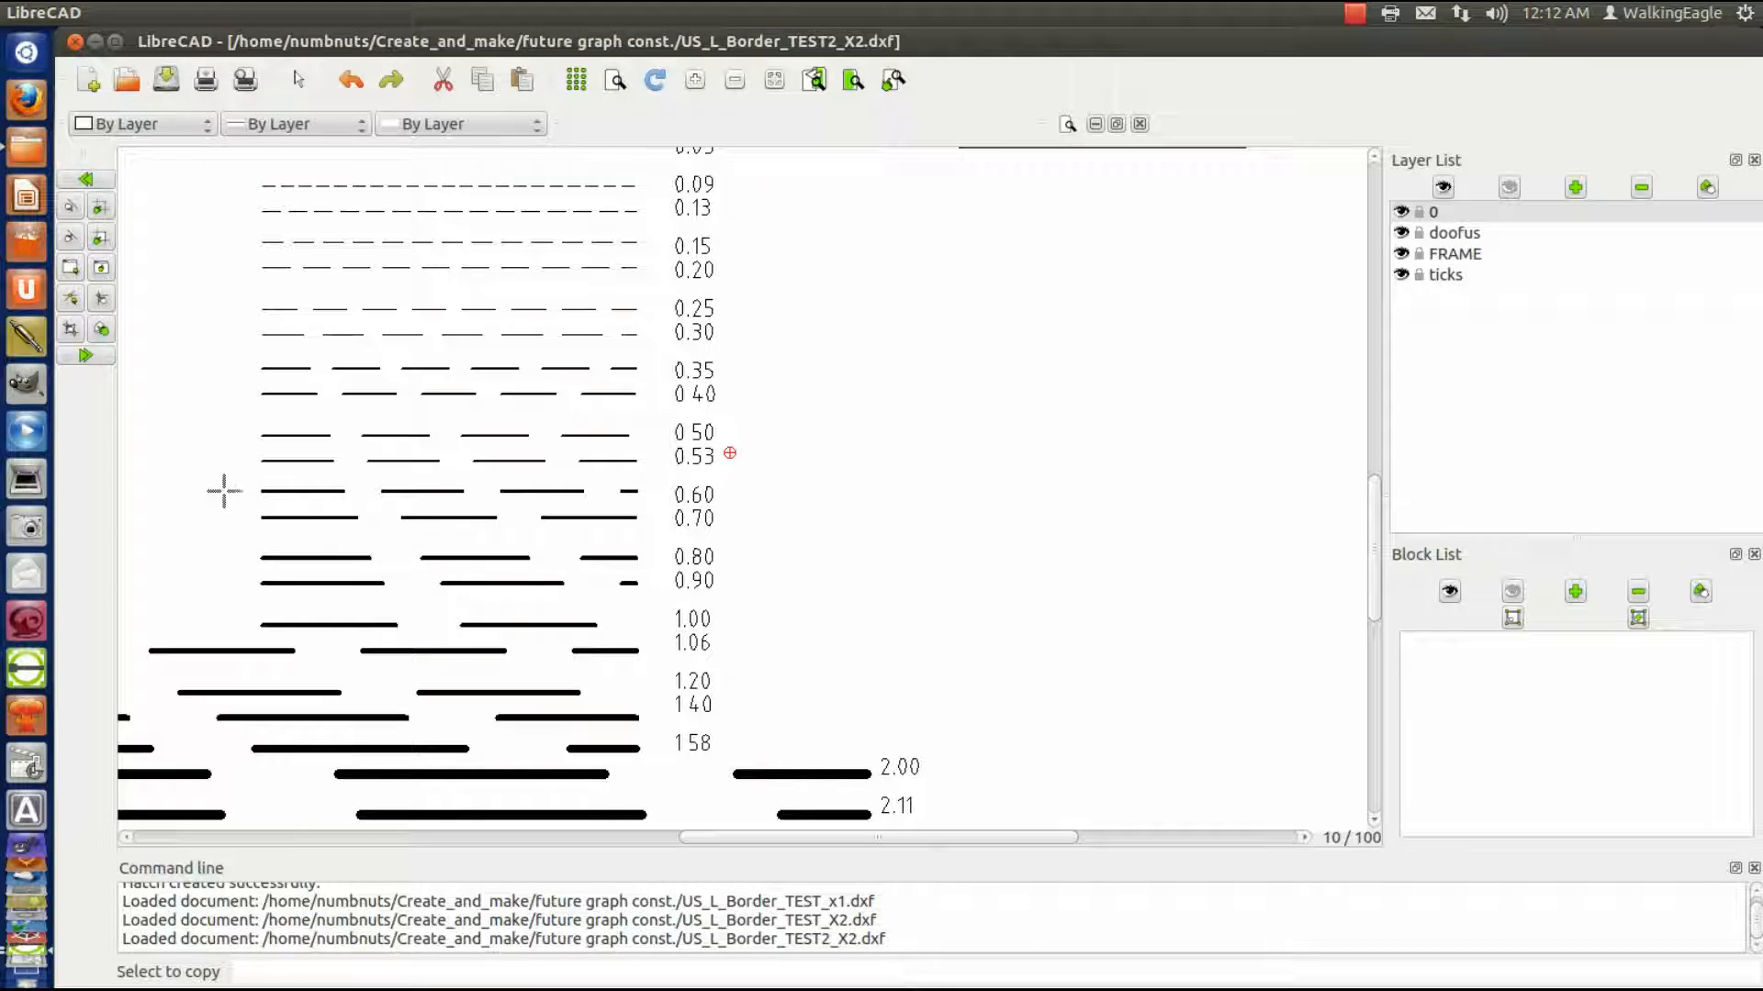
mouse_move(300, 518)
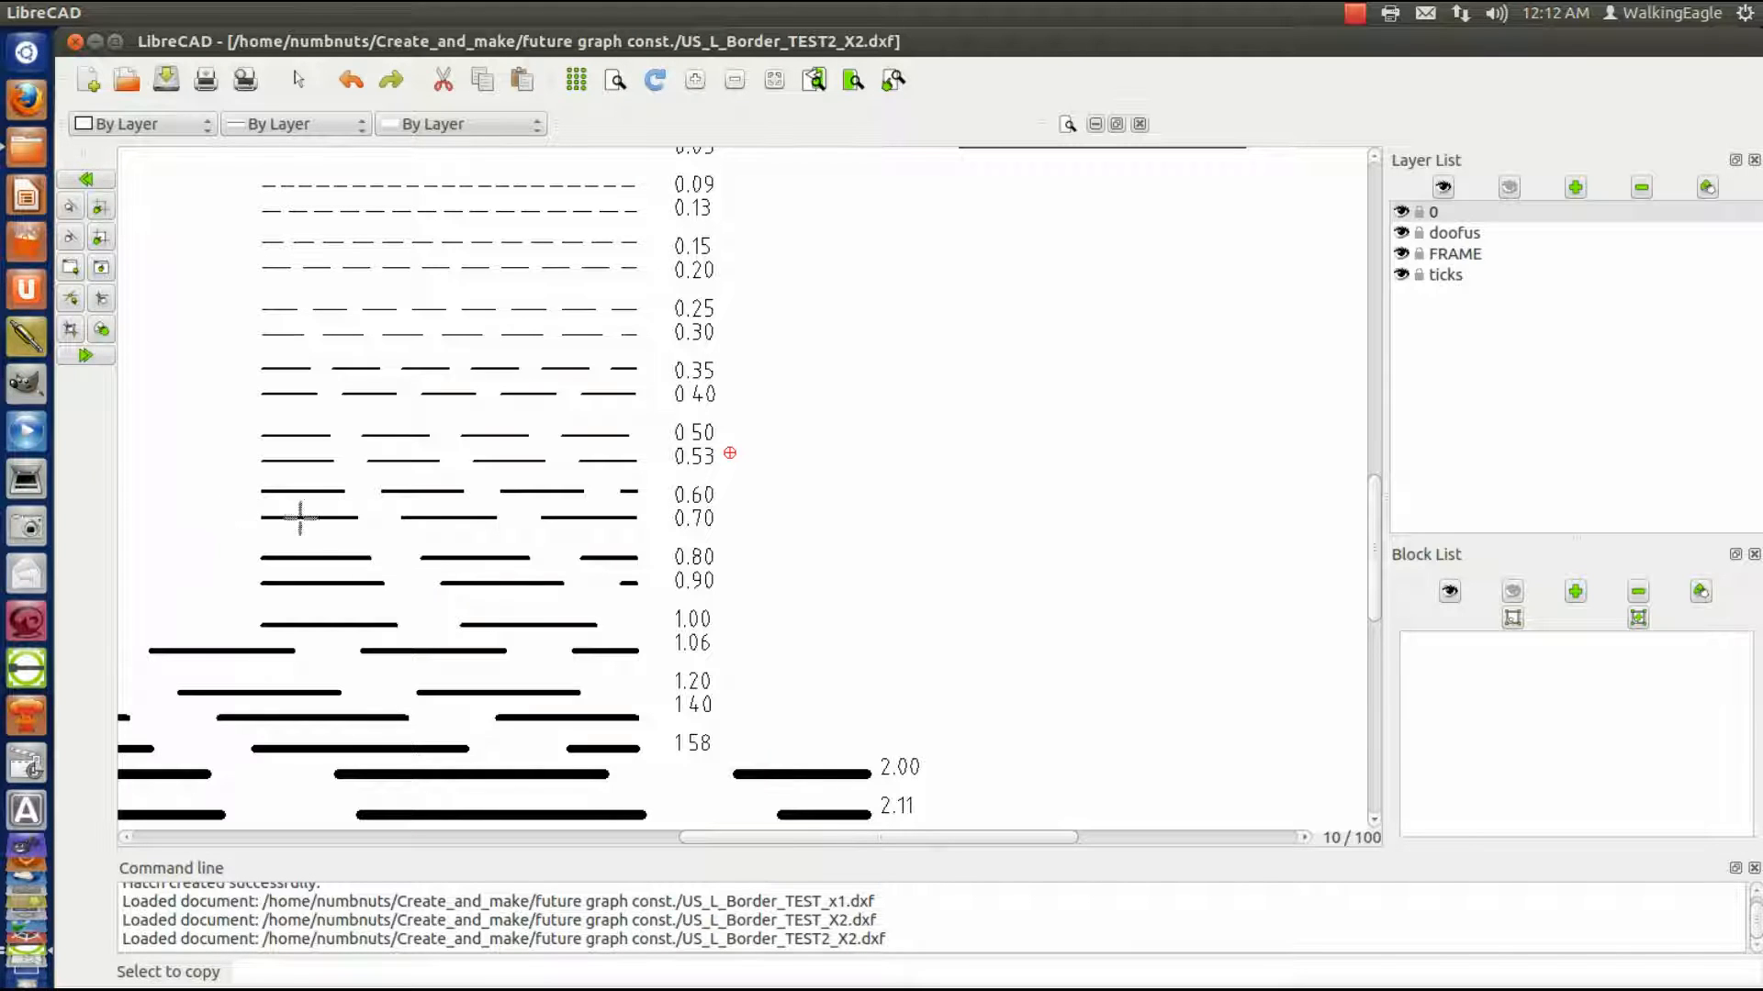
left_click(304, 517)
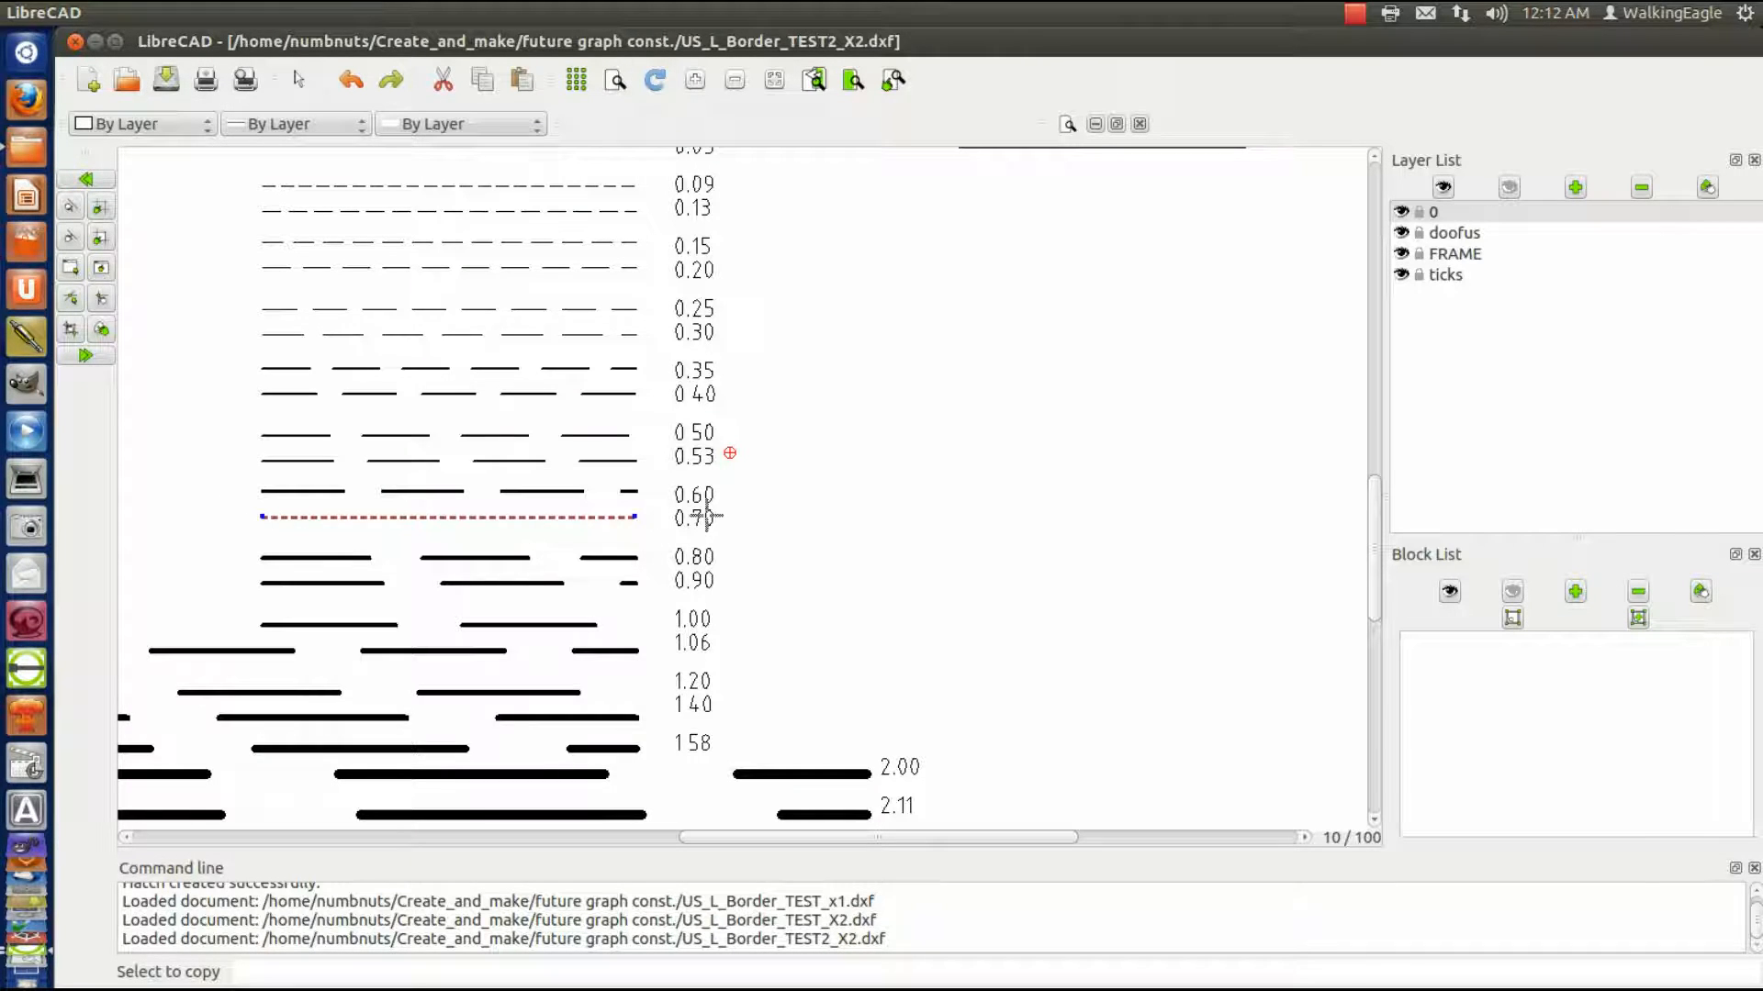
mouse_move(26, 382)
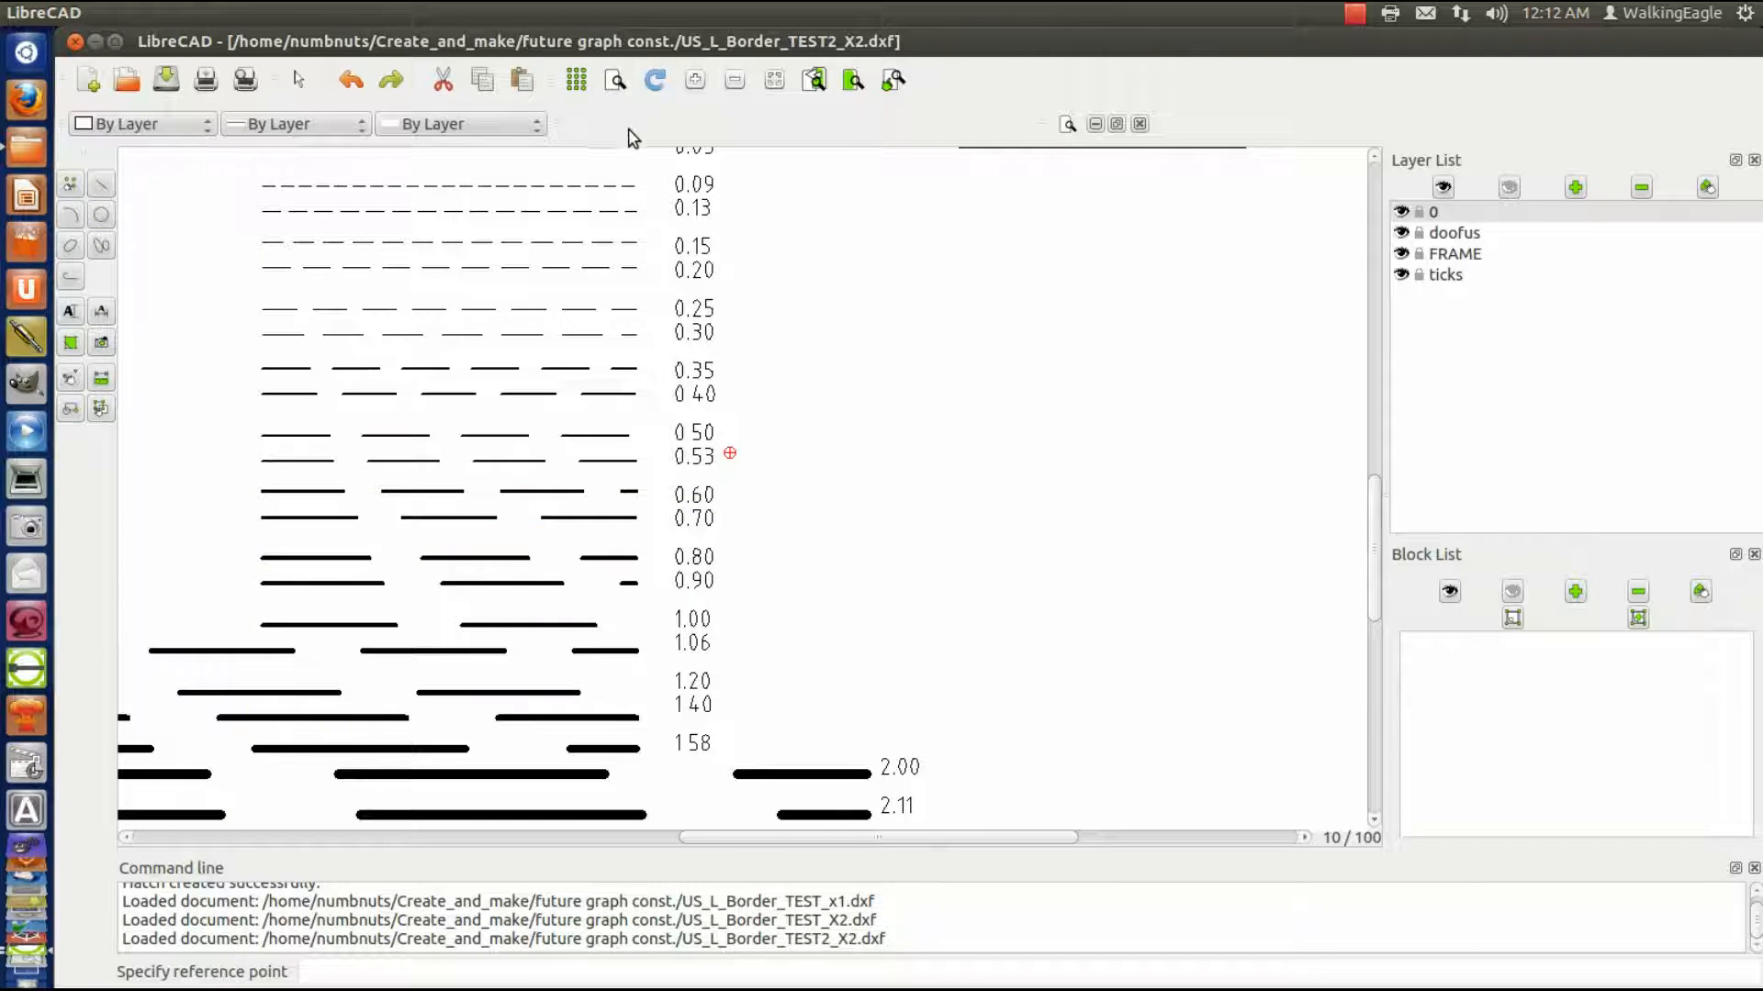
mouse_move(772, 154)
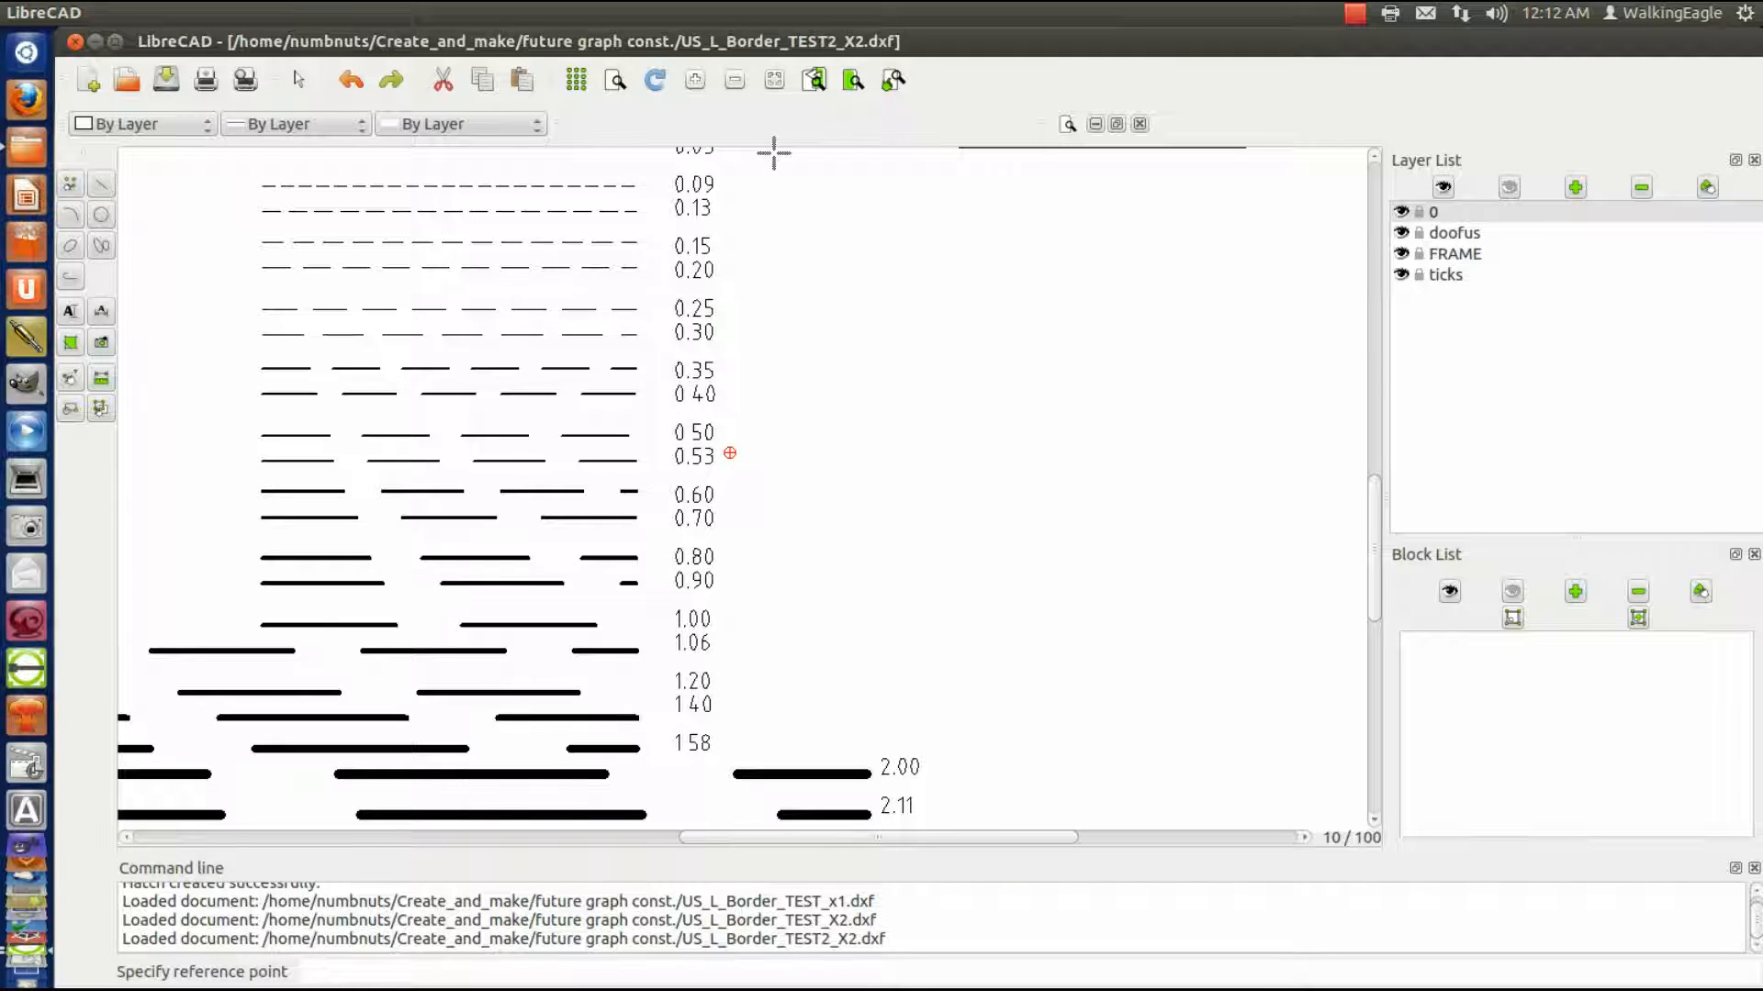
mouse_move(516, 197)
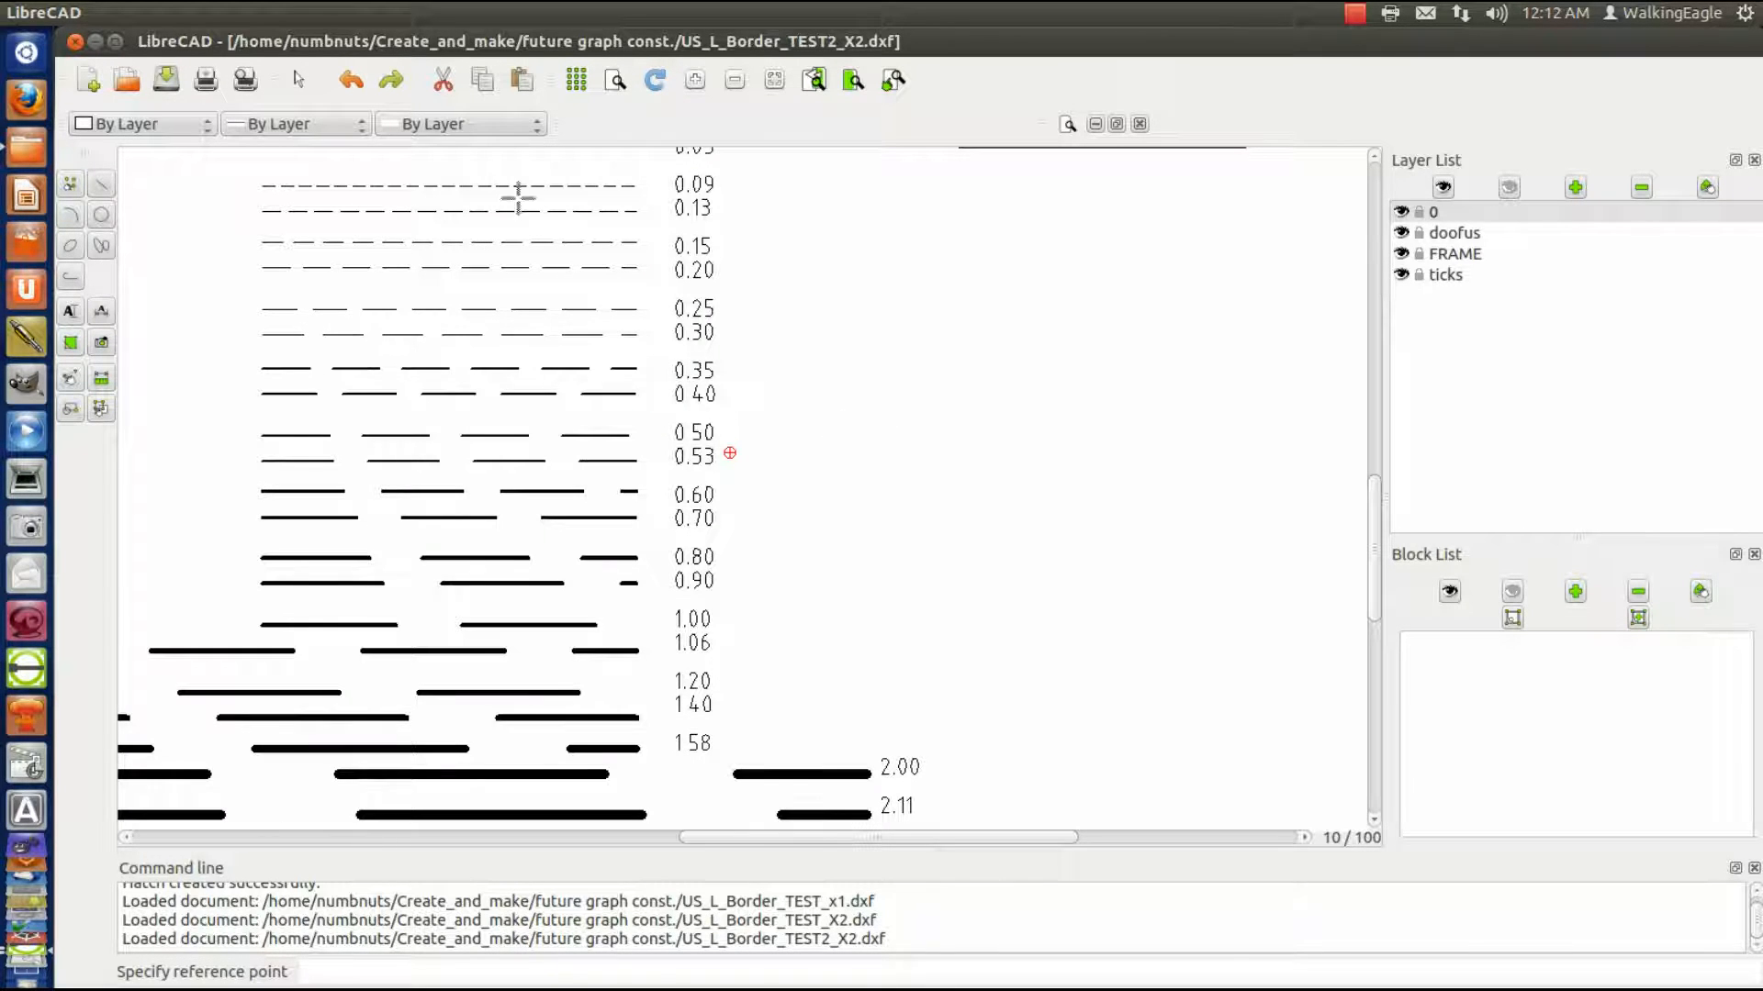
mouse_move(1159, 49)
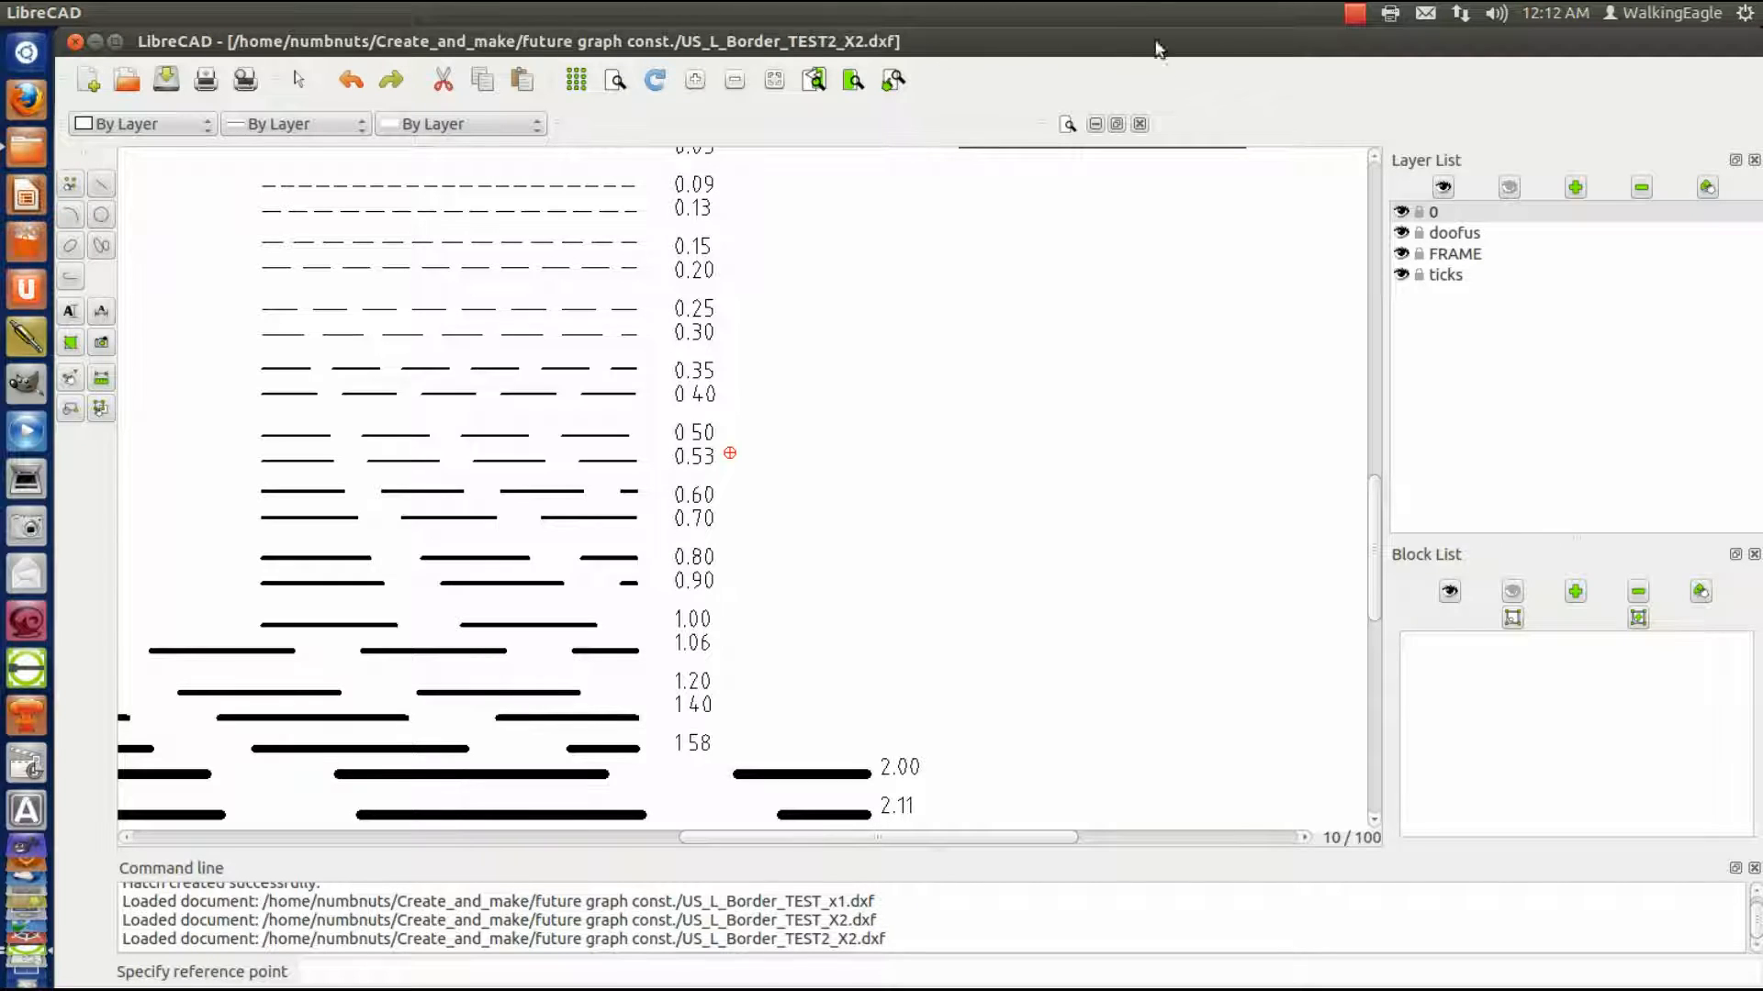
mouse_move(783, 422)
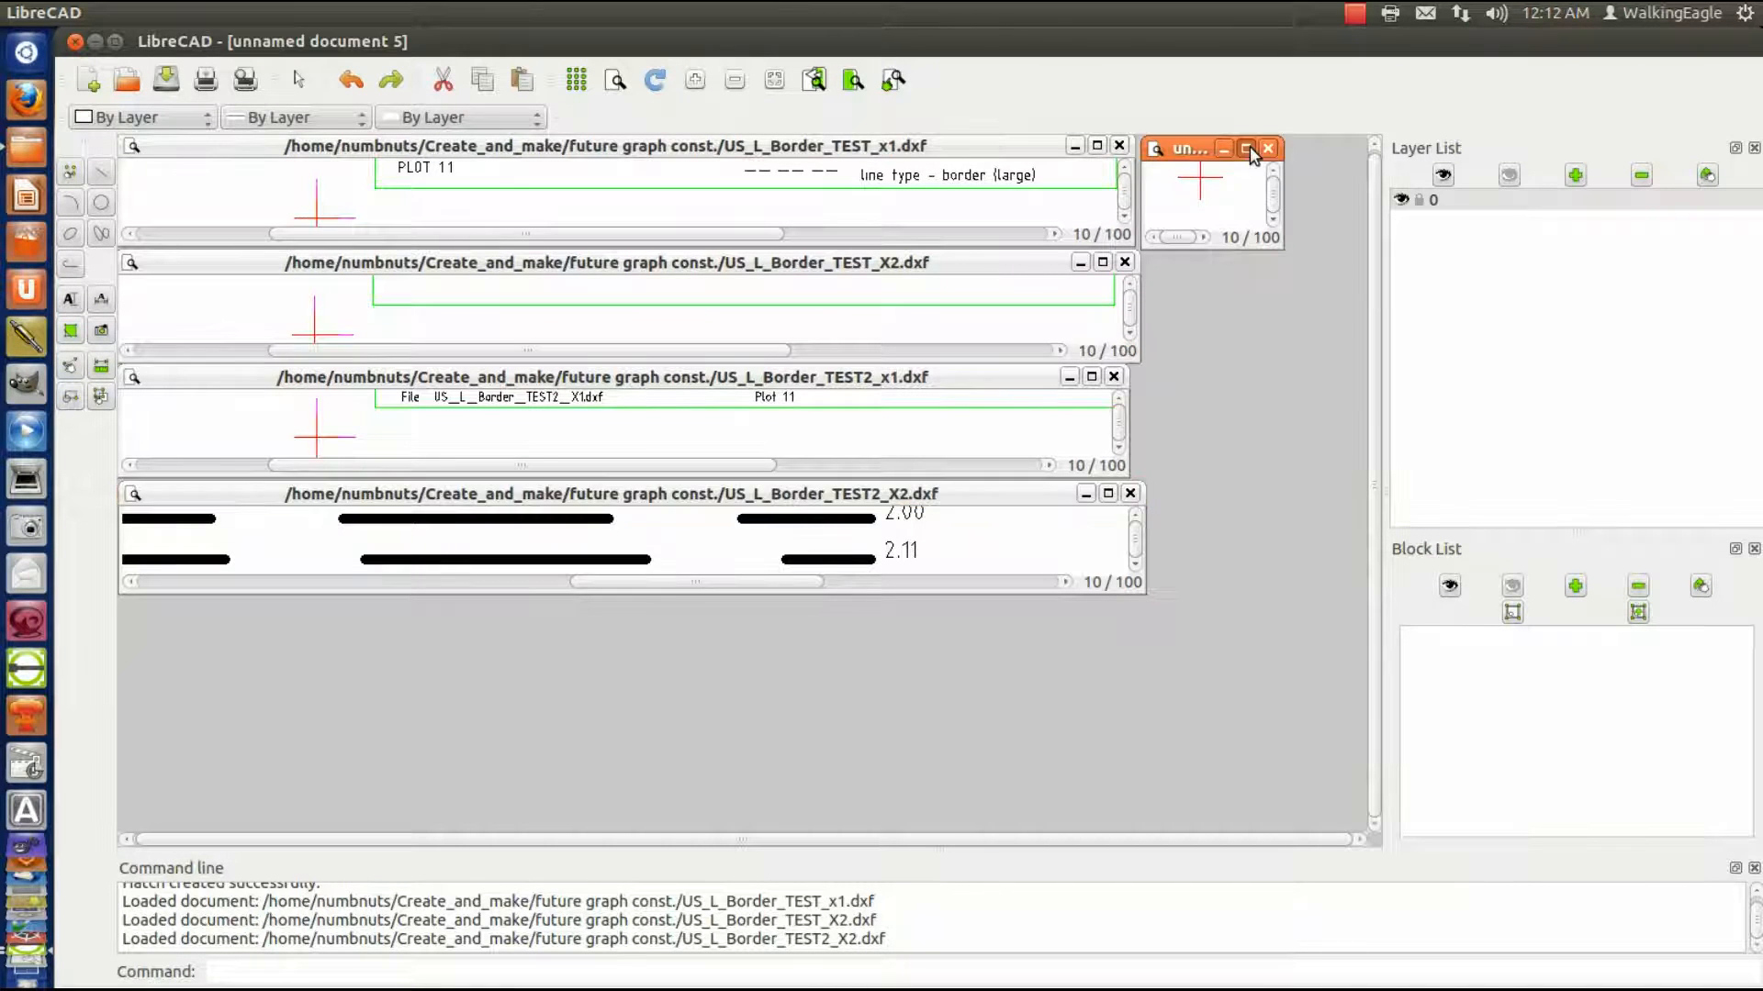
- Maximize the unnamed drawing and paste the 0.70 dashed line and its label into it
left_click(1246, 147)
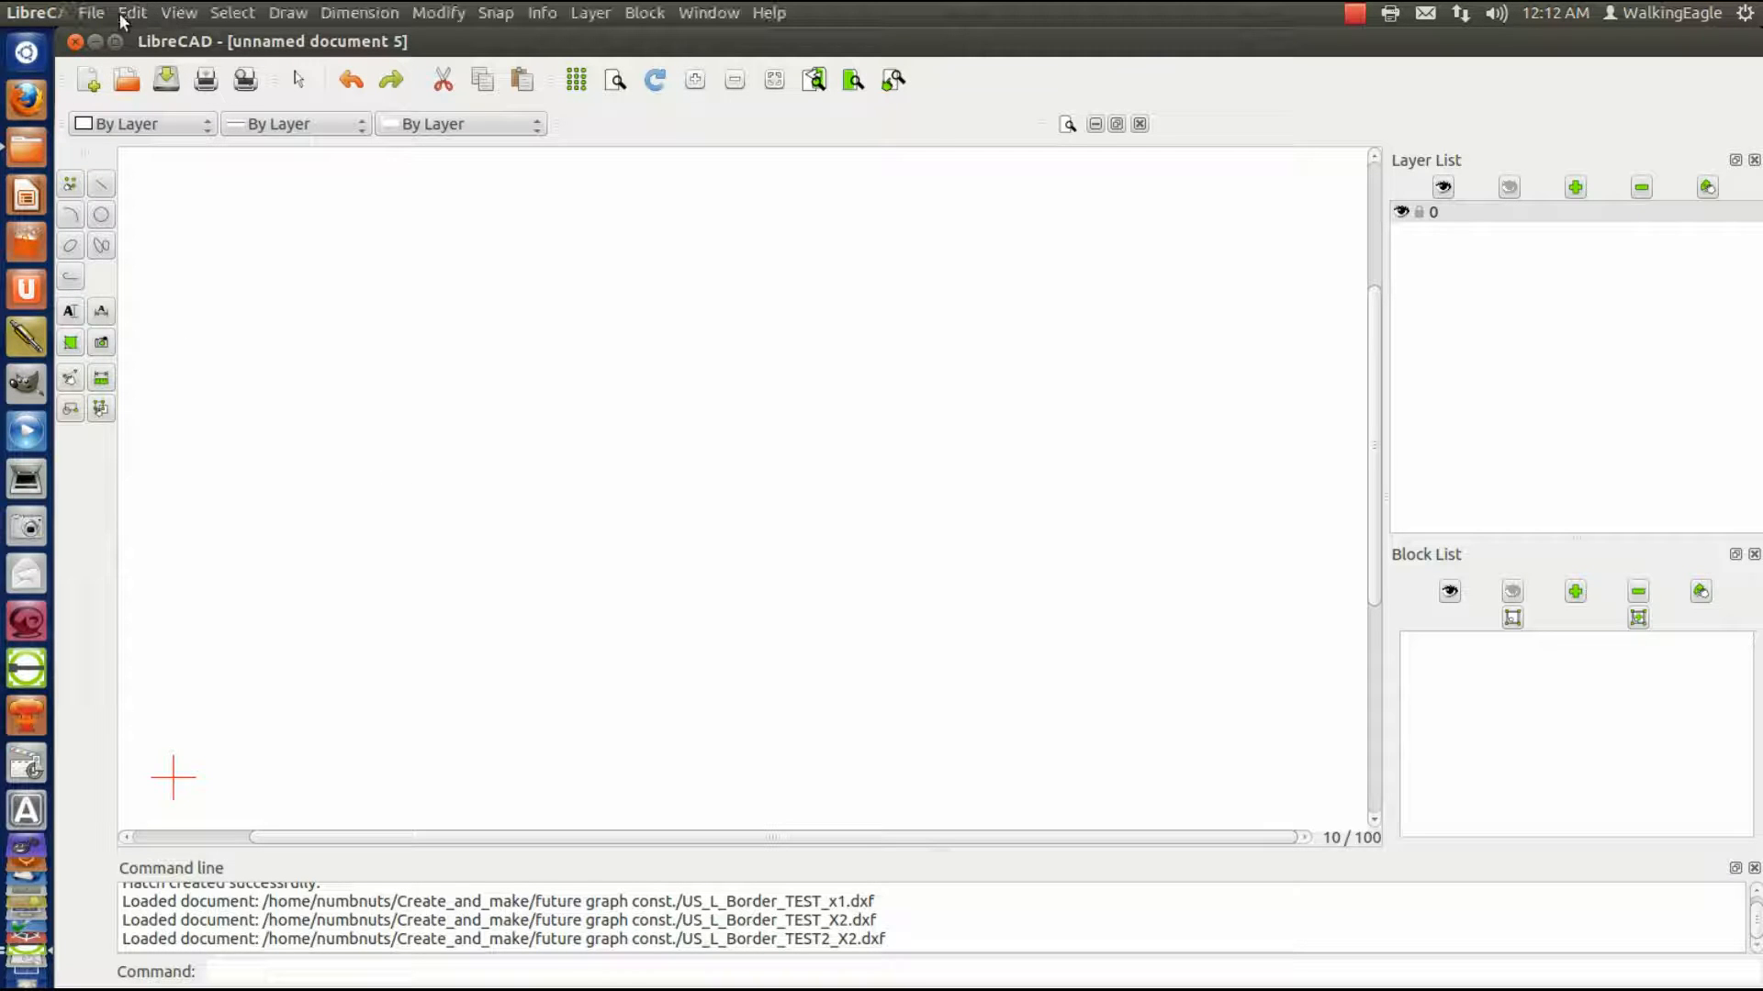
left_click(131, 12)
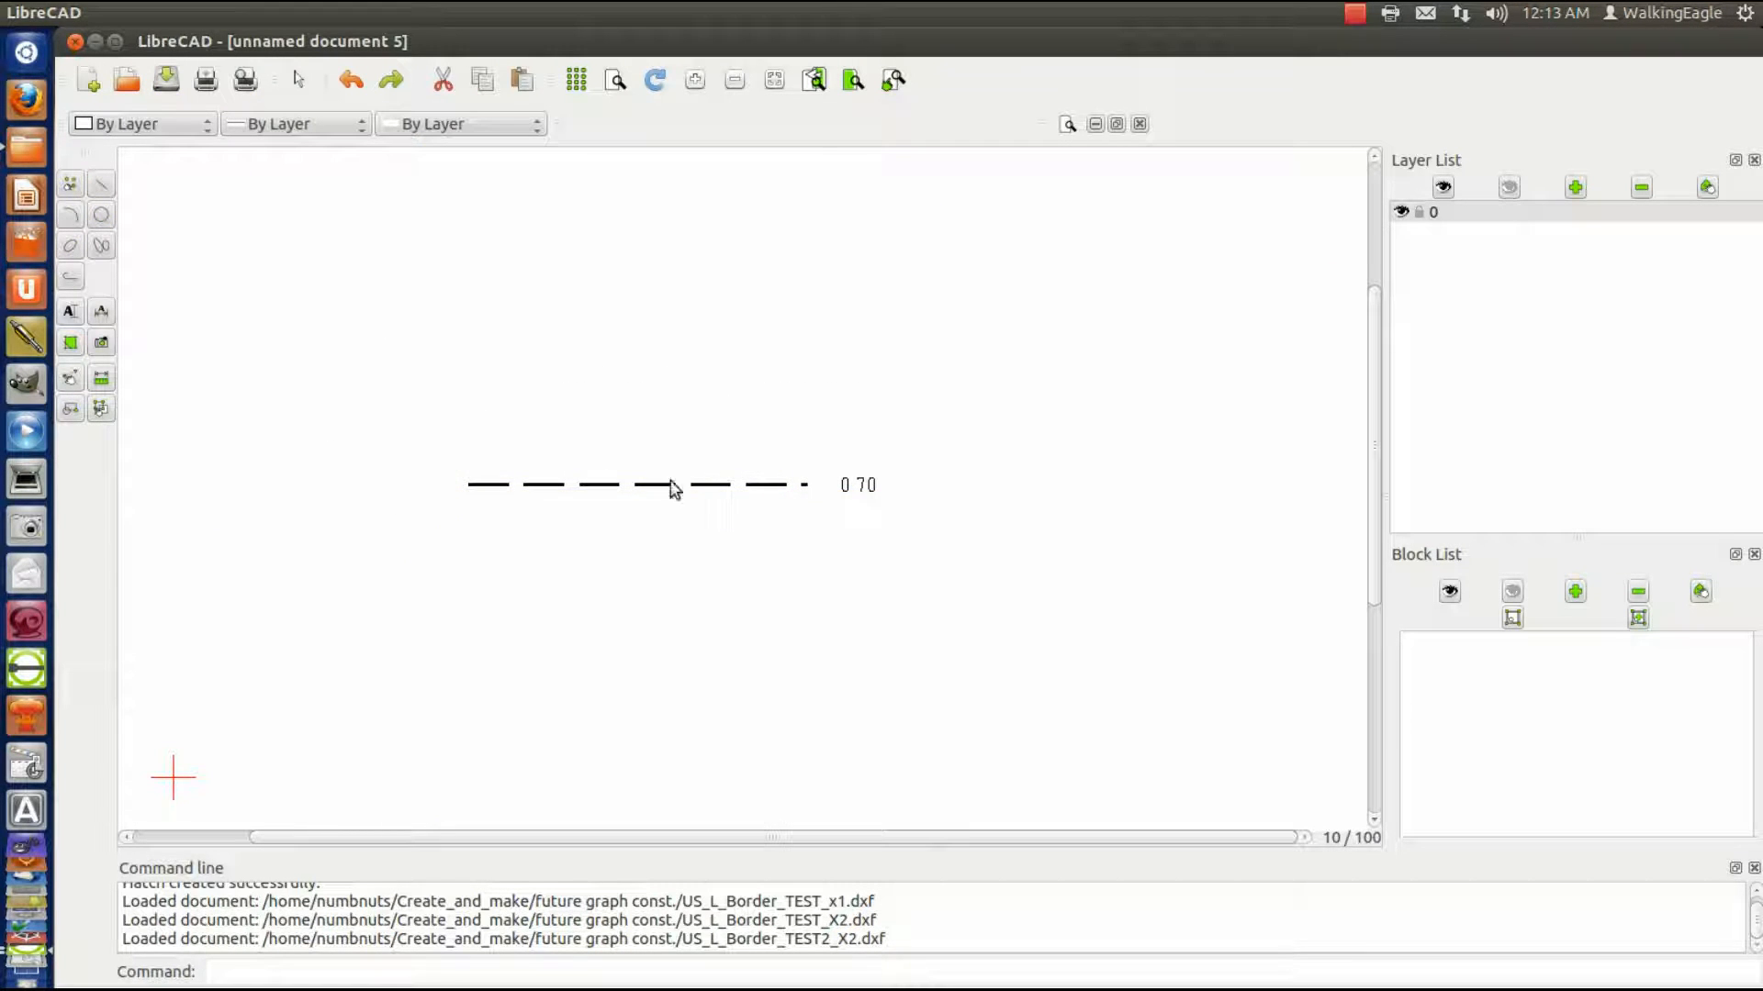
mouse_move(831, 489)
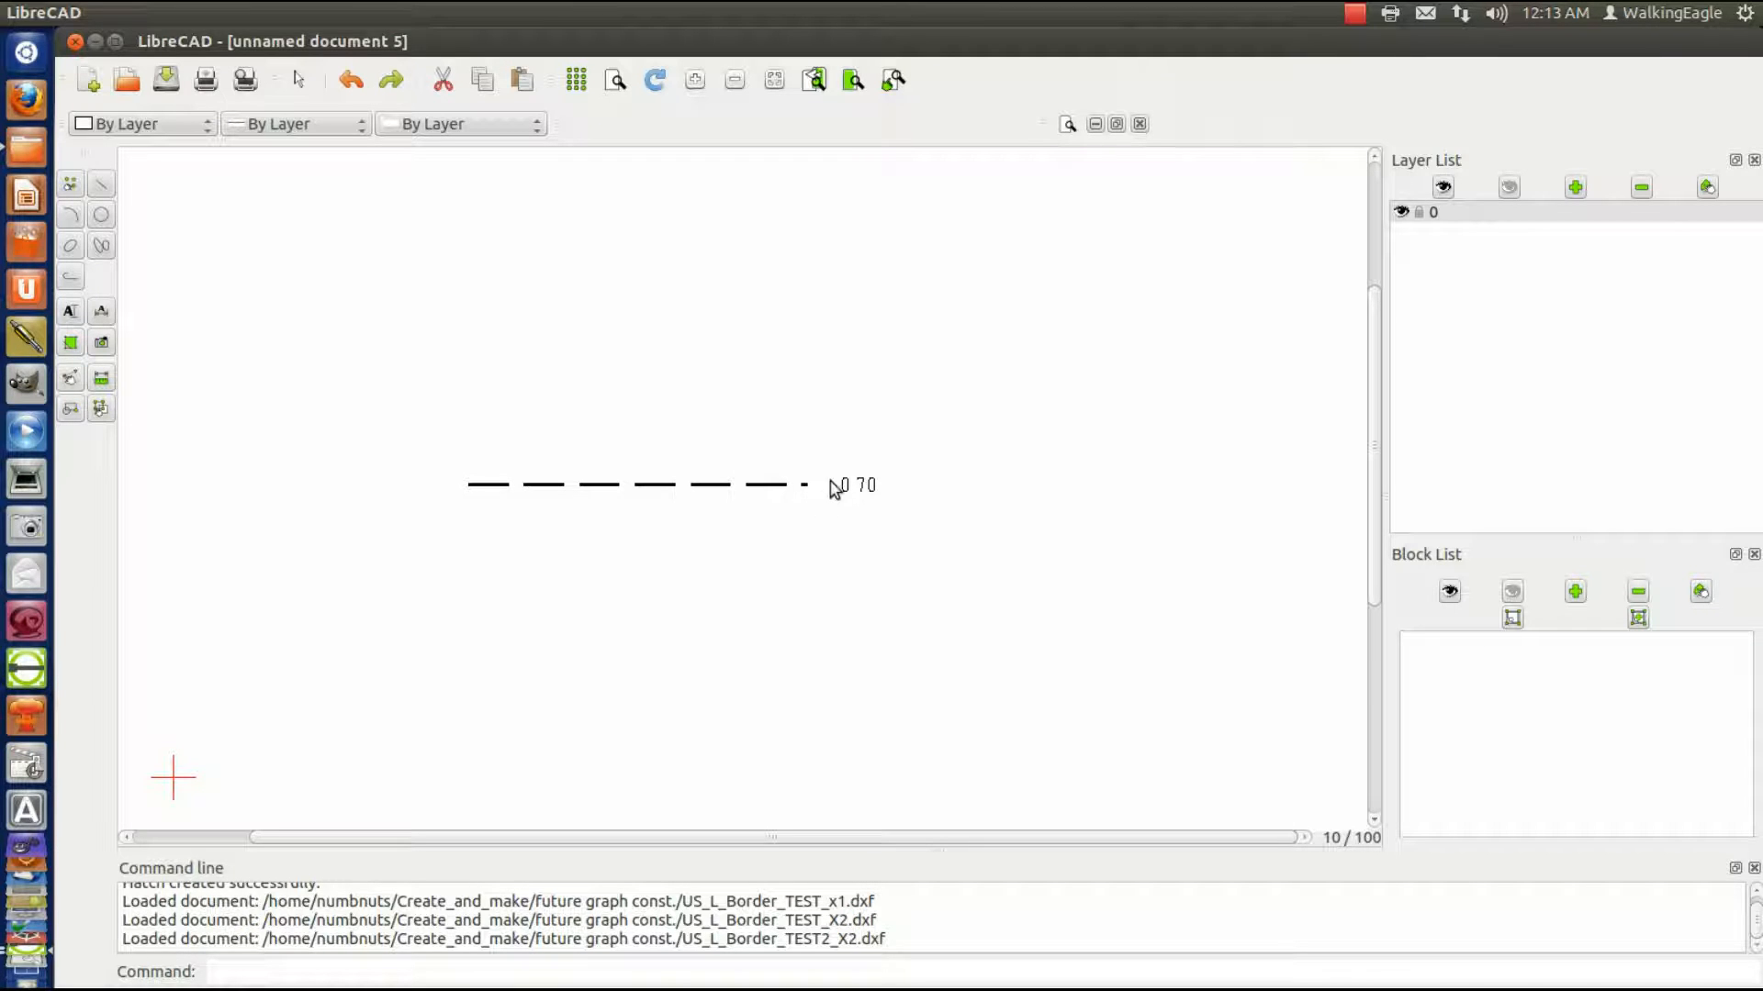
mouse_move(811, 506)
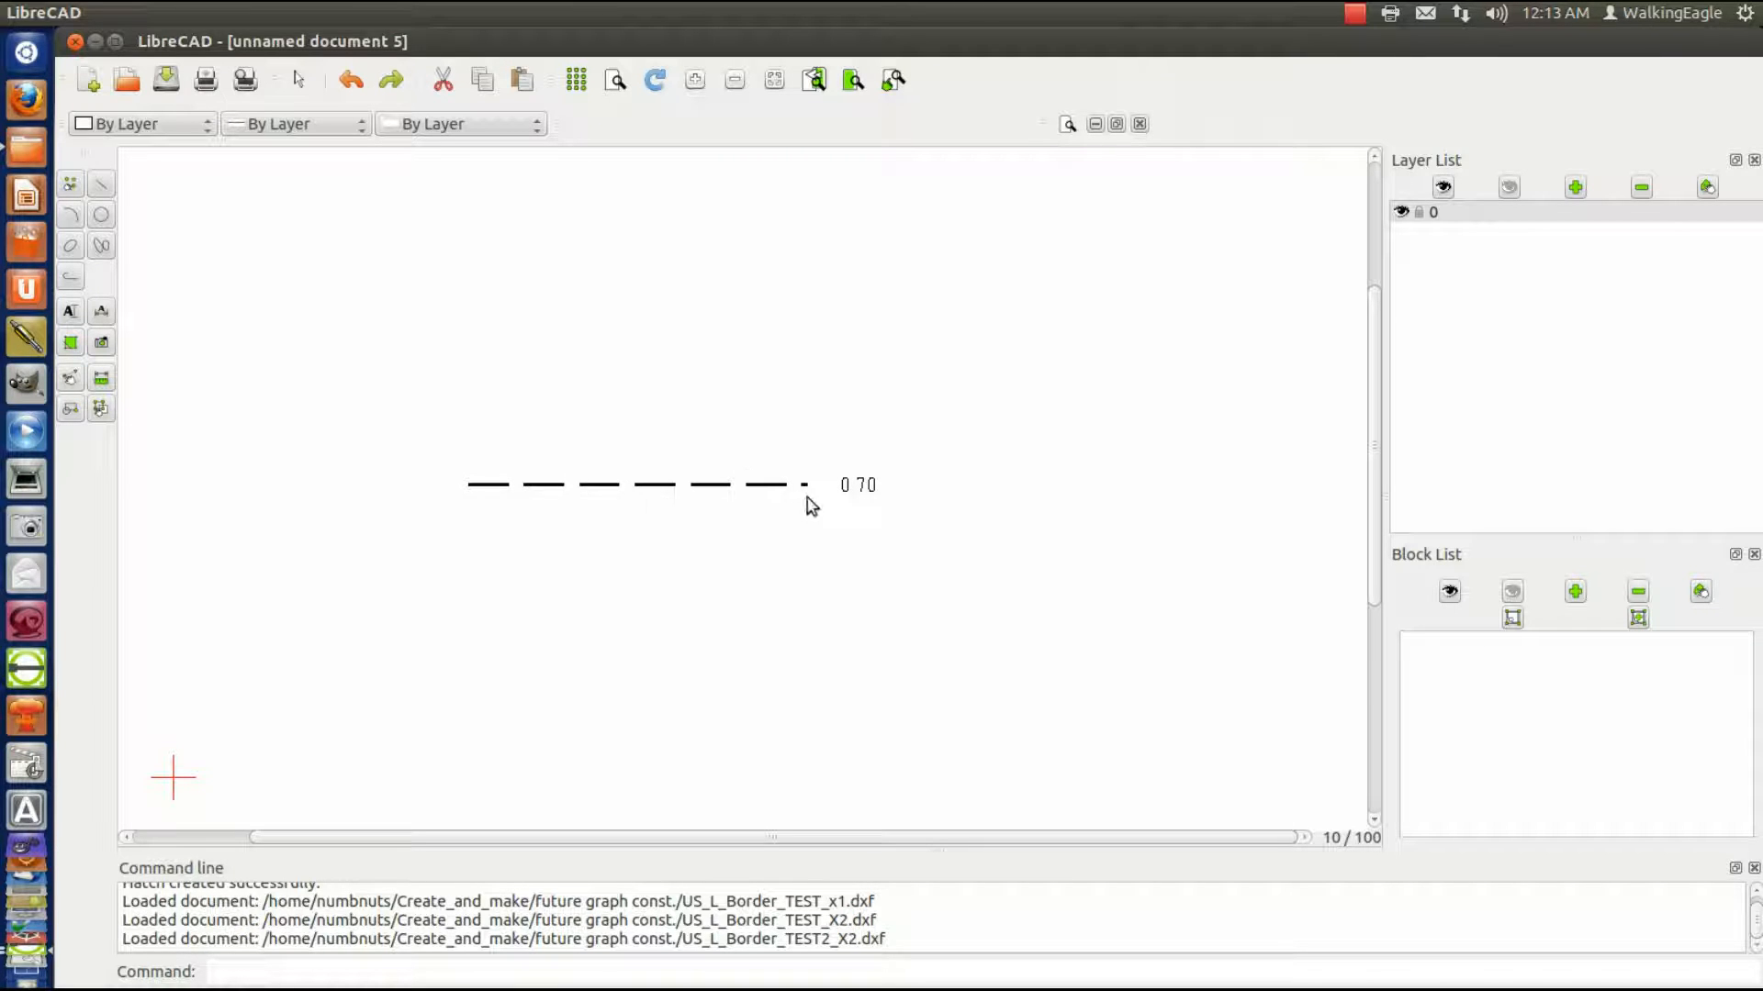
mouse_move(855, 498)
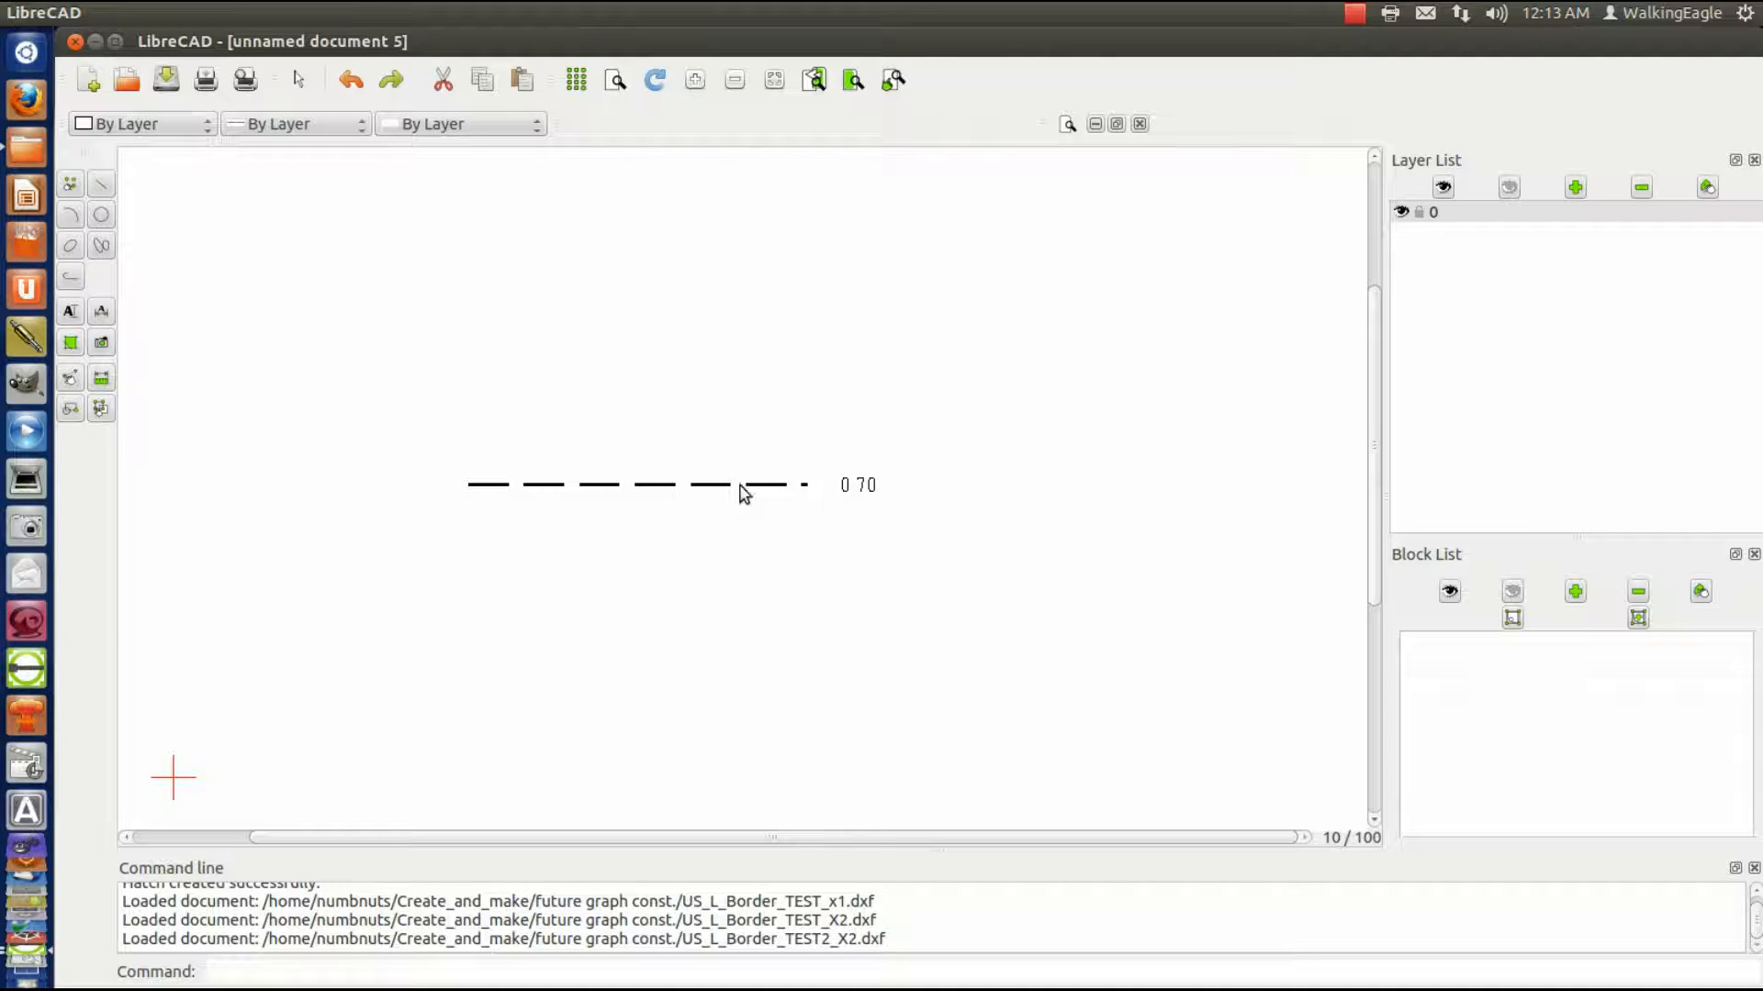
mouse_move(874, 499)
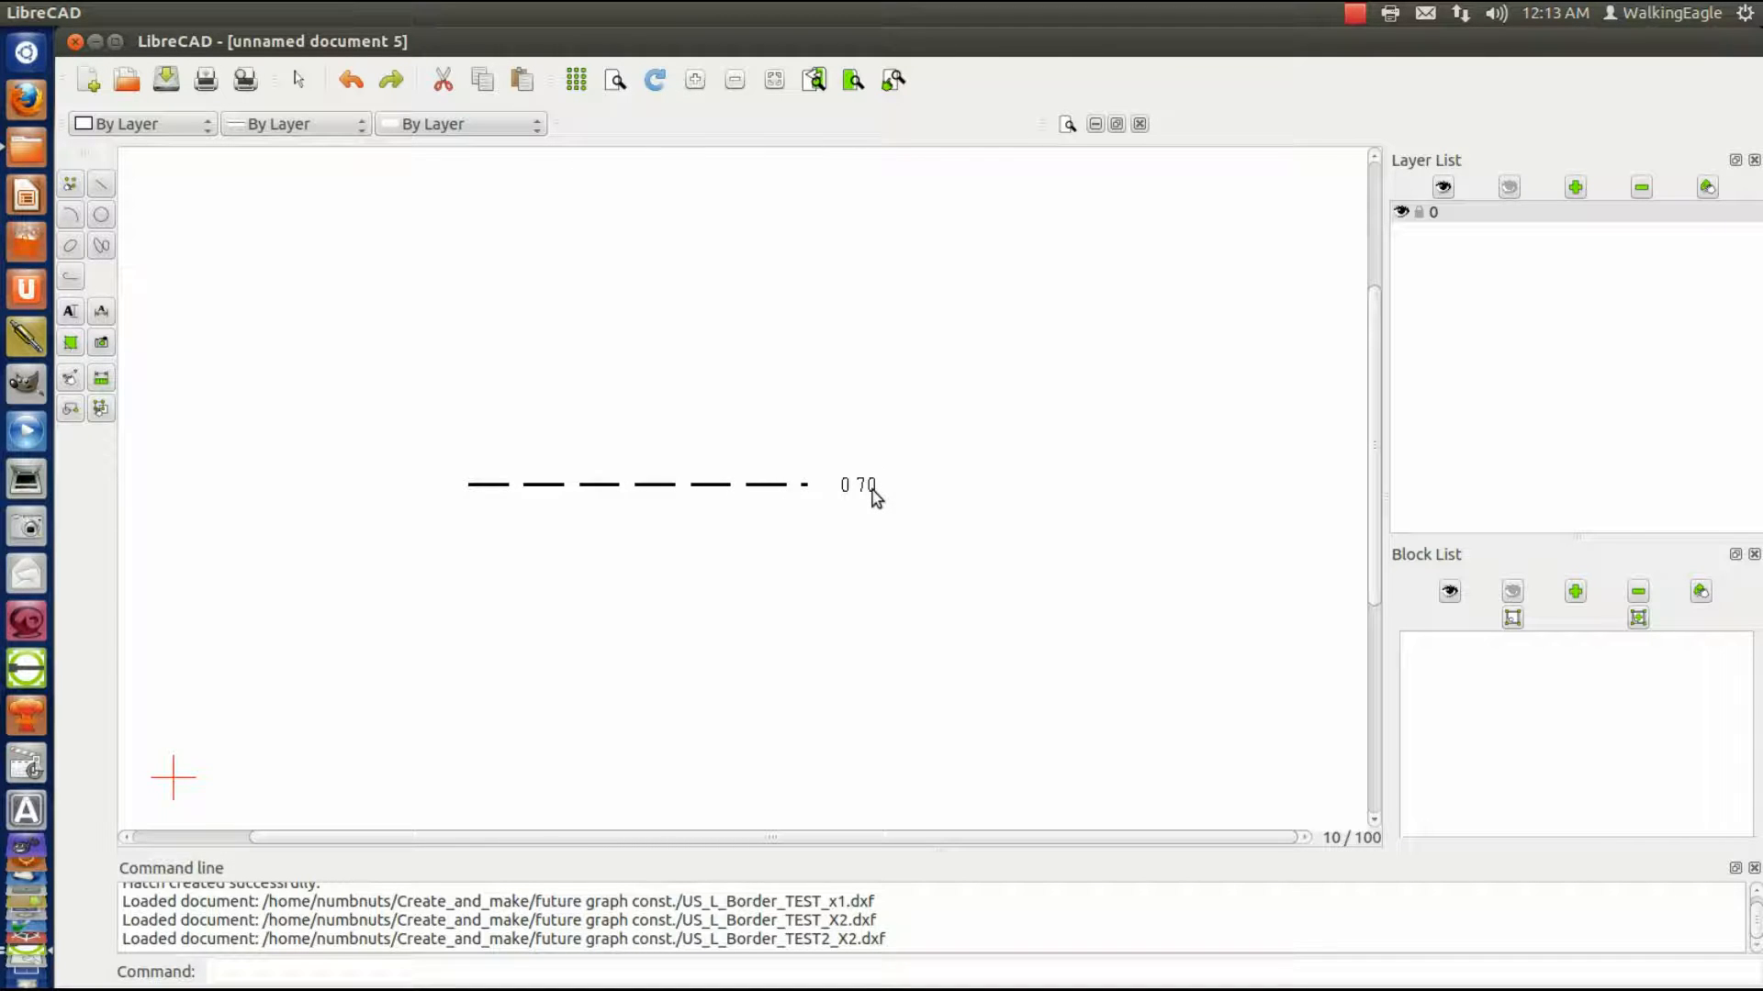
mouse_move(607, 484)
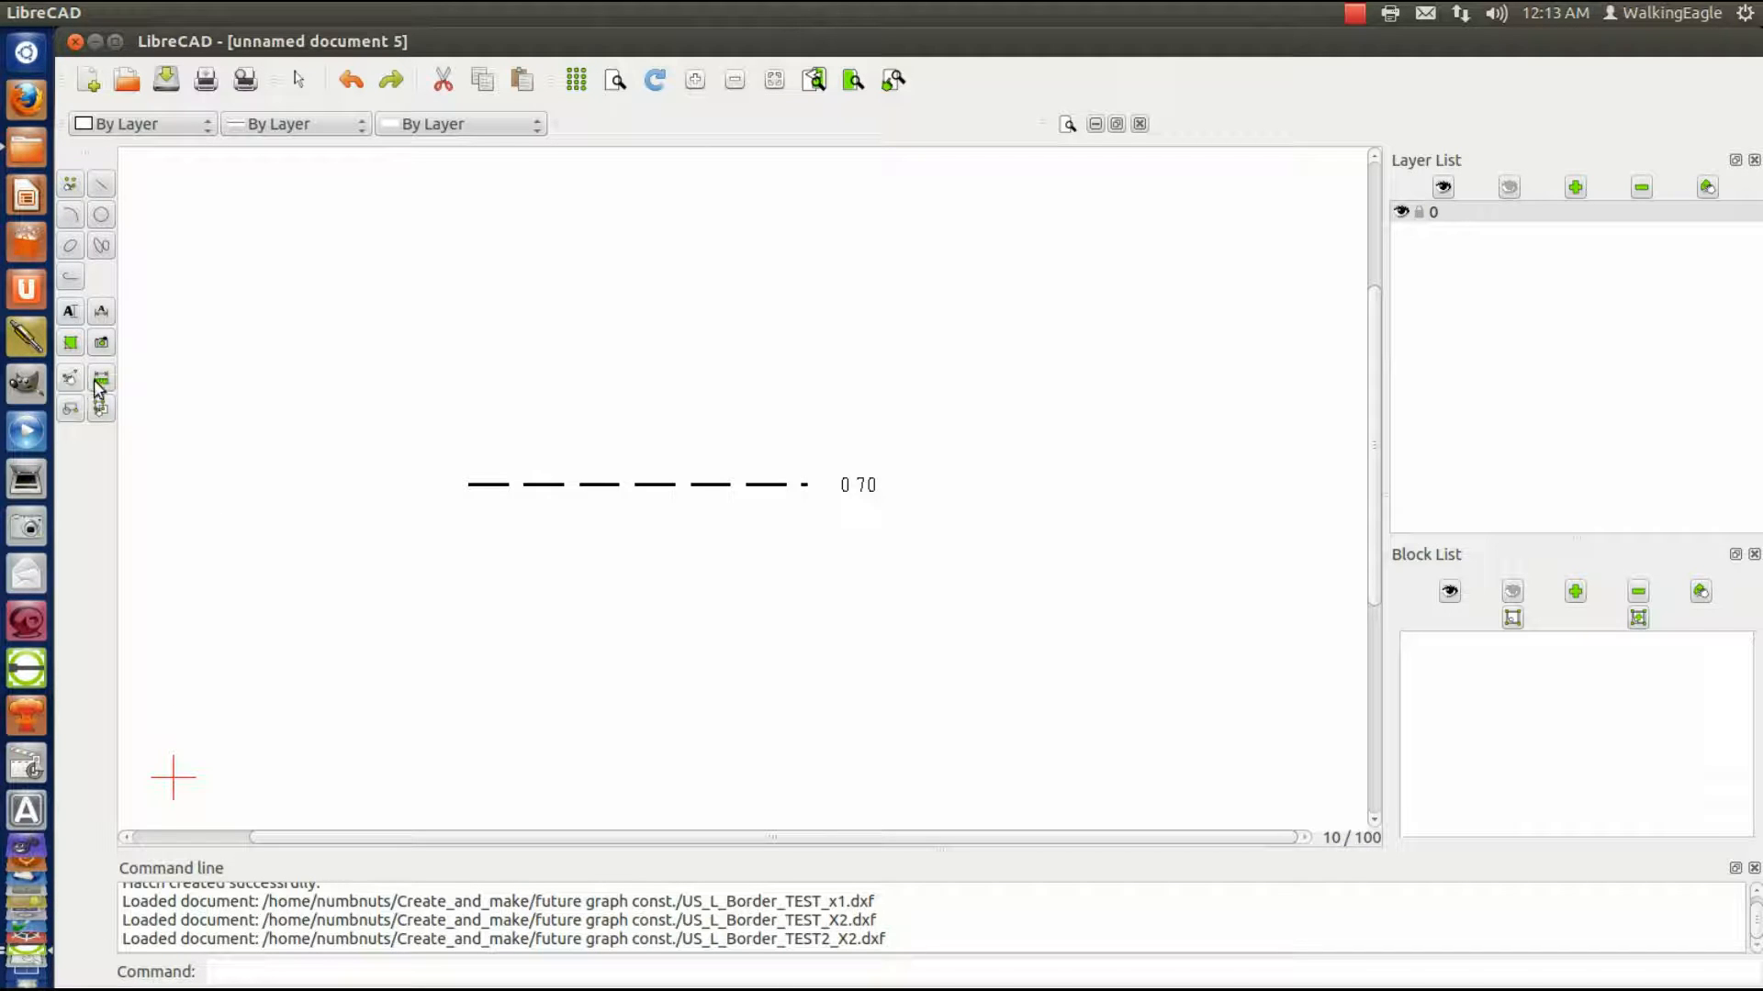
mouse_move(70, 380)
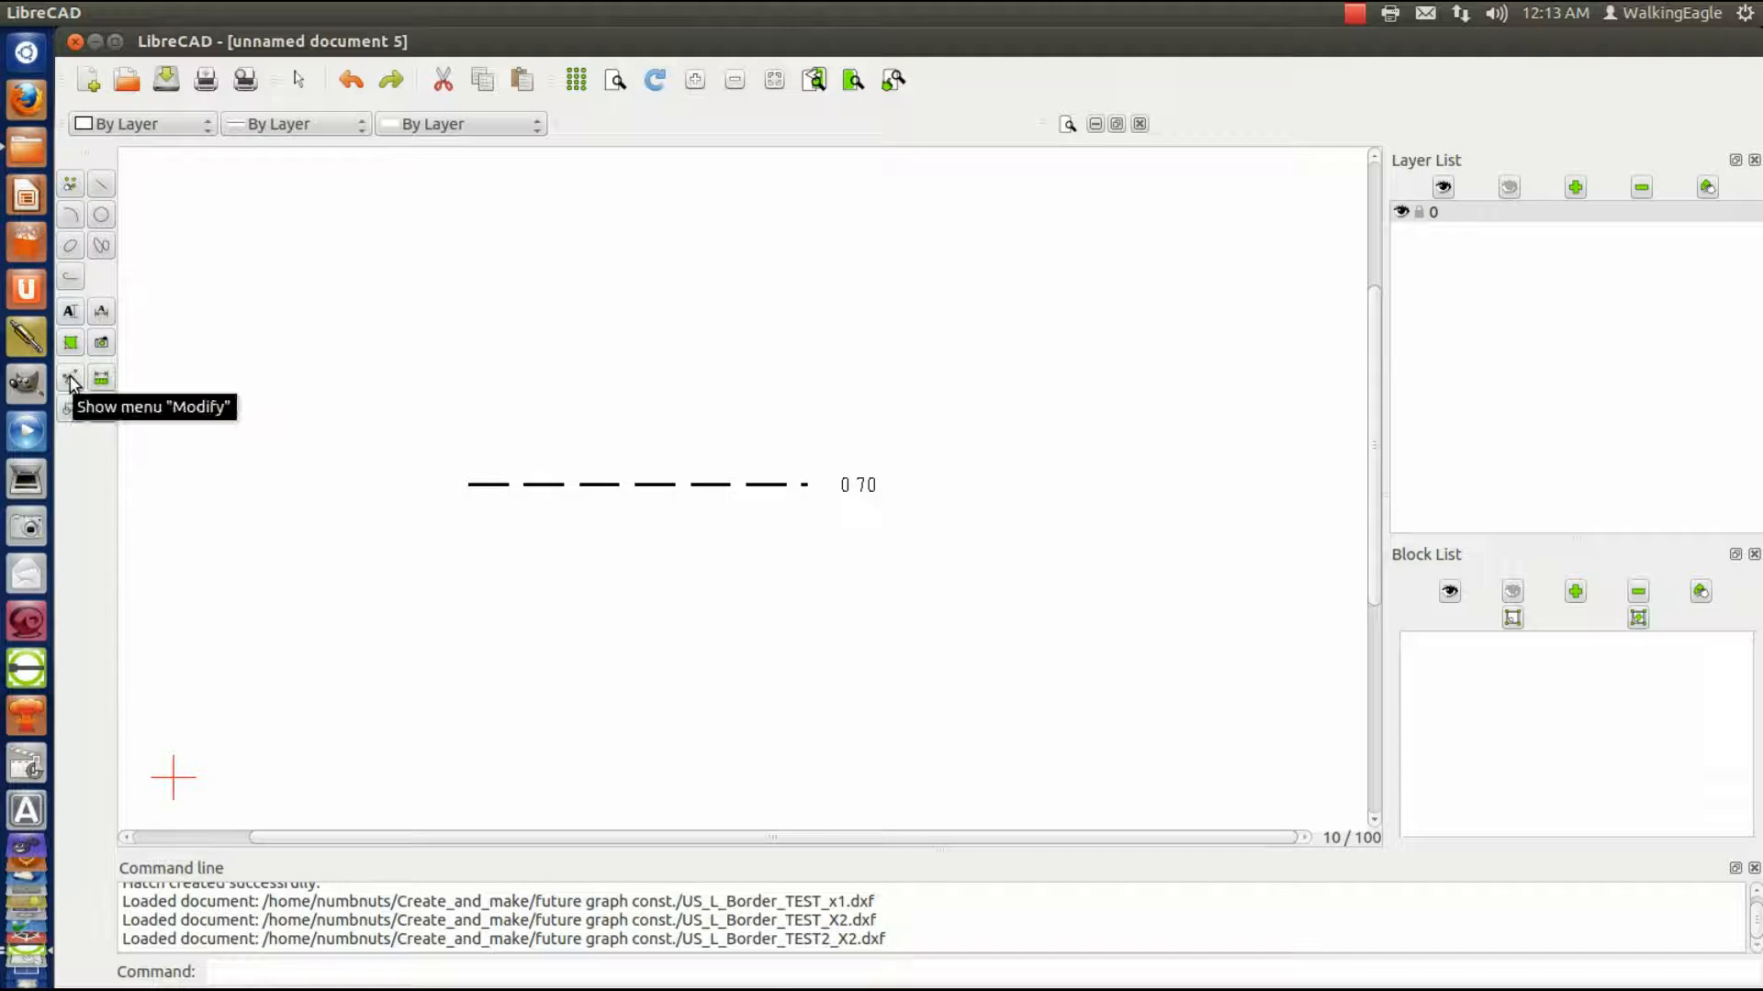
left_click(70, 380)
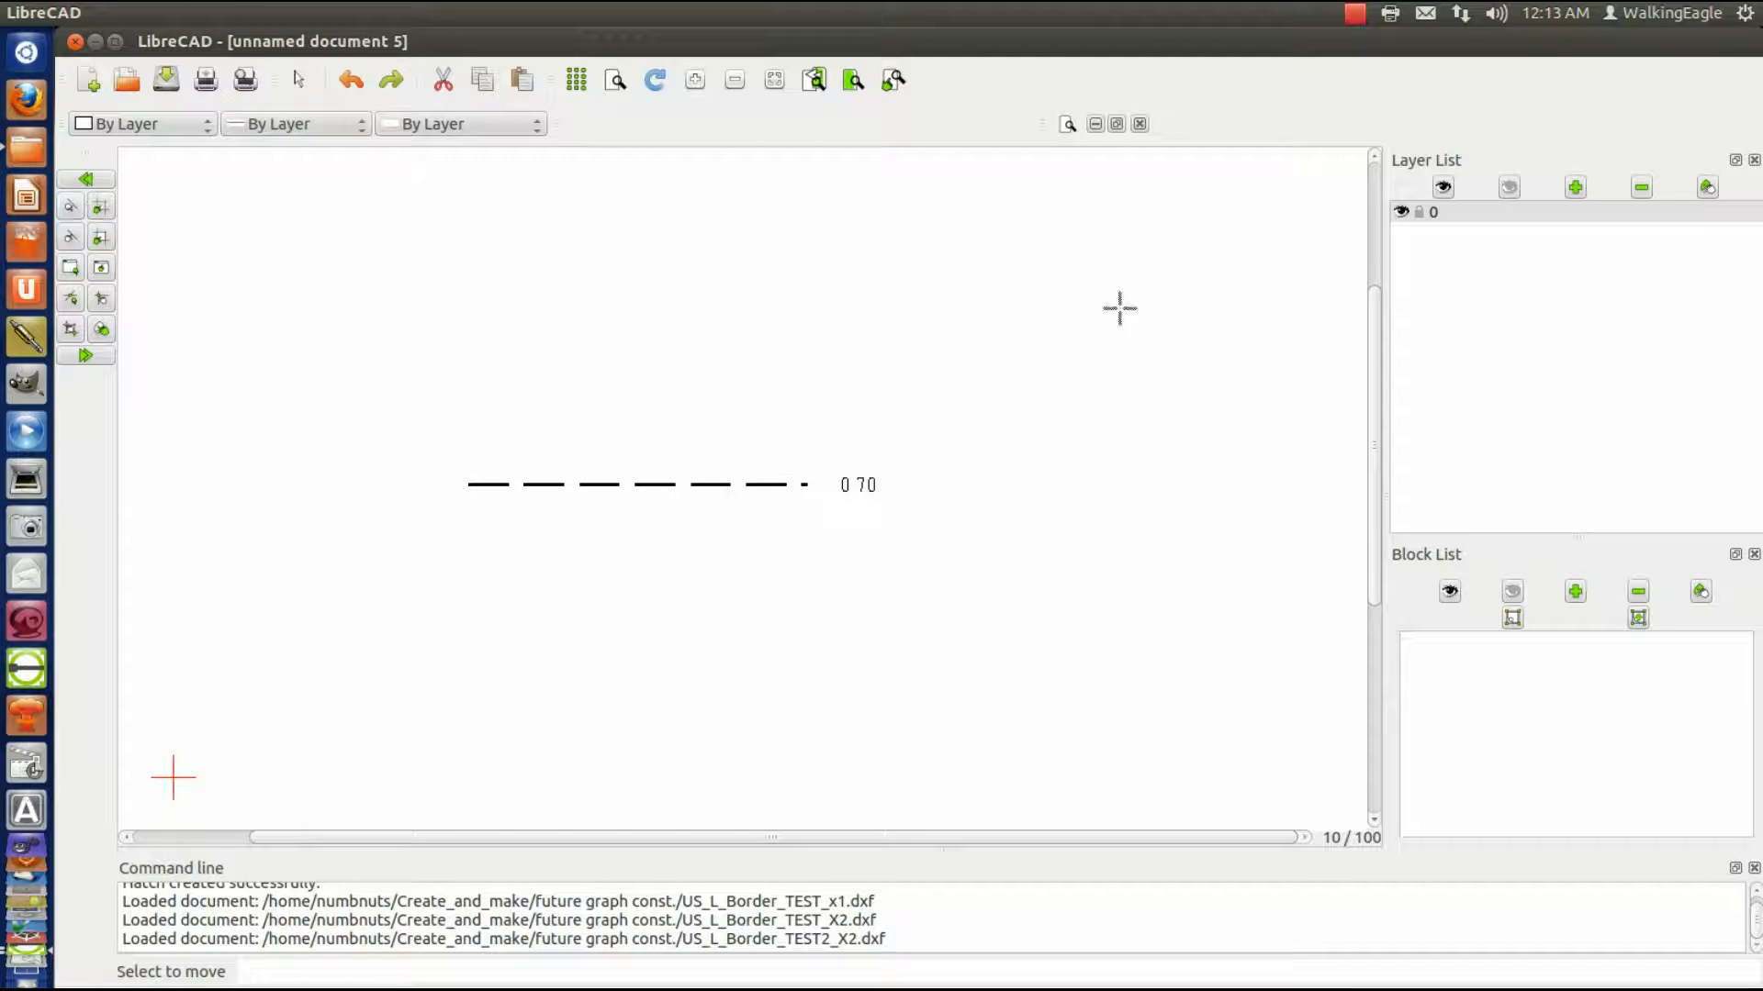
mouse_move(1105, 306)
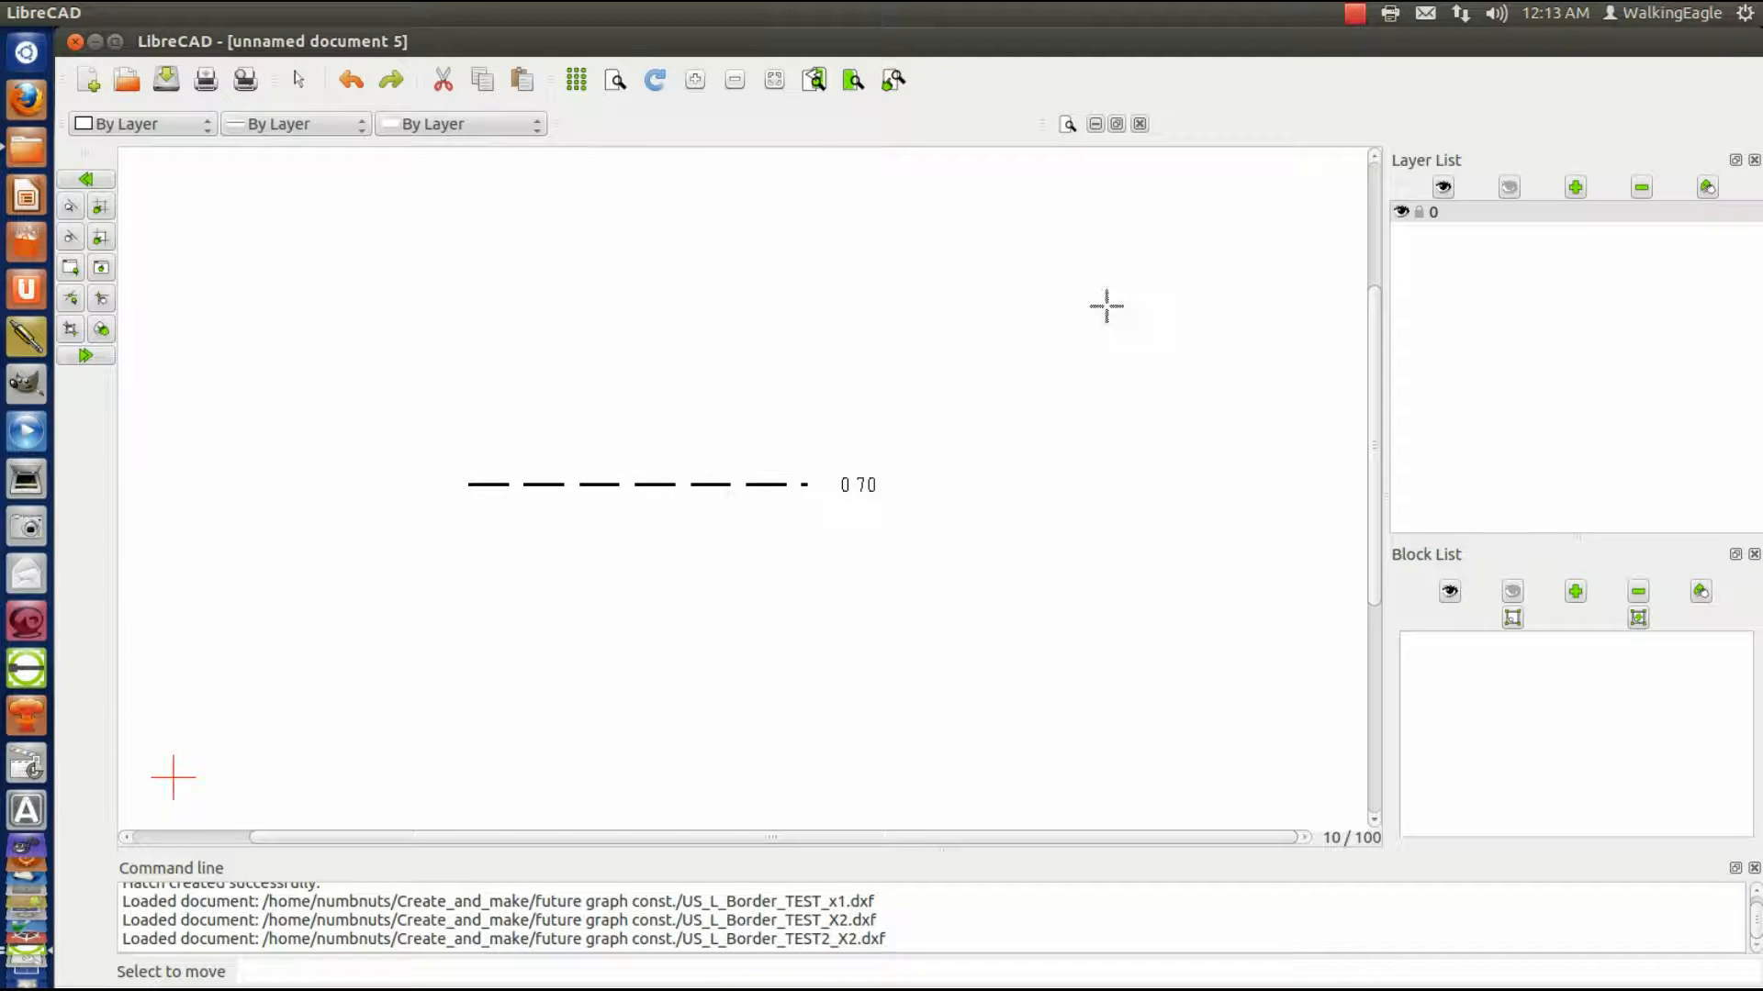
mouse_move(444, 385)
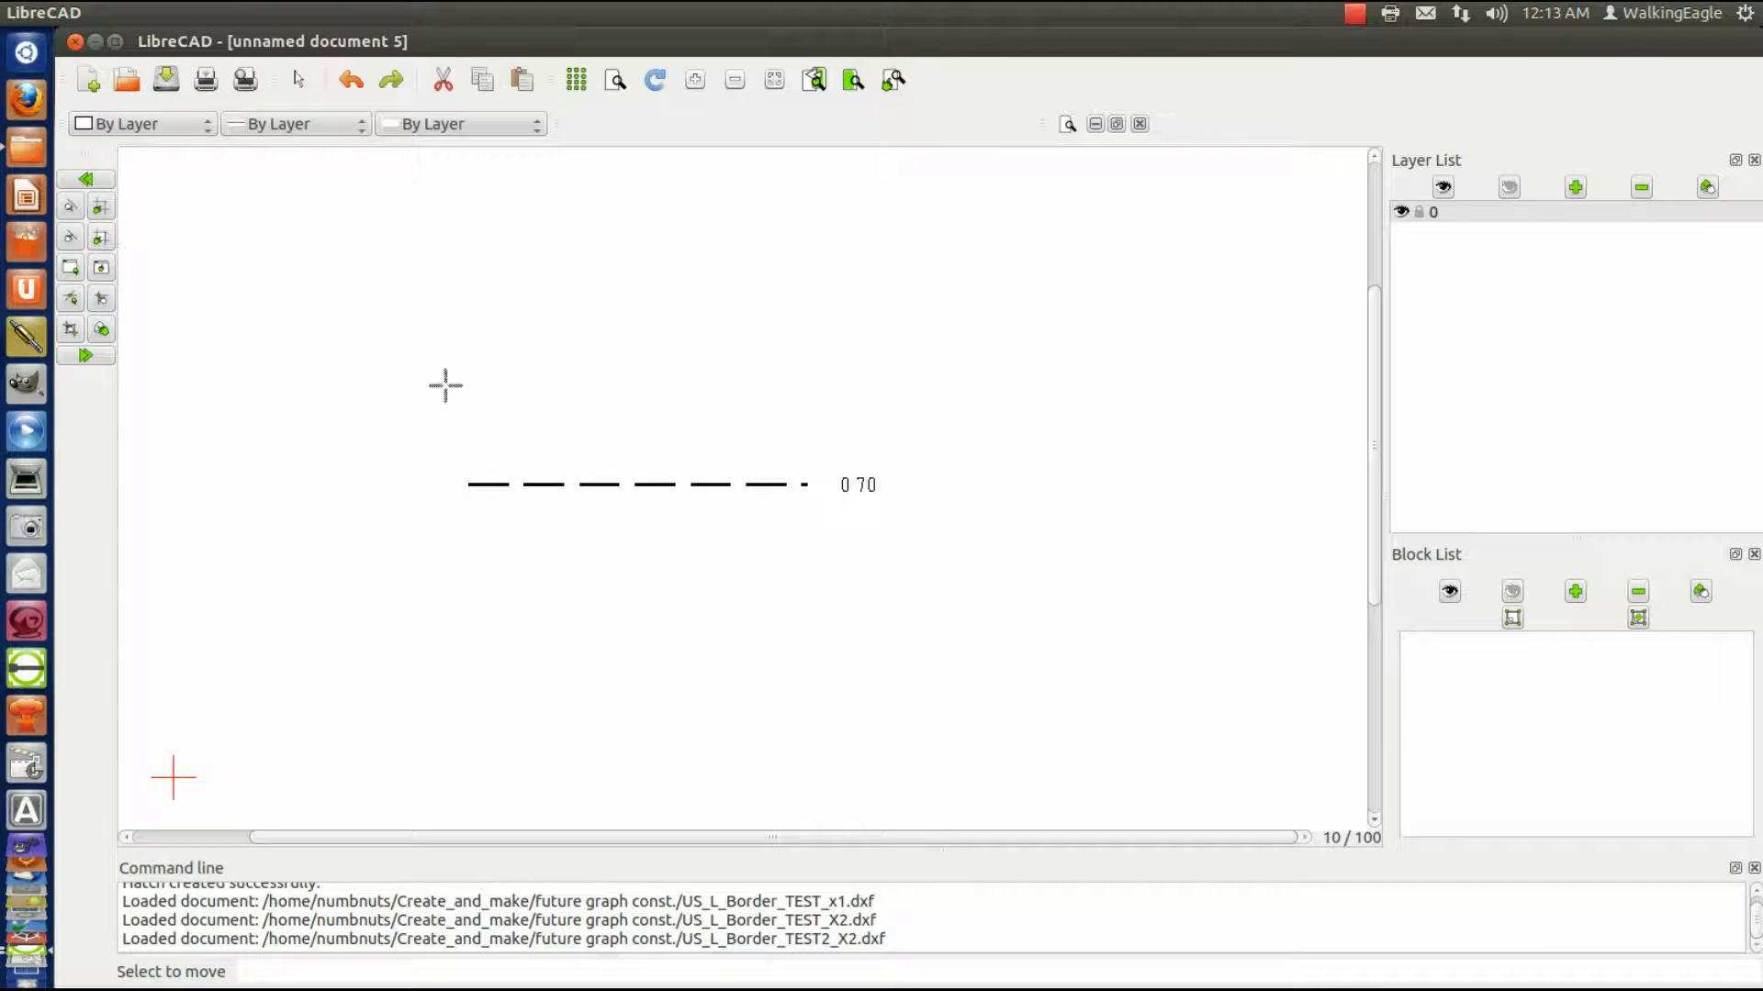
mouse_move(1240, 225)
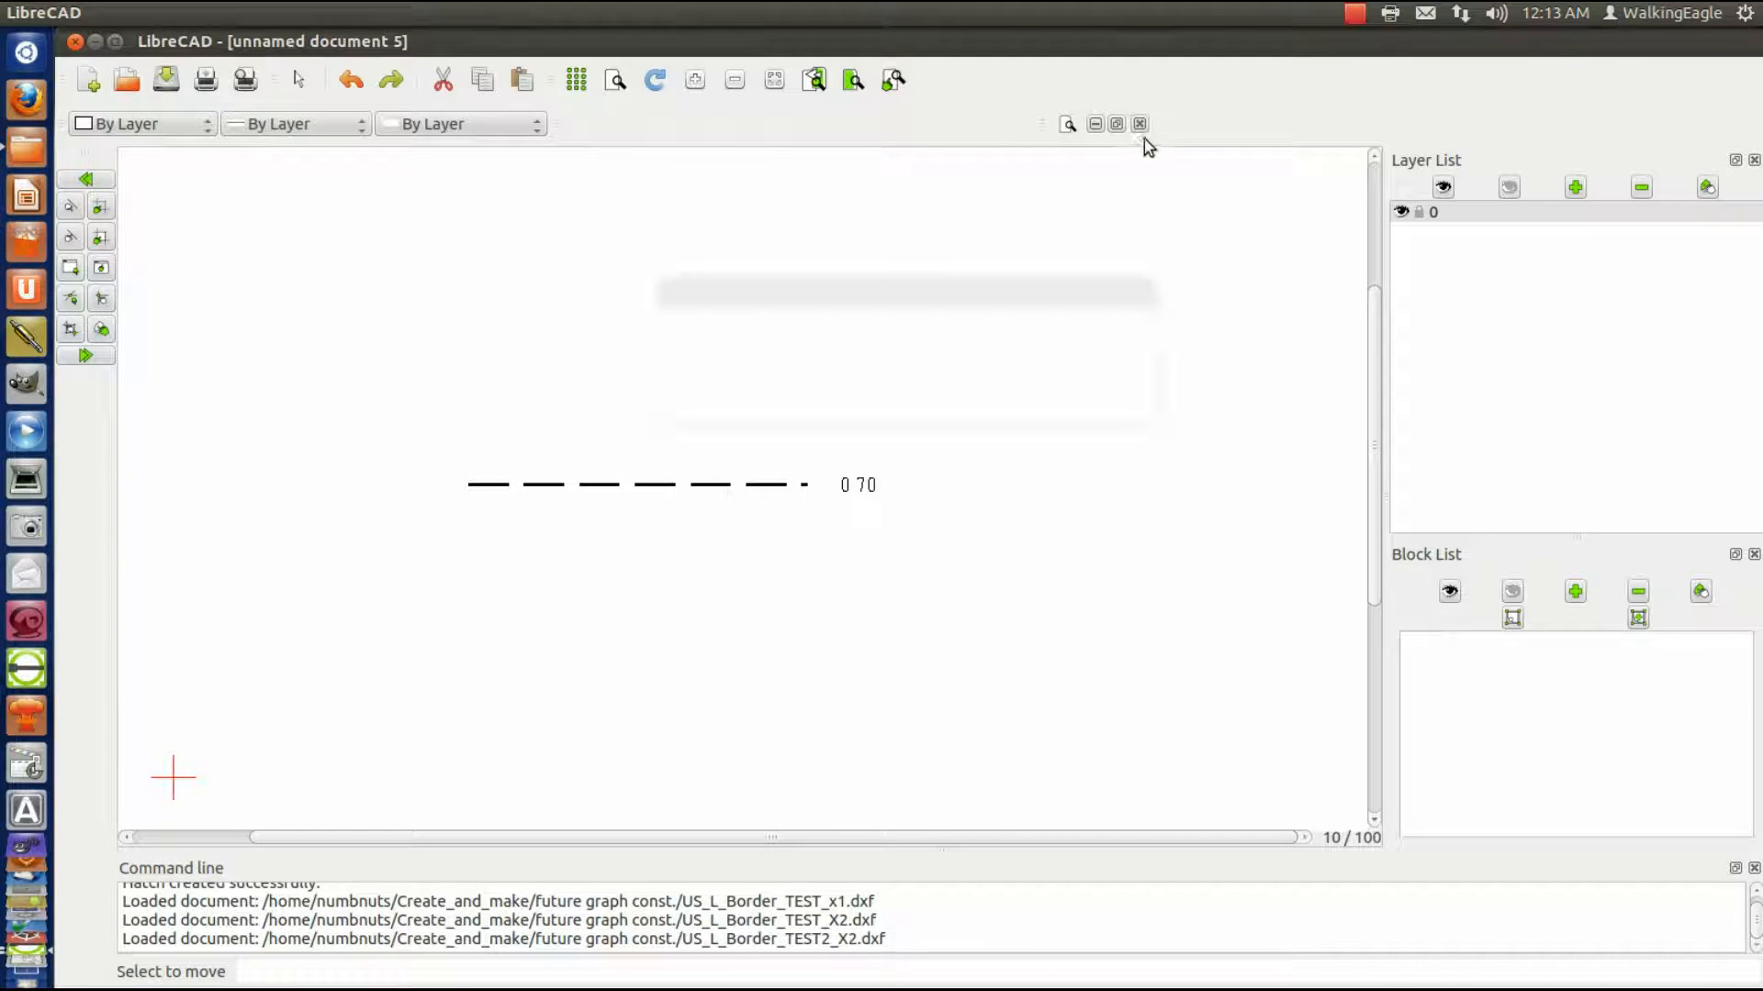
- Close unnamed document 5, make ticks the active layer, and return to the Modify tools
left_click(1140, 124)
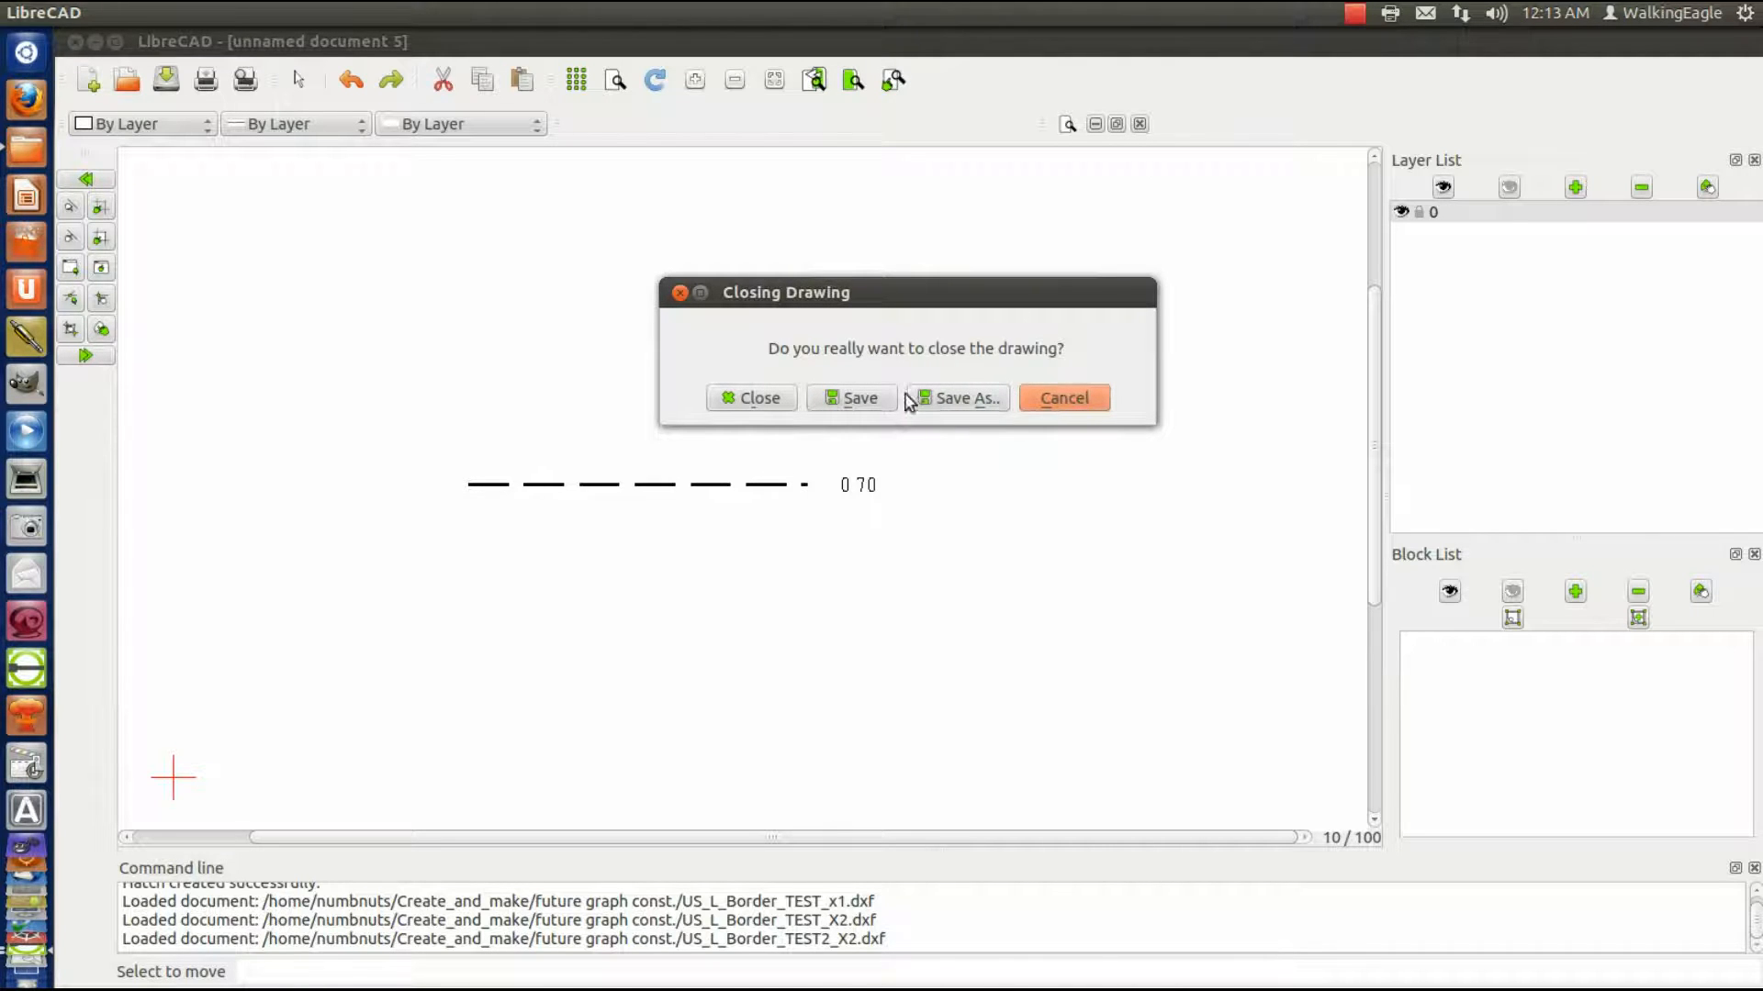
left_click(1062, 398)
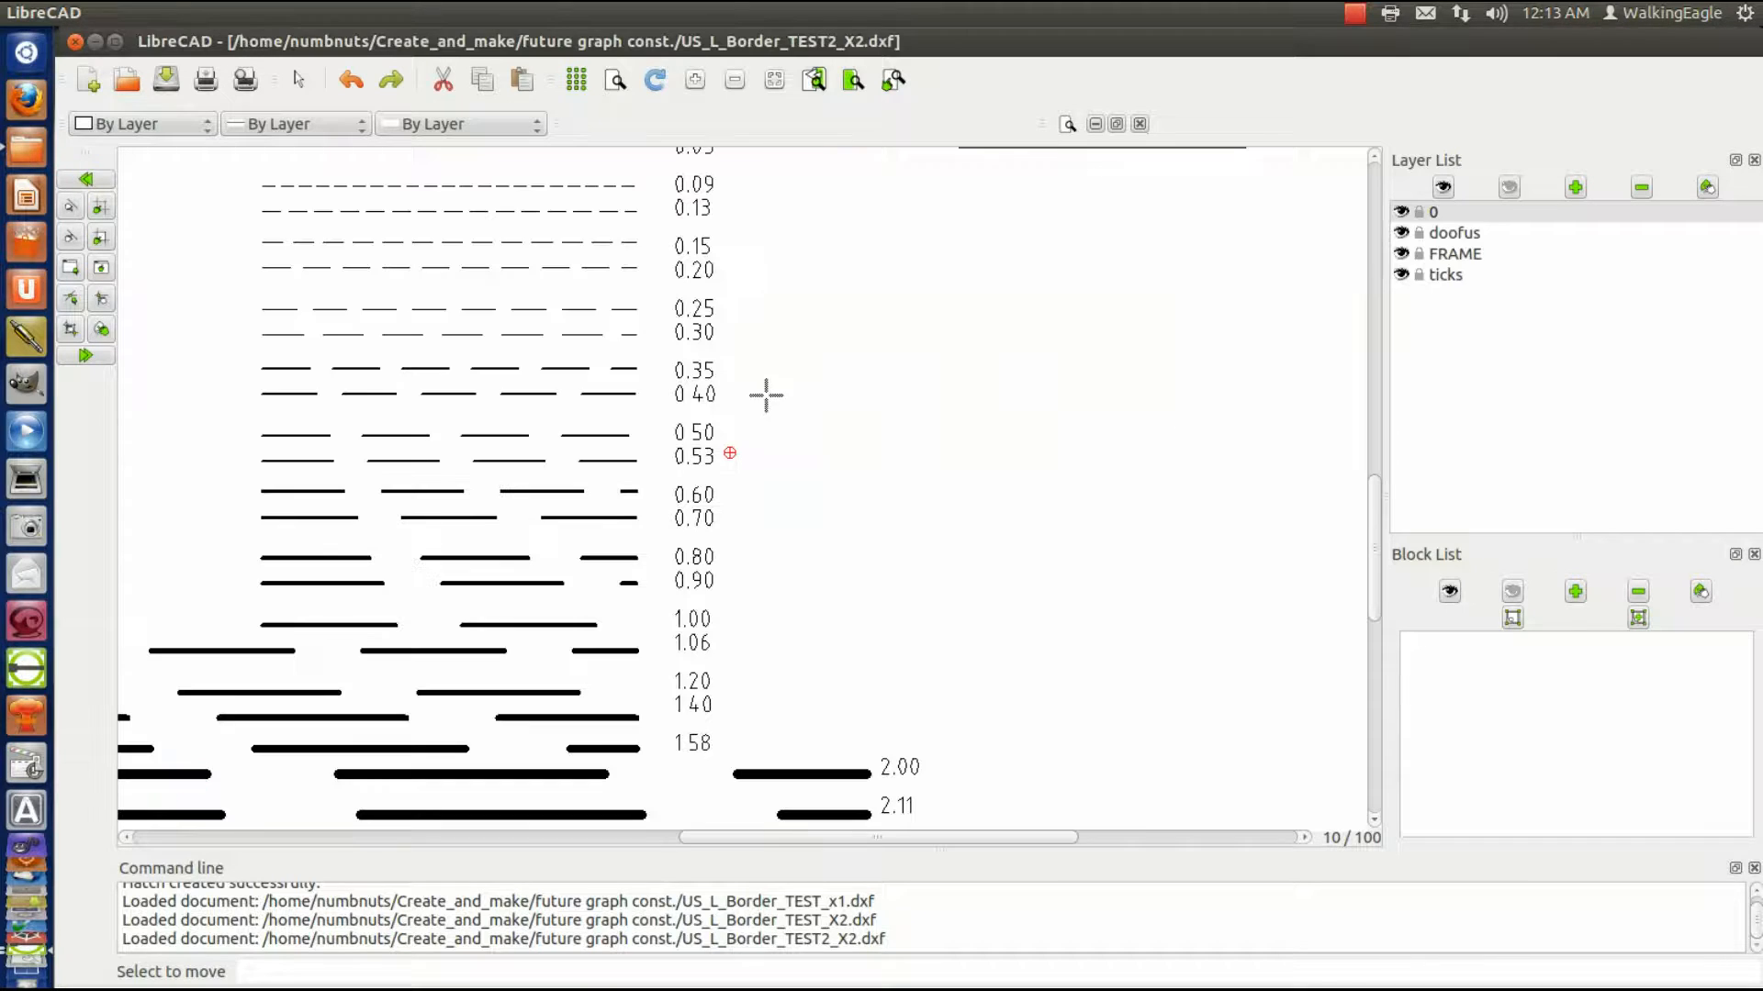
mouse_move(910, 542)
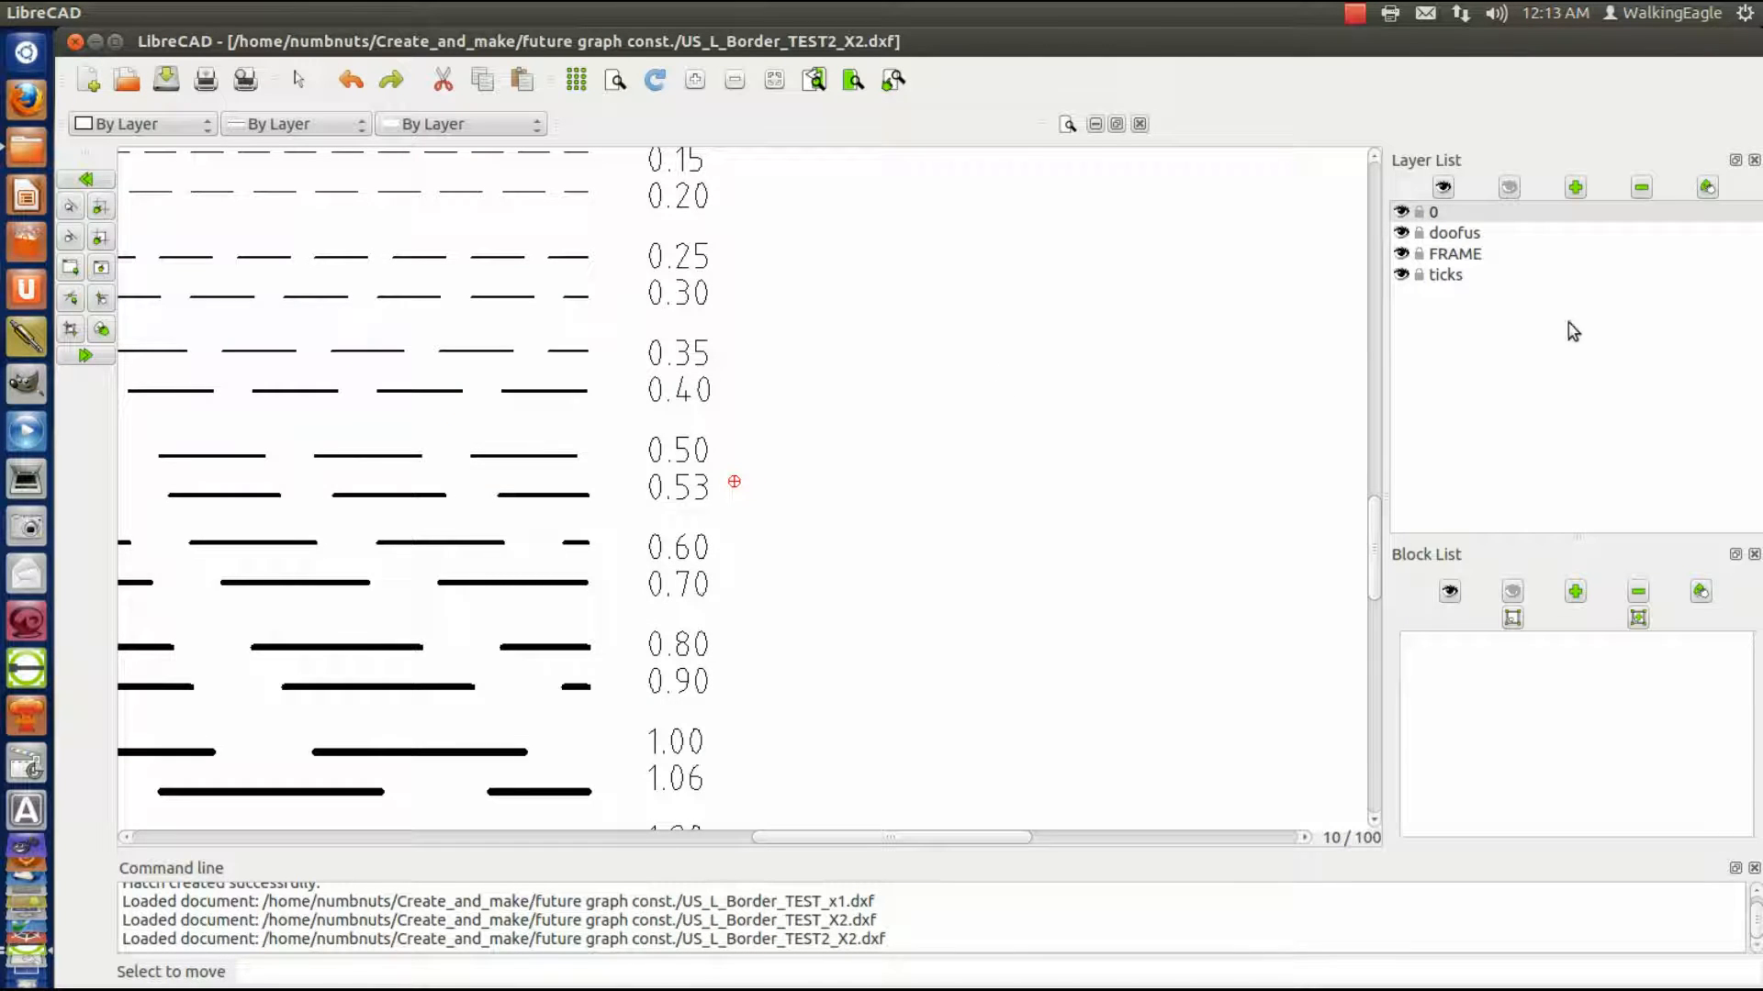
left_click(1445, 274)
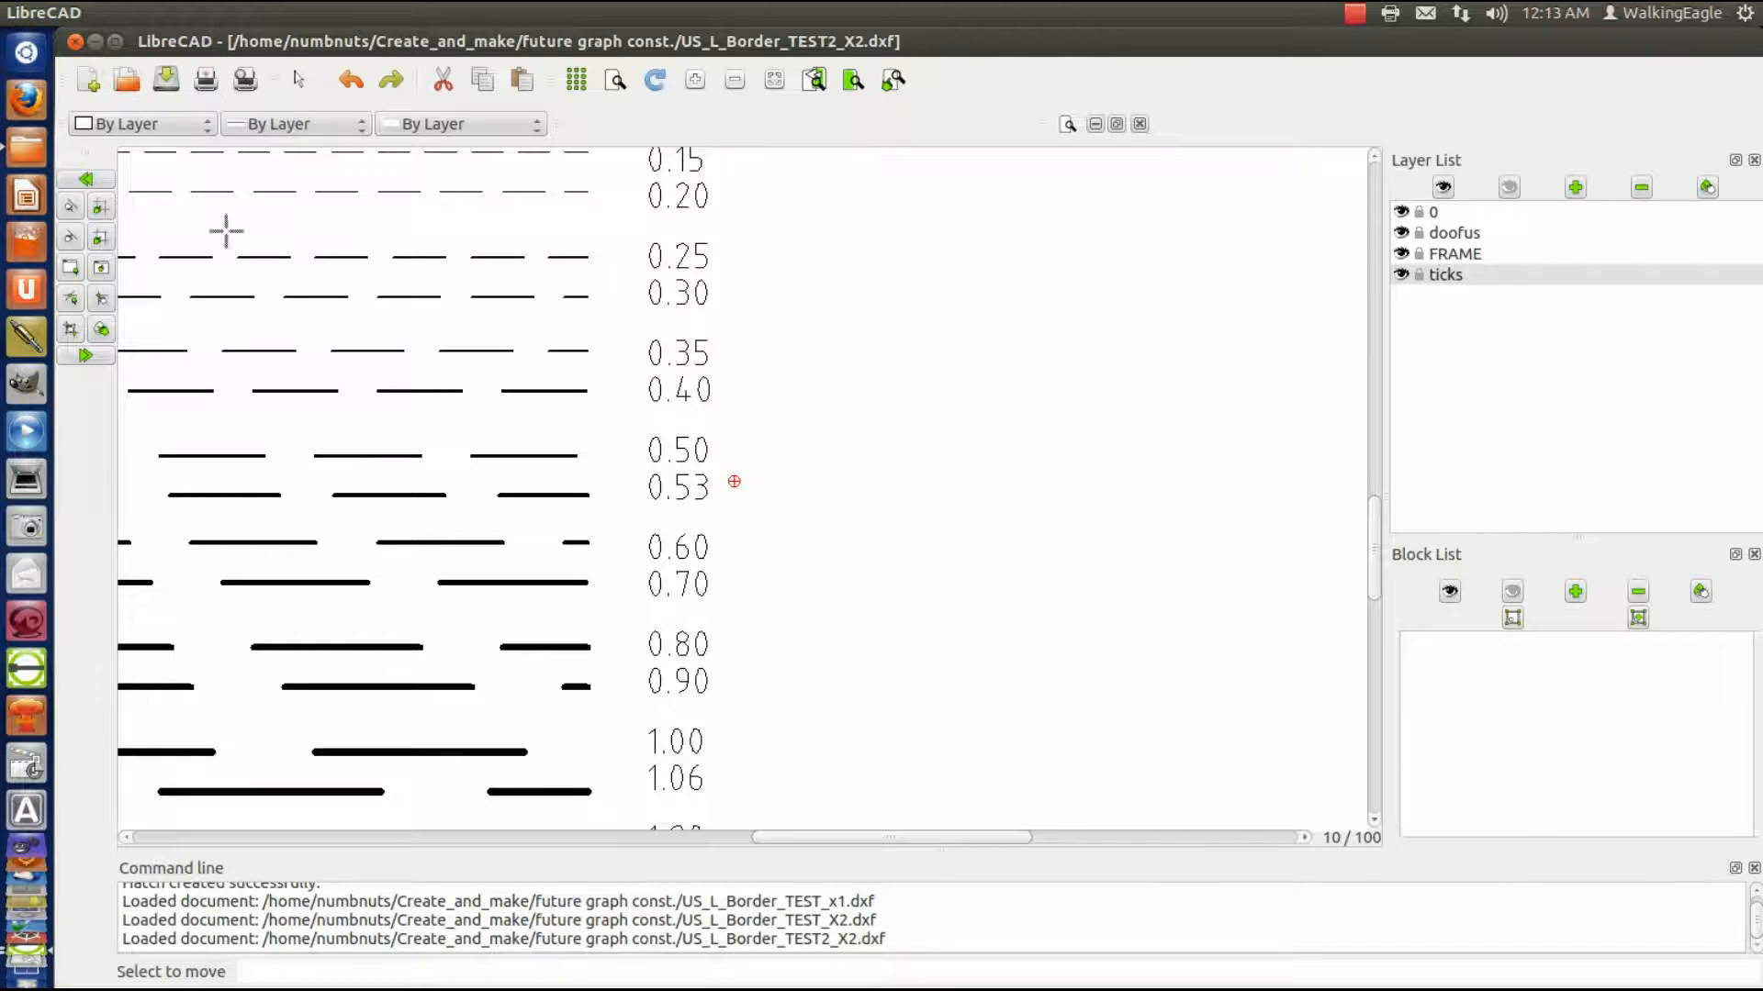
mouse_move(304, 492)
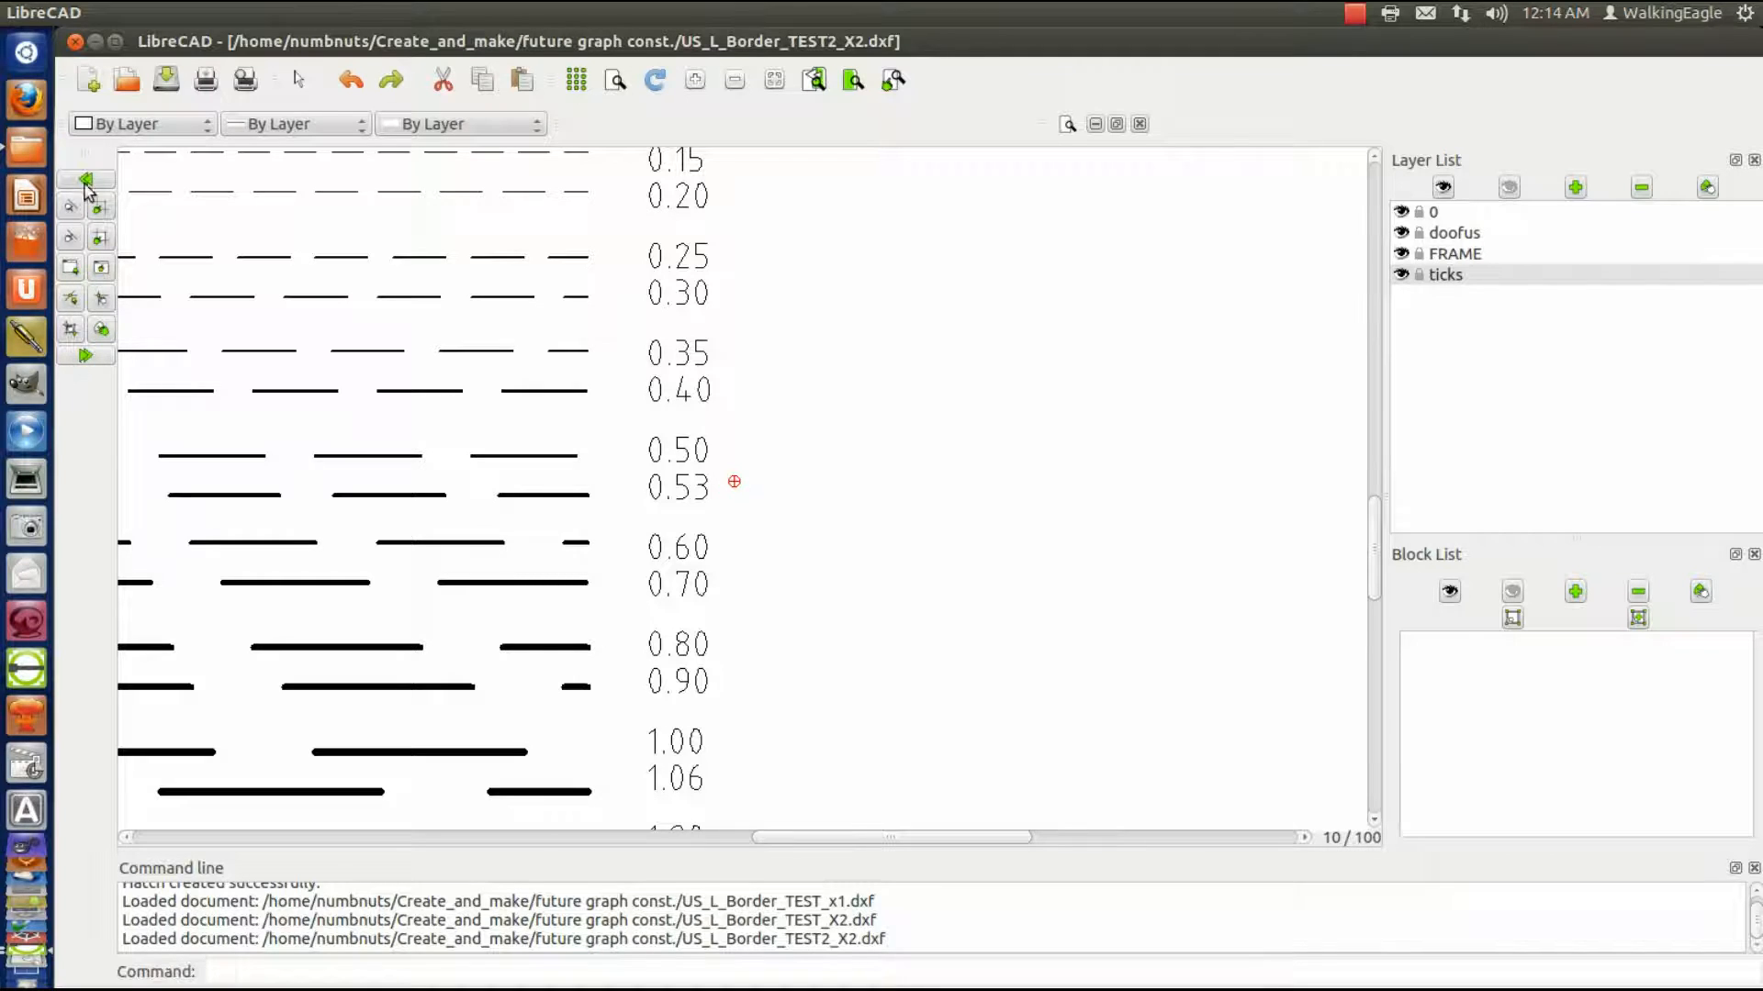
left_click(86, 180)
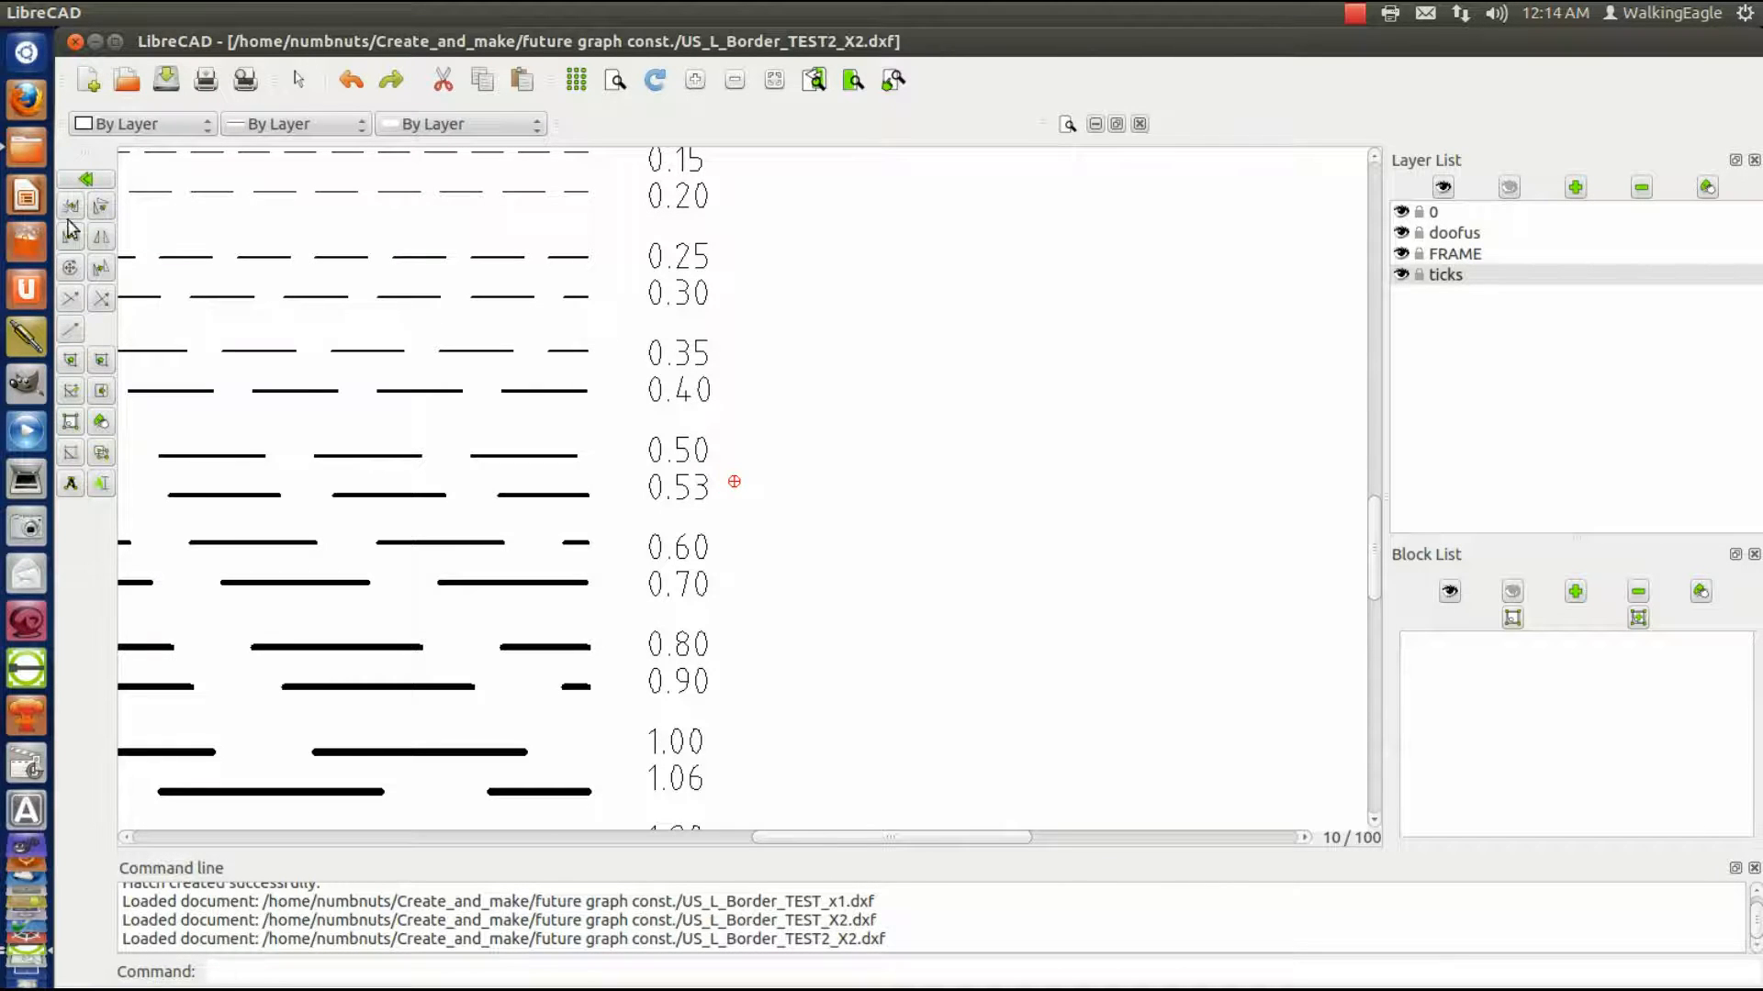
- Copy the 0.50 line and label to the right using current attributes, keeping the original
left_click(337, 456)
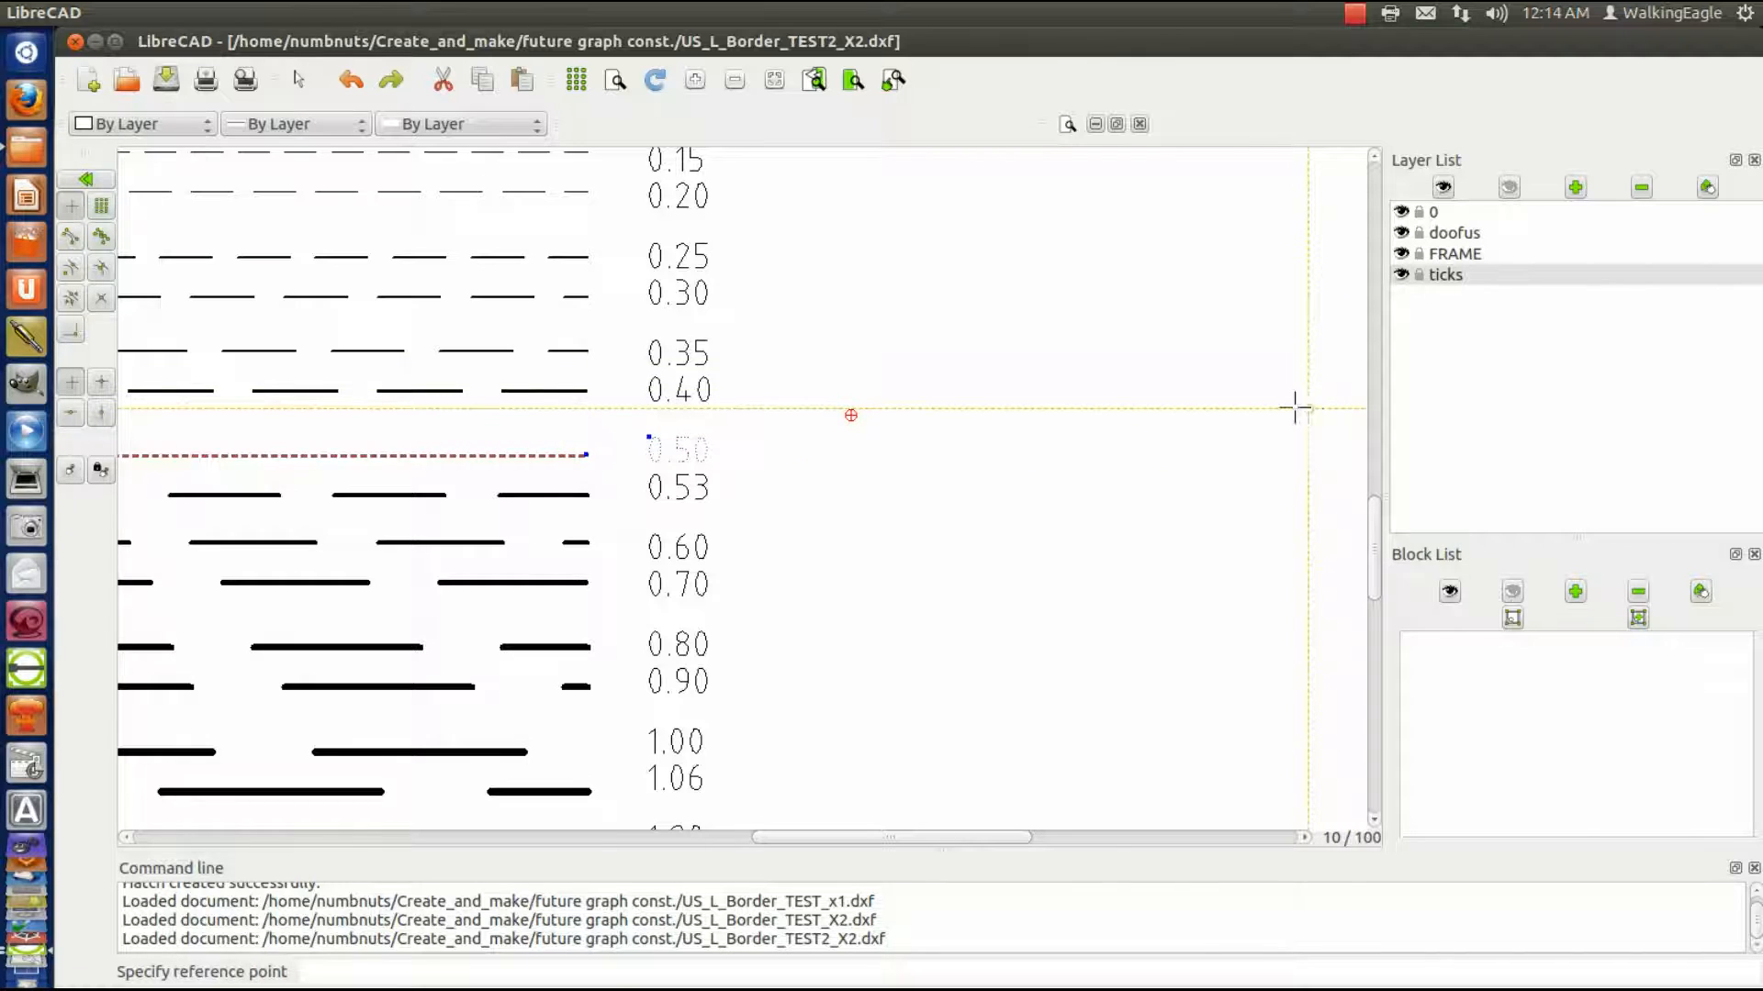
mouse_move(146, 419)
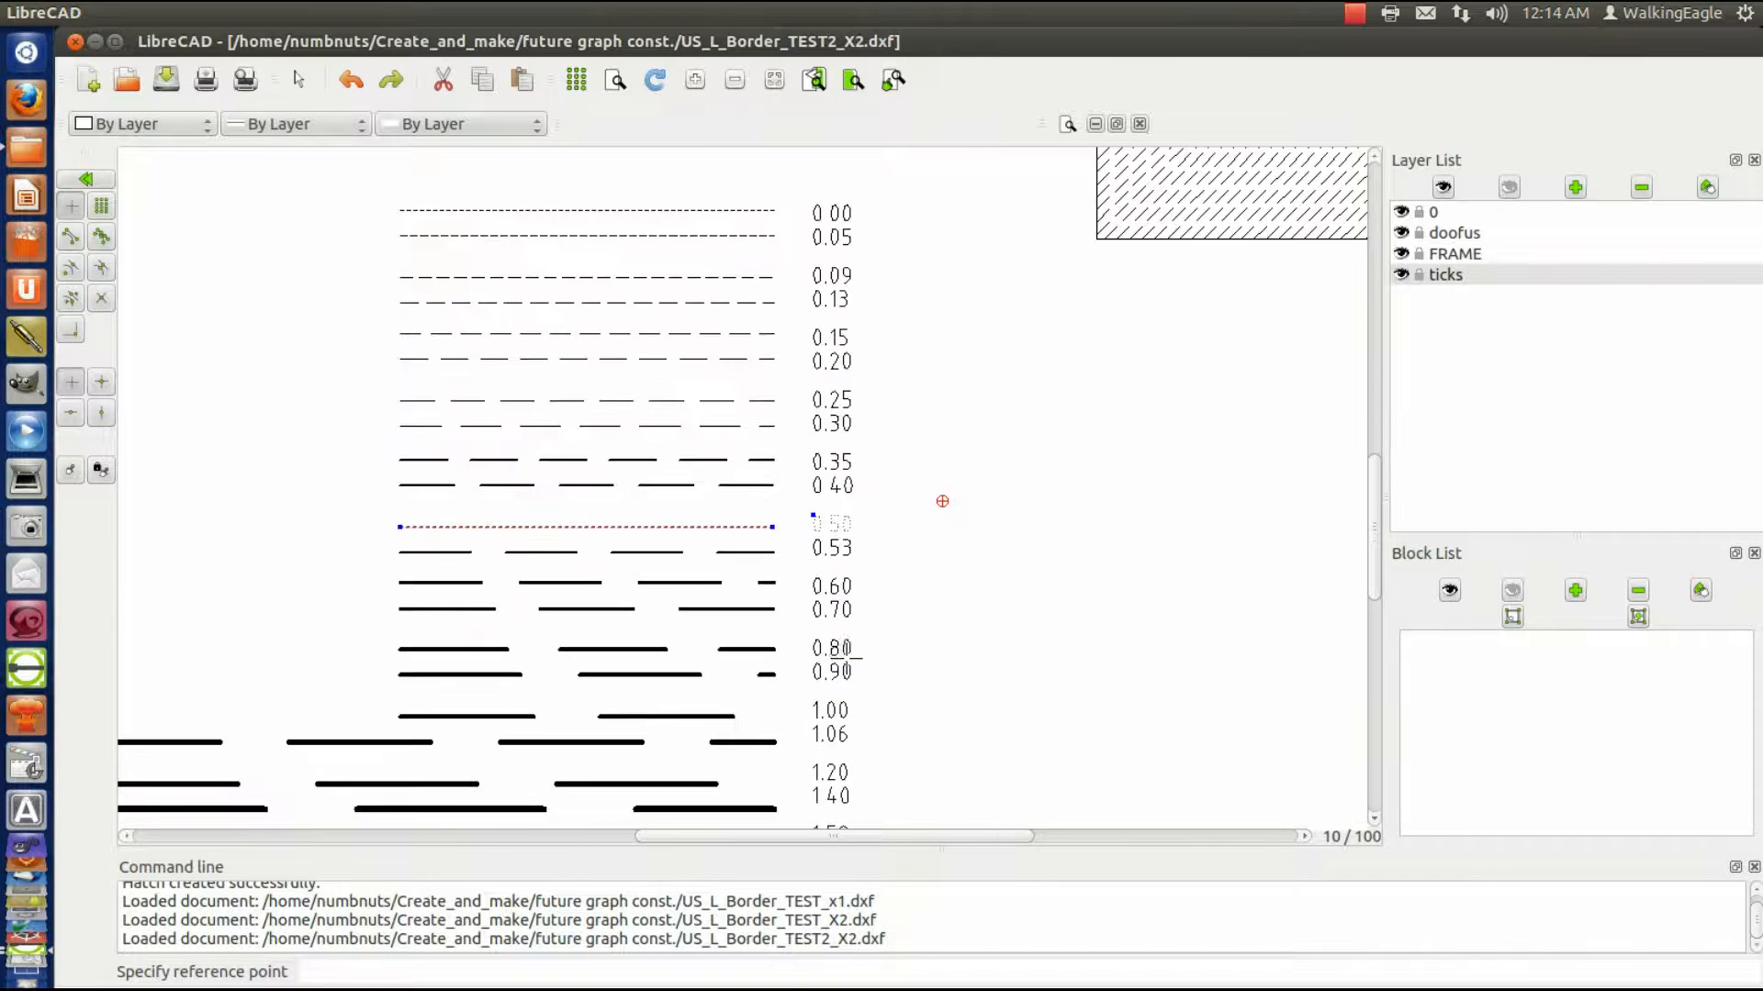
mouse_move(385, 477)
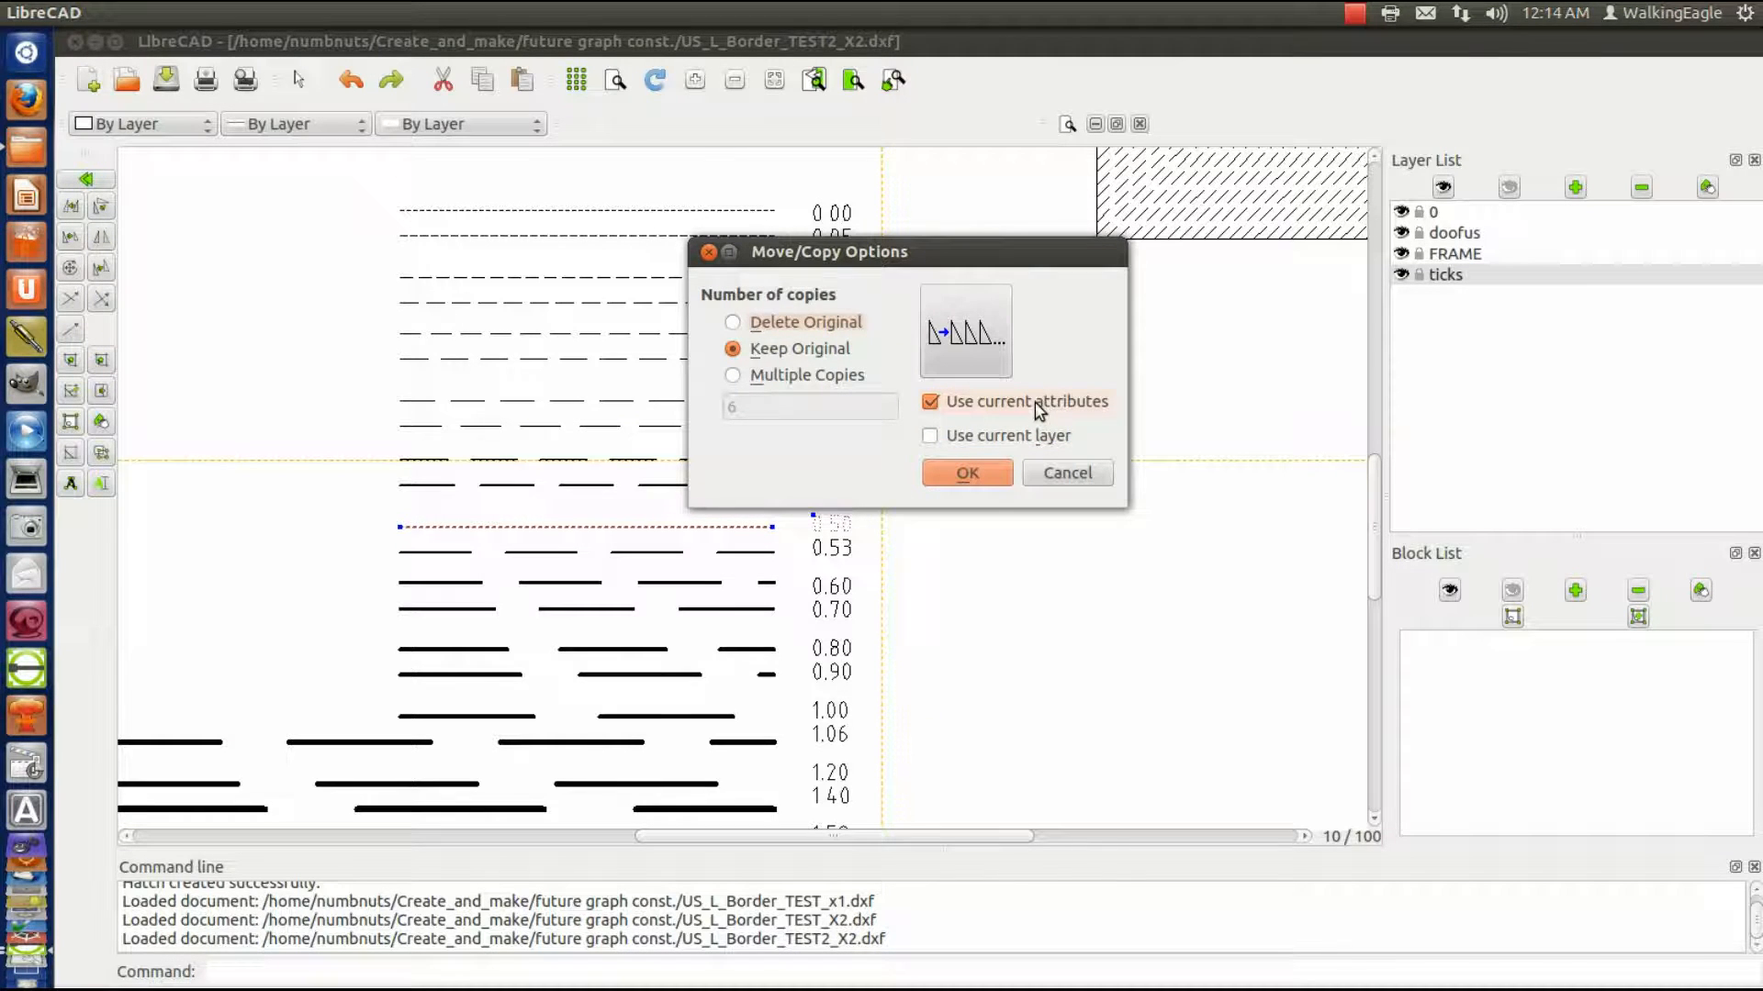
left_click(966, 472)
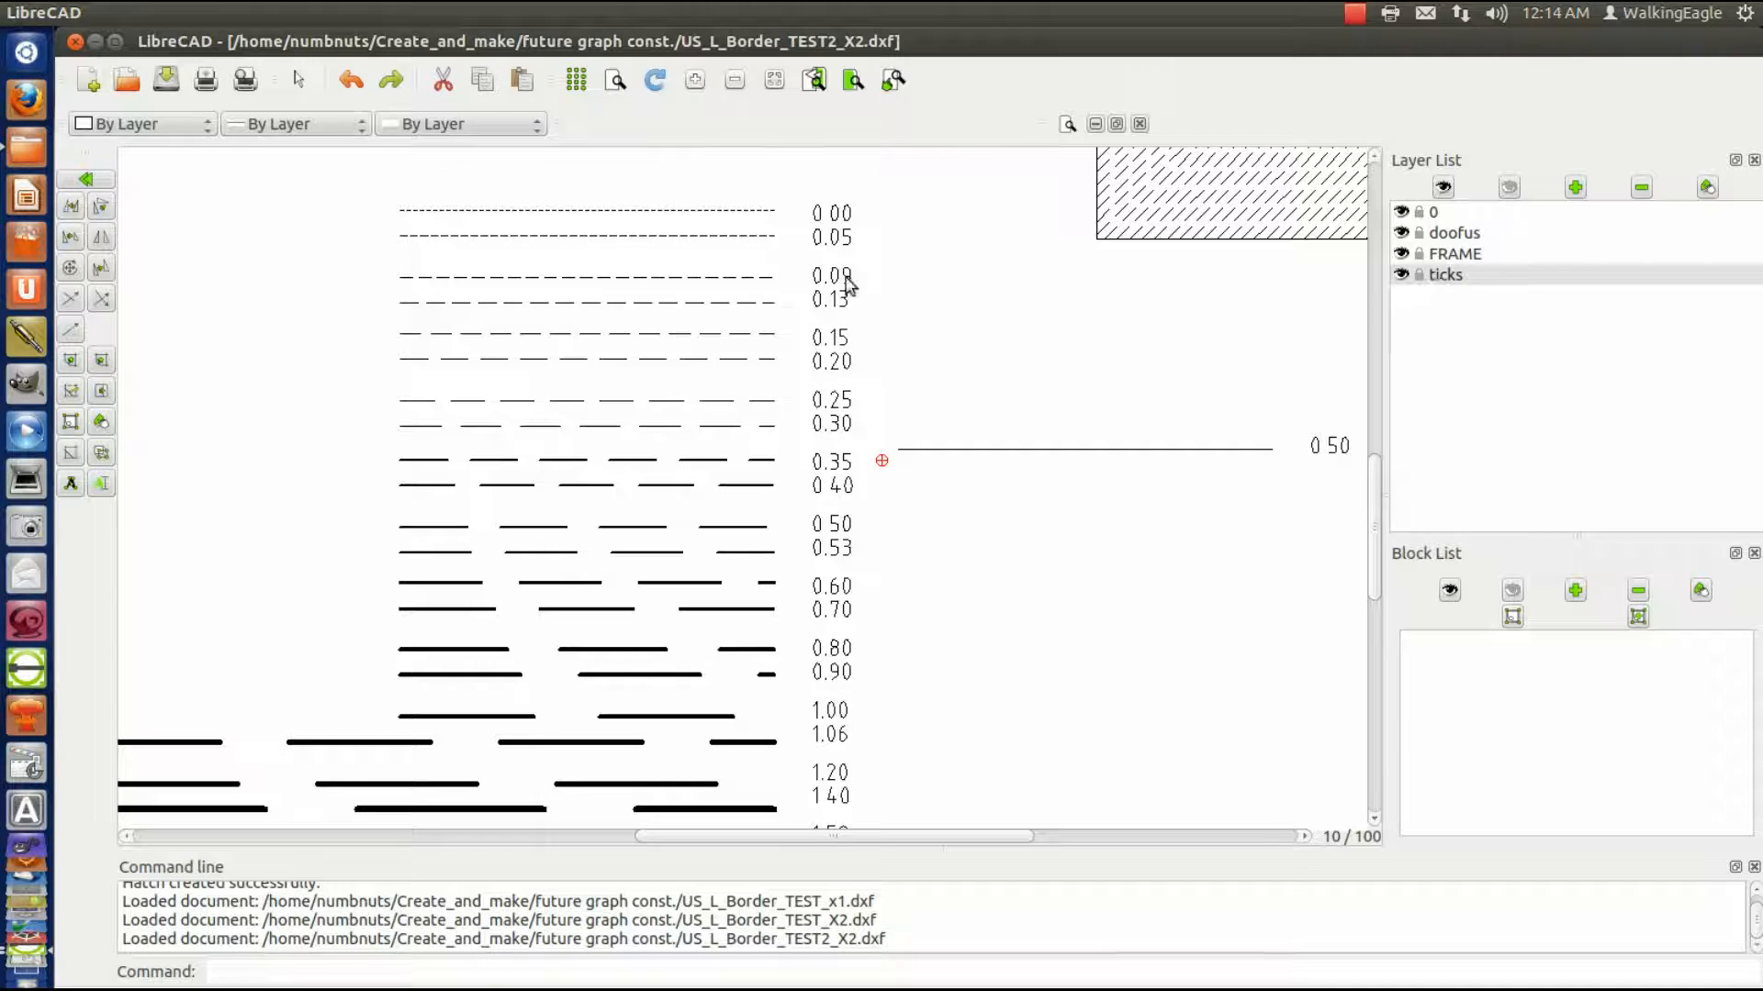
mouse_move(1112, 667)
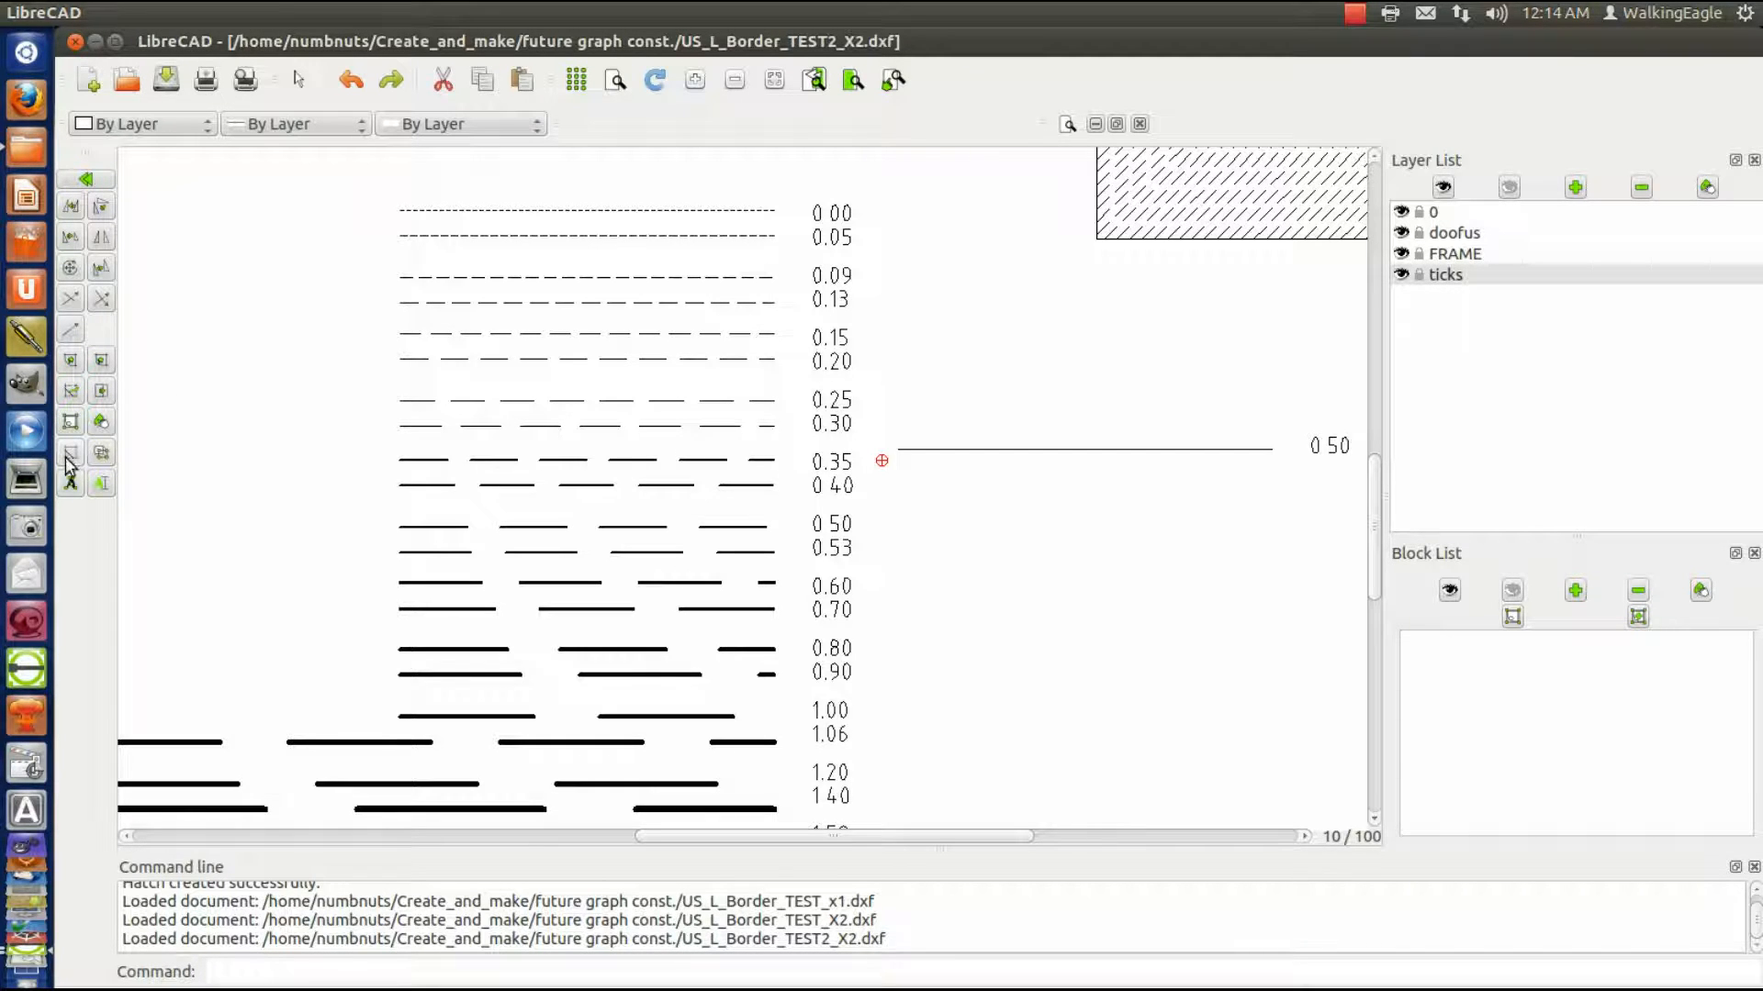
mouse_move(70, 454)
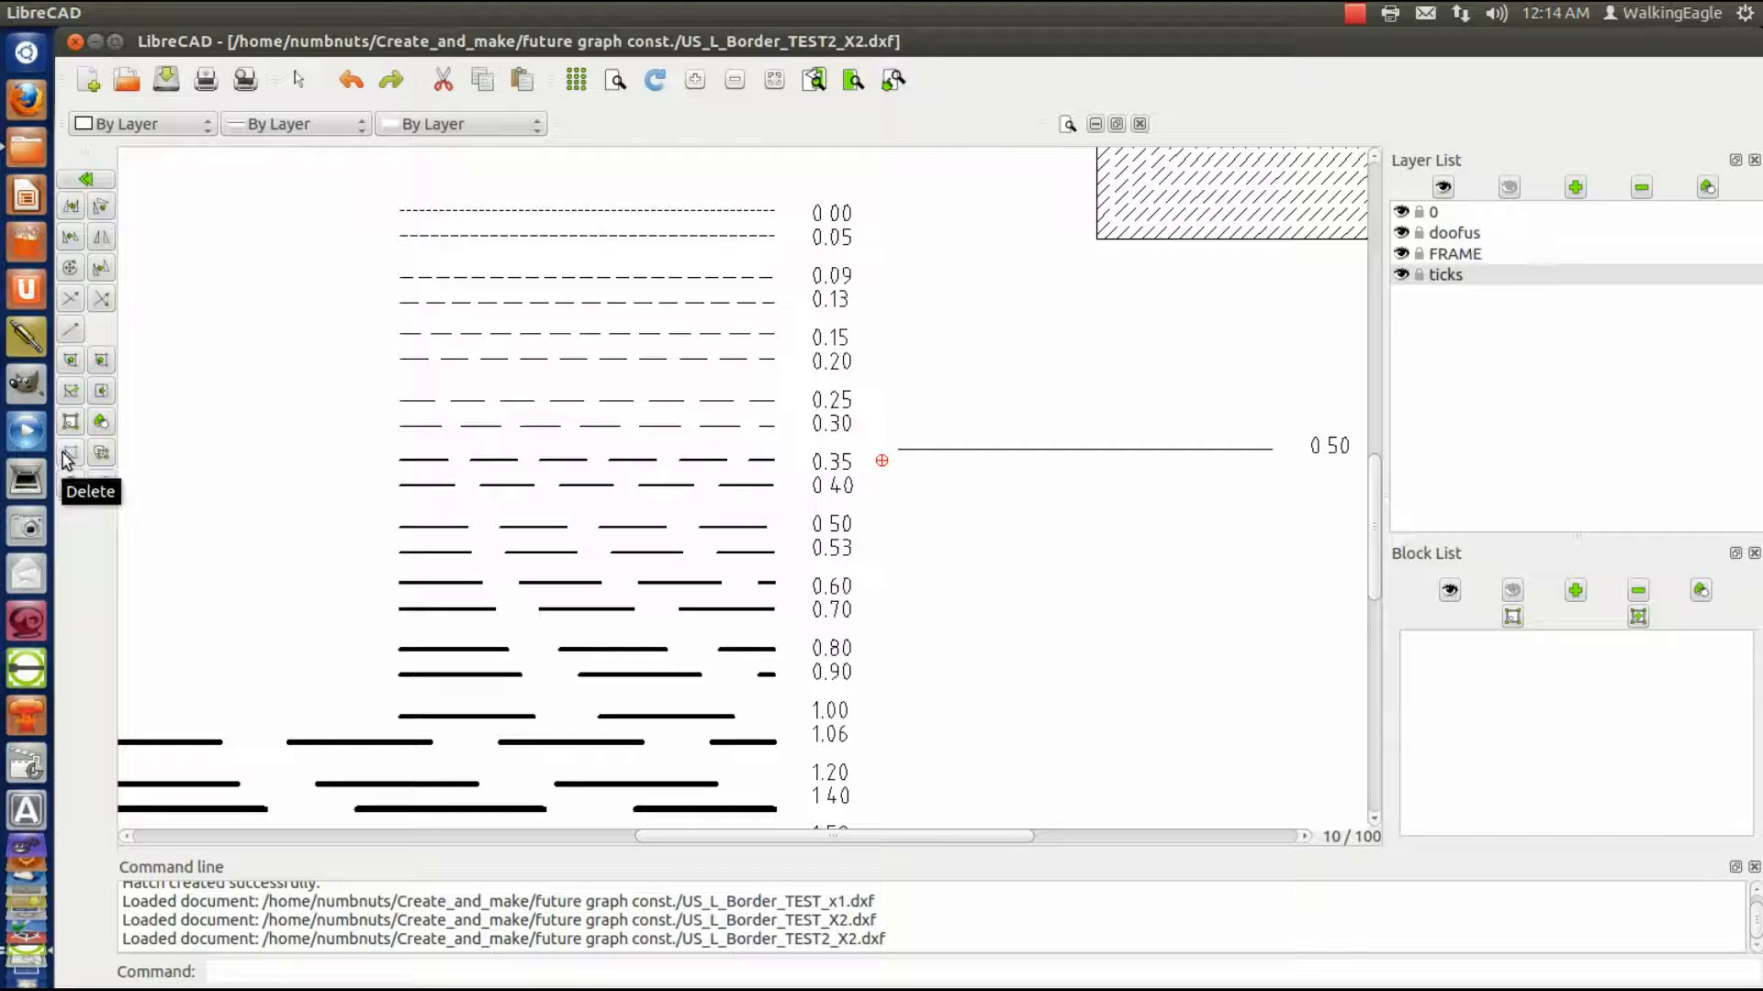
mouse_move(69, 236)
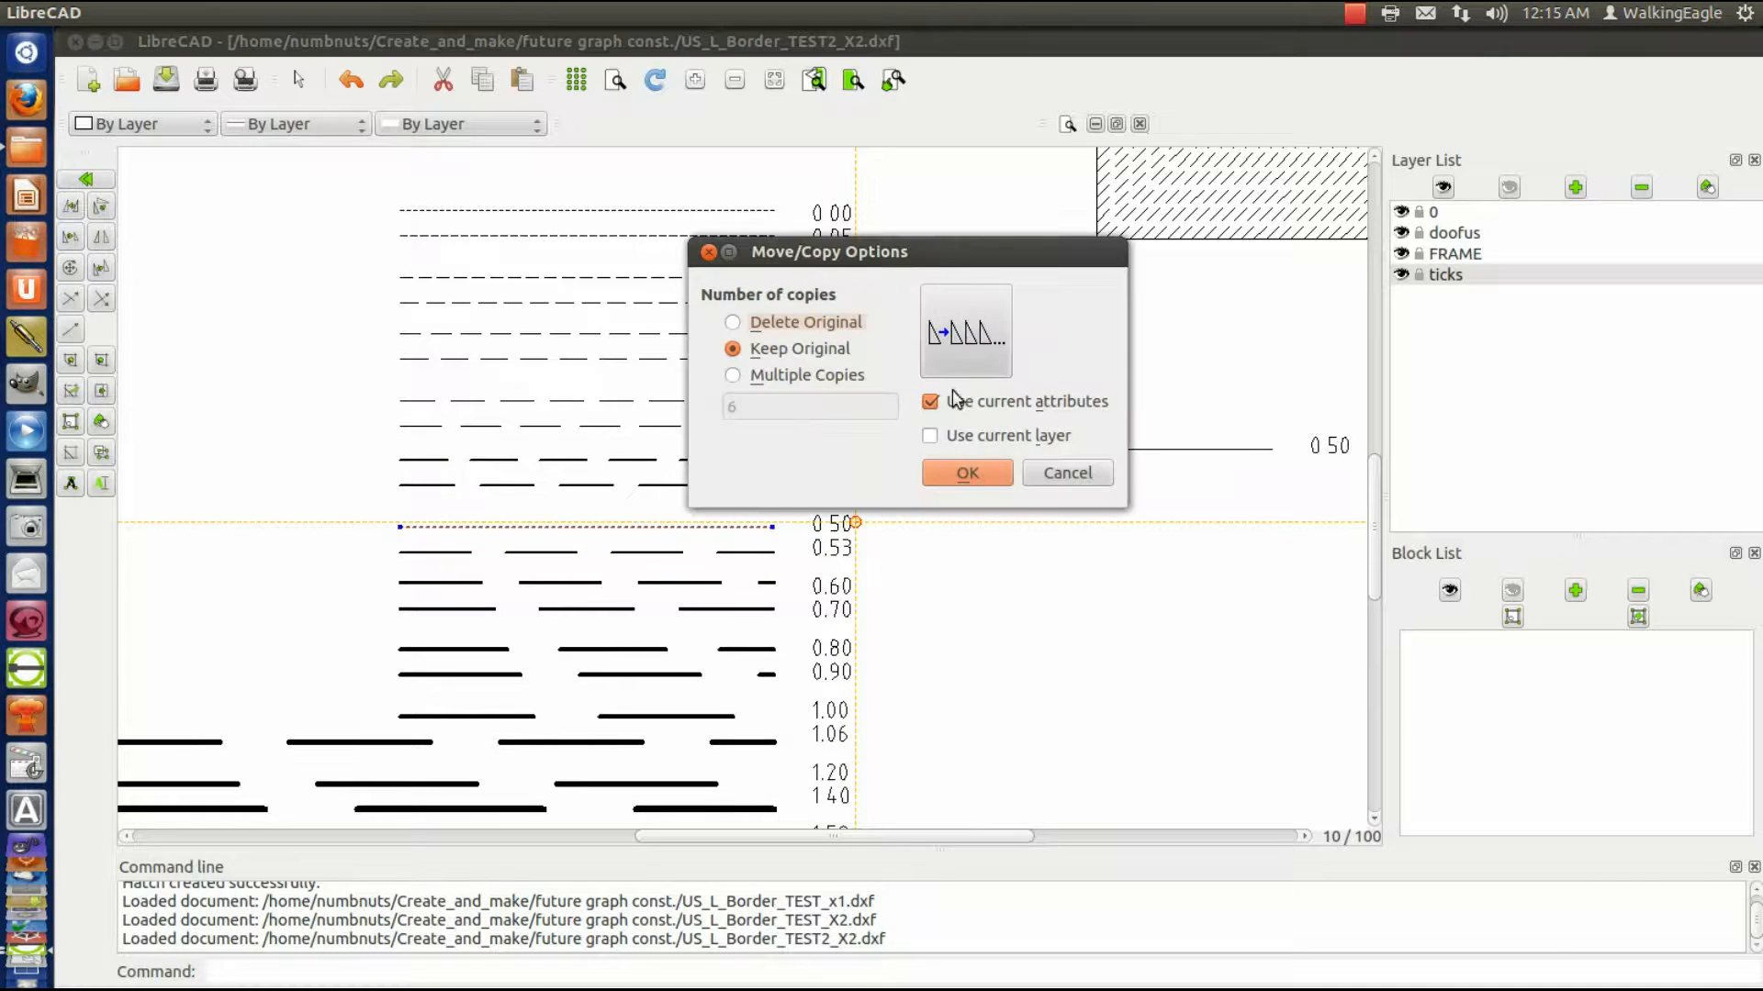
- Copy the 0.50 line below the first with both current attributes and current layer
left_click(930, 436)
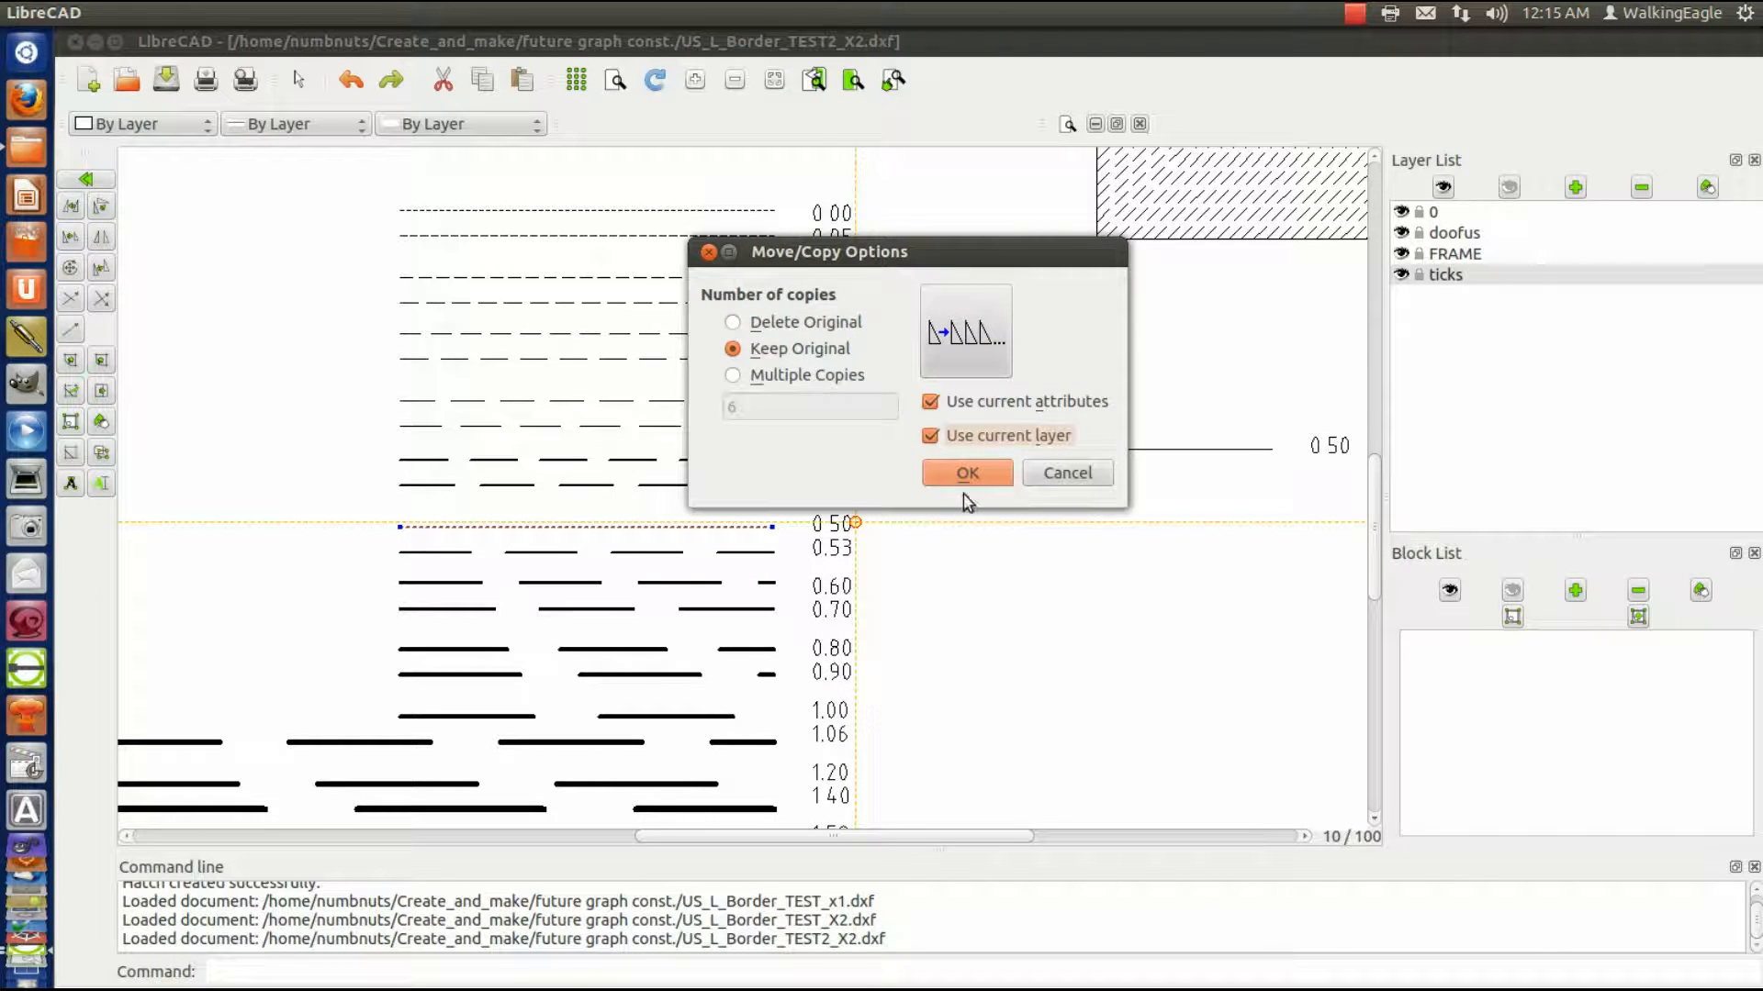
left_click(930, 401)
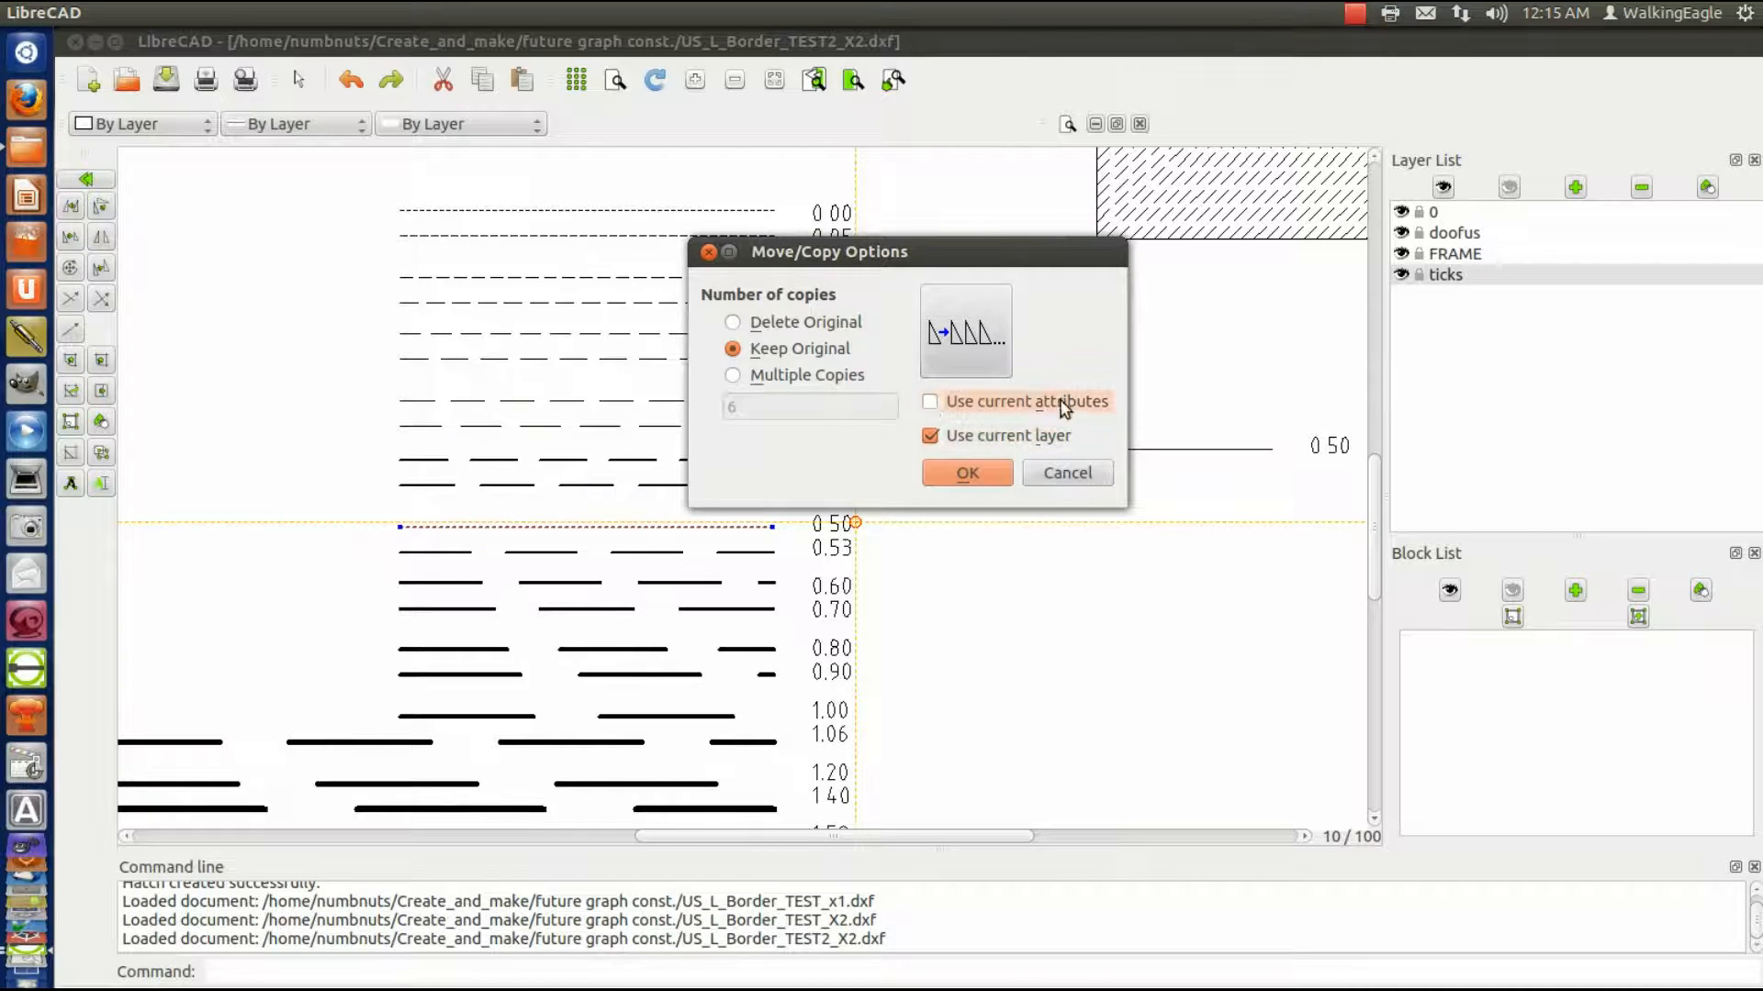
left_click(931, 401)
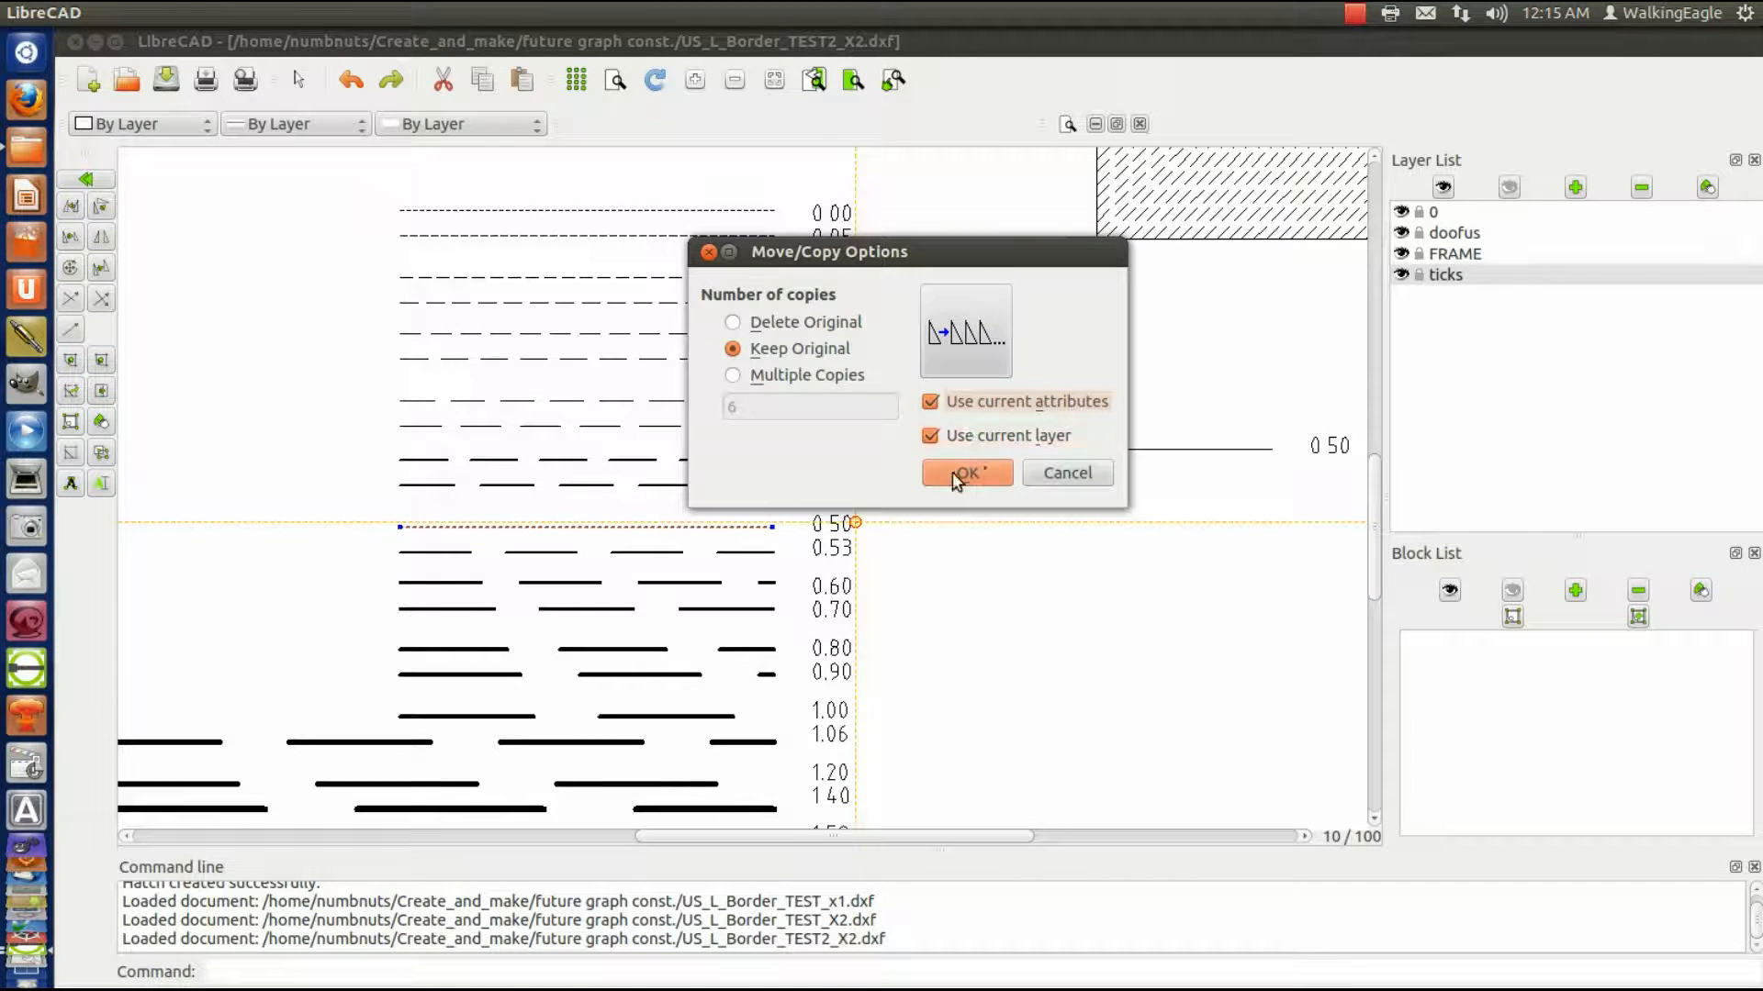
left_click(965, 472)
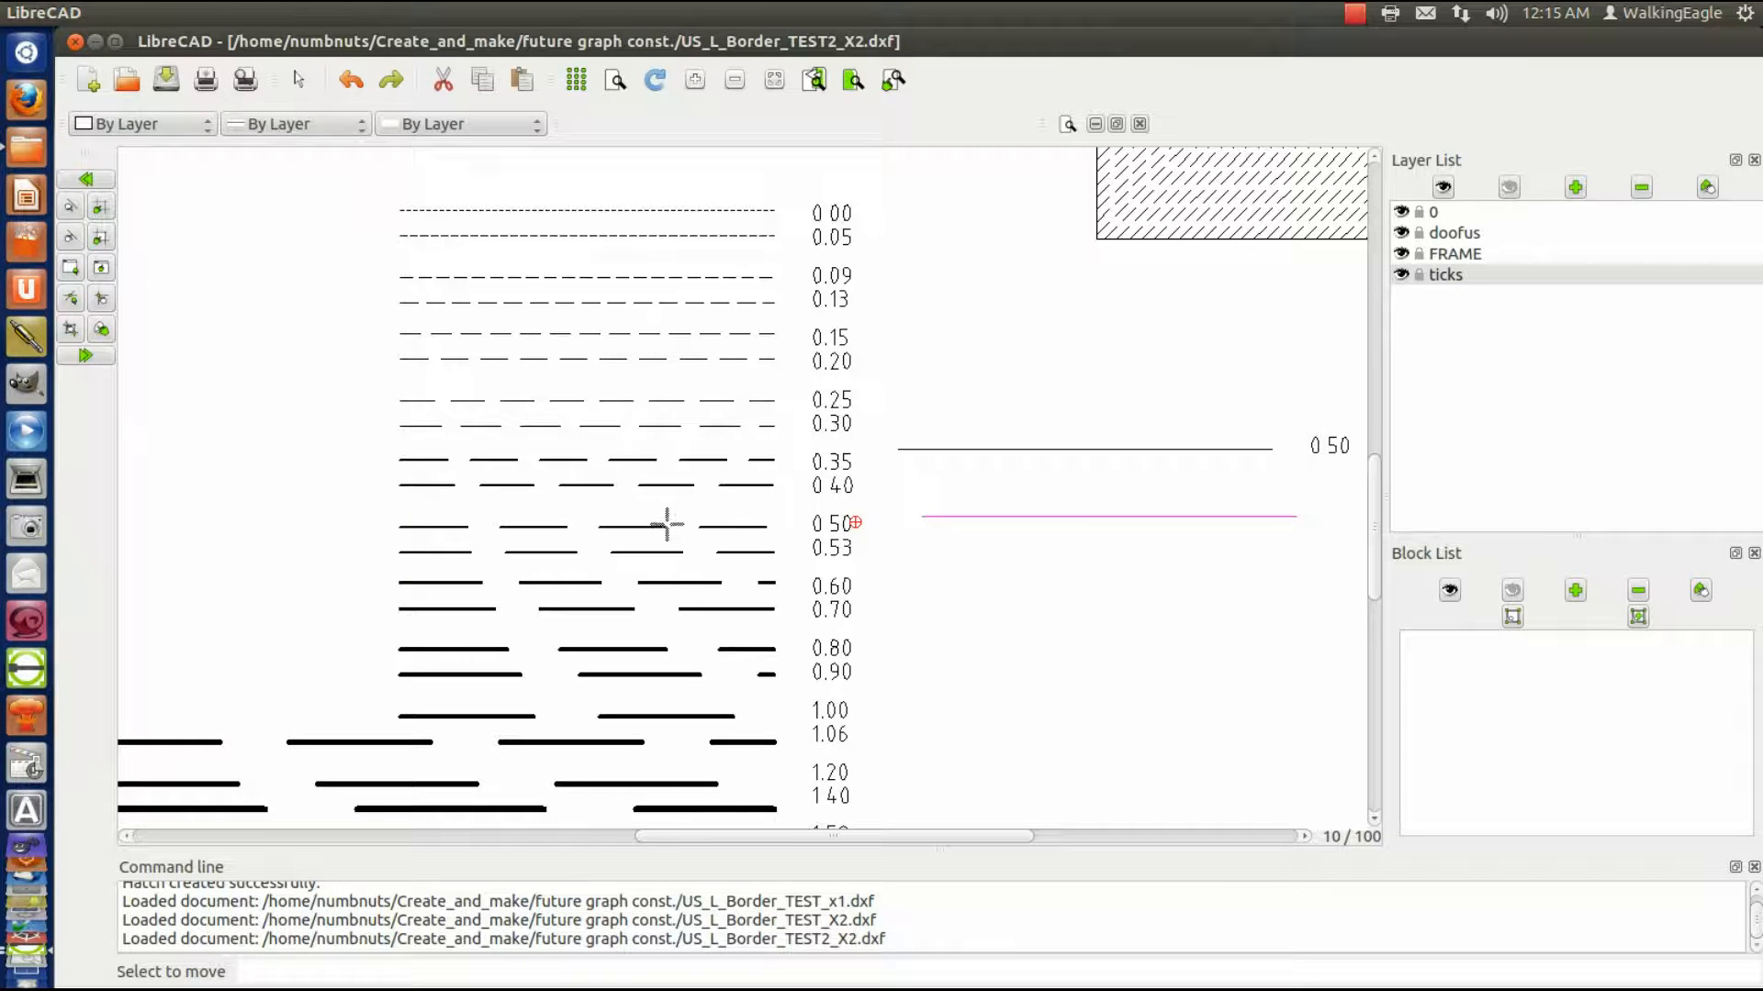
mouse_move(595, 508)
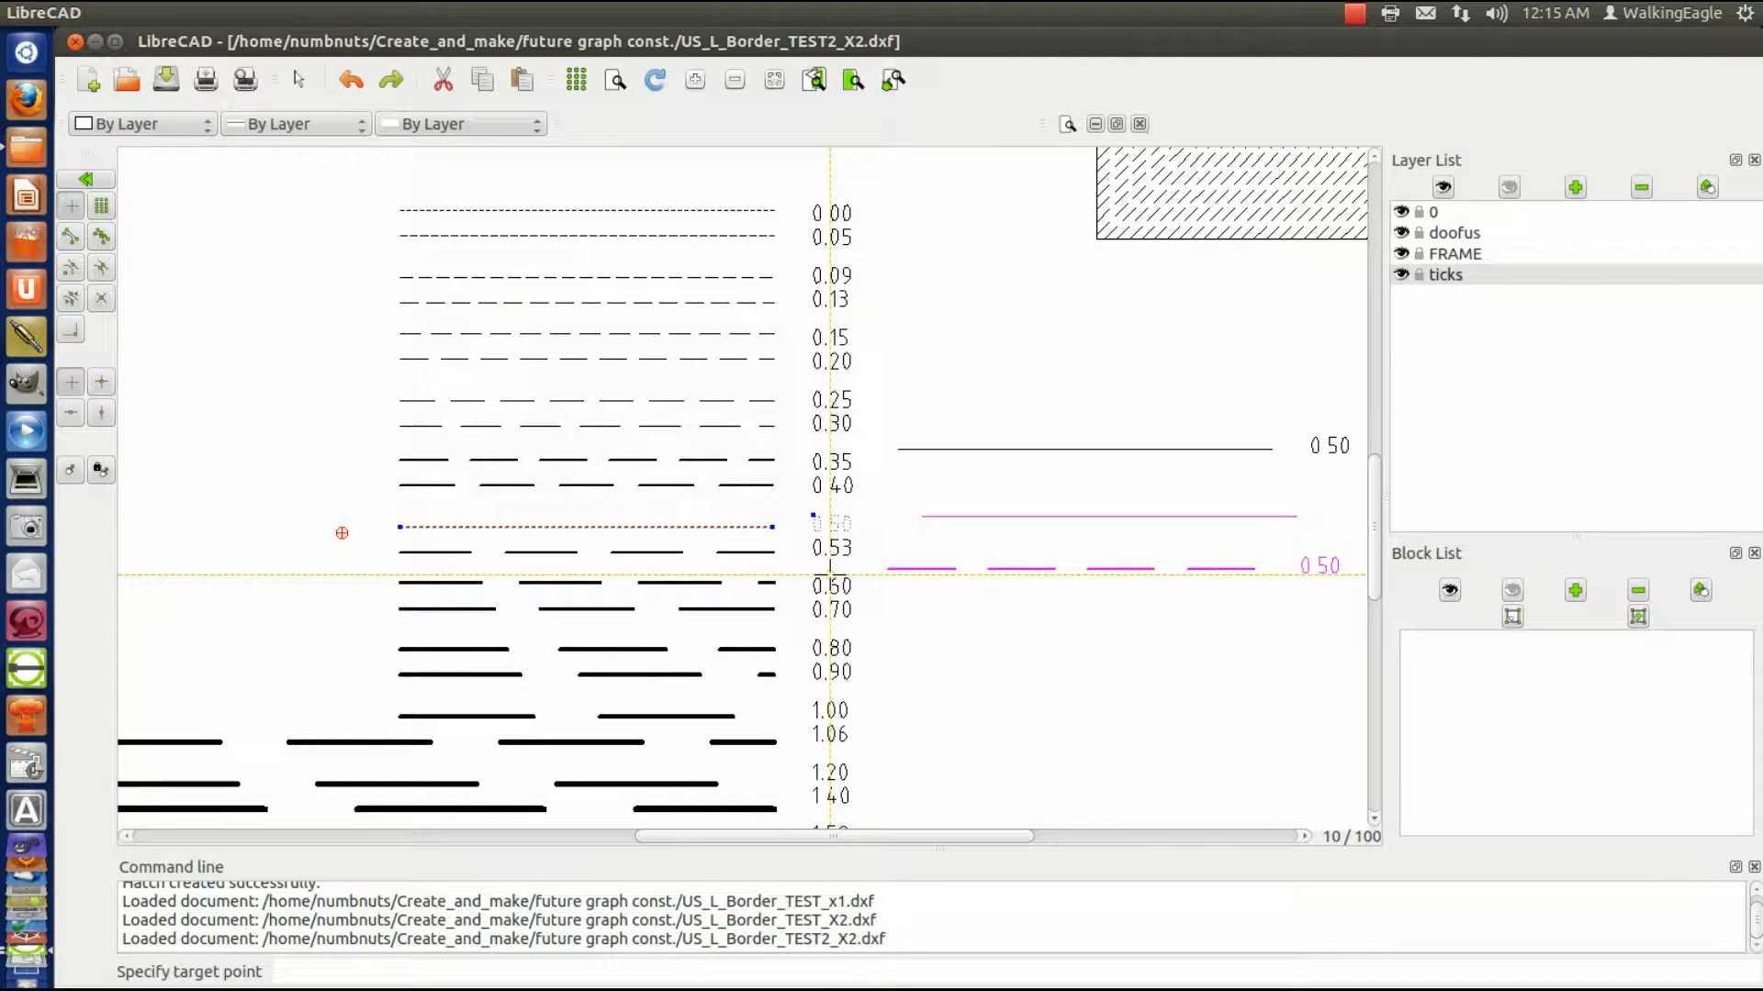
- Place a third 0.50 copy below on the ticks layer, keeping its original dashed style
left_click(840, 574)
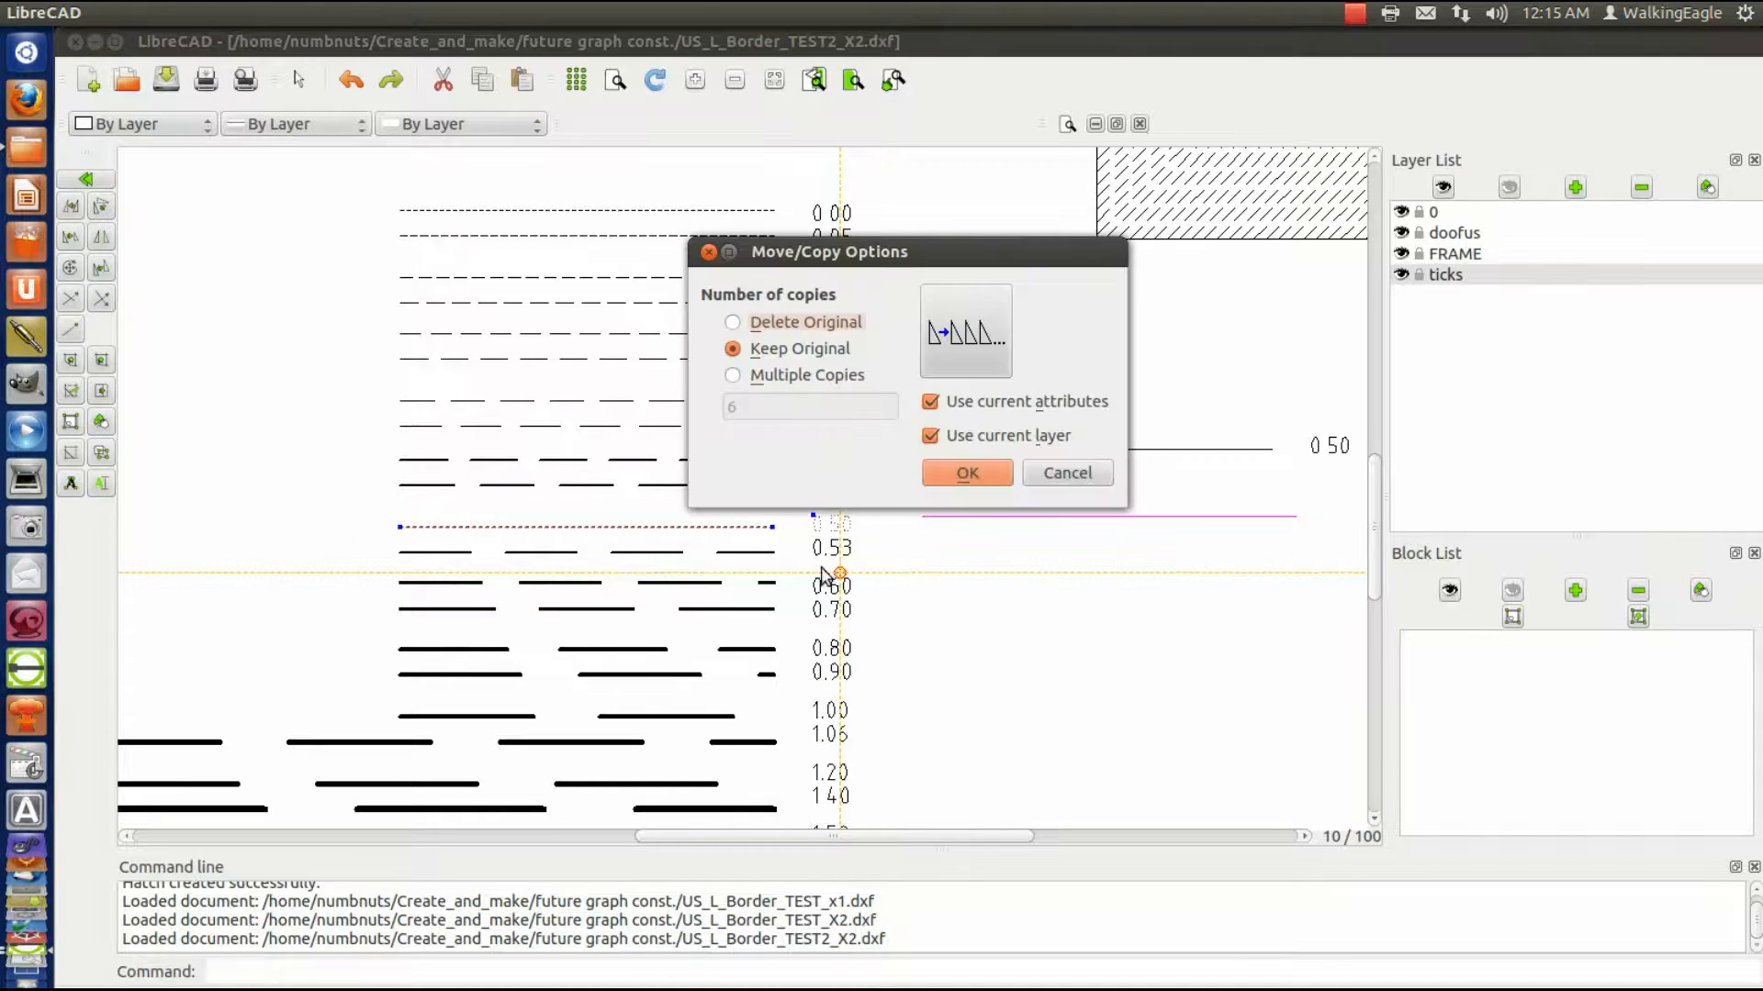
left_click(931, 401)
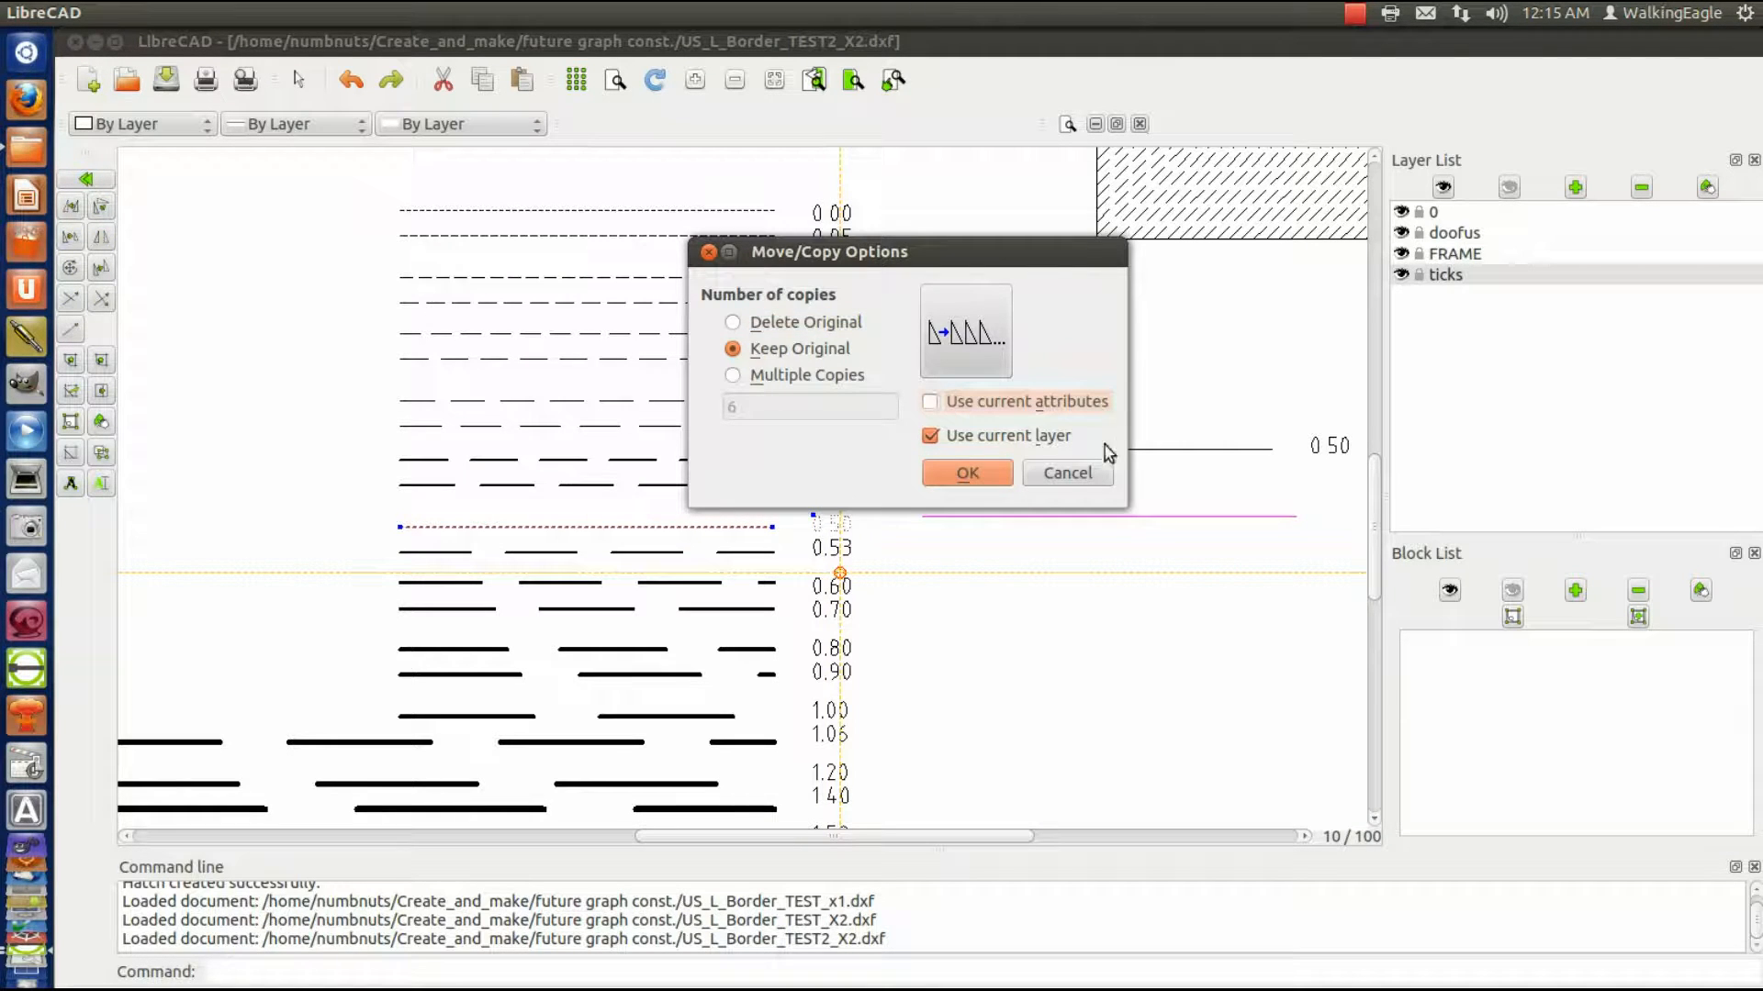
left_click(965, 472)
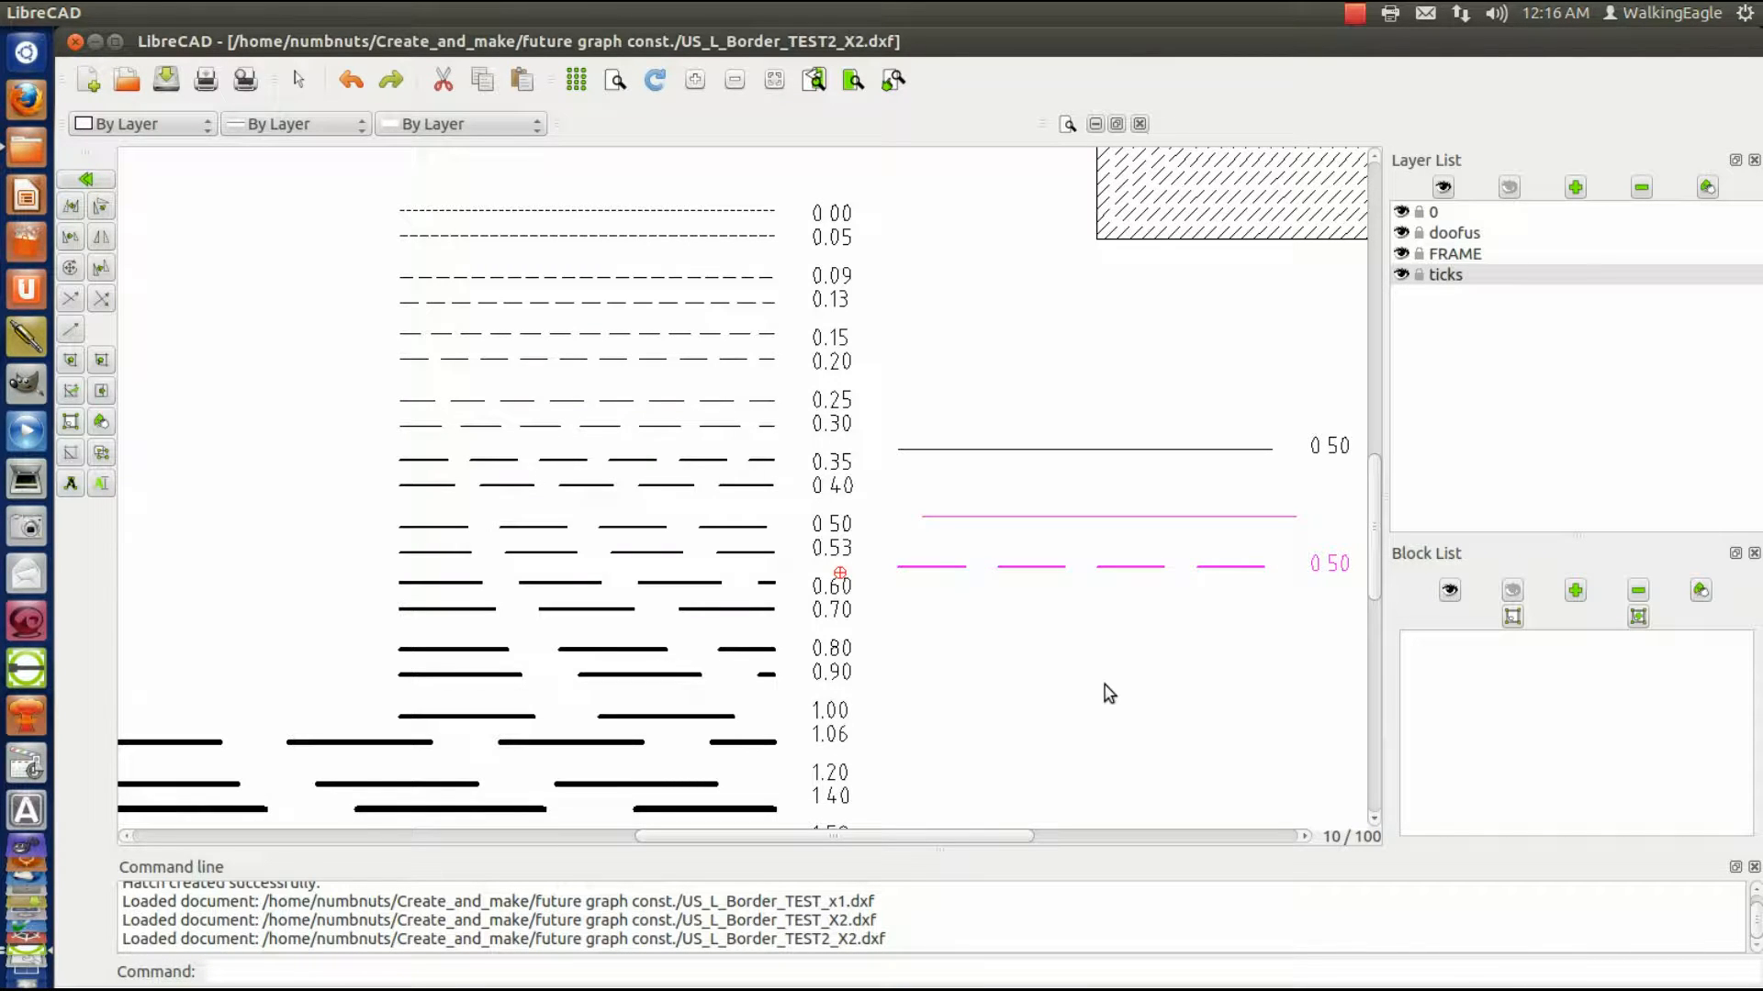
mouse_move(690, 573)
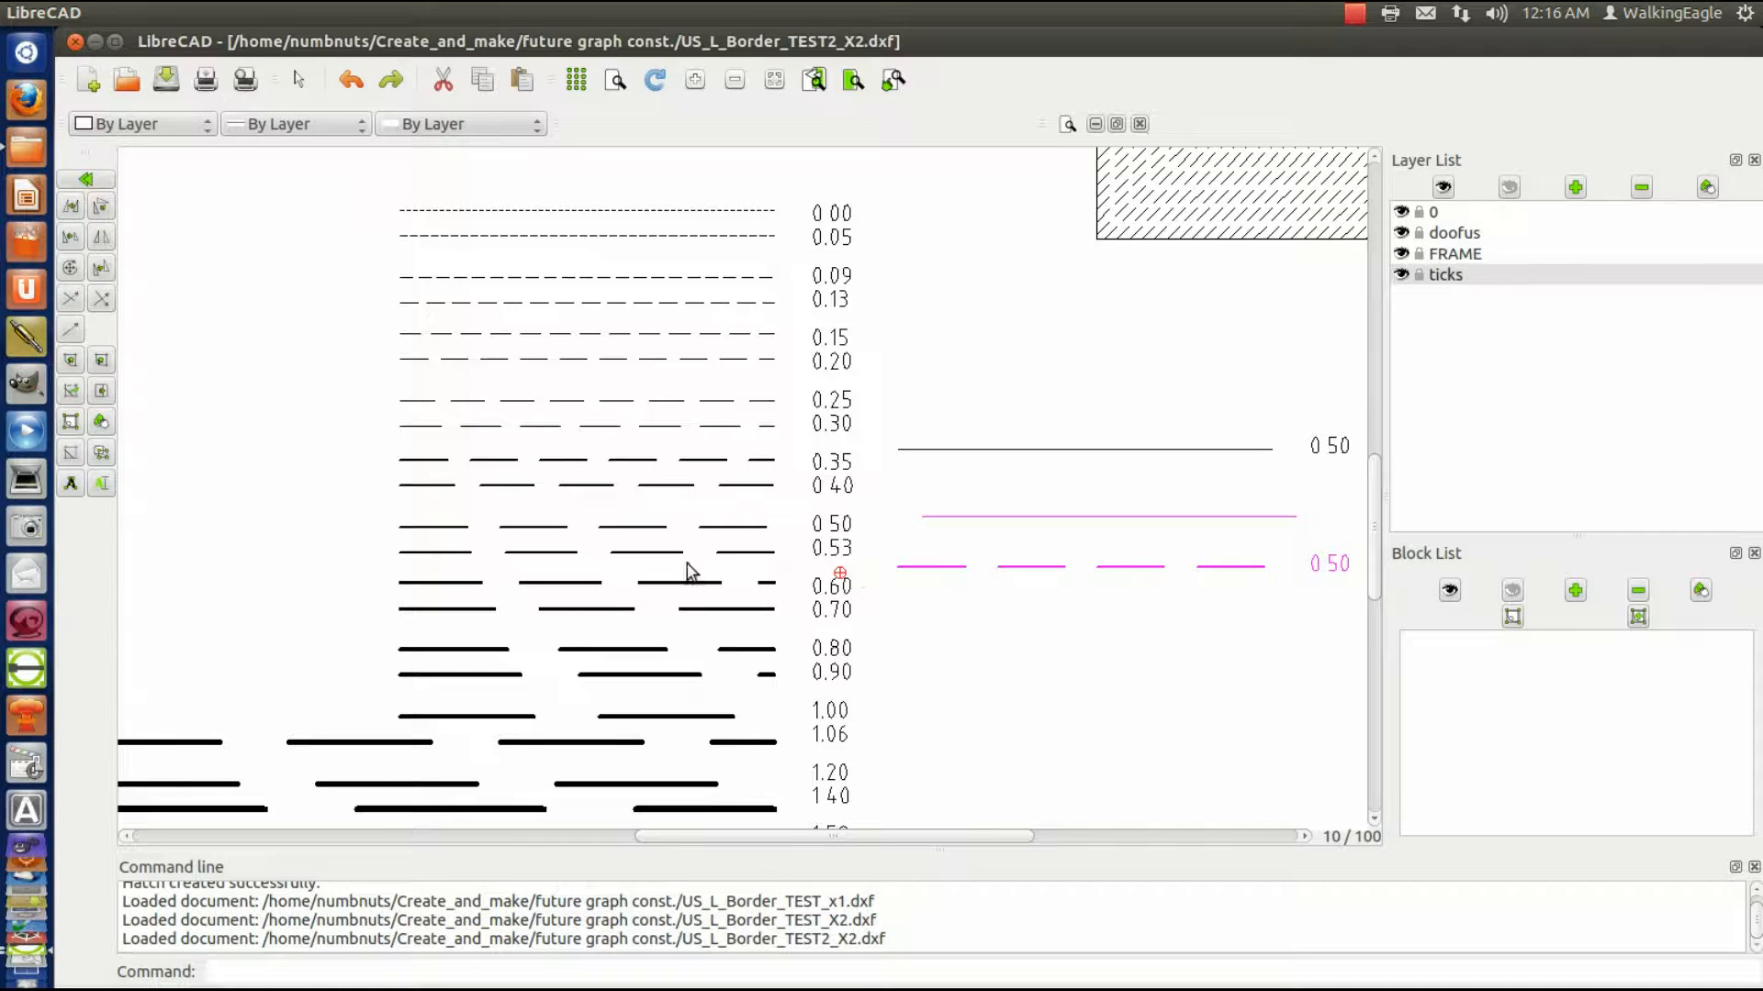
mouse_move(1100, 625)
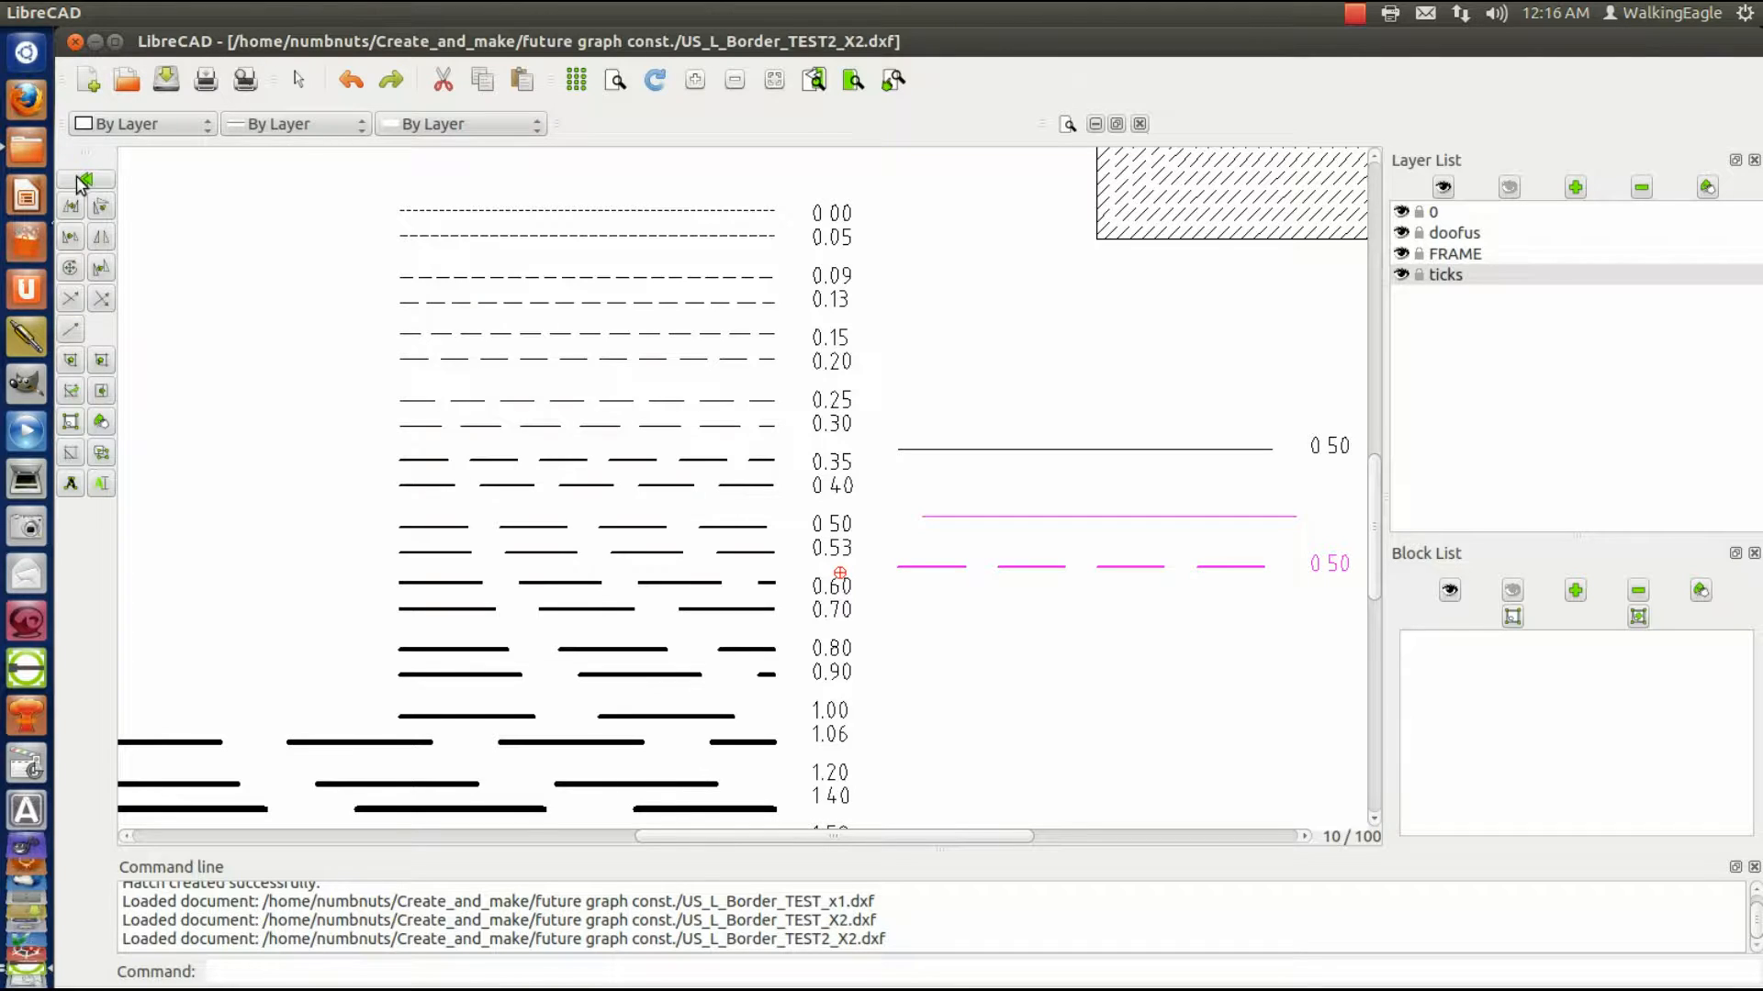
mouse_move(79, 184)
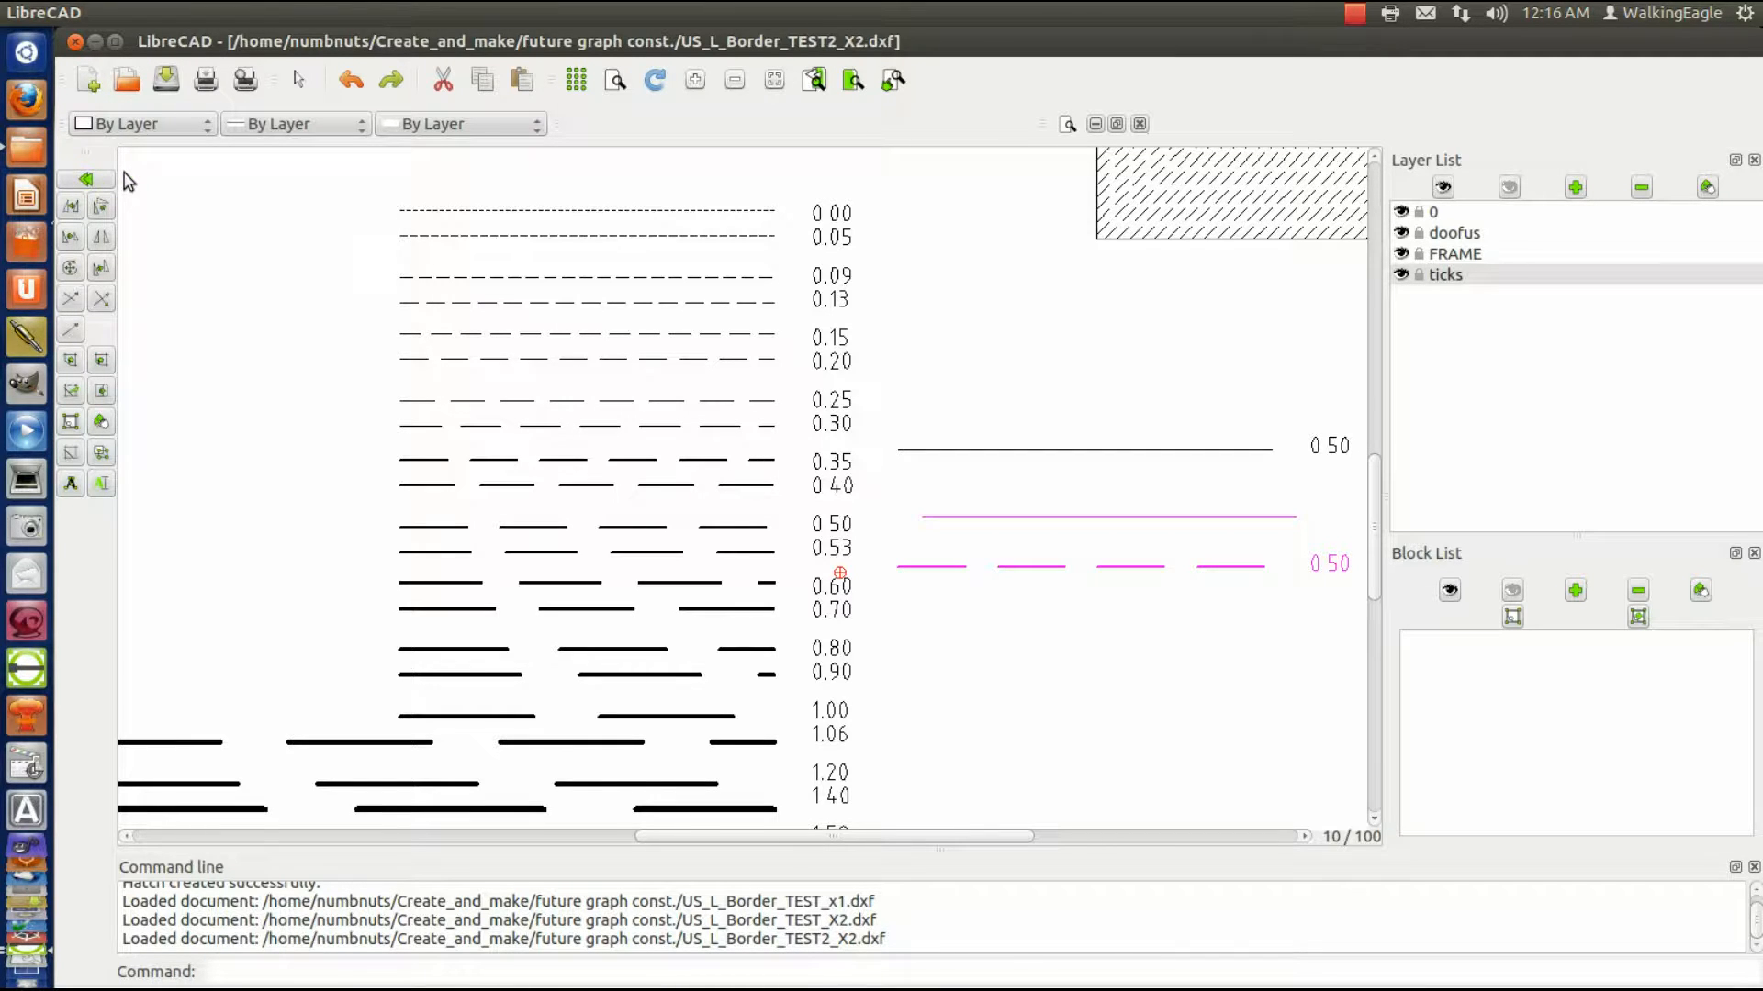
left_click(70, 180)
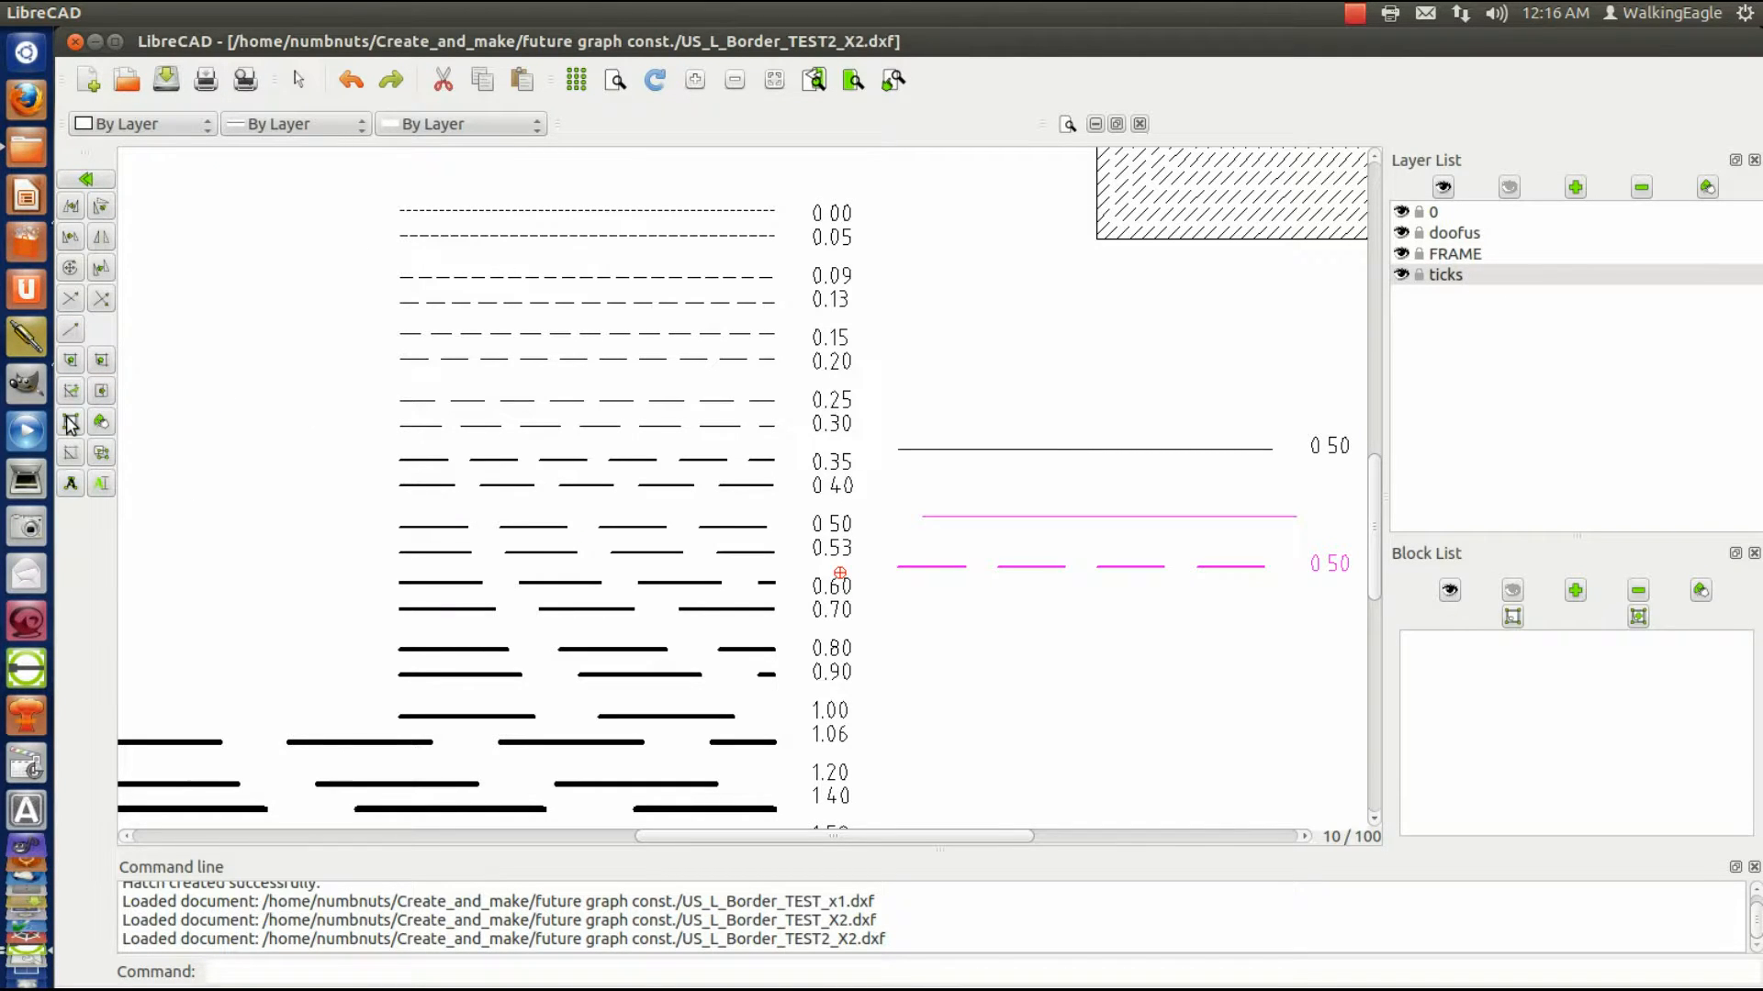
mouse_move(616, 512)
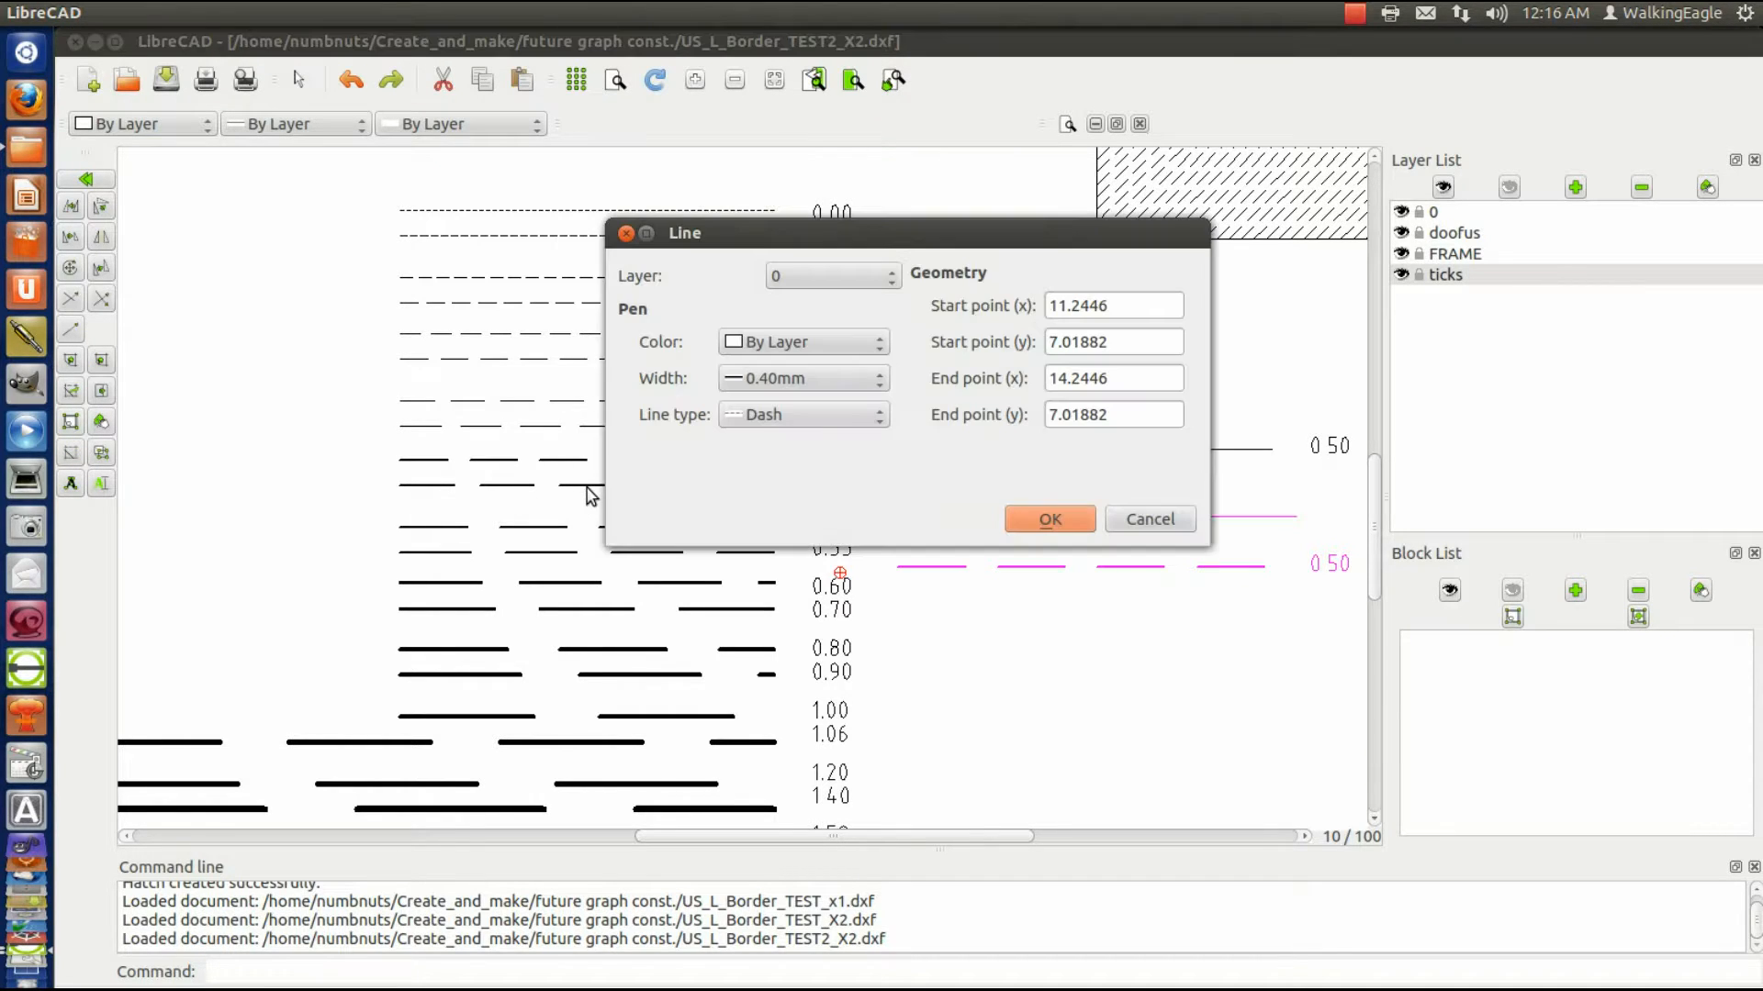
mouse_move(817, 350)
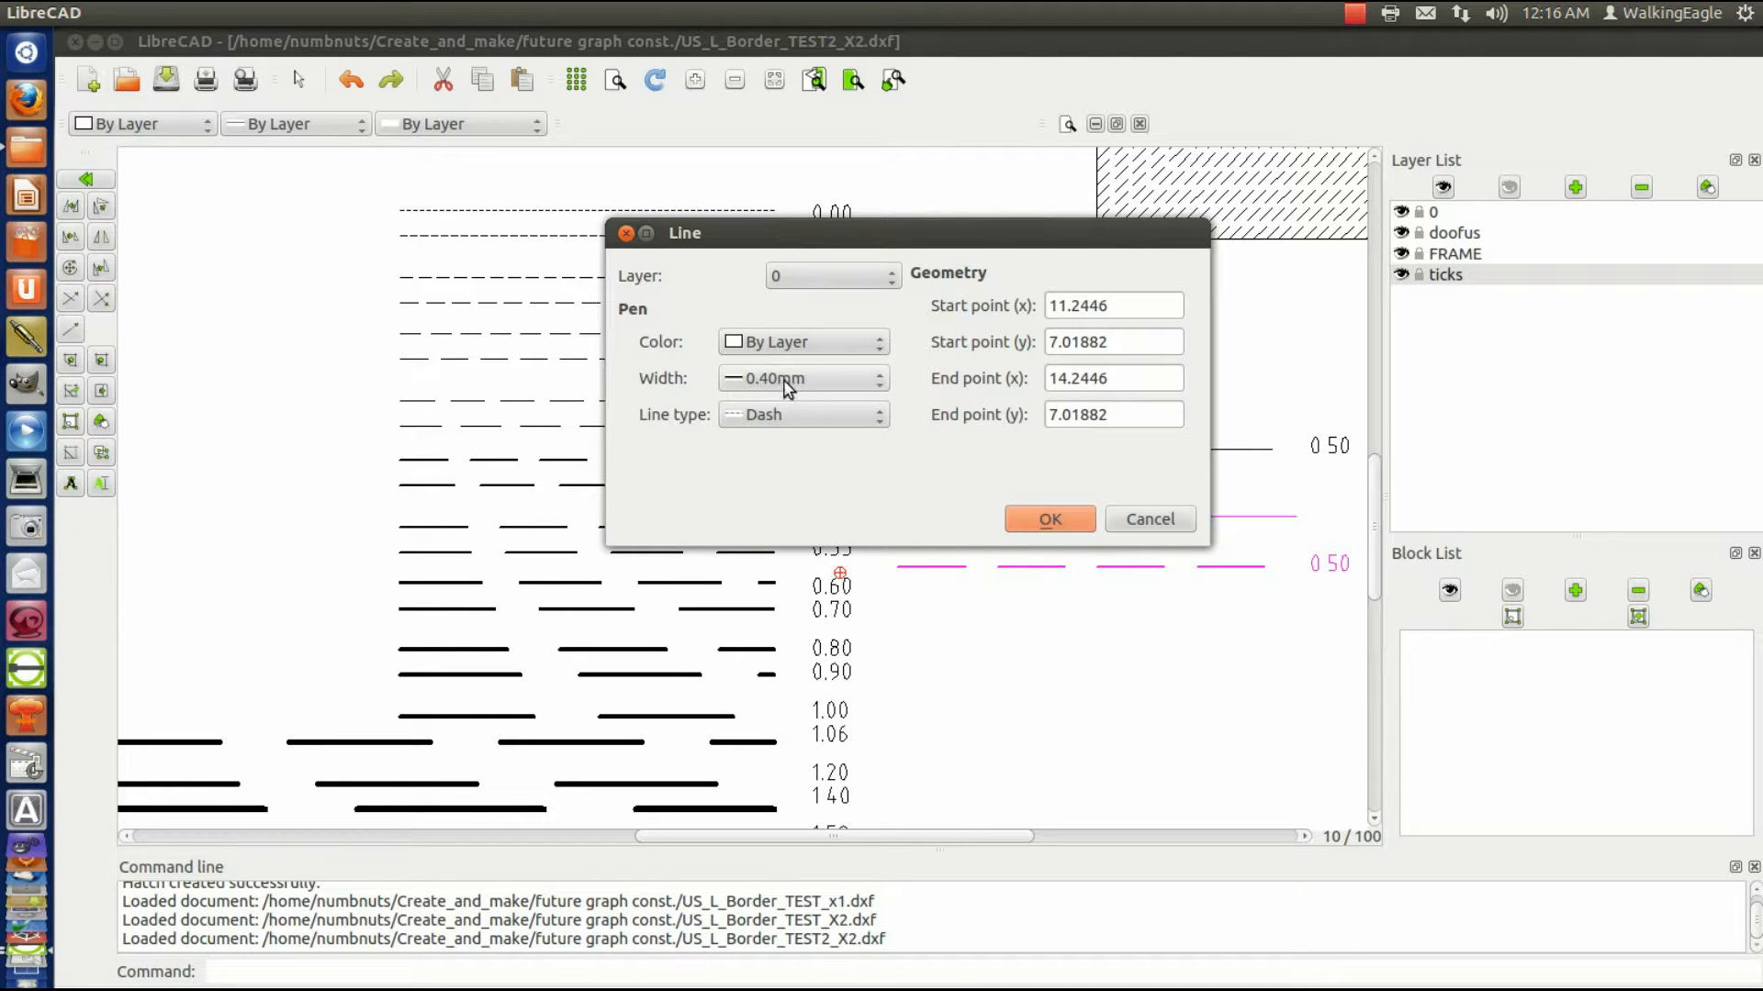
mouse_move(869, 329)
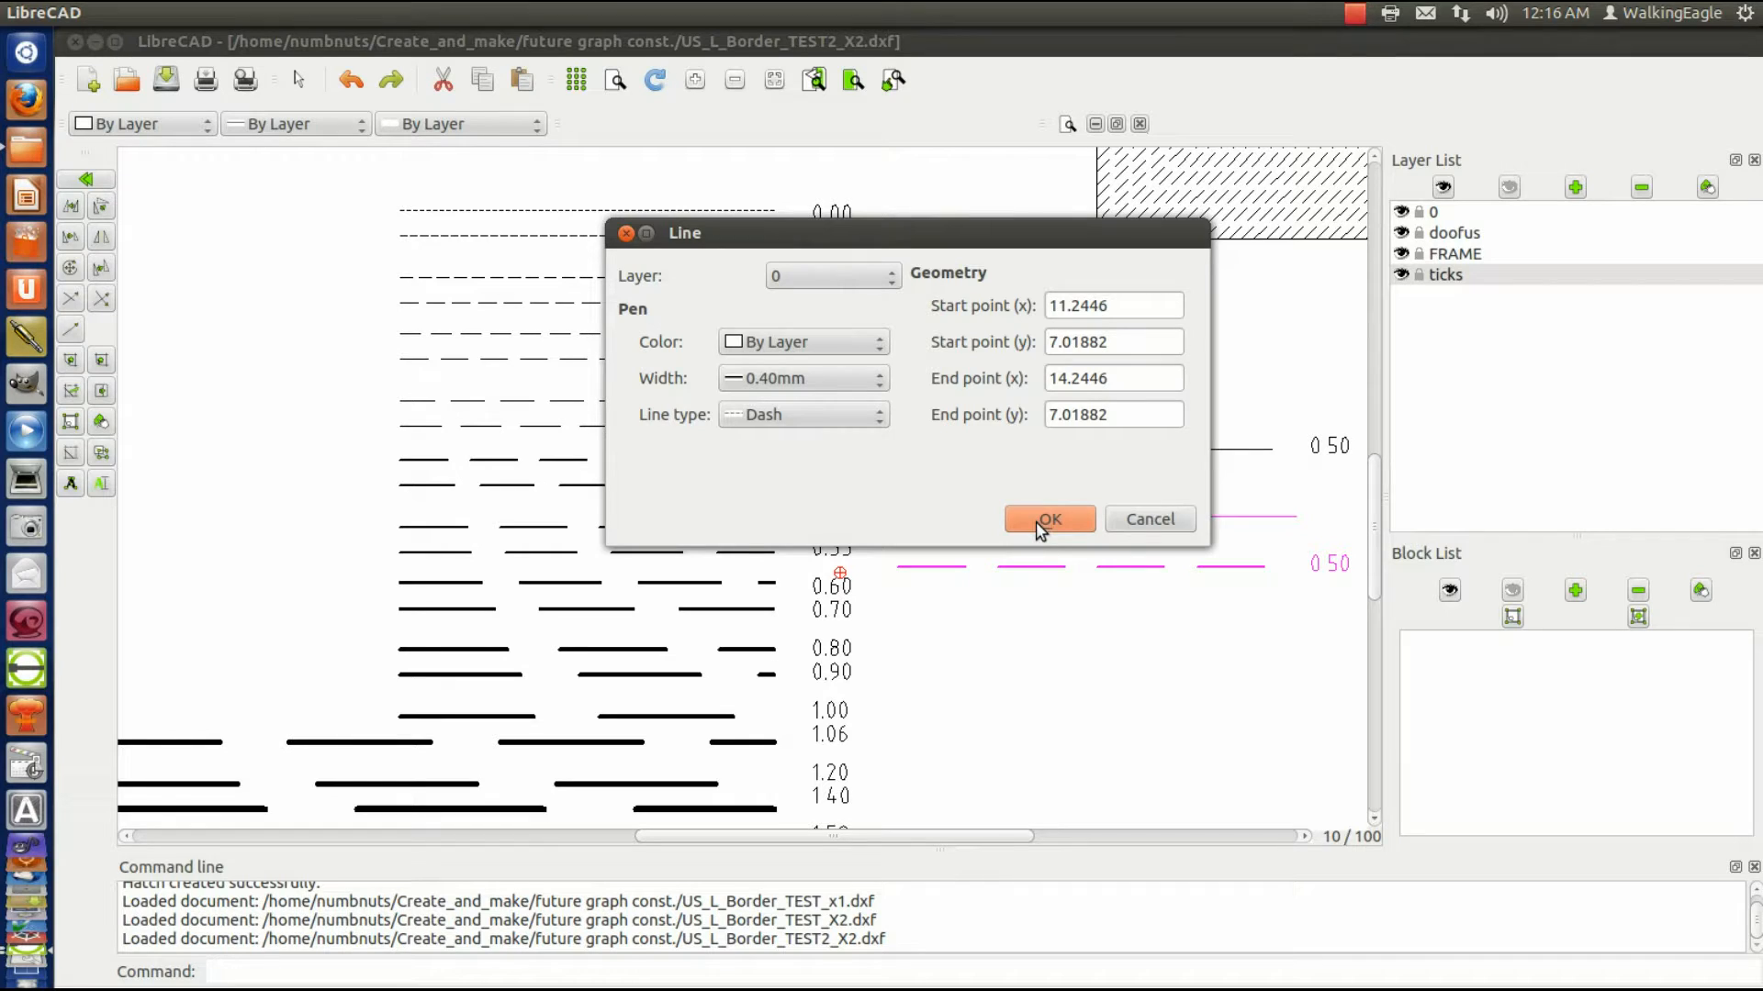
left_click(1047, 518)
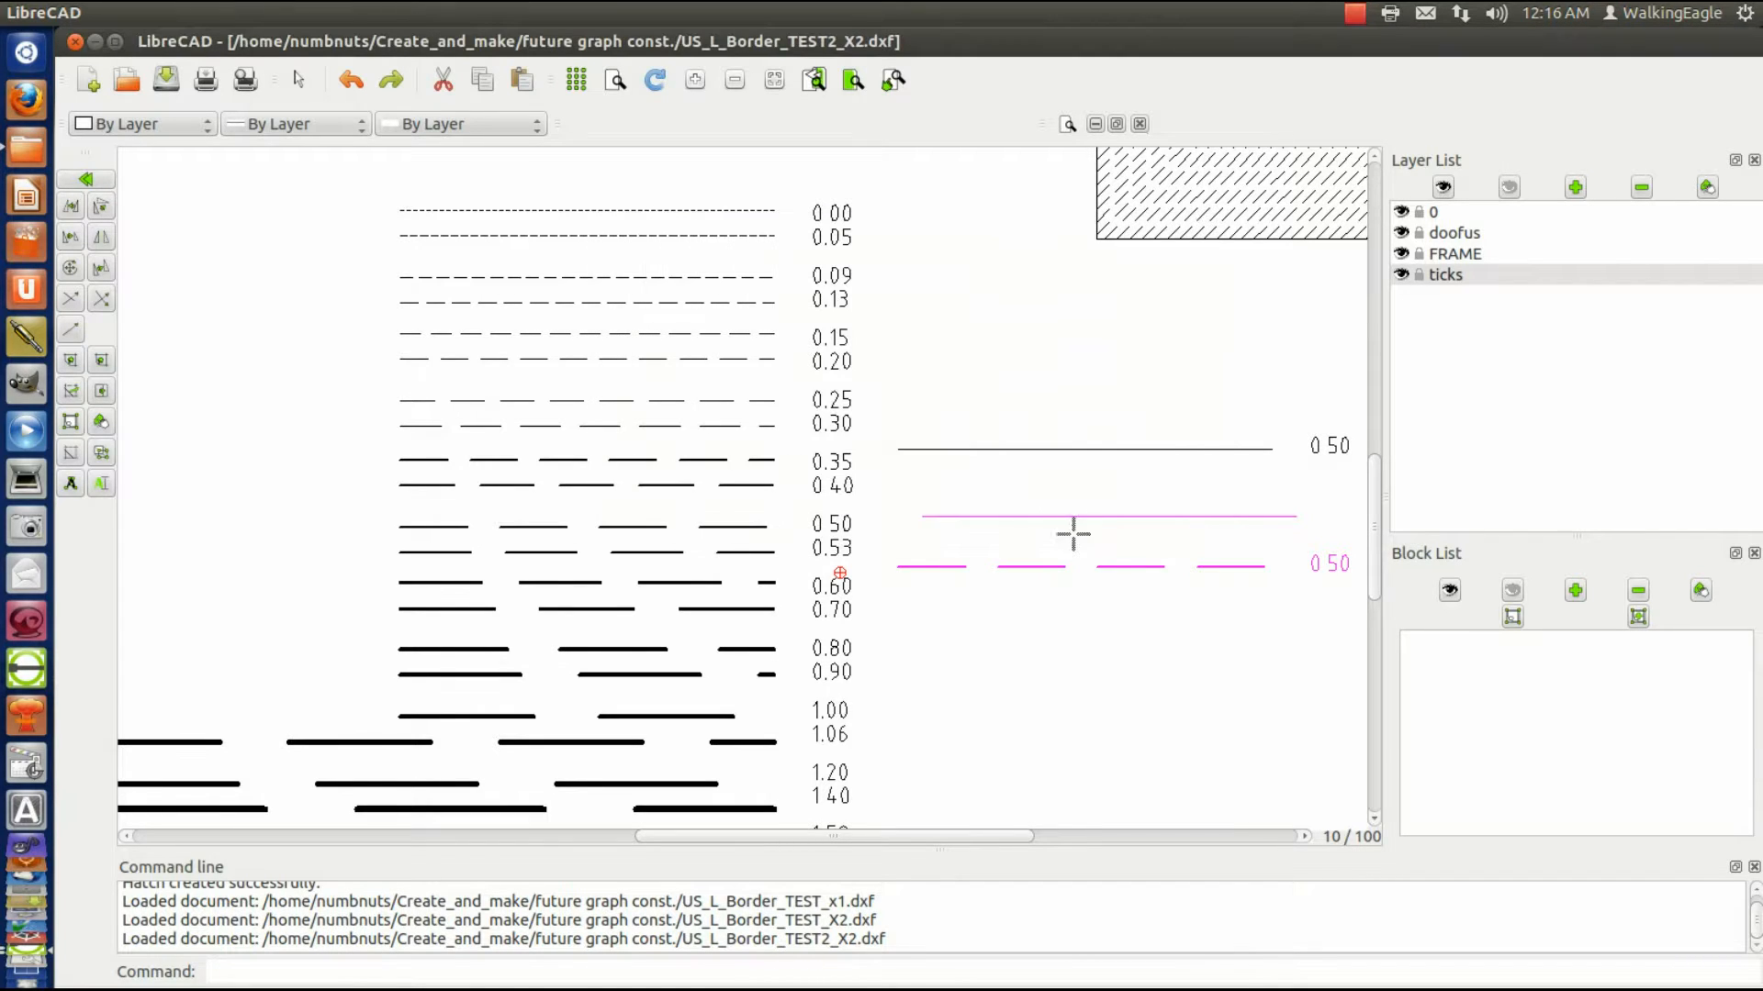
mouse_move(888, 645)
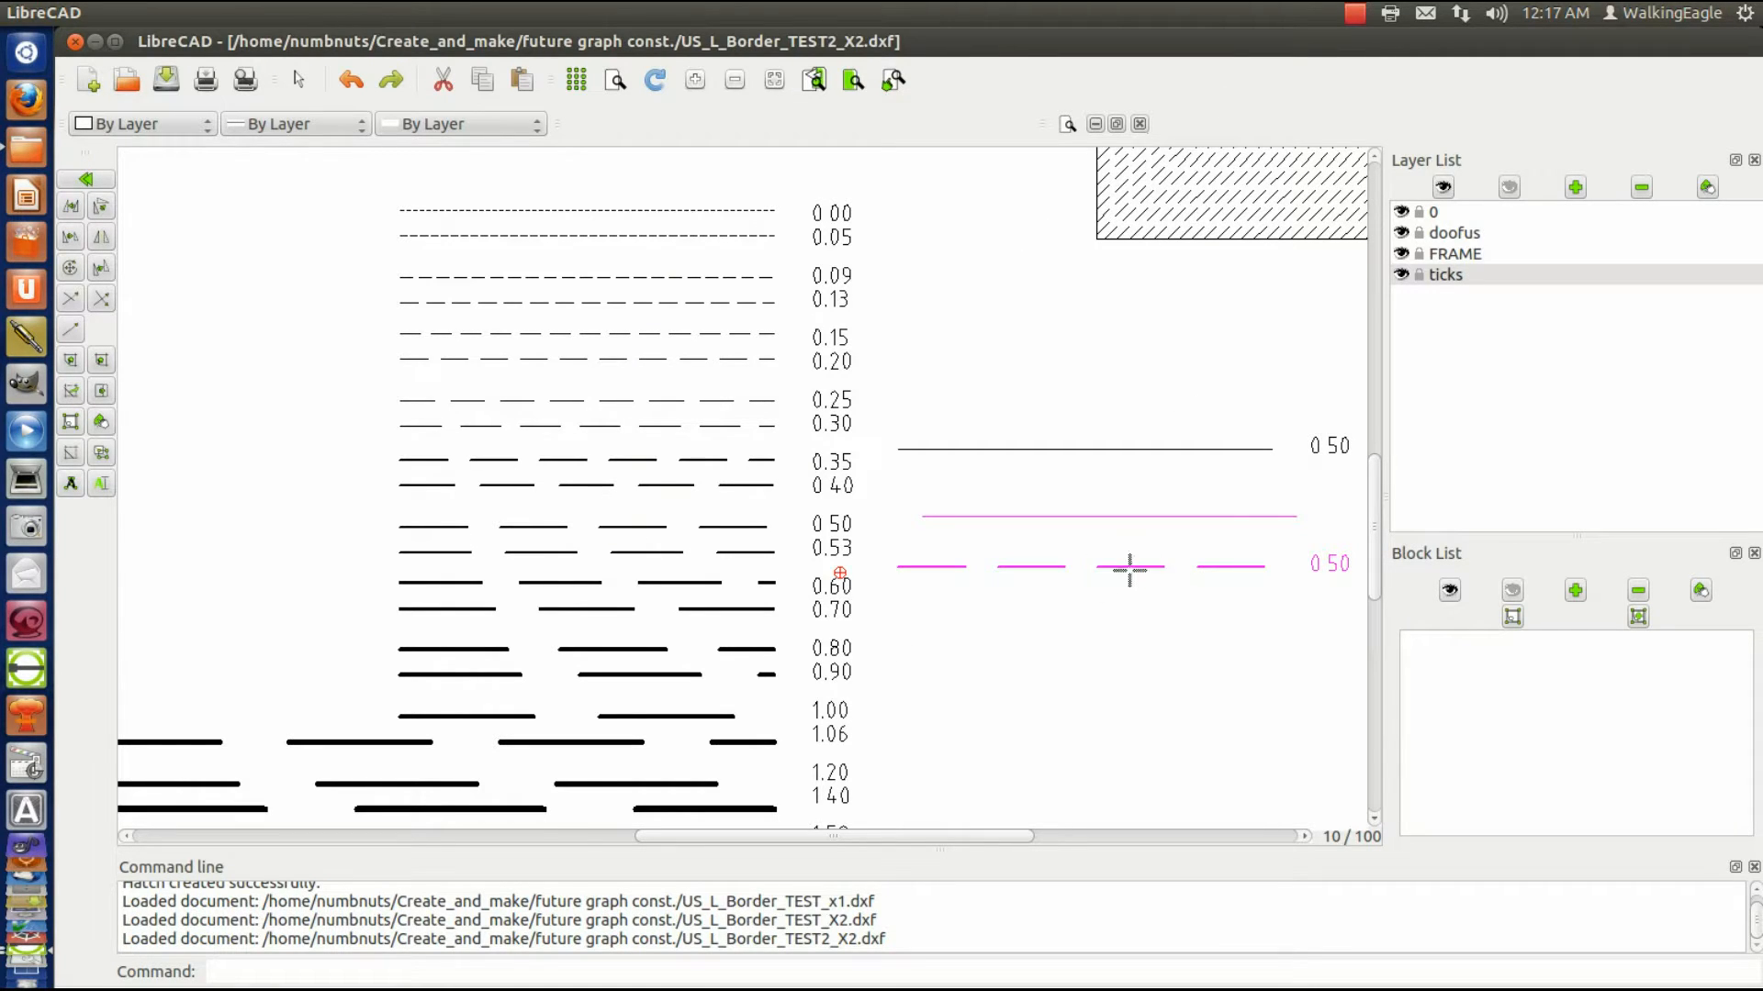
mouse_move(1040, 562)
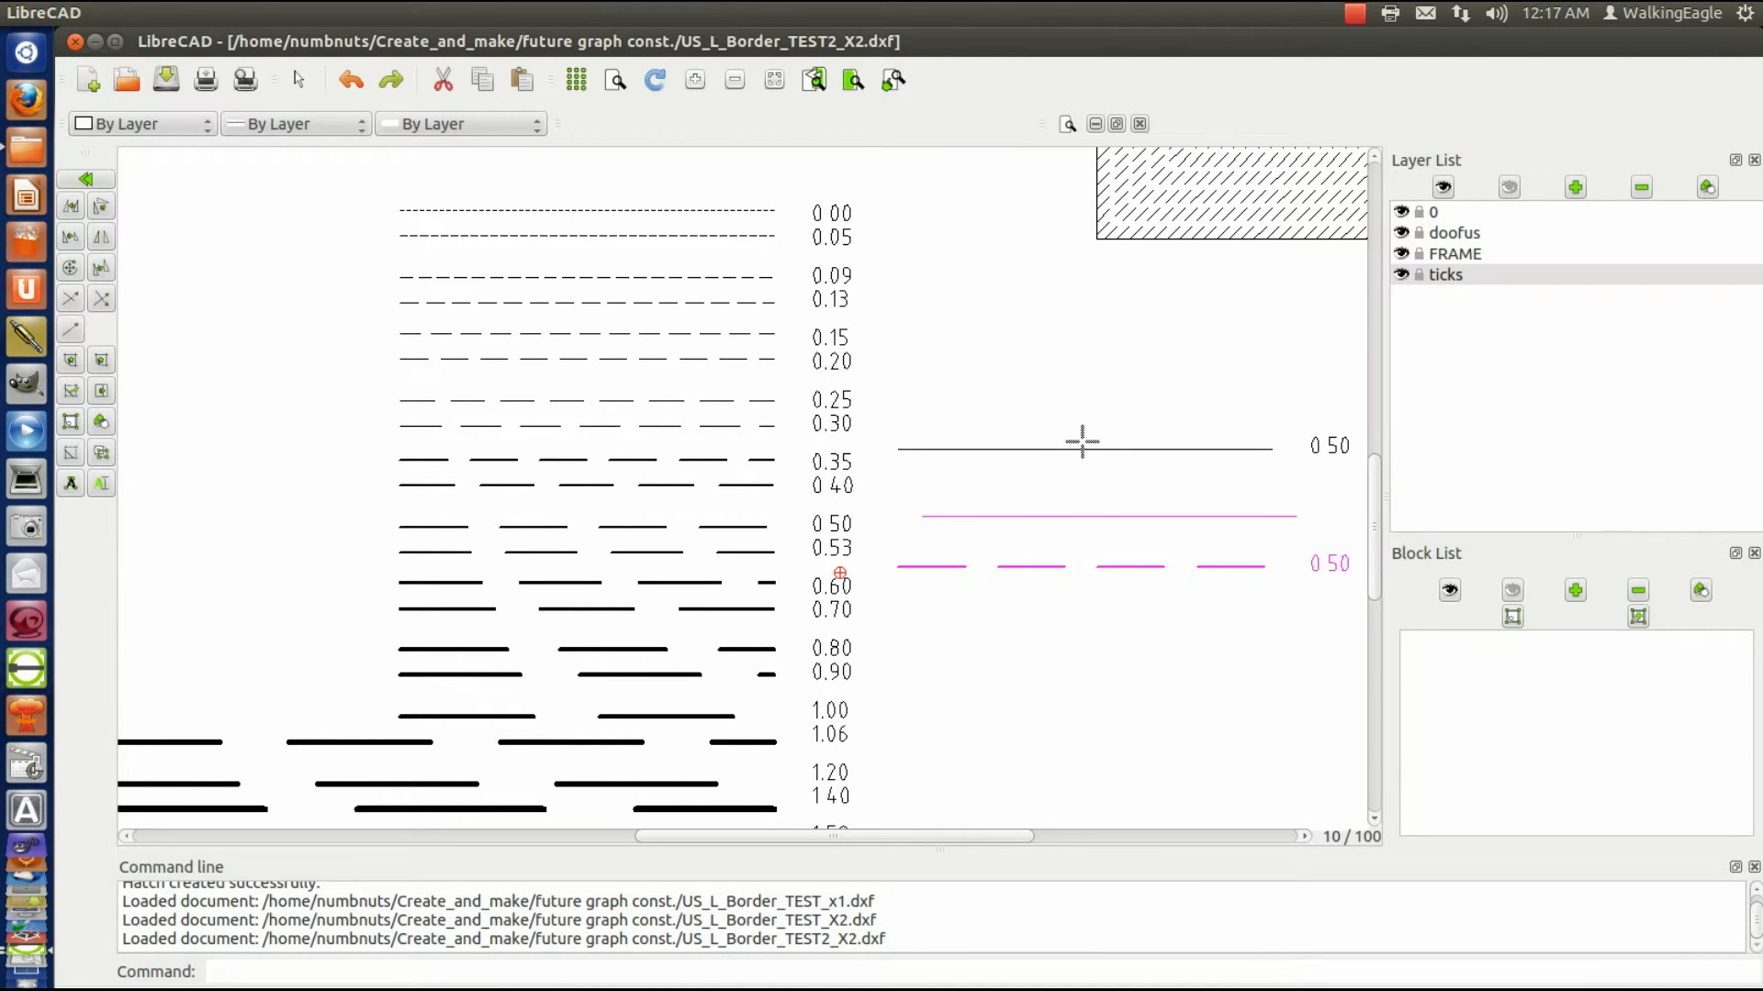
mouse_move(1169, 450)
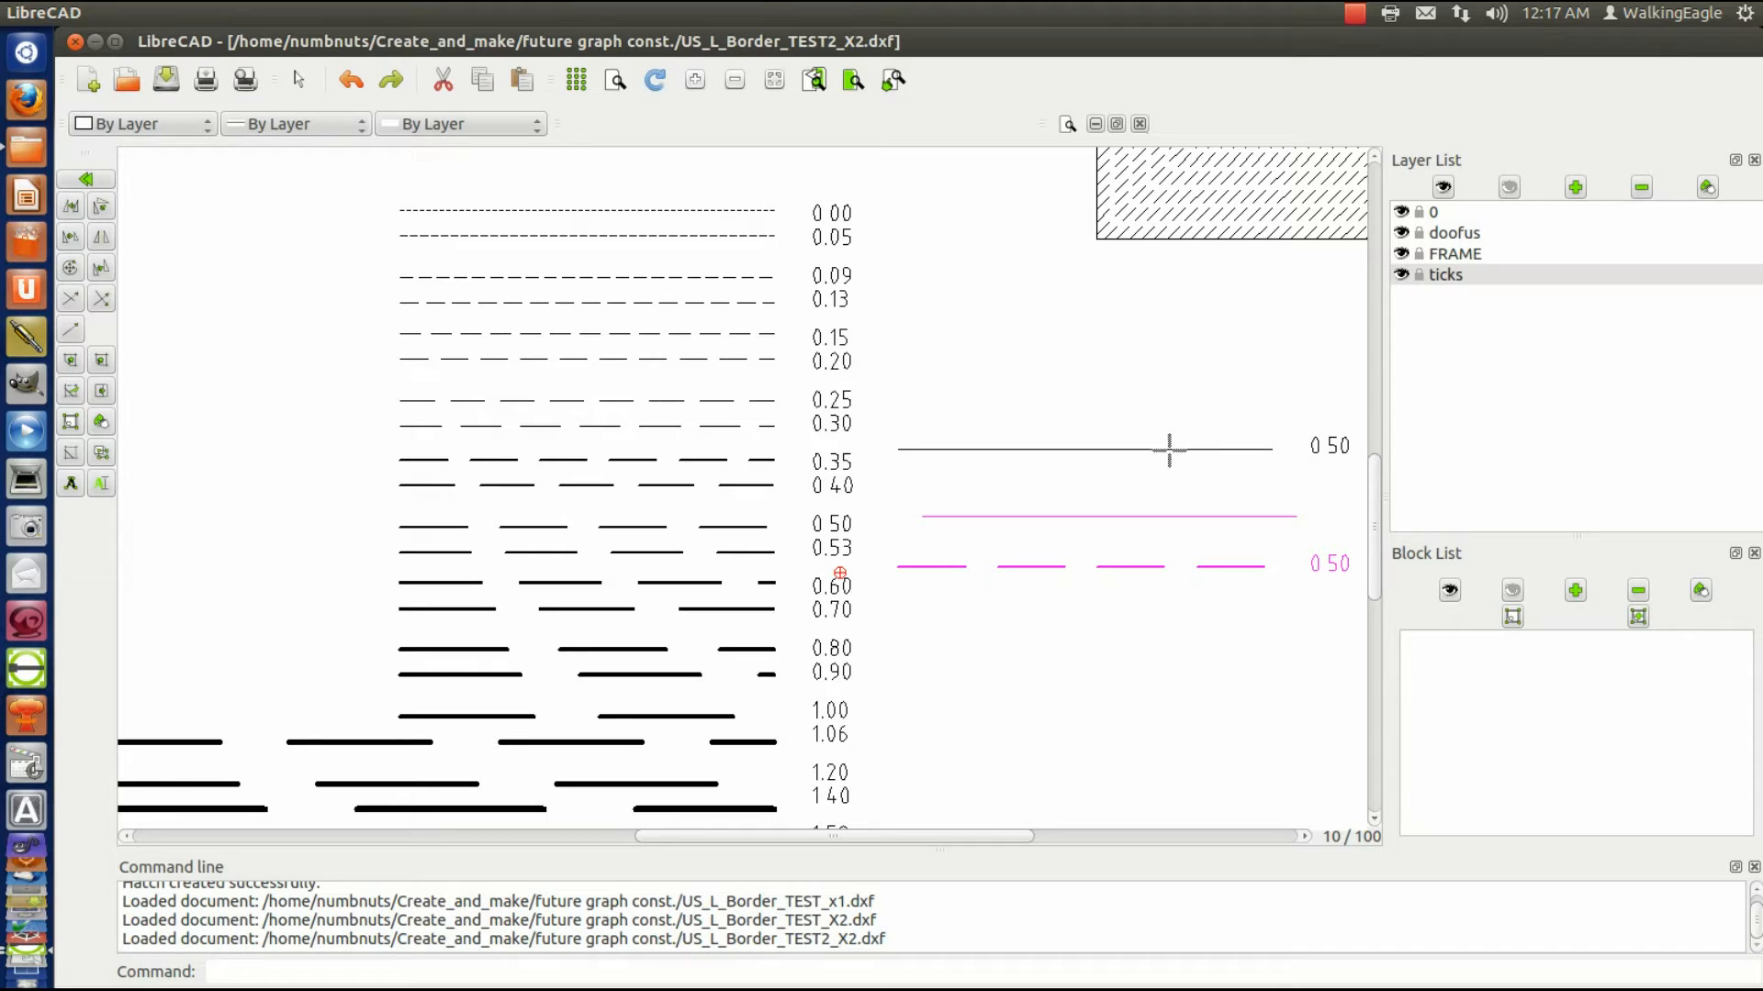